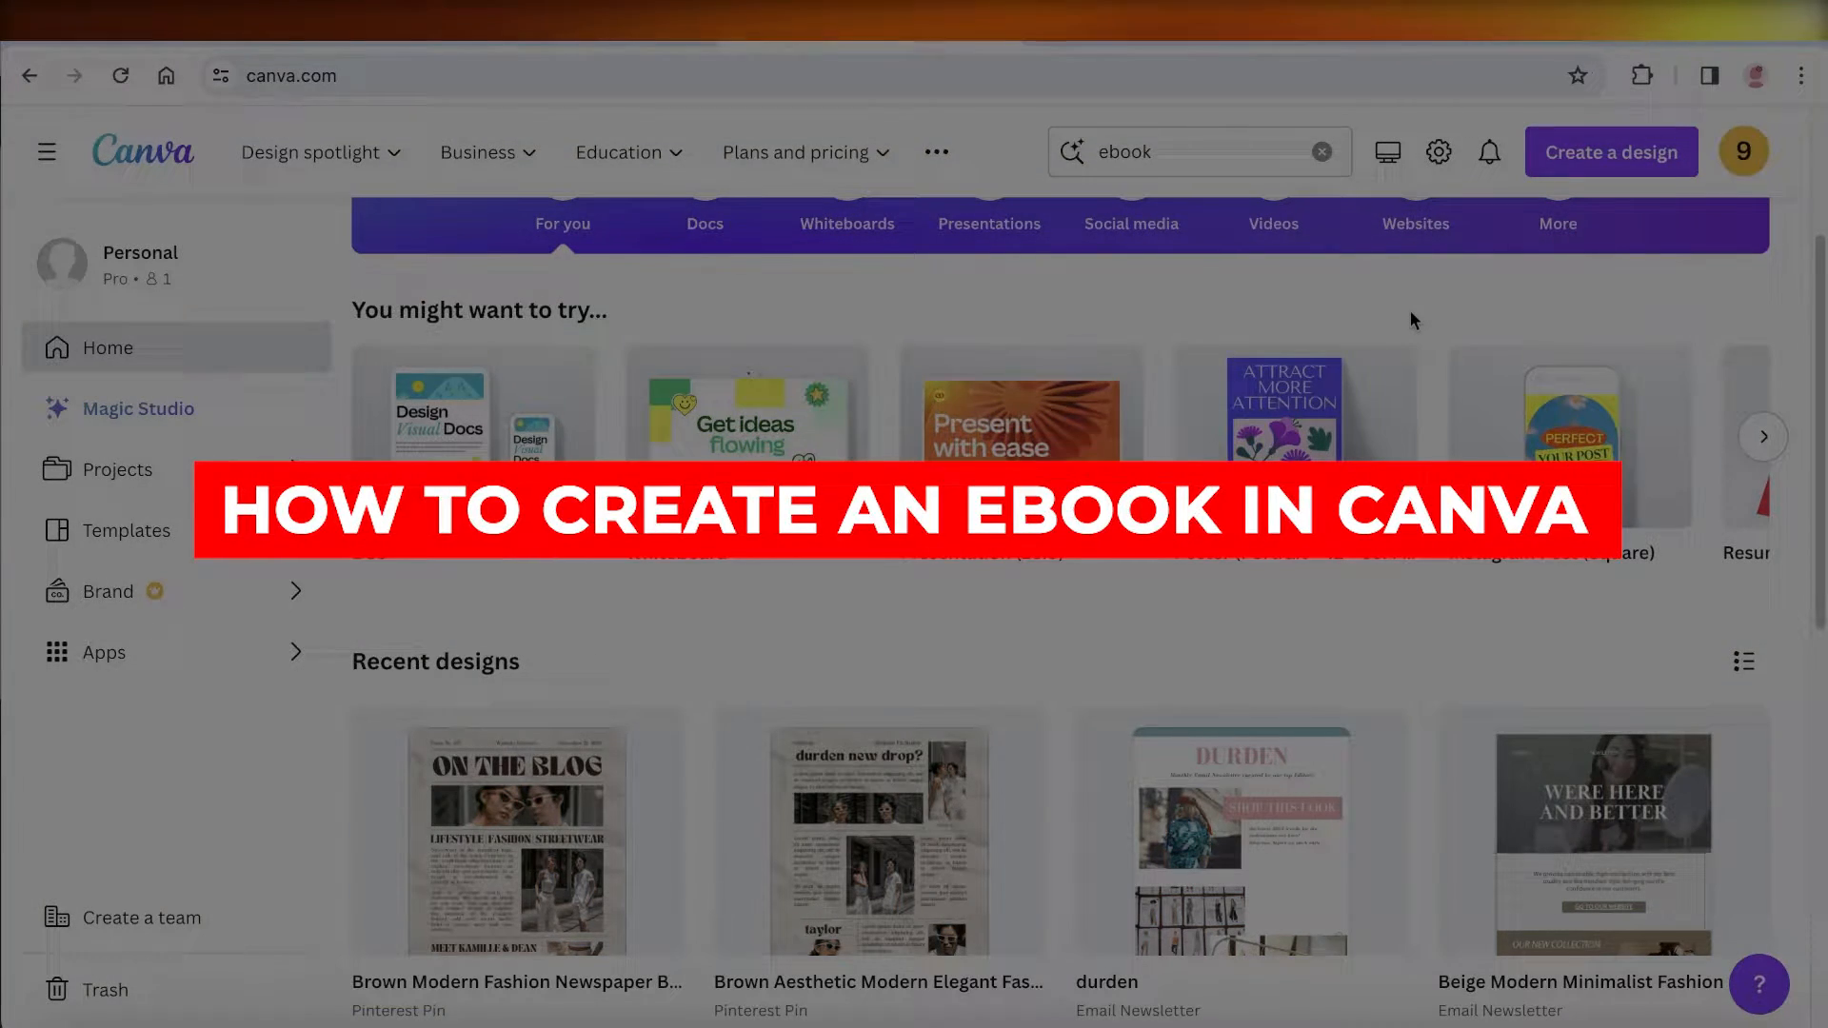
Return to the Canva home and dismiss the account options menu.
{"action": "scroll", "scroll_direction": "up", "scroll_amount": 3}
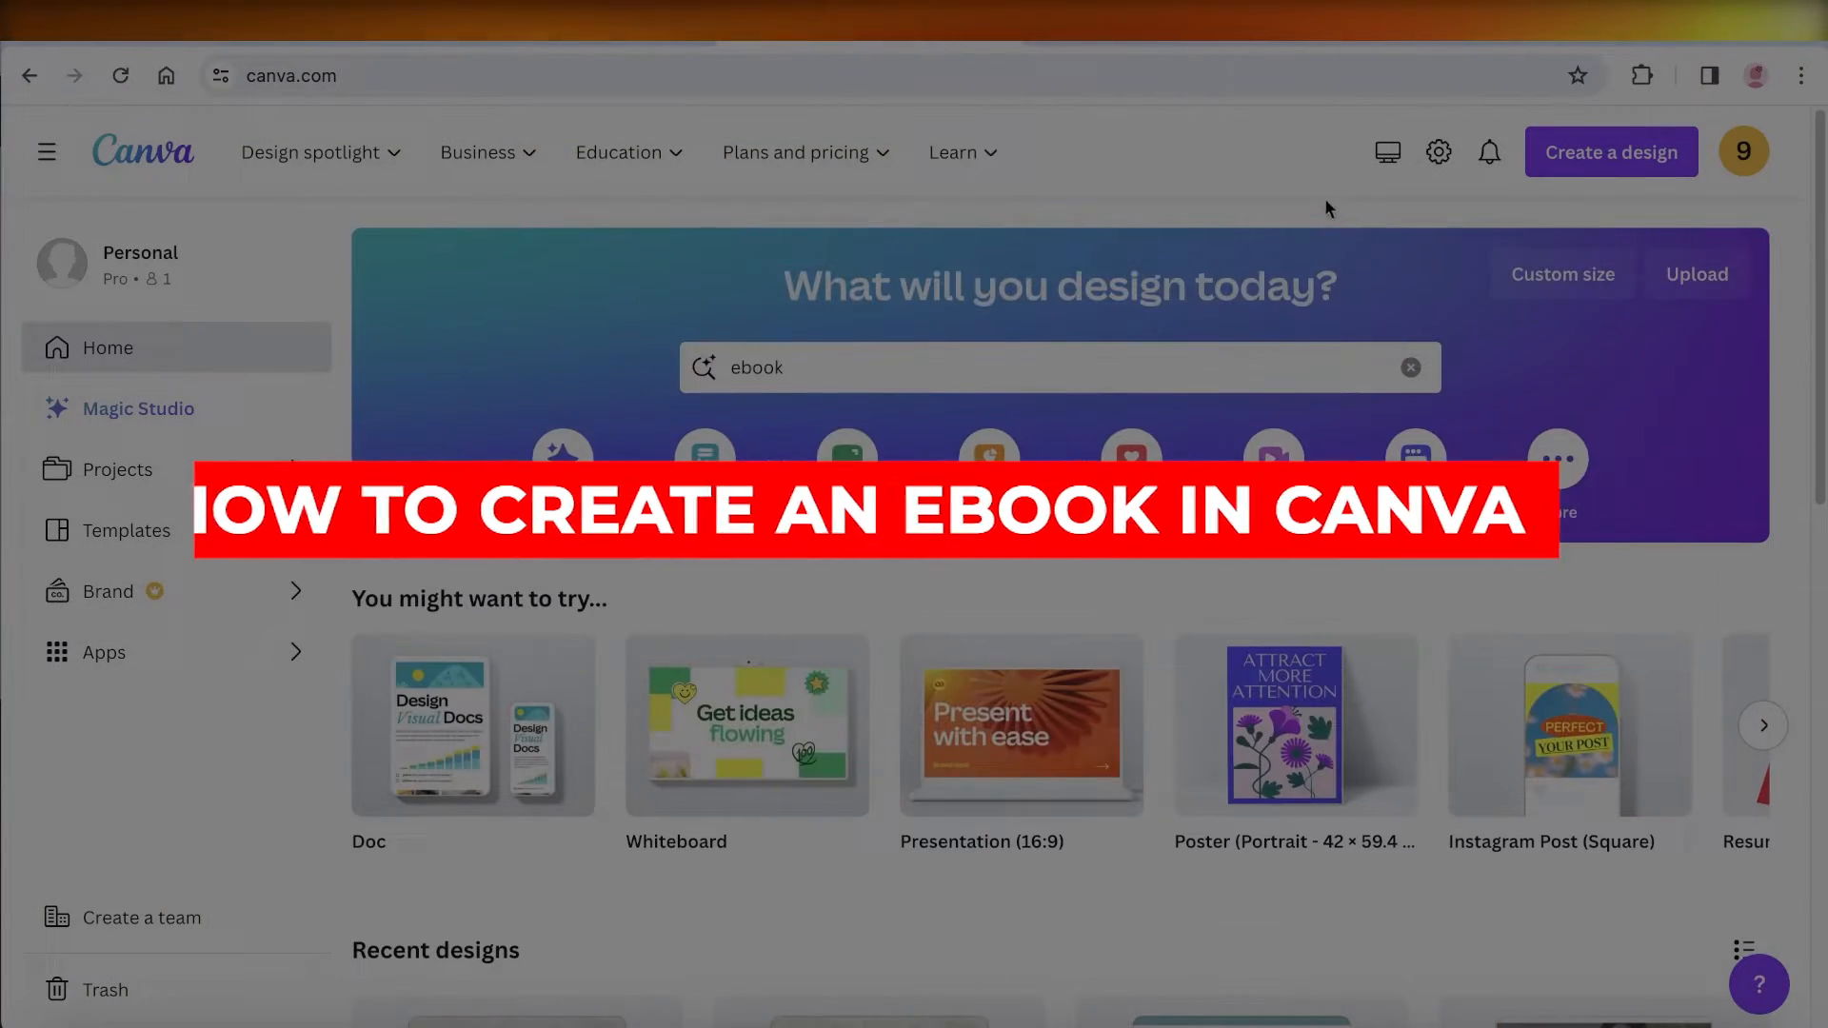
{"action": "left_click", "coordinate": [1412, 368]}
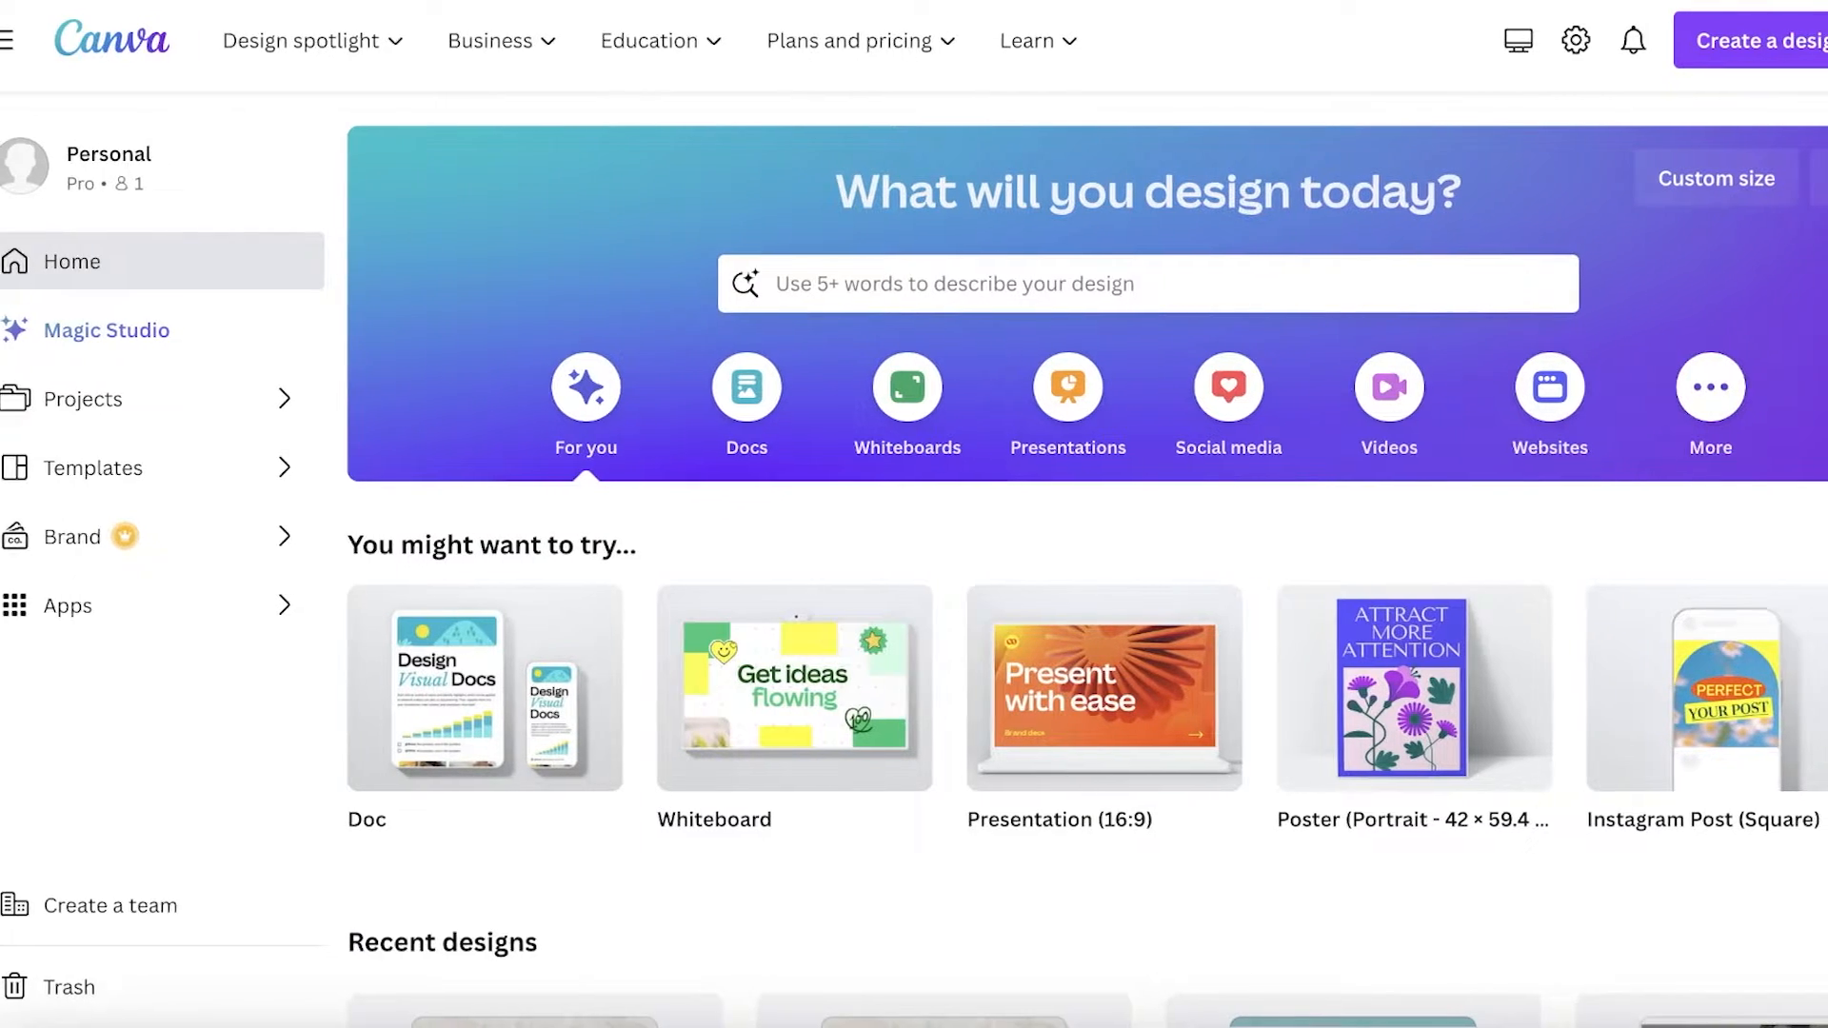
{"action": "left_click", "coordinate": [1754, 40]}
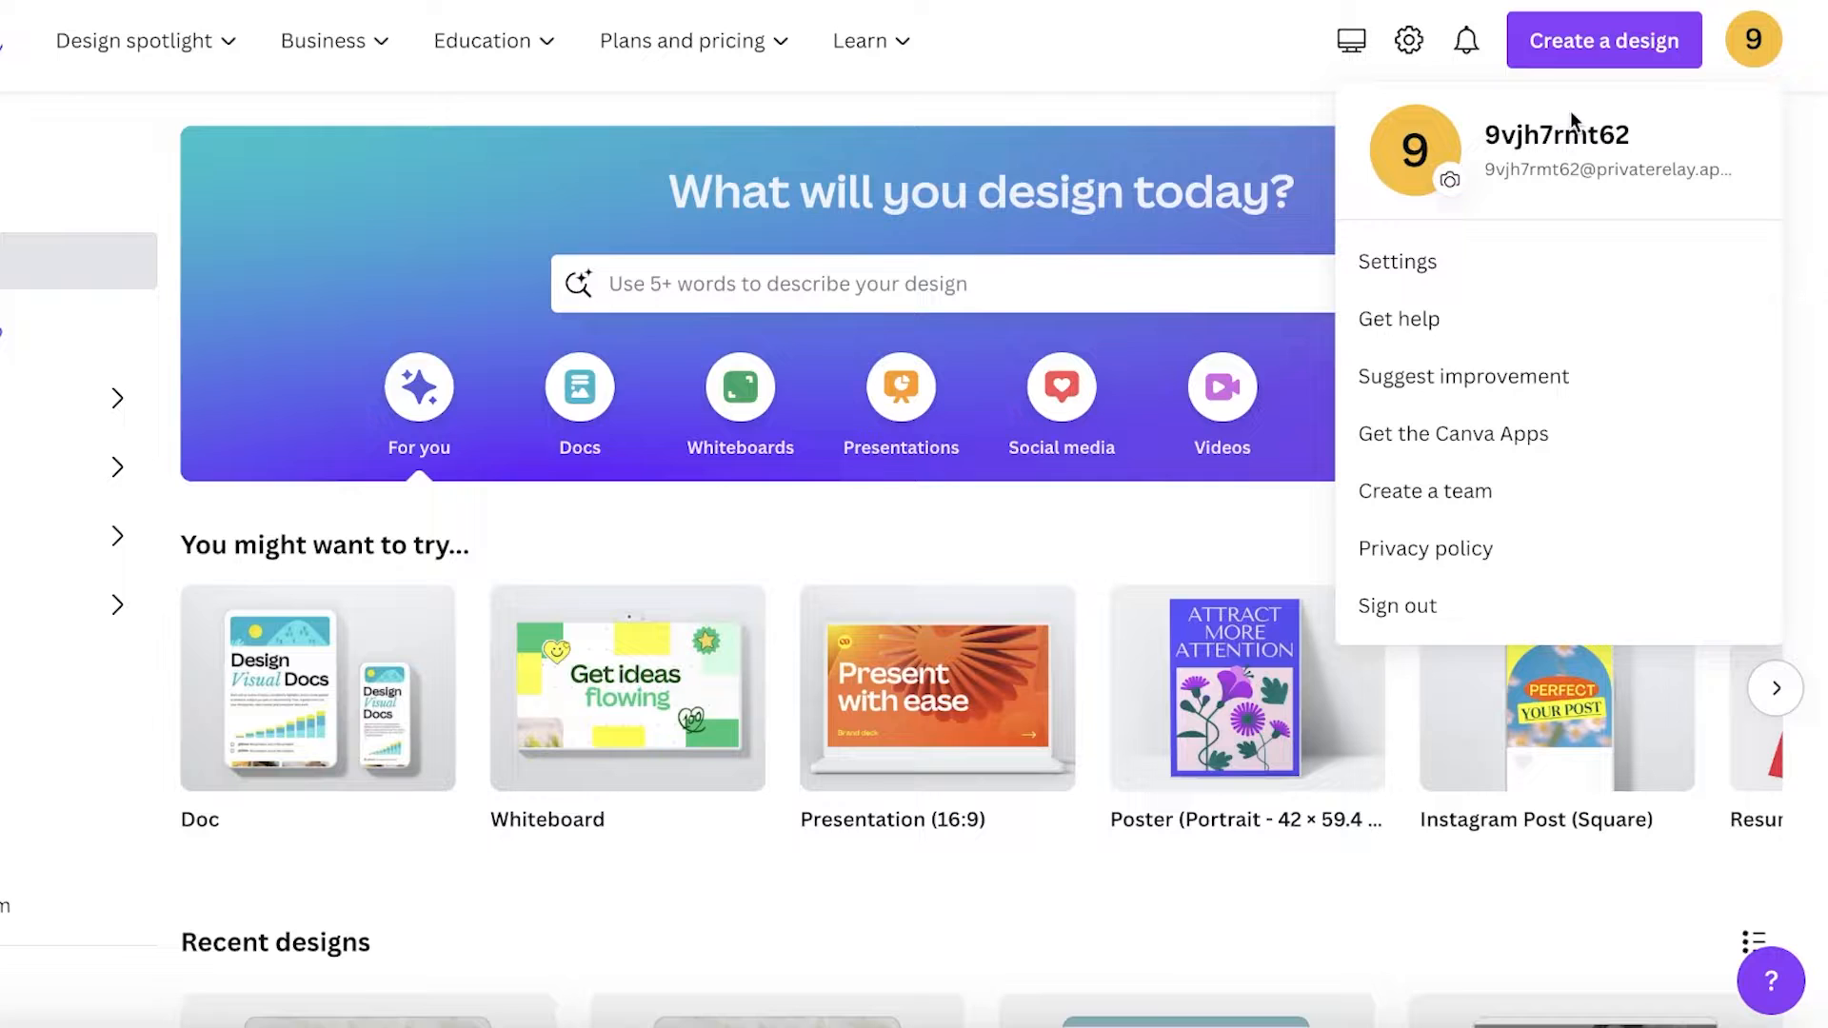
{"action": "left_click", "coordinate": [1136, 138]}
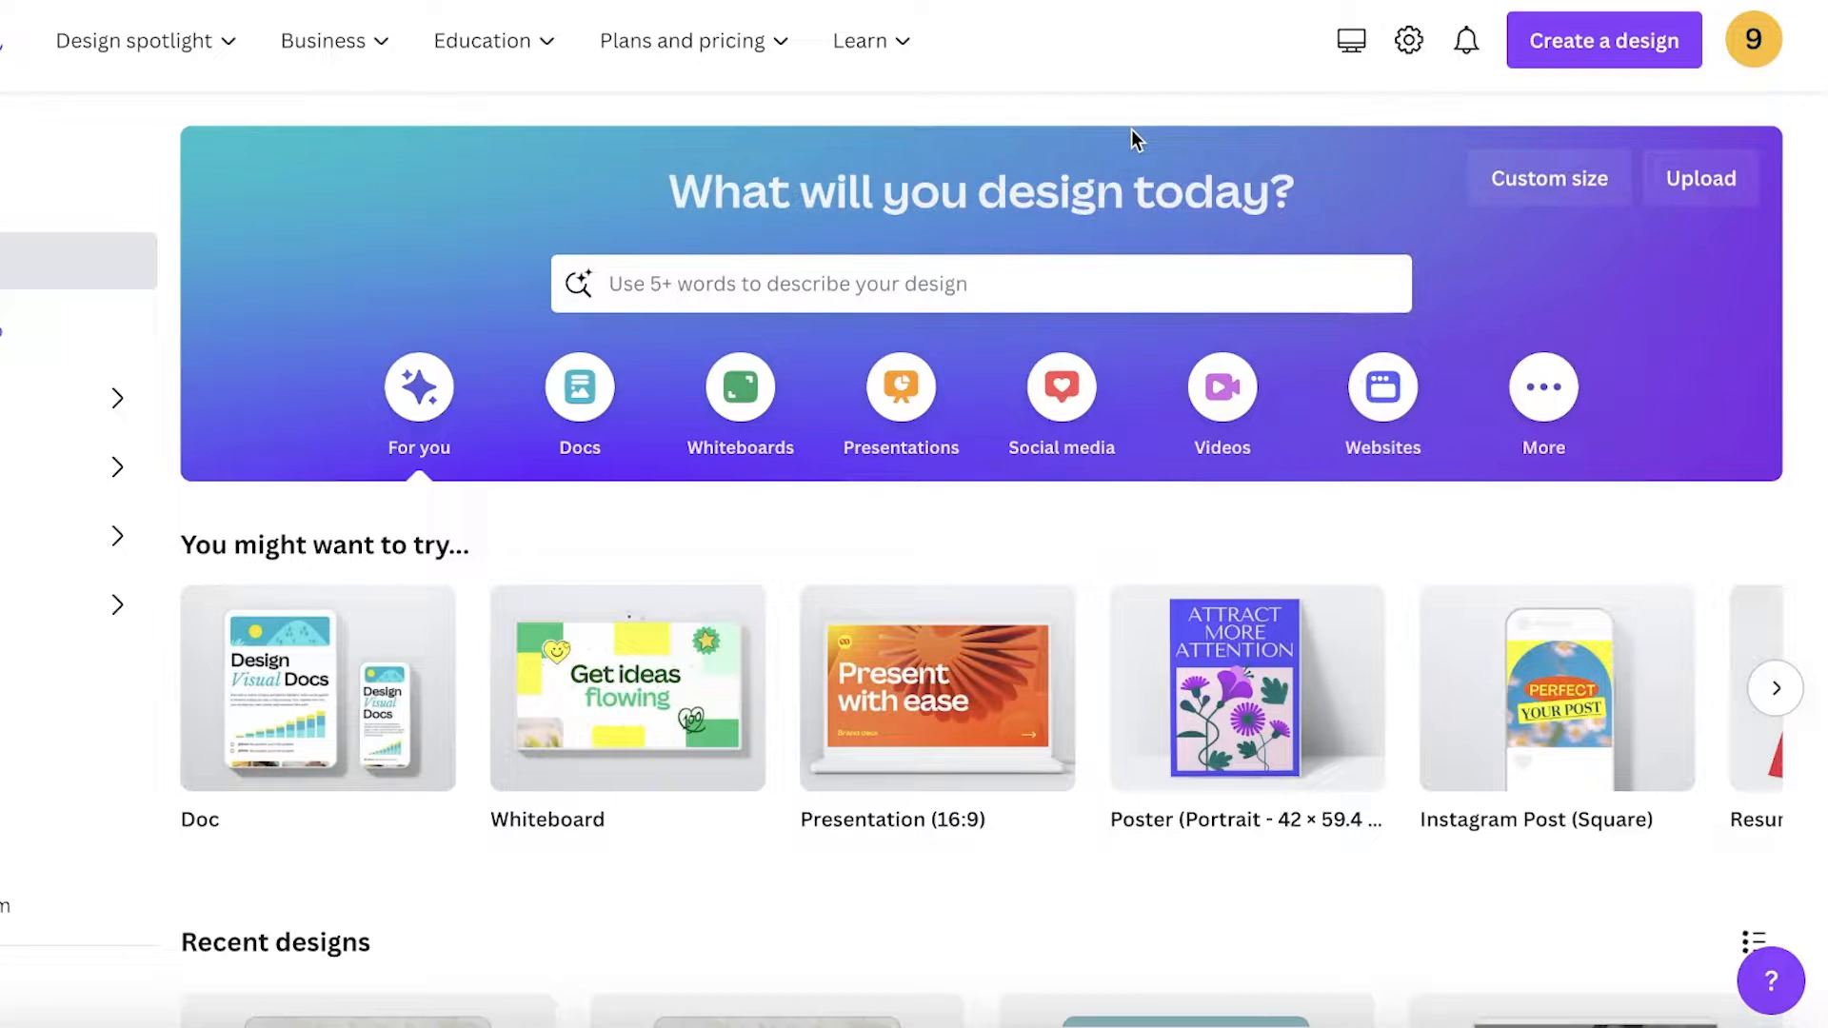
{"action": "mouse_move", "coordinate": [1125, 158]}
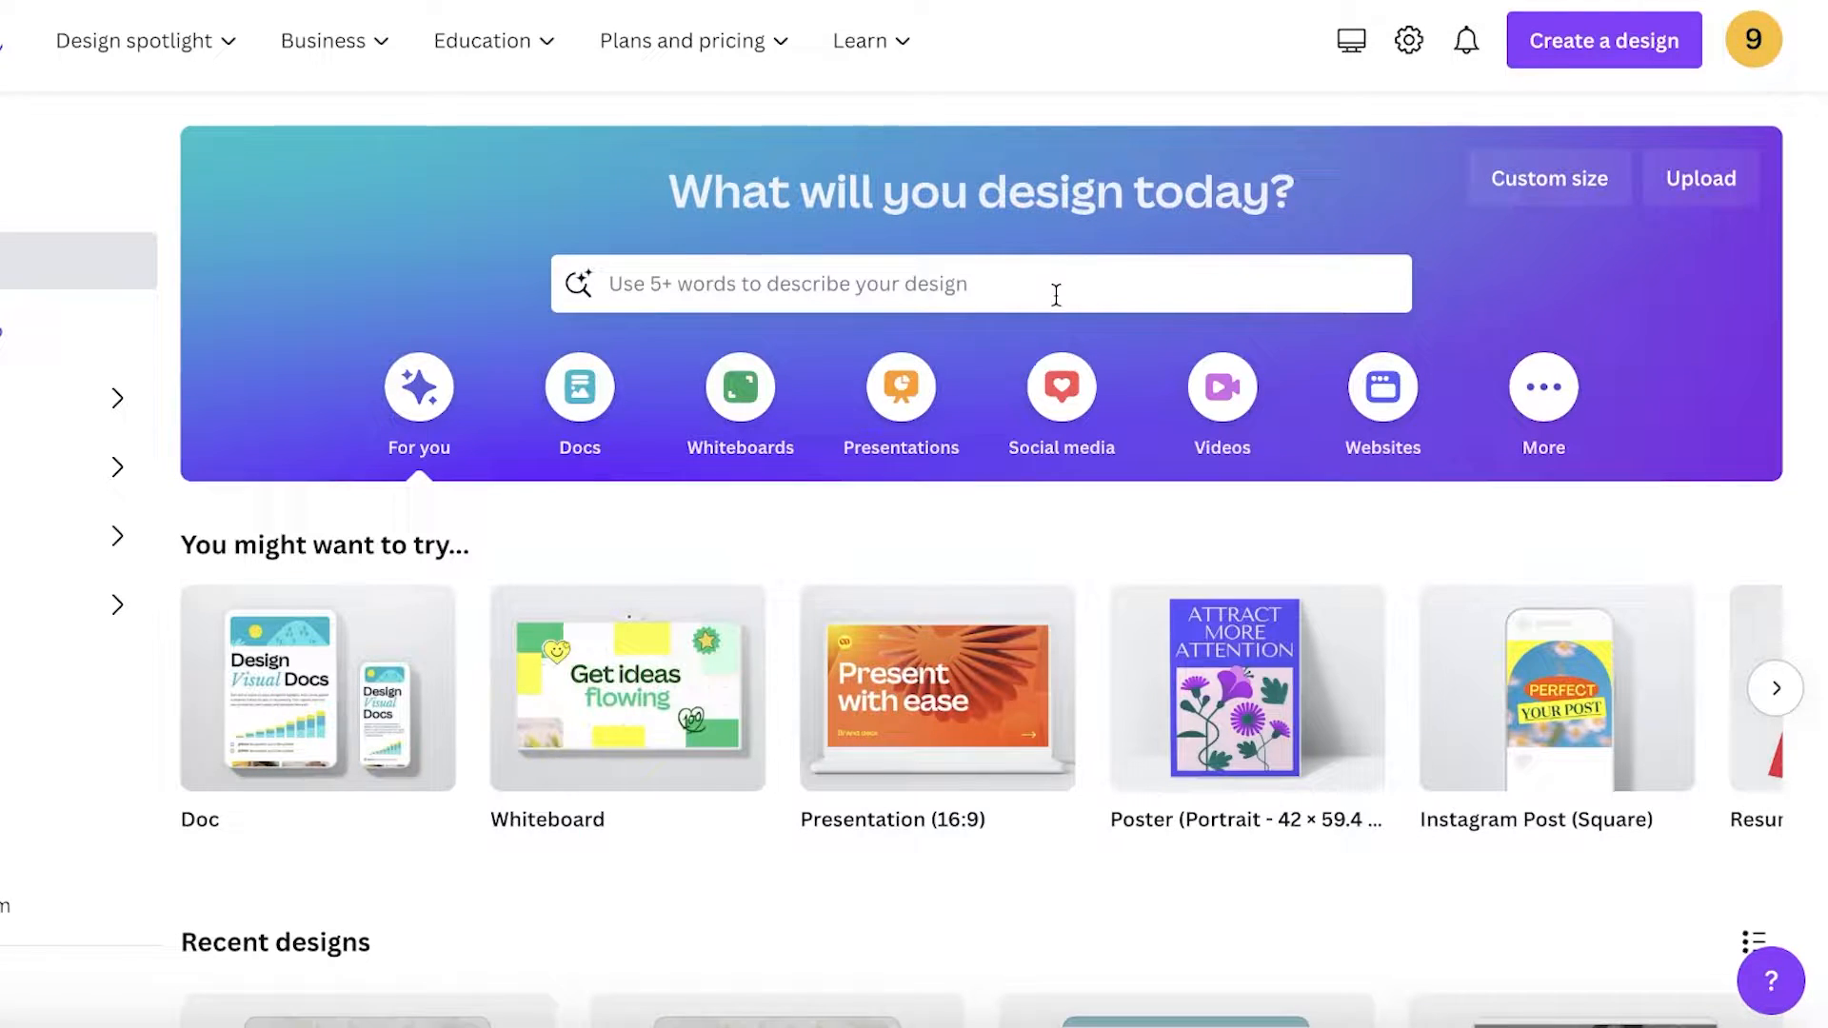
Search the home bar for 'ebook' and browse the resulting ebook cover templates.
{"action": "type", "text": "e"}
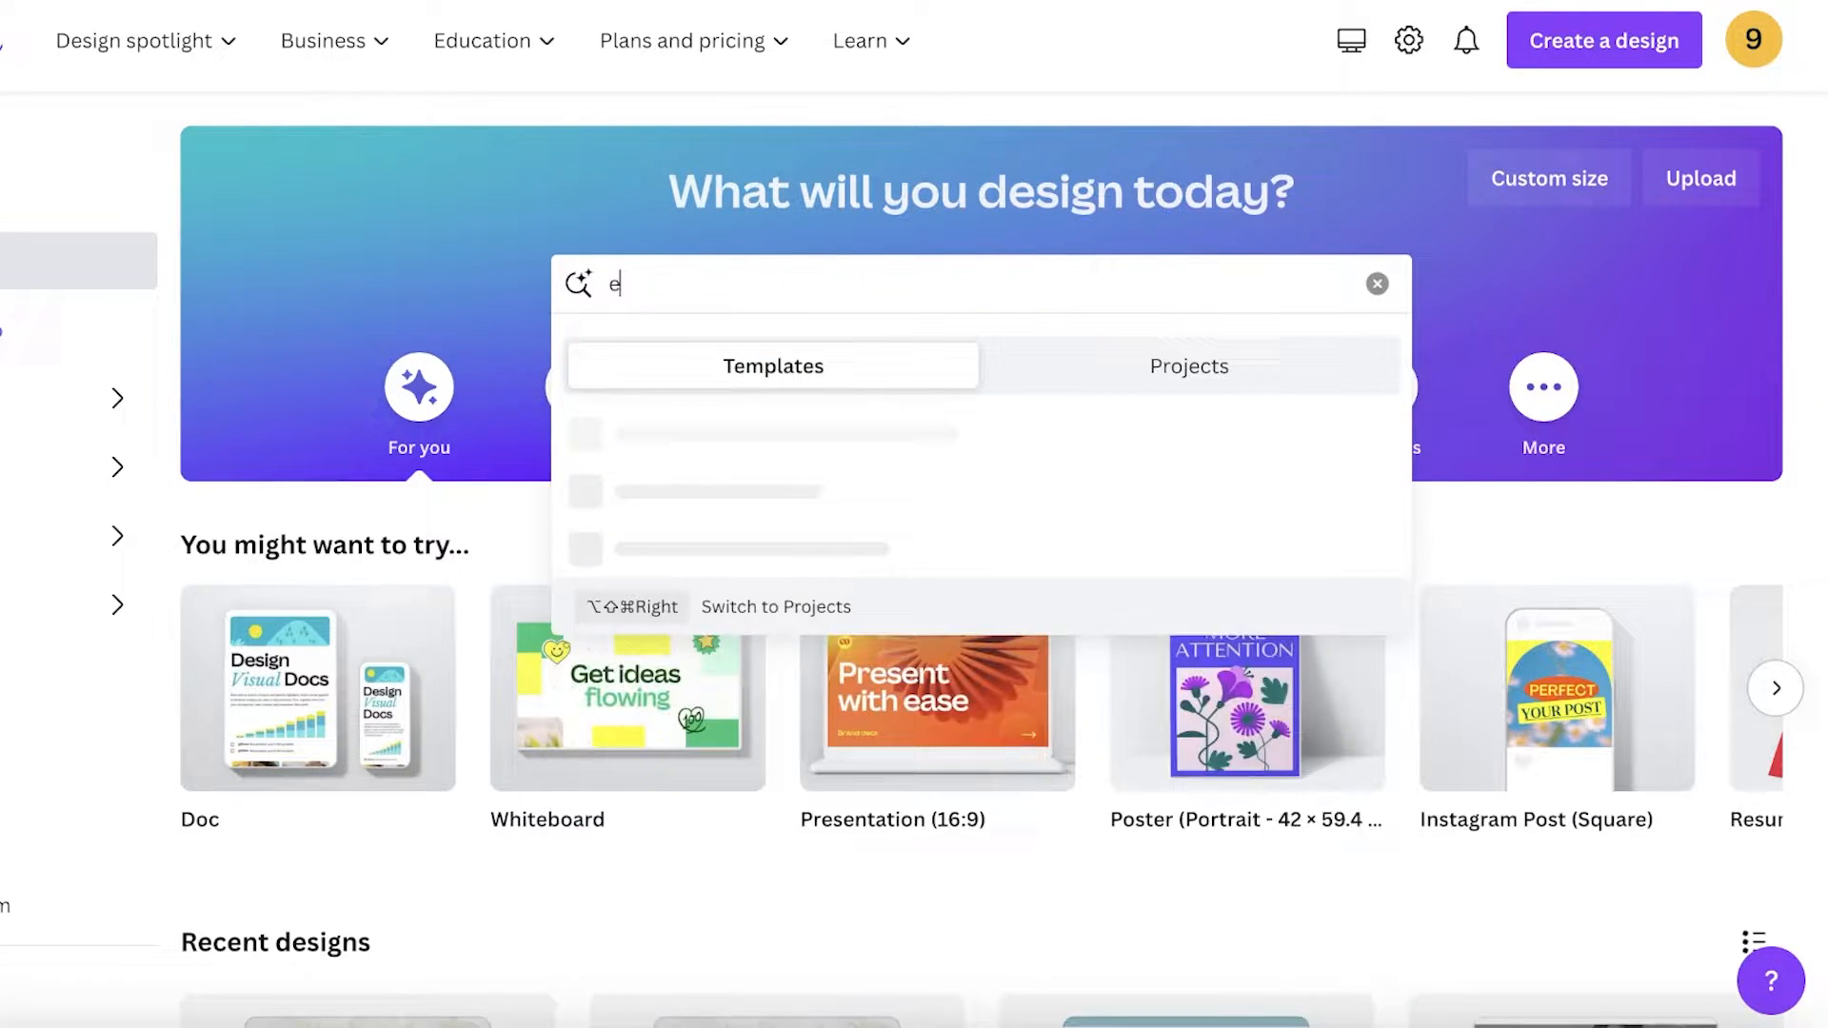
{"action": "type", "text": "book"}
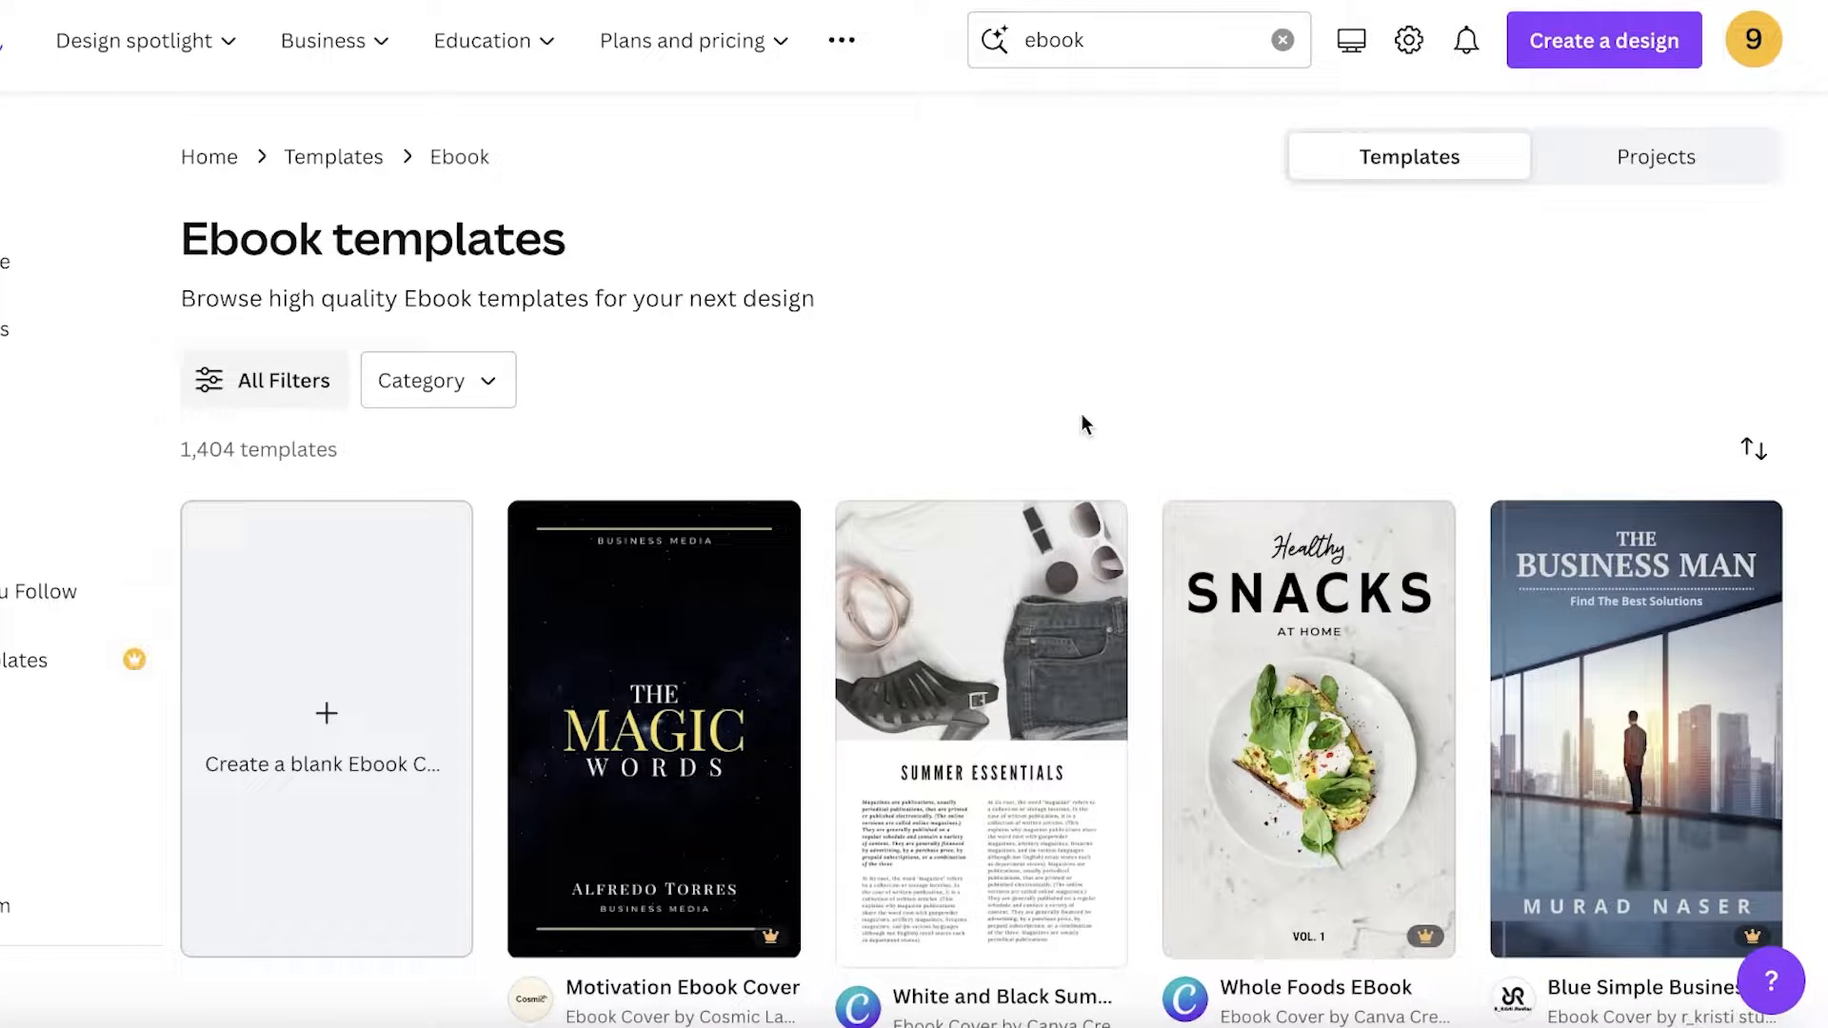
{"action": "scroll", "scroll_direction": "down", "scroll_amount": 3}
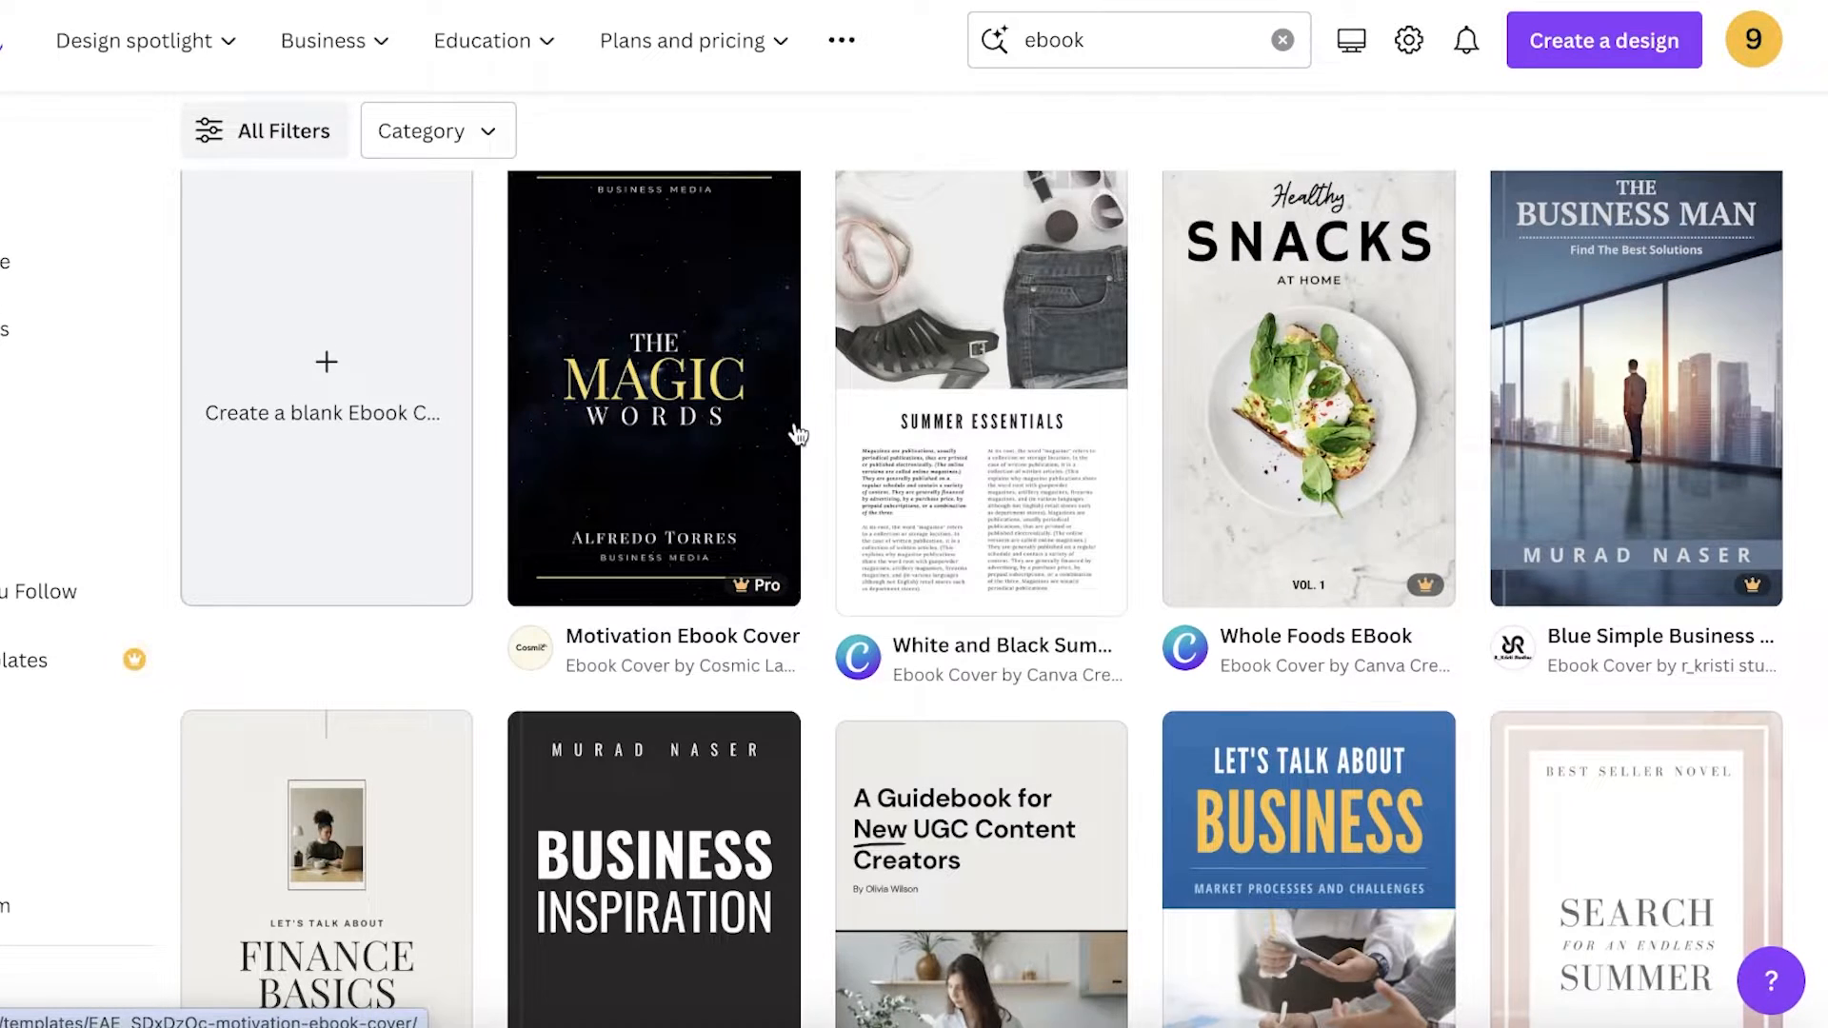
{"action": "scroll", "scroll_direction": "down", "scroll_amount": 3}
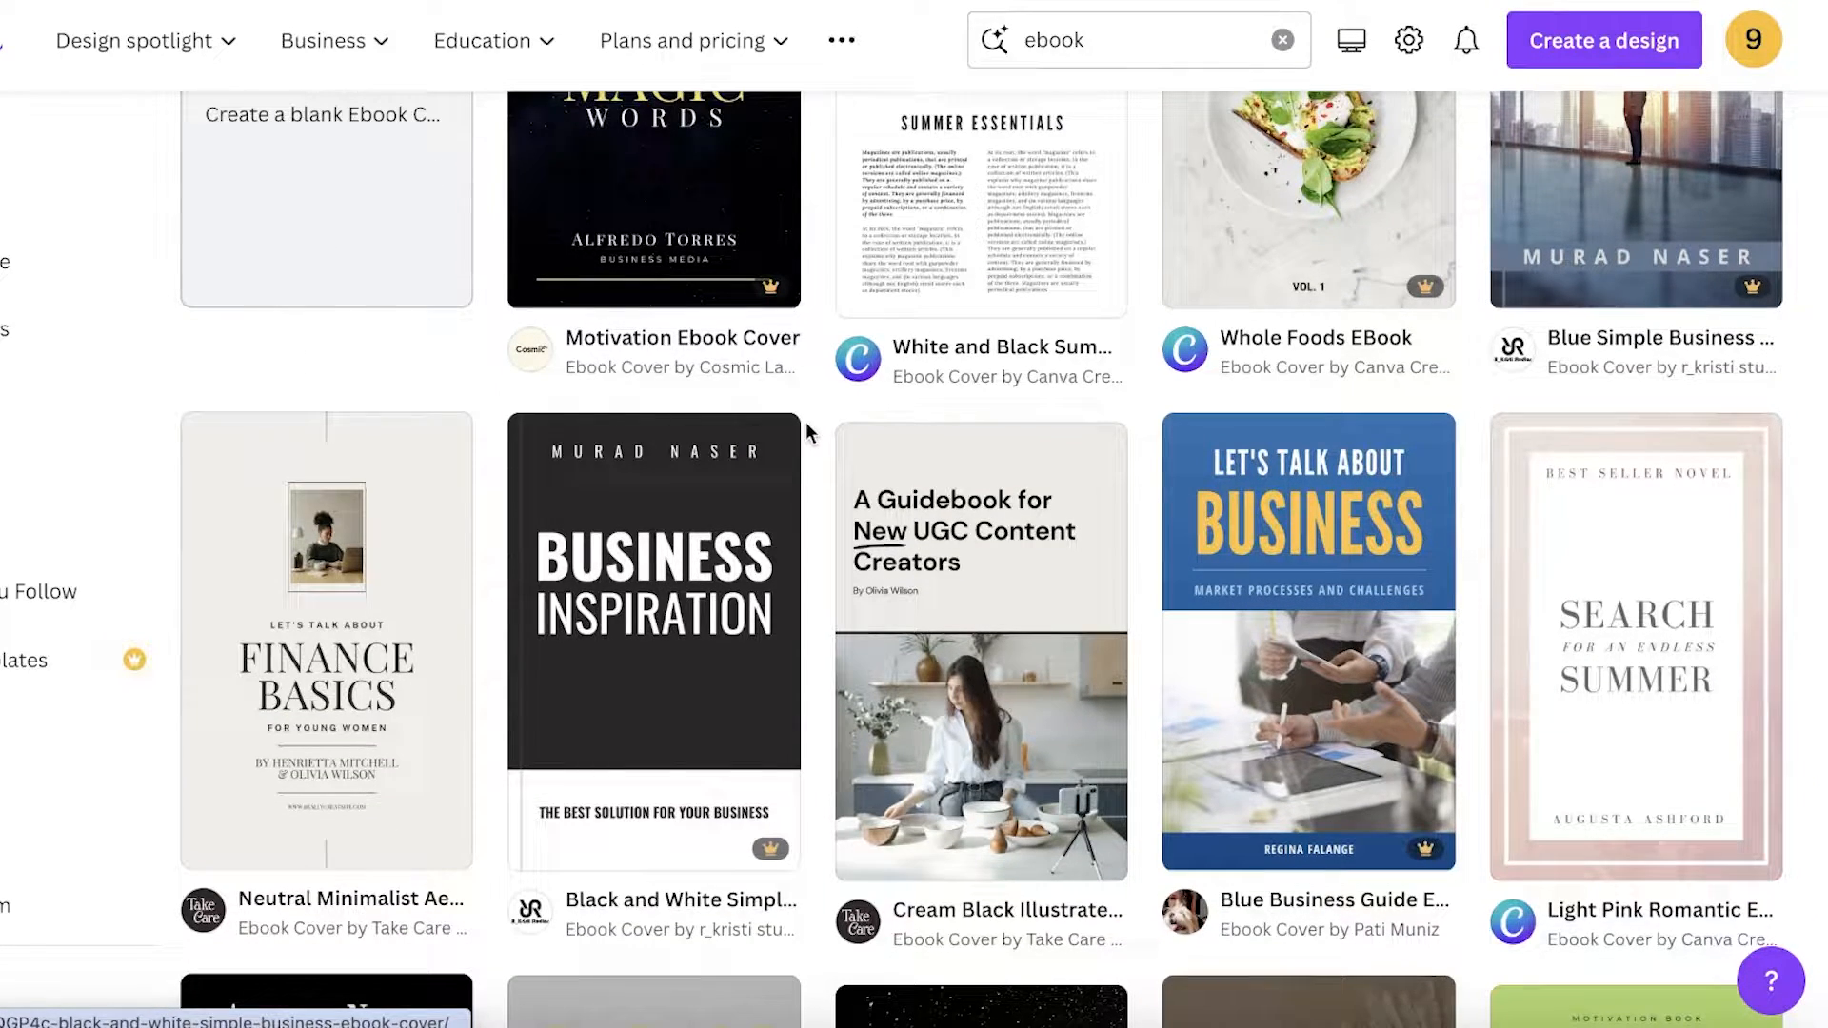
{"action": "scroll", "scroll_direction": "down", "scroll_amount": 3}
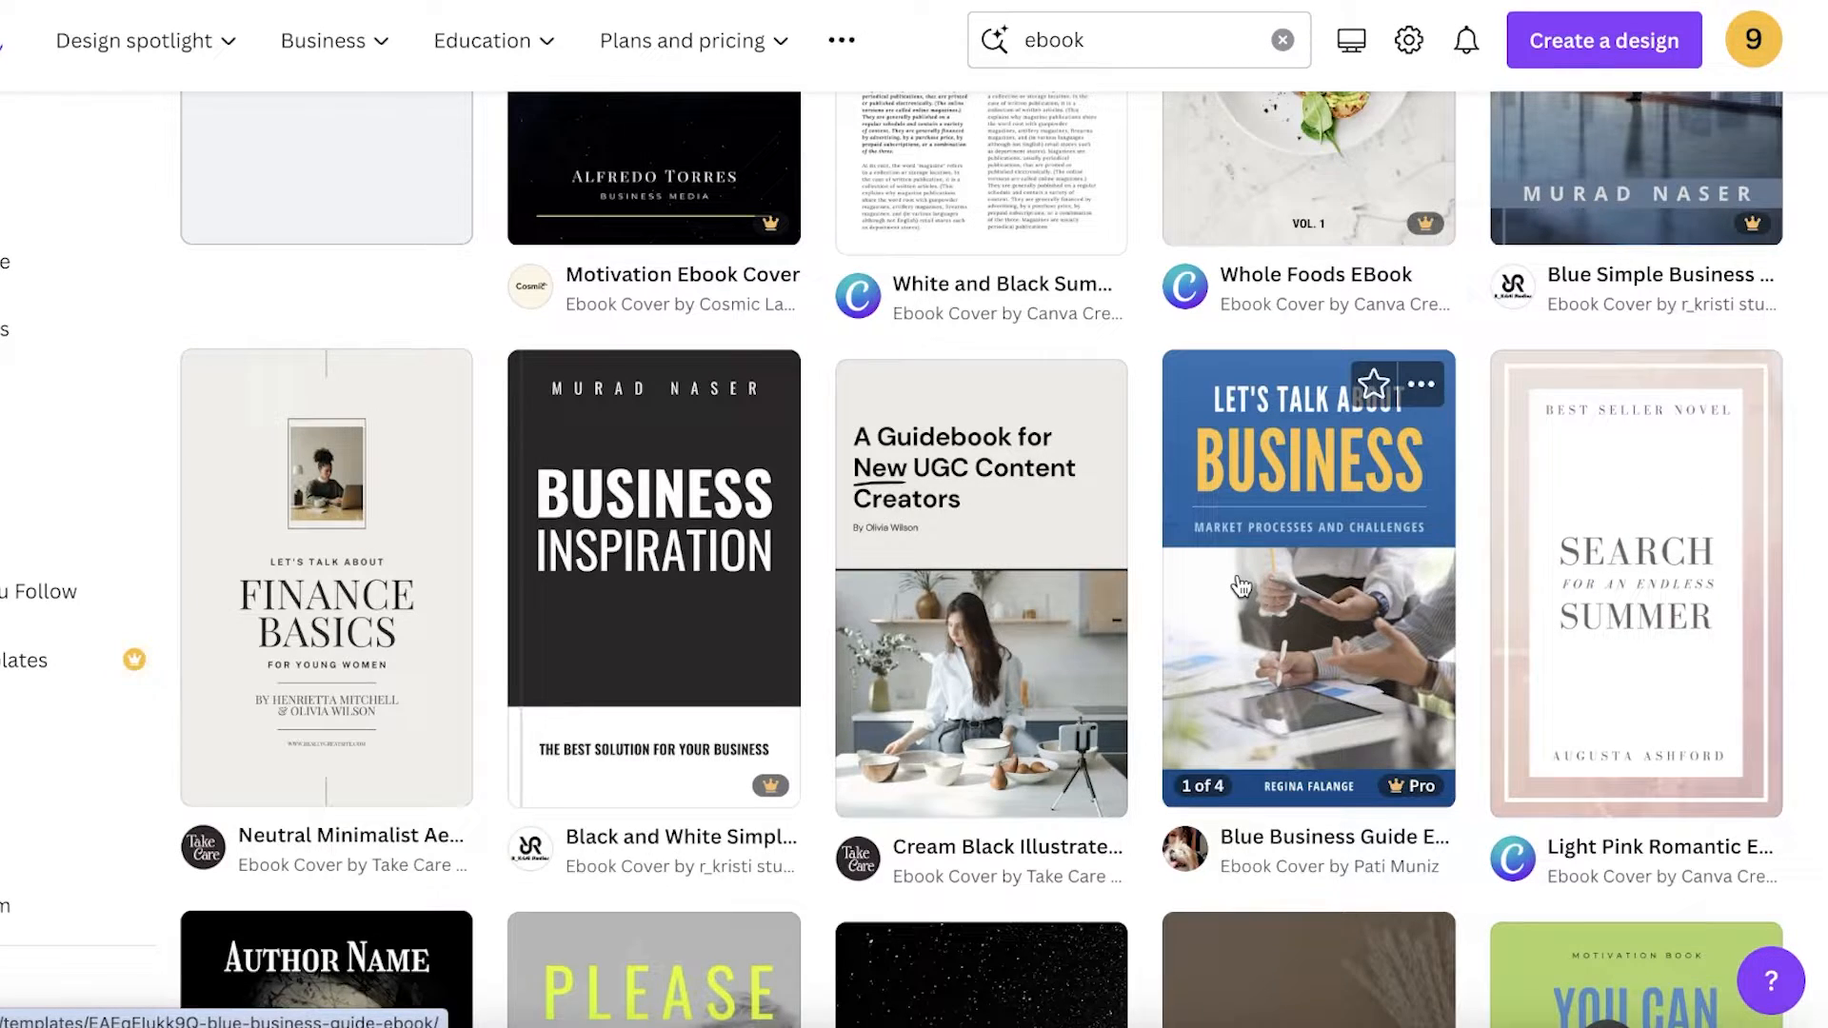
{"action": "scroll", "scroll_direction": "down", "scroll_amount": 3}
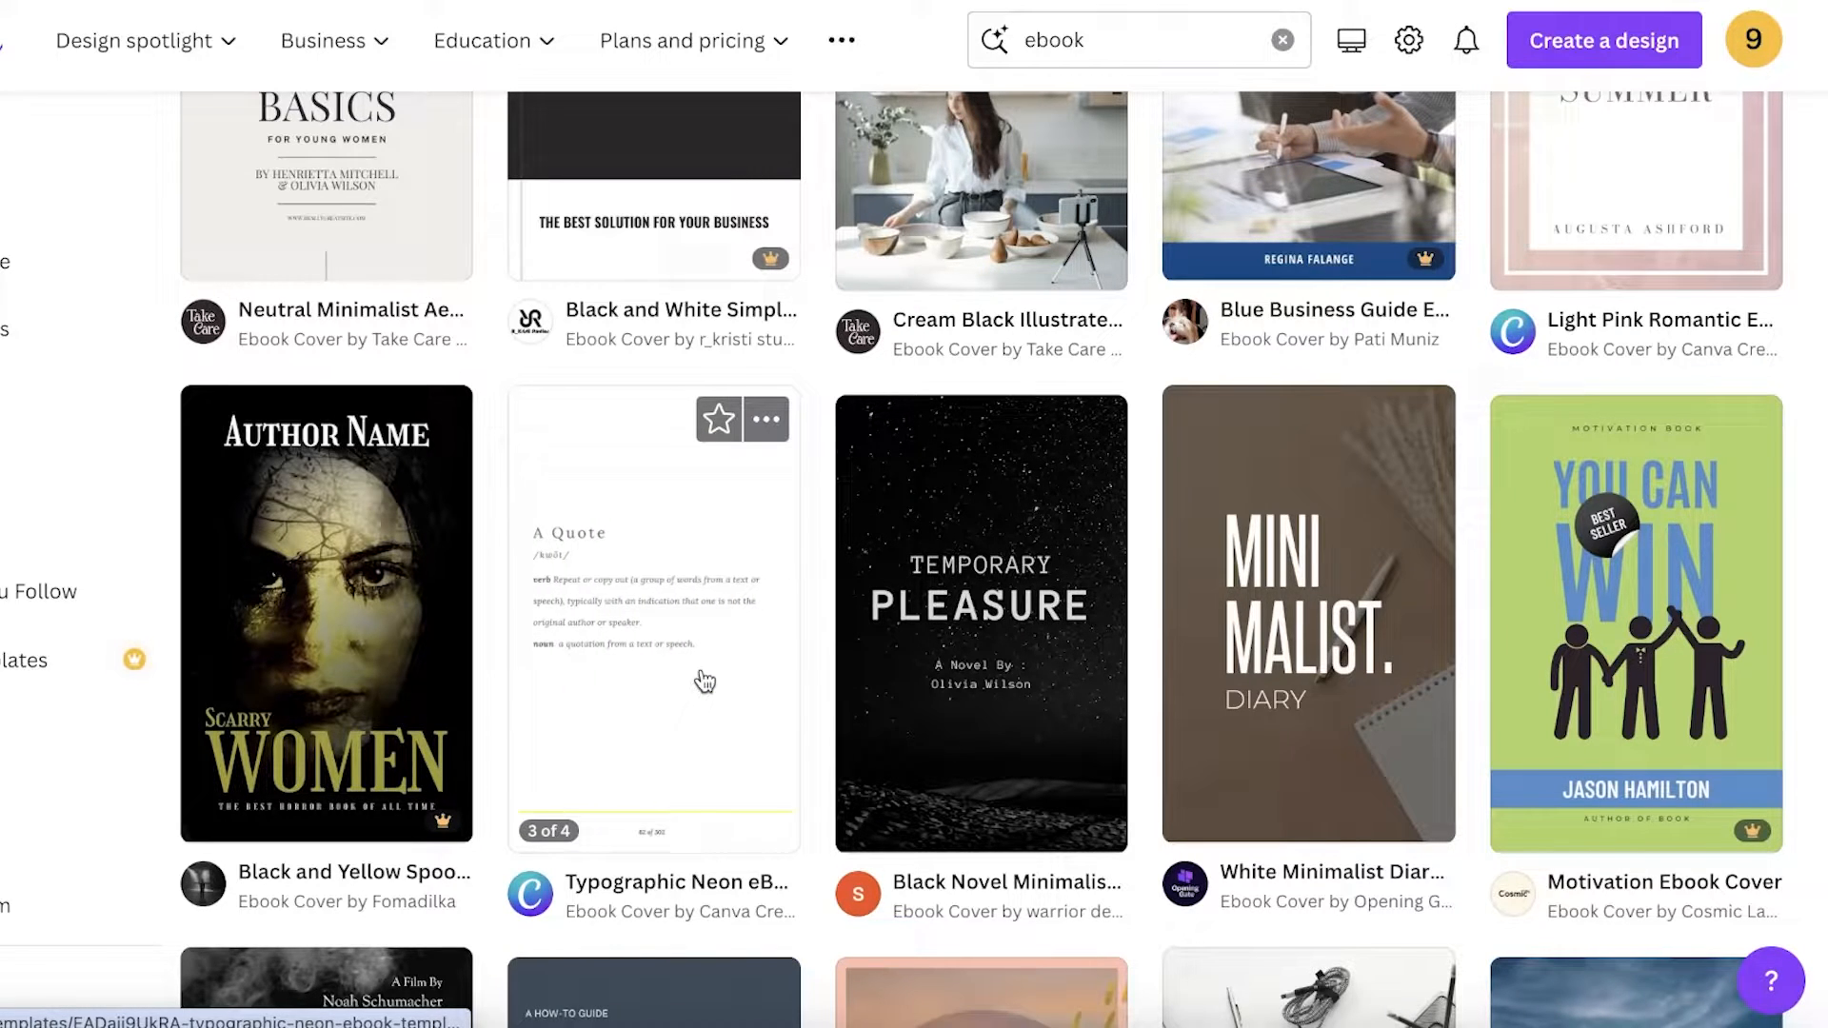
{"action": "scroll", "scroll_direction": "up", "scroll_amount": 3}
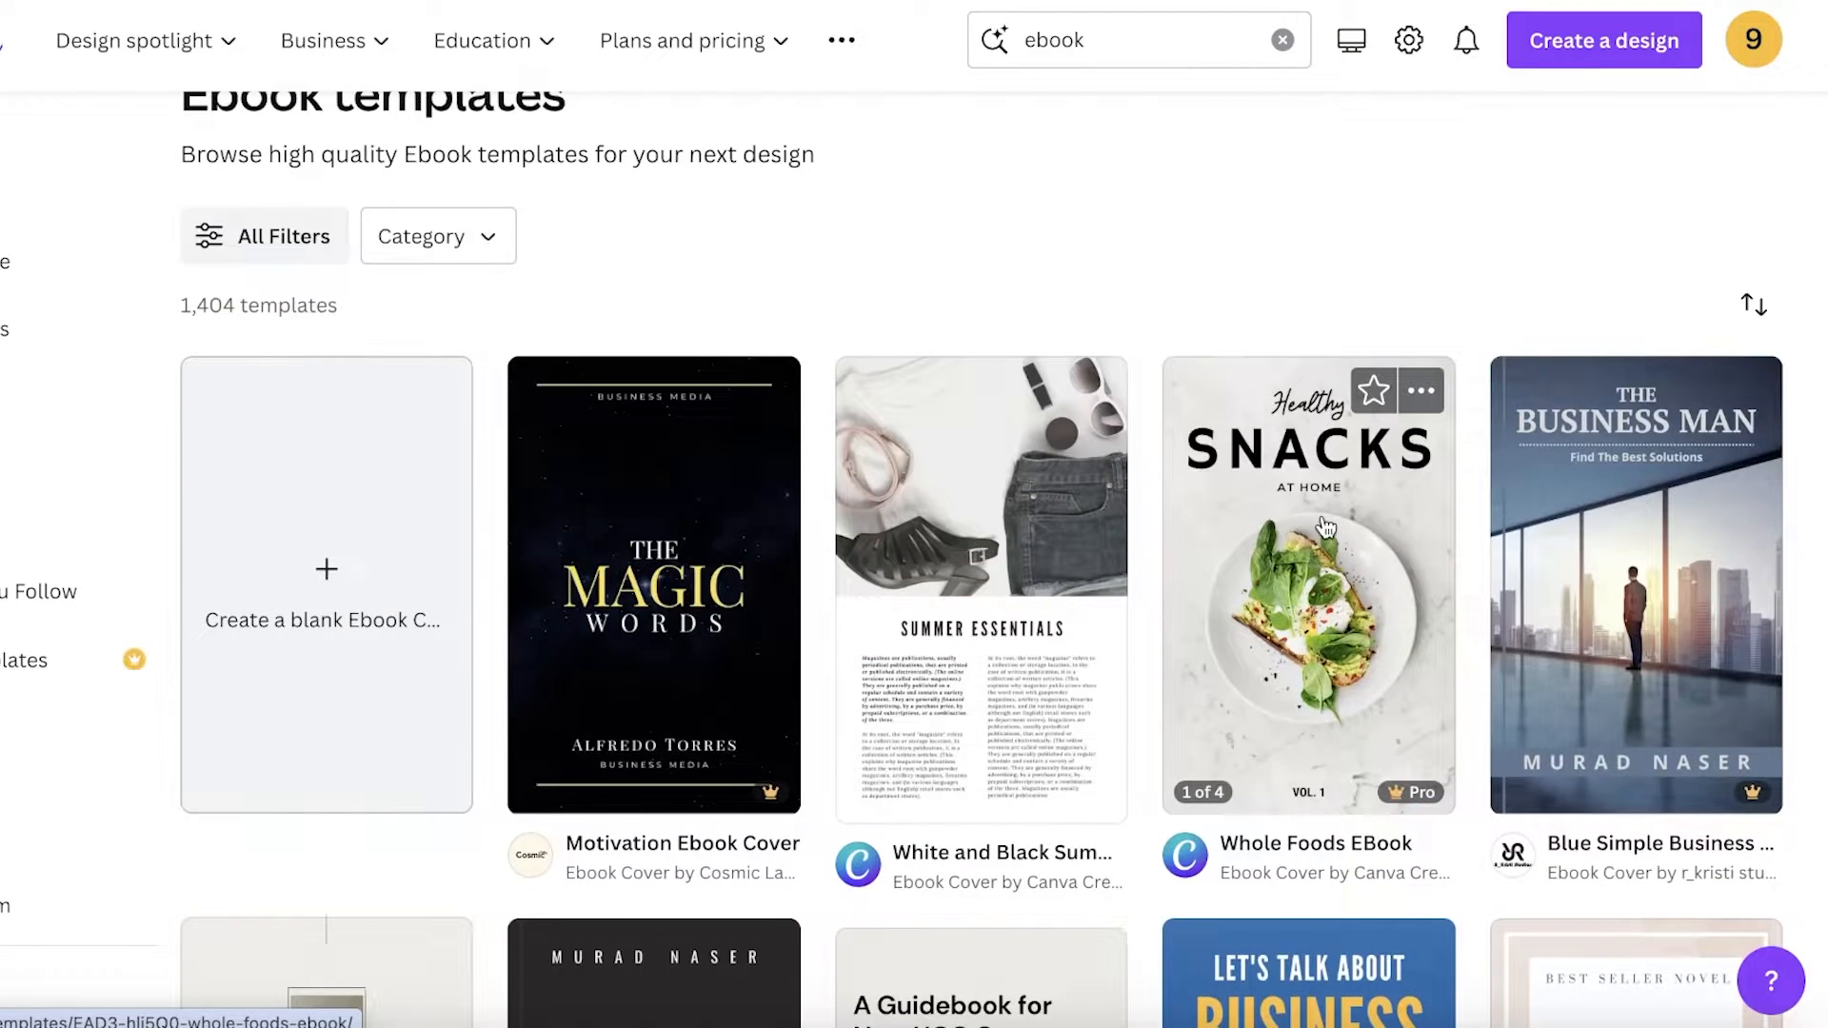
{"action": "left_click", "coordinate": [1307, 587]}
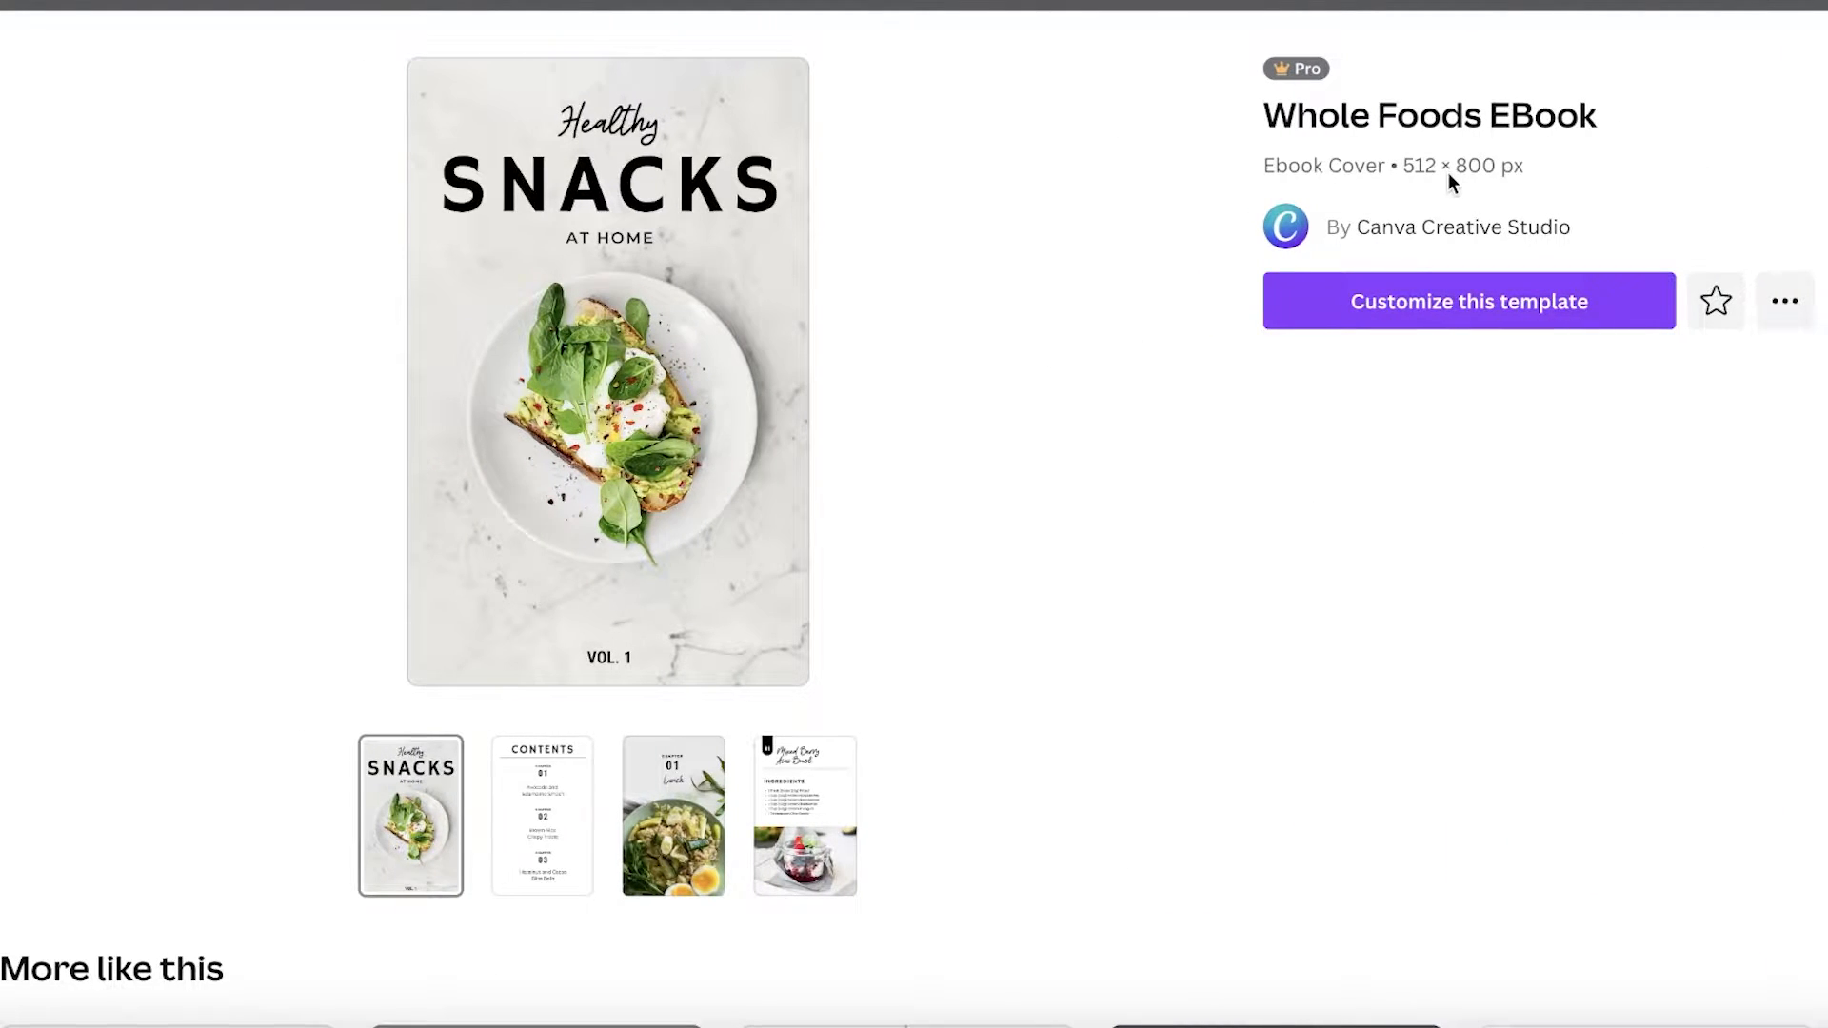
{"action": "mouse_move", "coordinate": [1433, 177]}
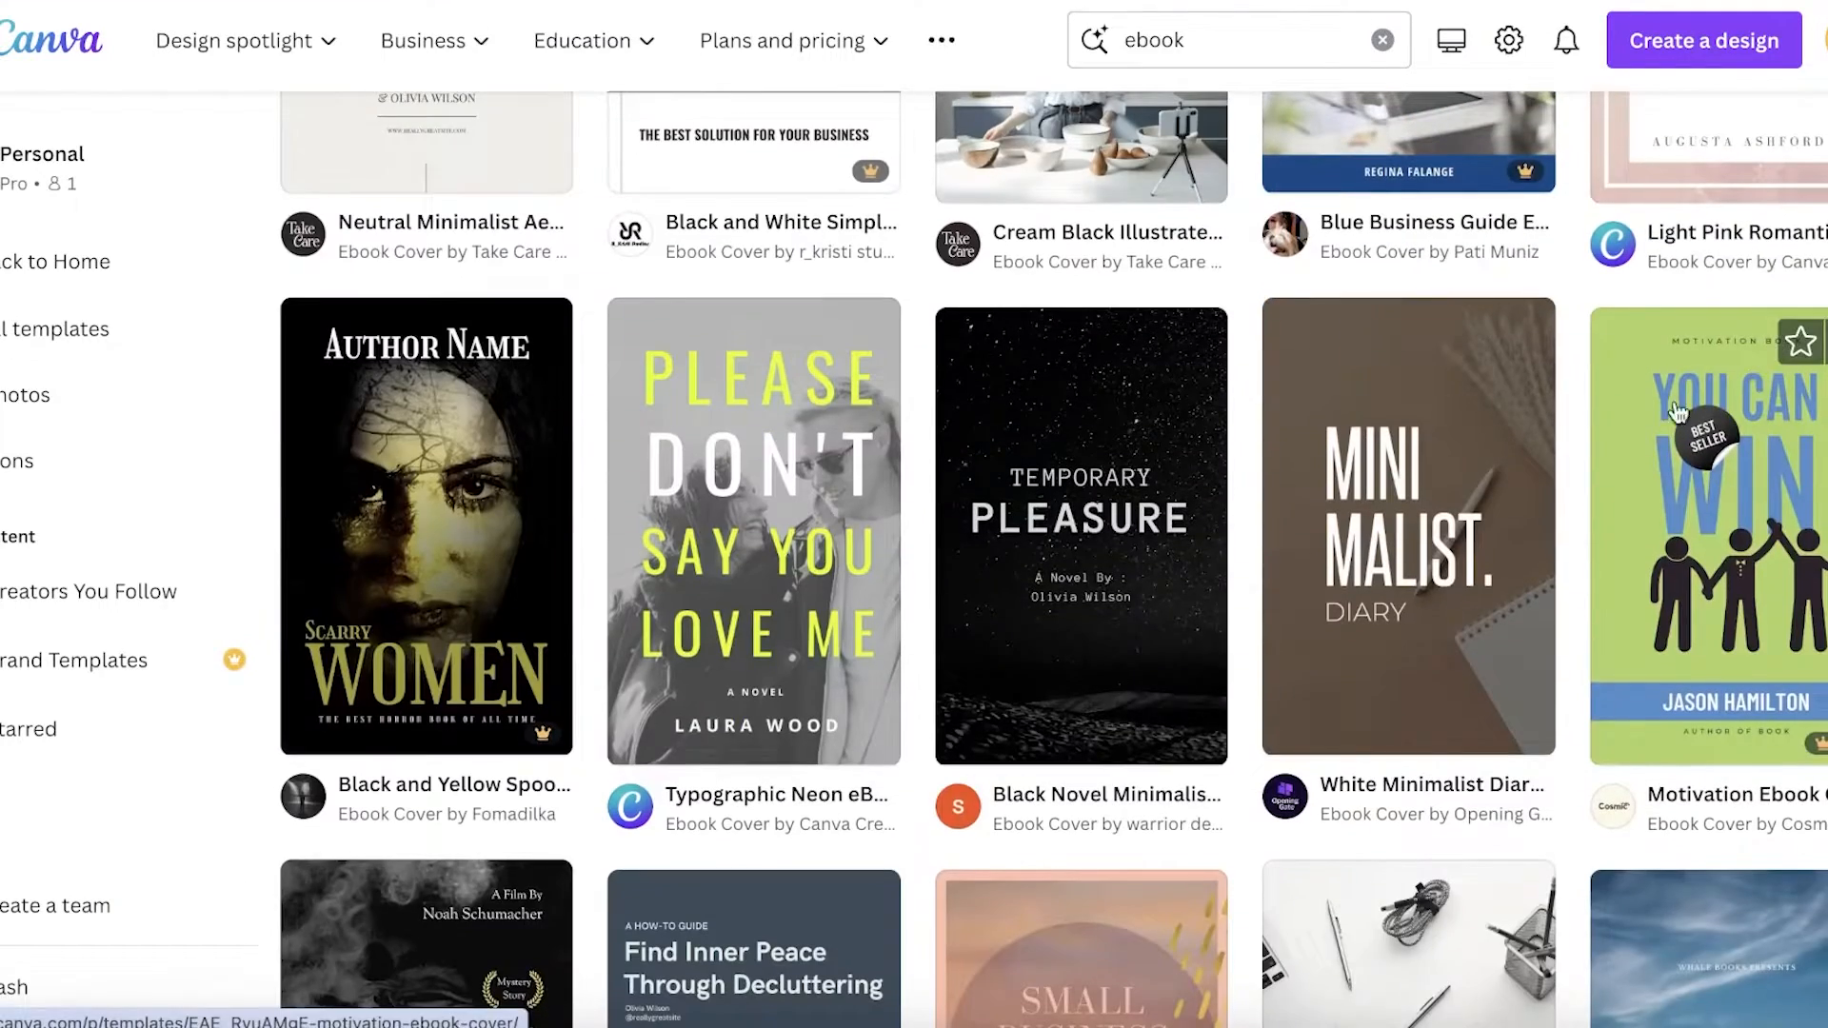
{"action": "left_click", "coordinate": [1407, 531]}
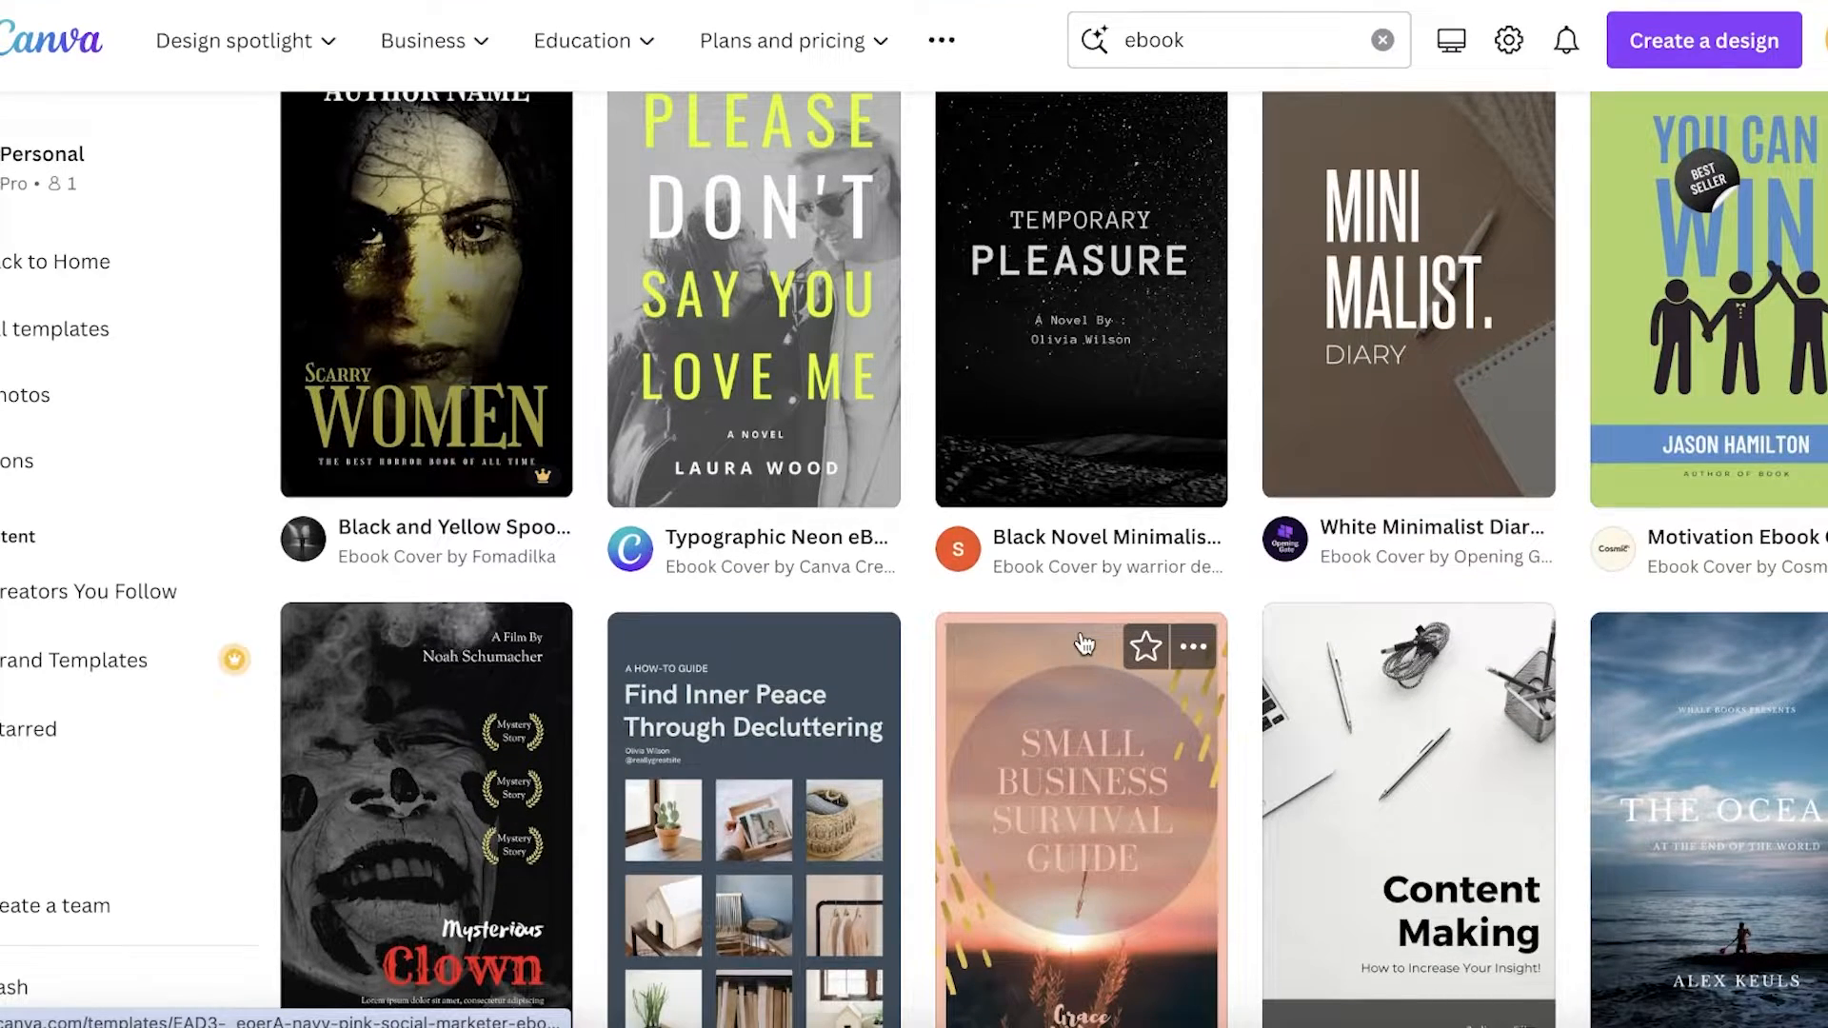
{"action": "scroll", "scroll_direction": "down", "scroll_amount": 3}
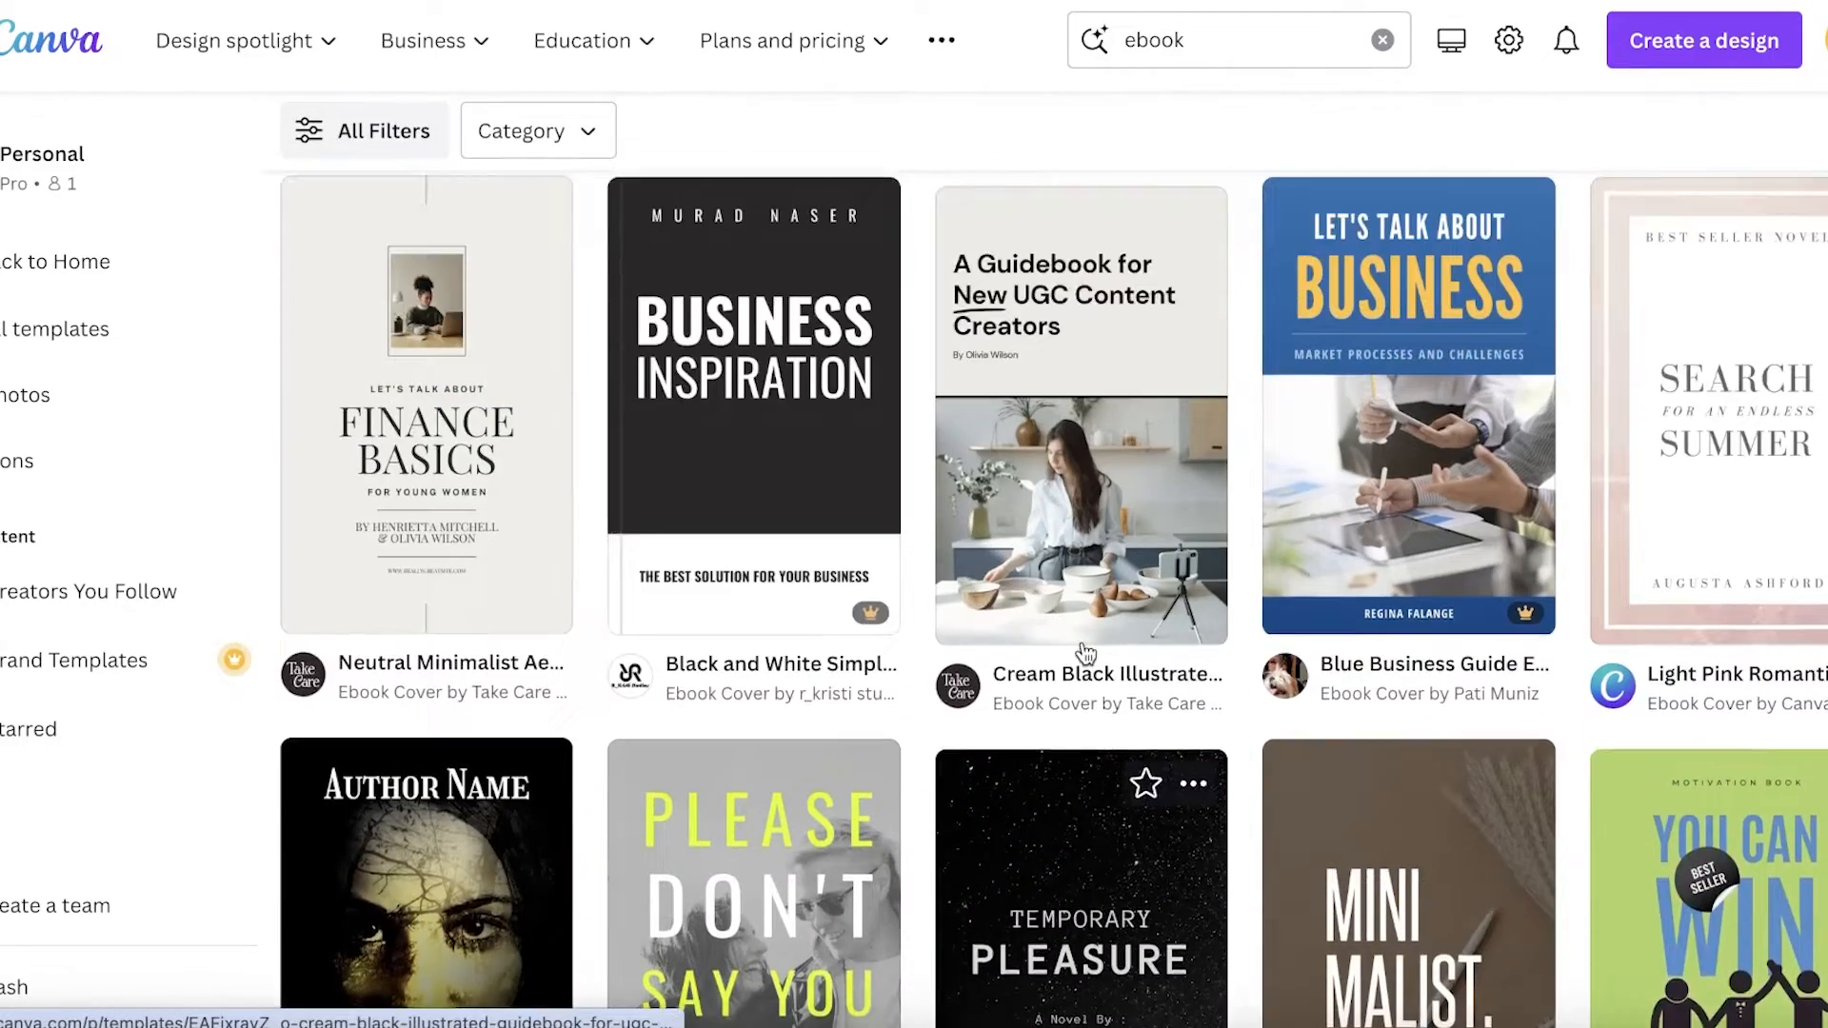
{"action": "scroll", "scroll_direction": "up", "scroll_amount": 3}
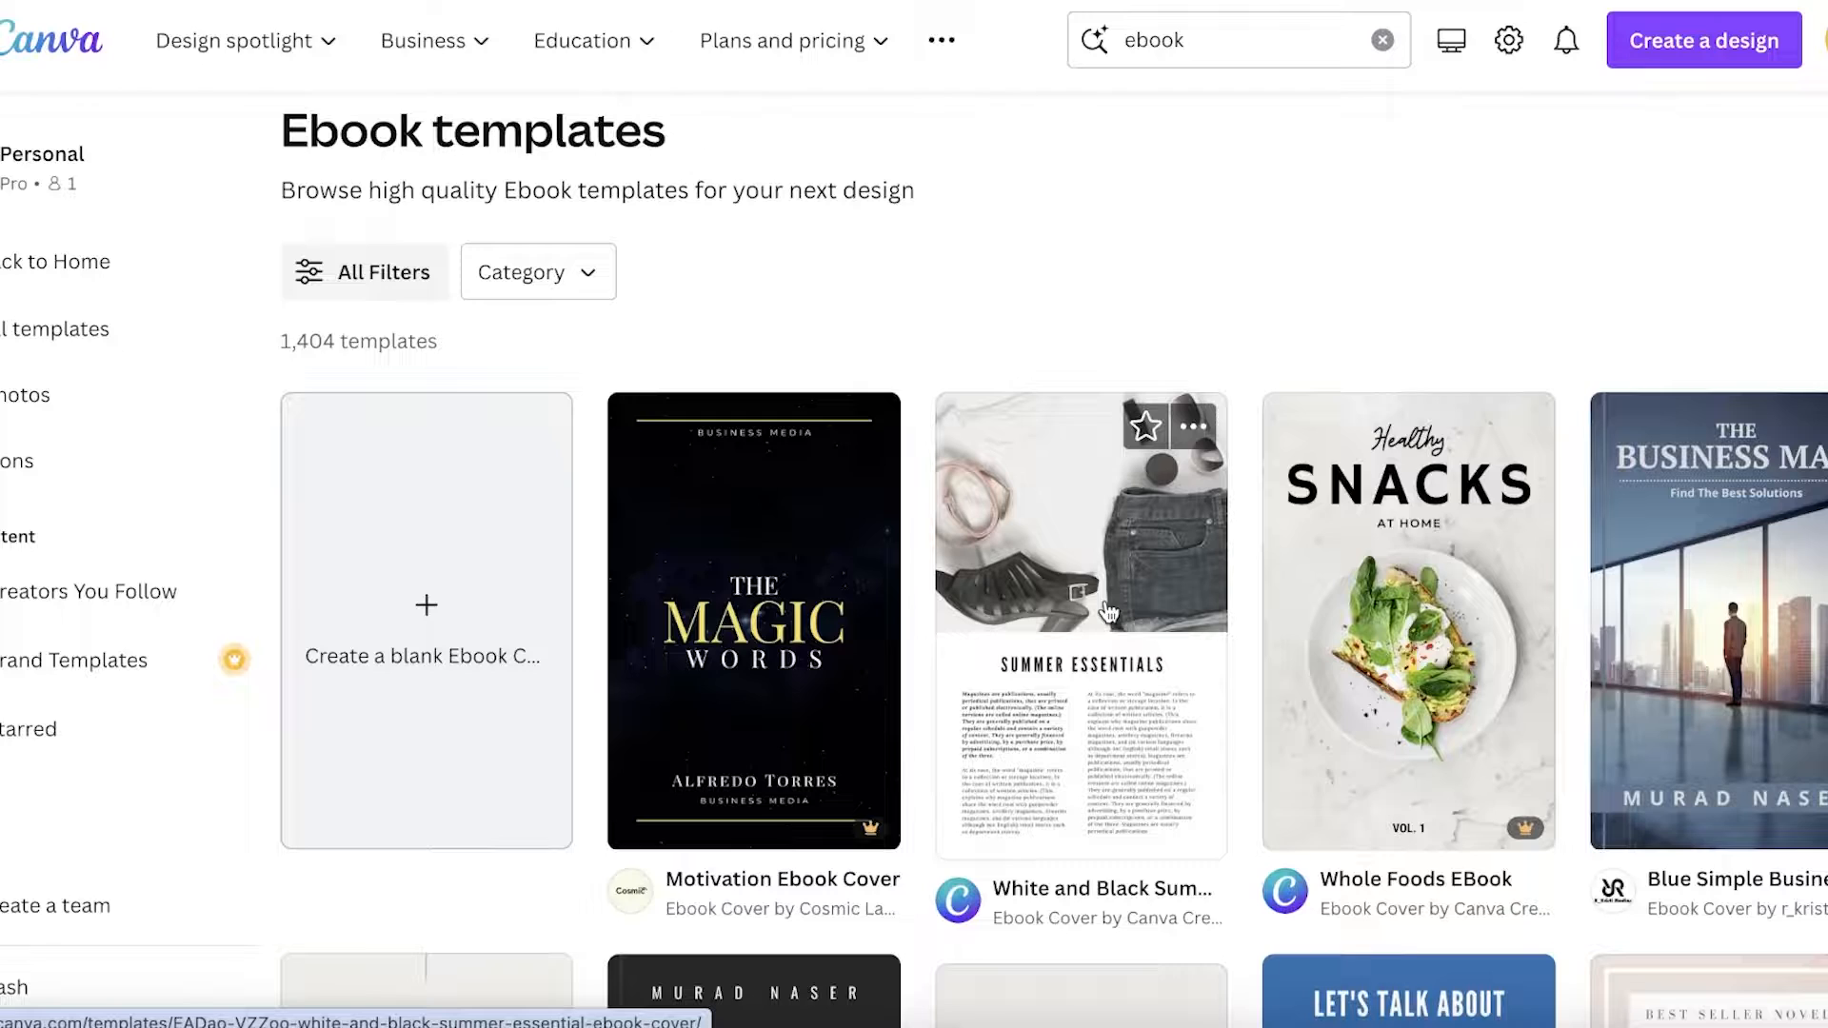
{"action": "left_click", "coordinate": [1079, 621]}
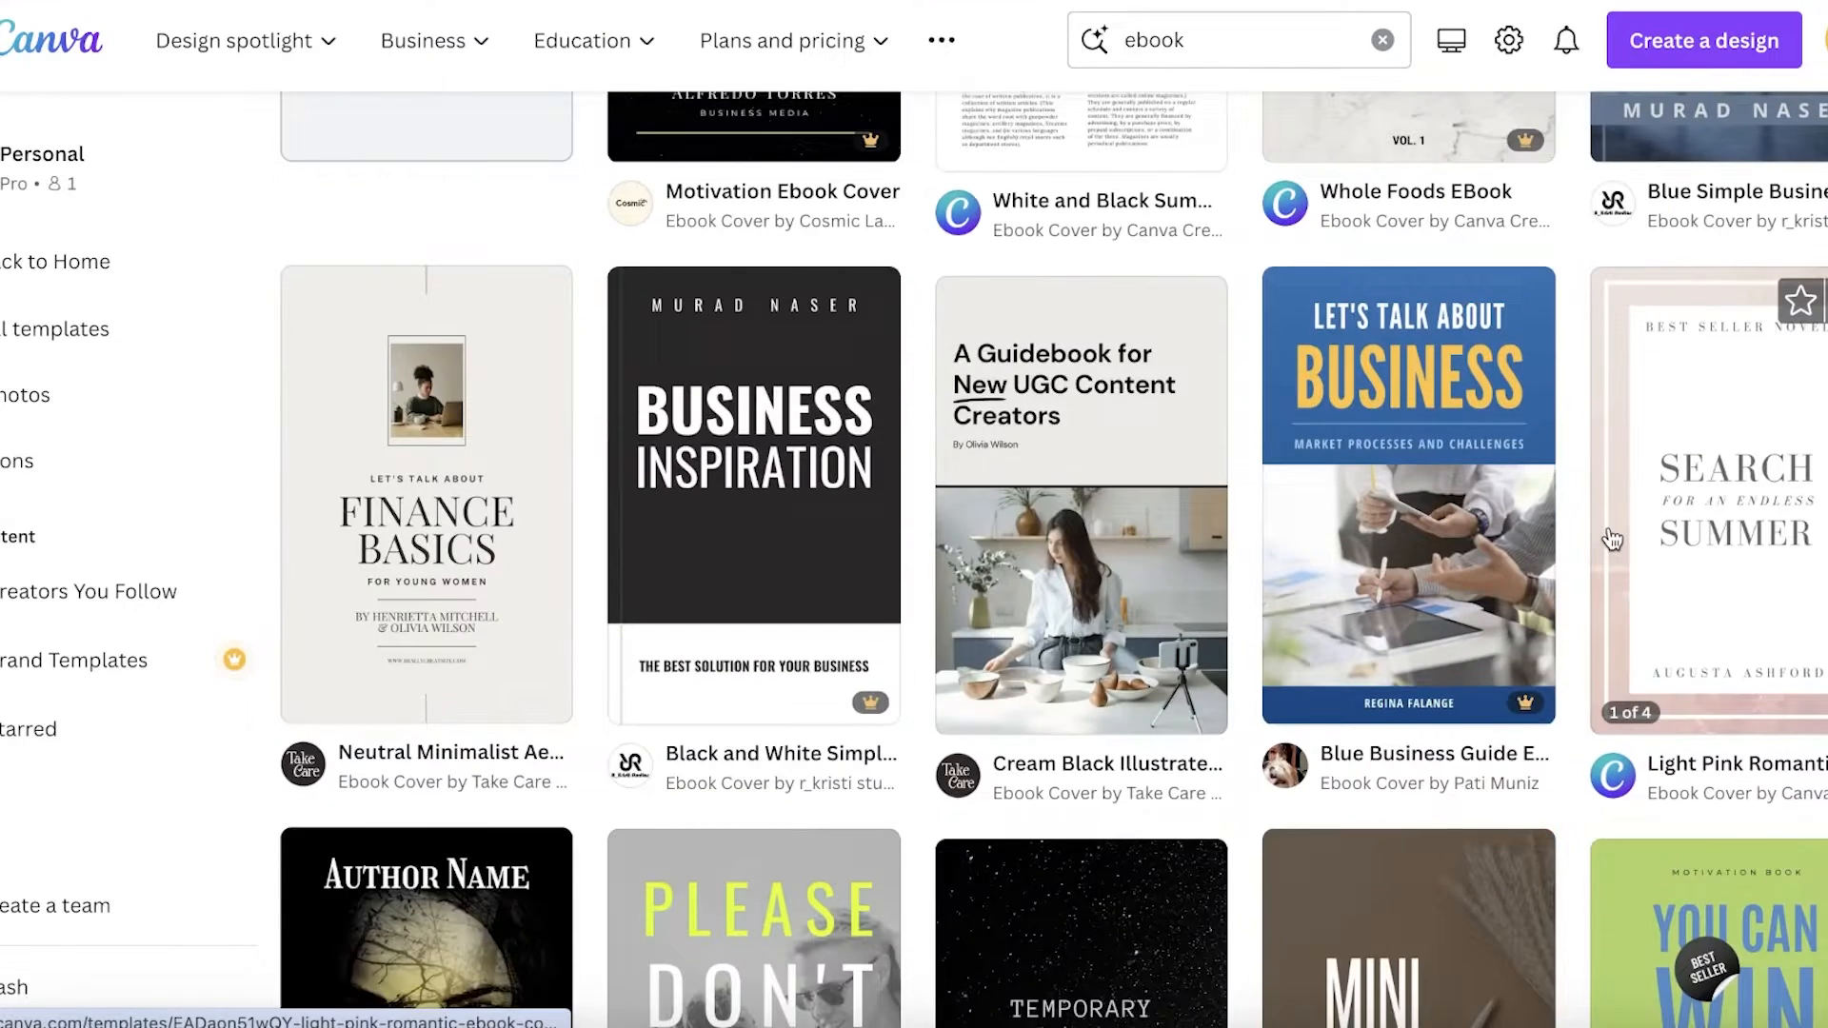
{"action": "scroll", "scroll_direction": "down", "scroll_amount": 3}
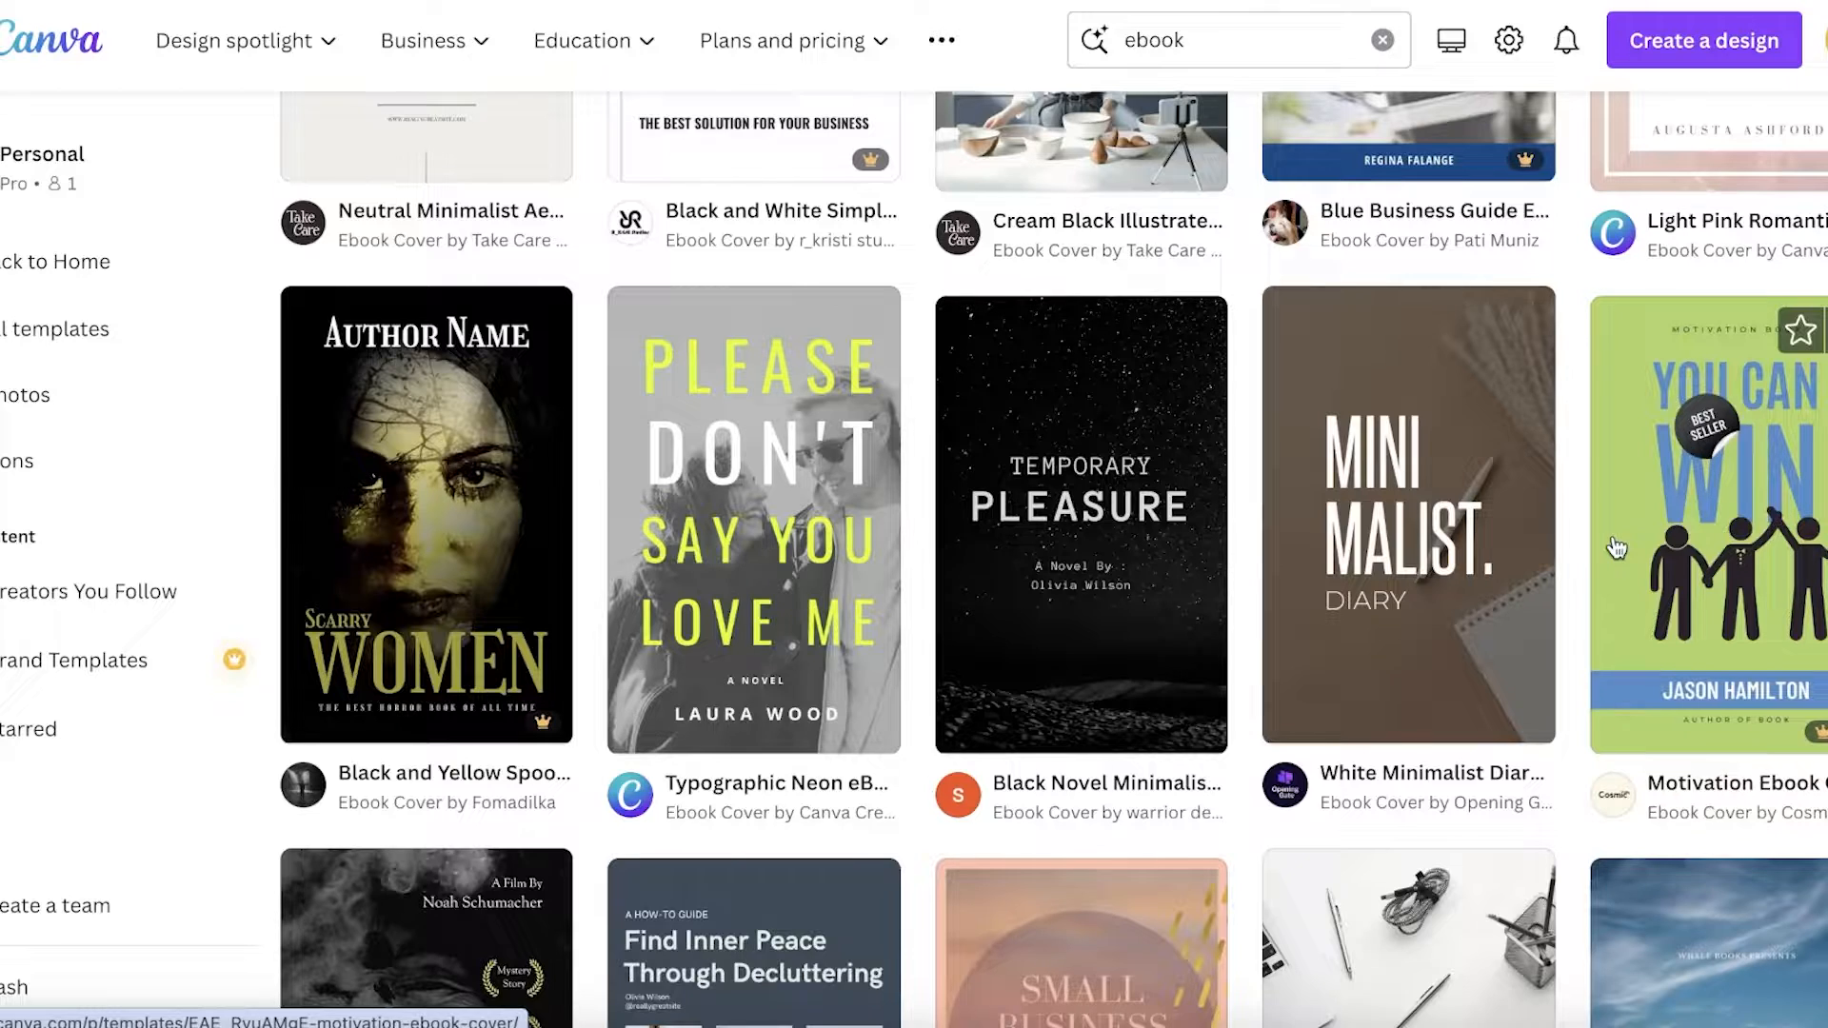
{"action": "mouse_move", "coordinate": [872, 630]}
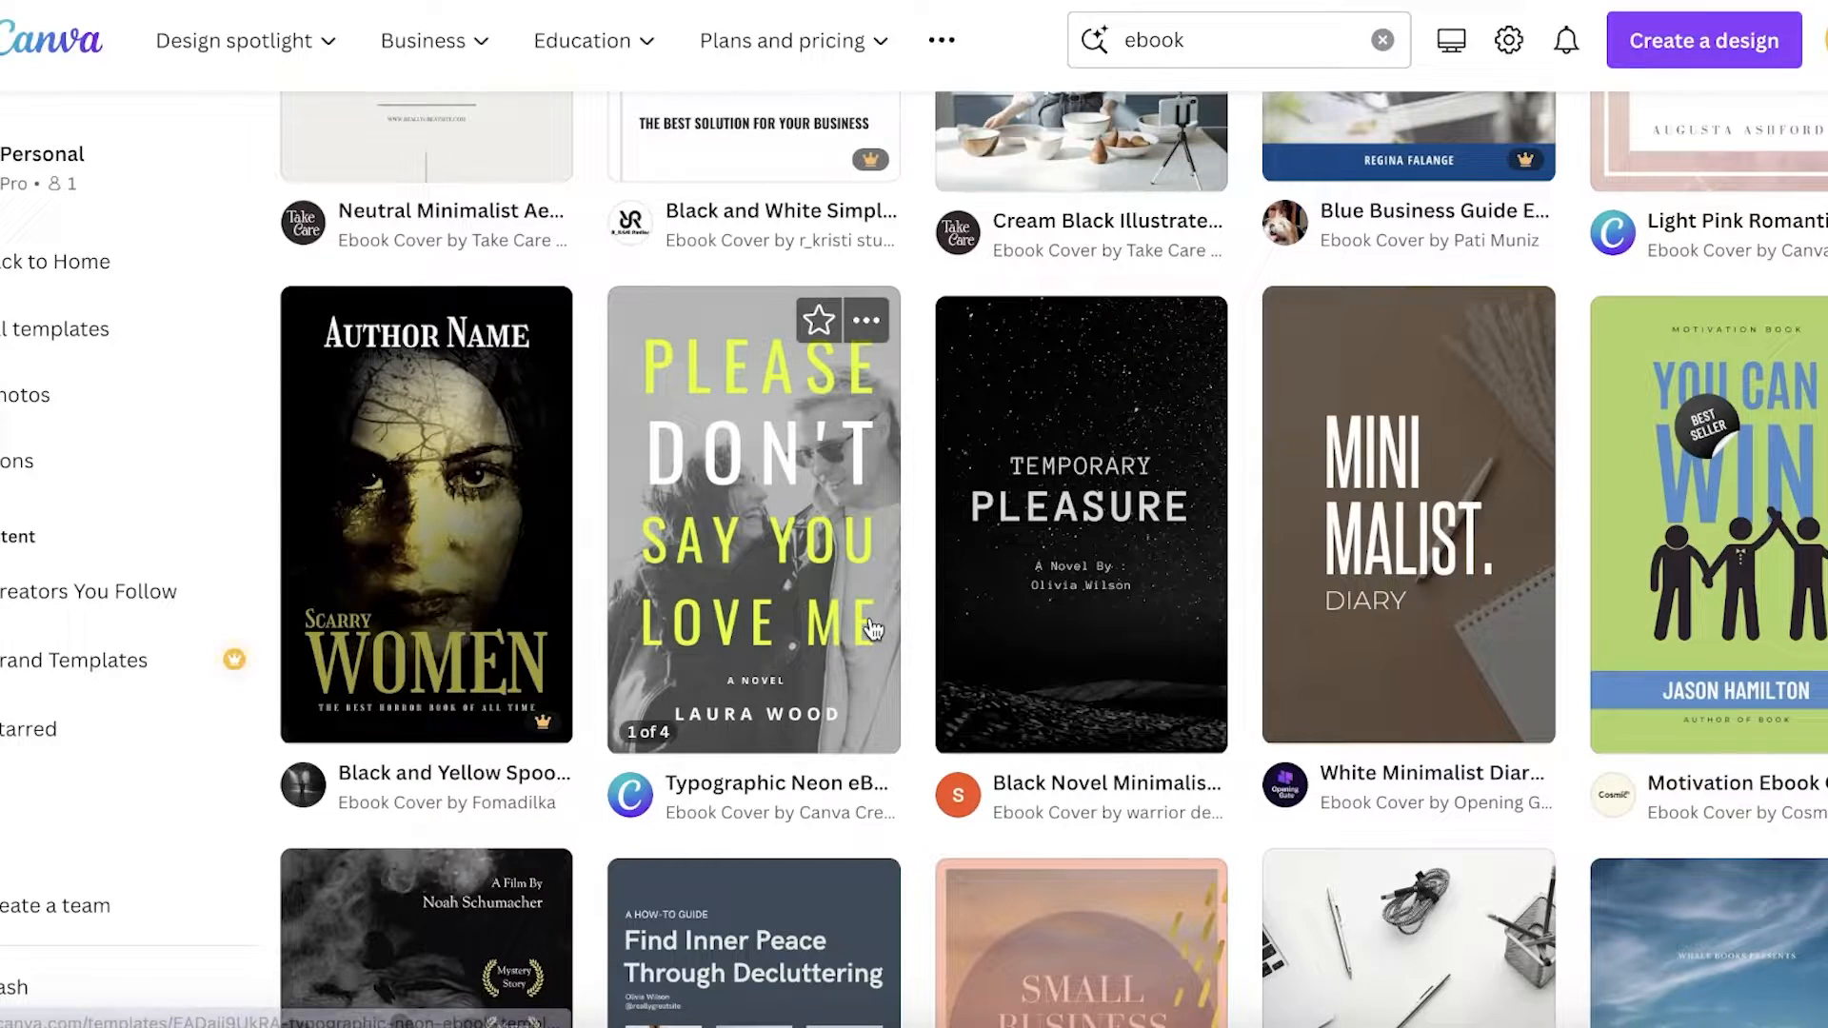
{"action": "mouse_move", "coordinate": [1341, 611]}
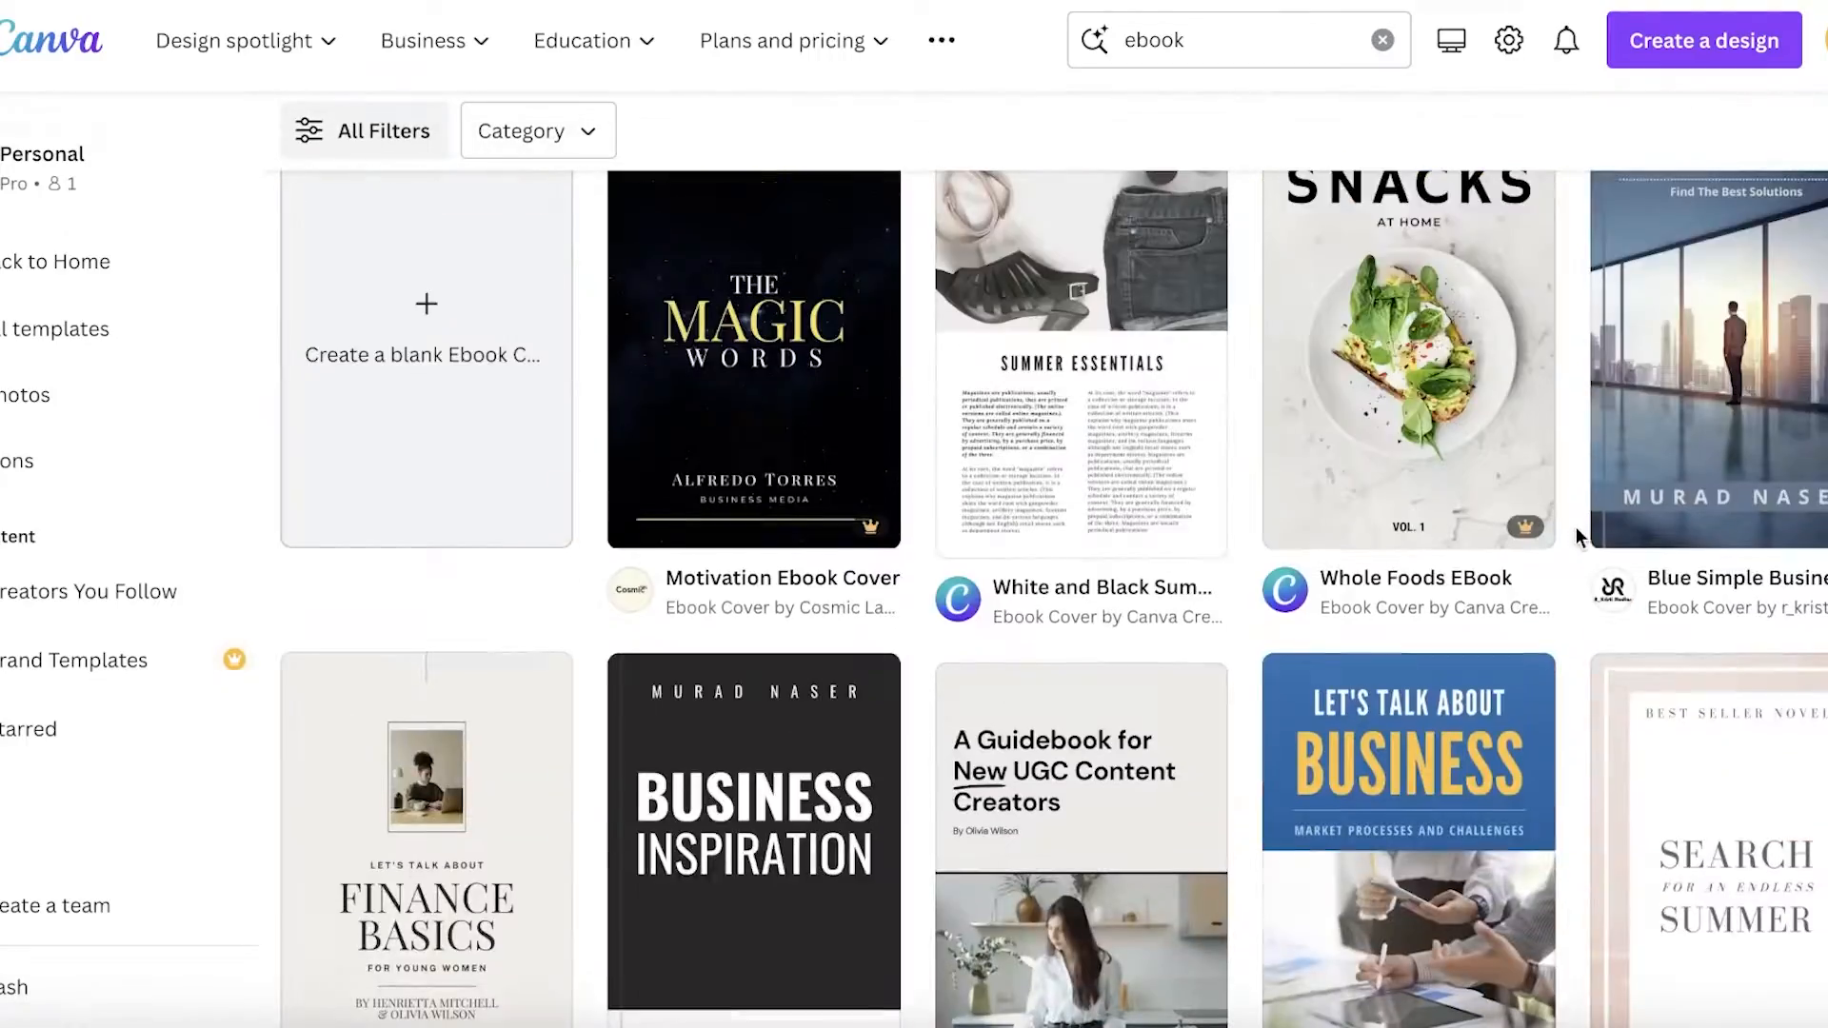
Preview the Whole Foods EBook template and customize a copy in the editor.
{"action": "left_click", "coordinate": [1407, 358]}
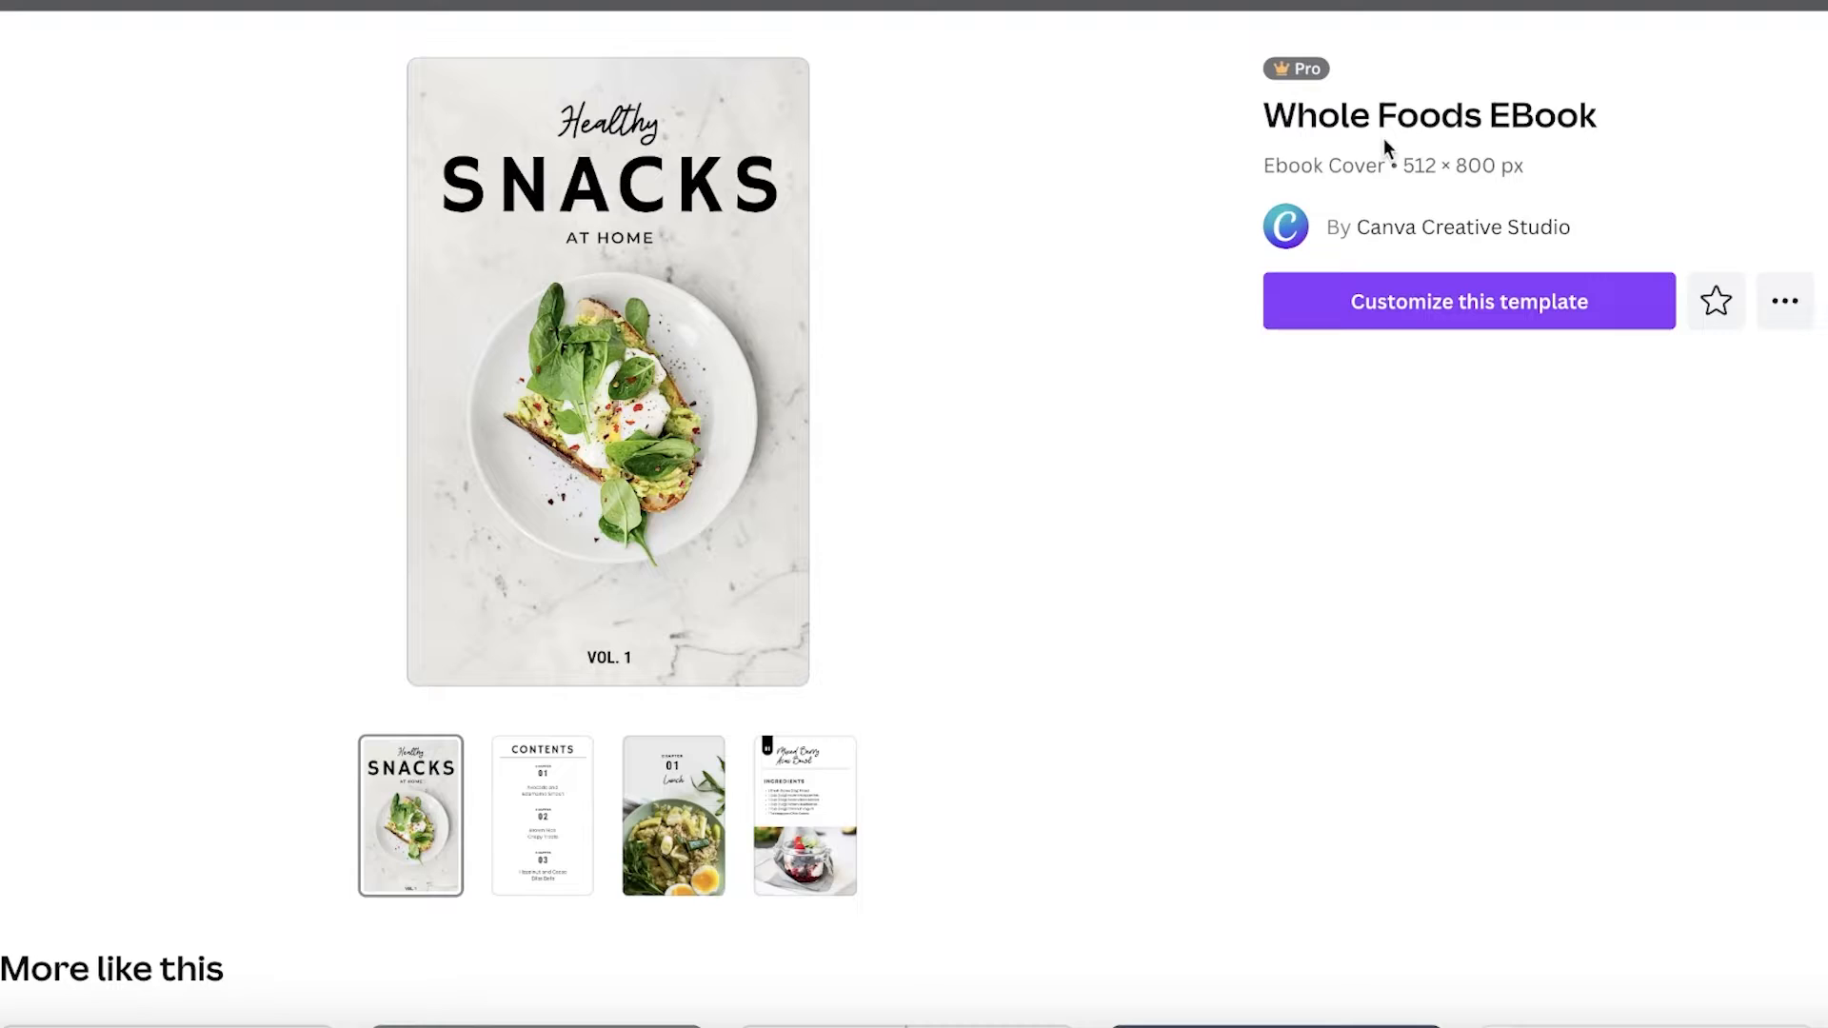
{"action": "left_click", "coordinate": [1468, 301]}
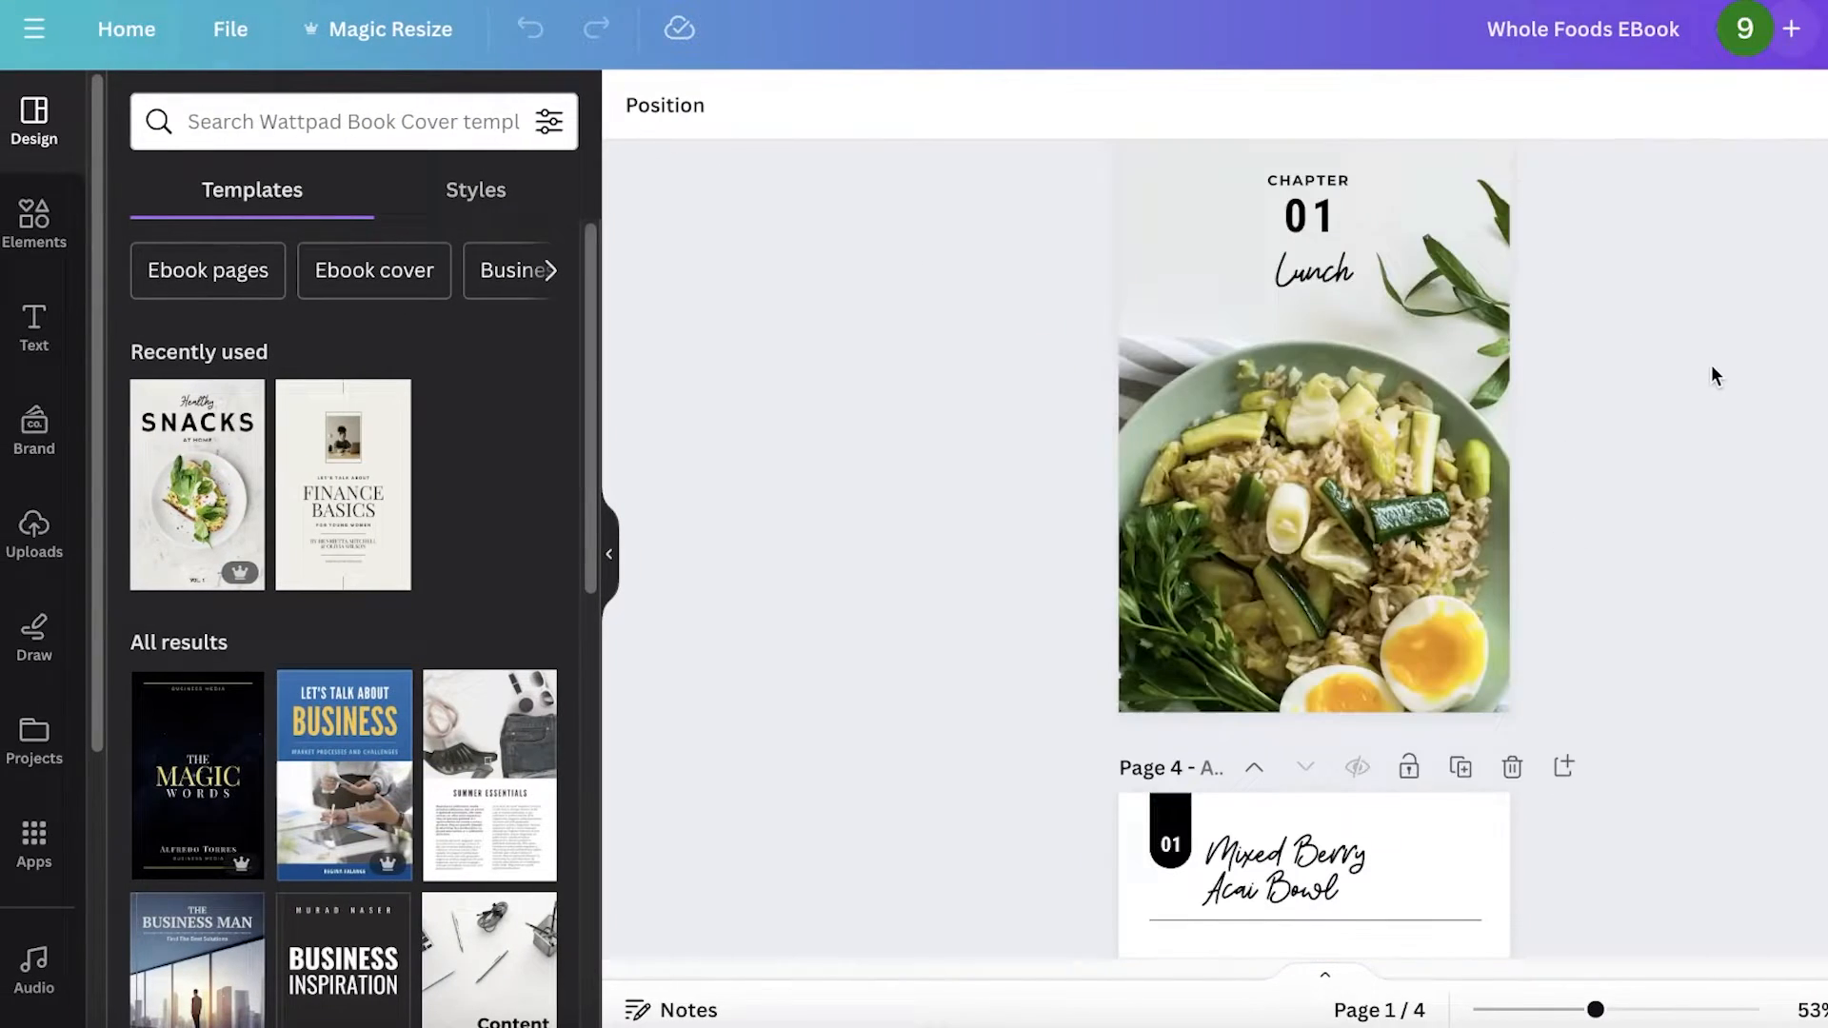
{"action": "scroll", "scroll_direction": "down", "scroll_amount": 3}
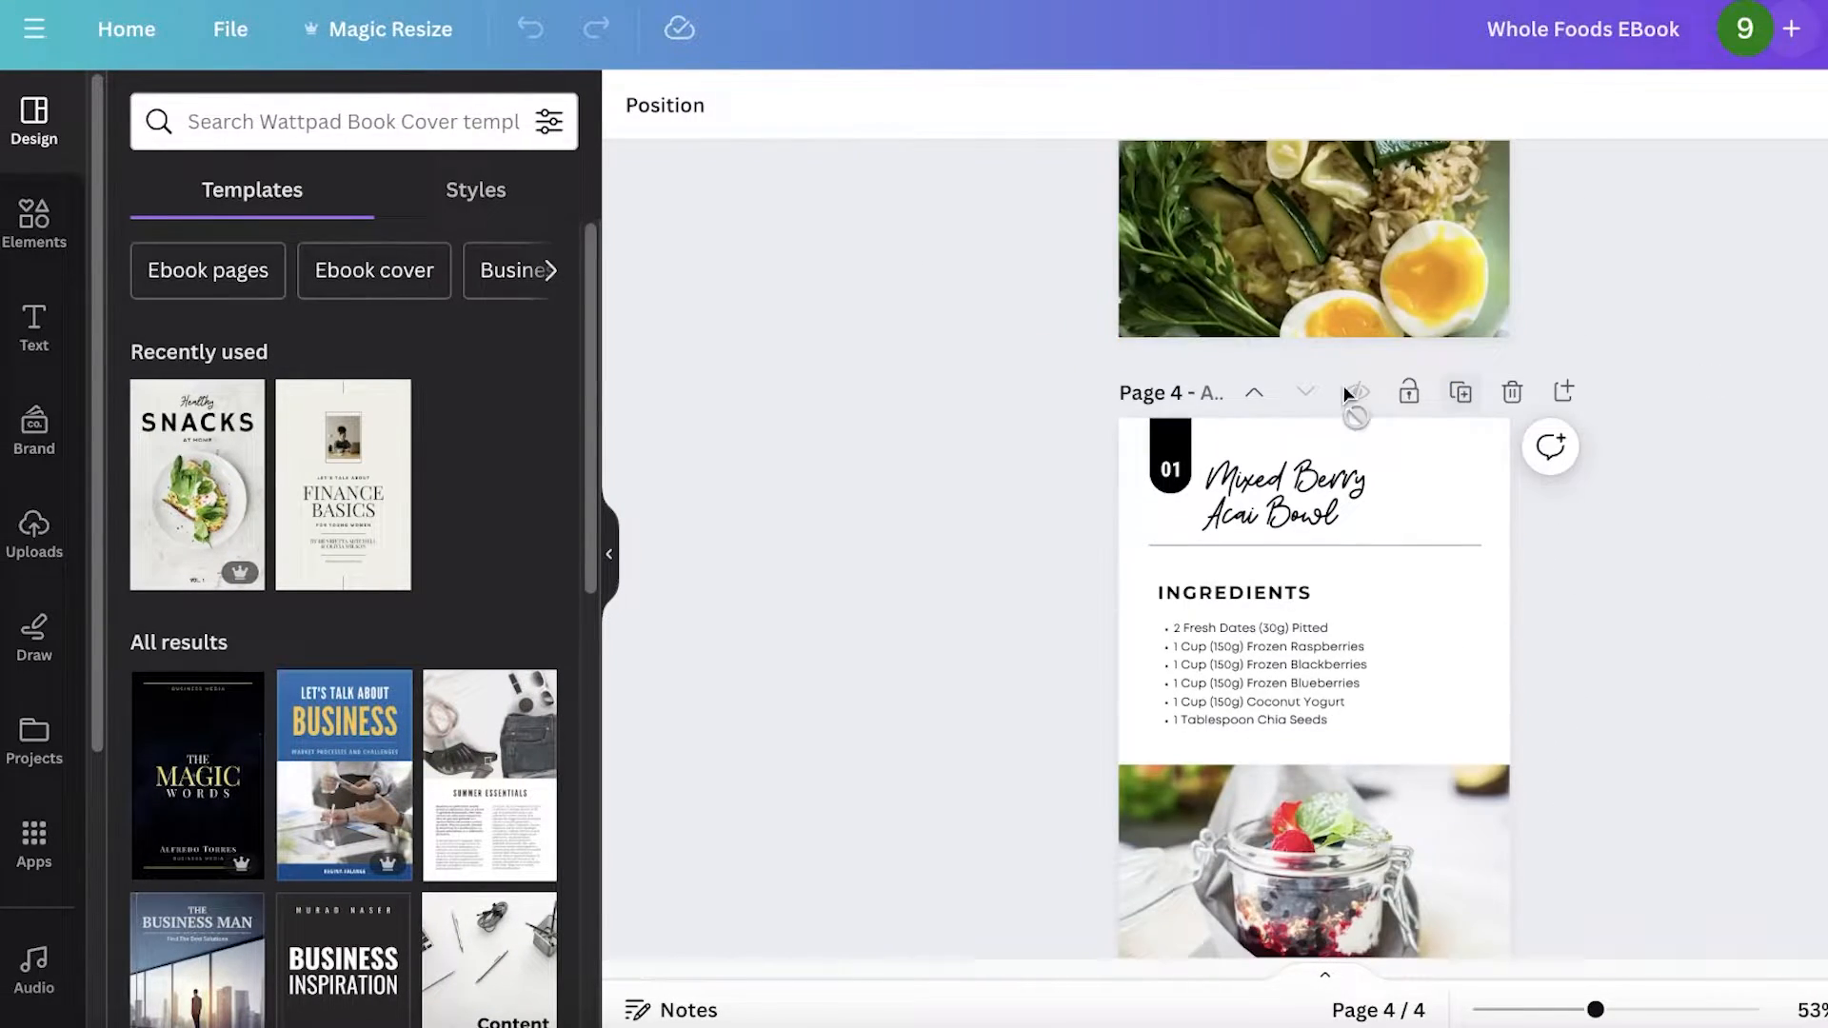
{"action": "scroll", "scroll_direction": "up", "scroll_amount": 3}
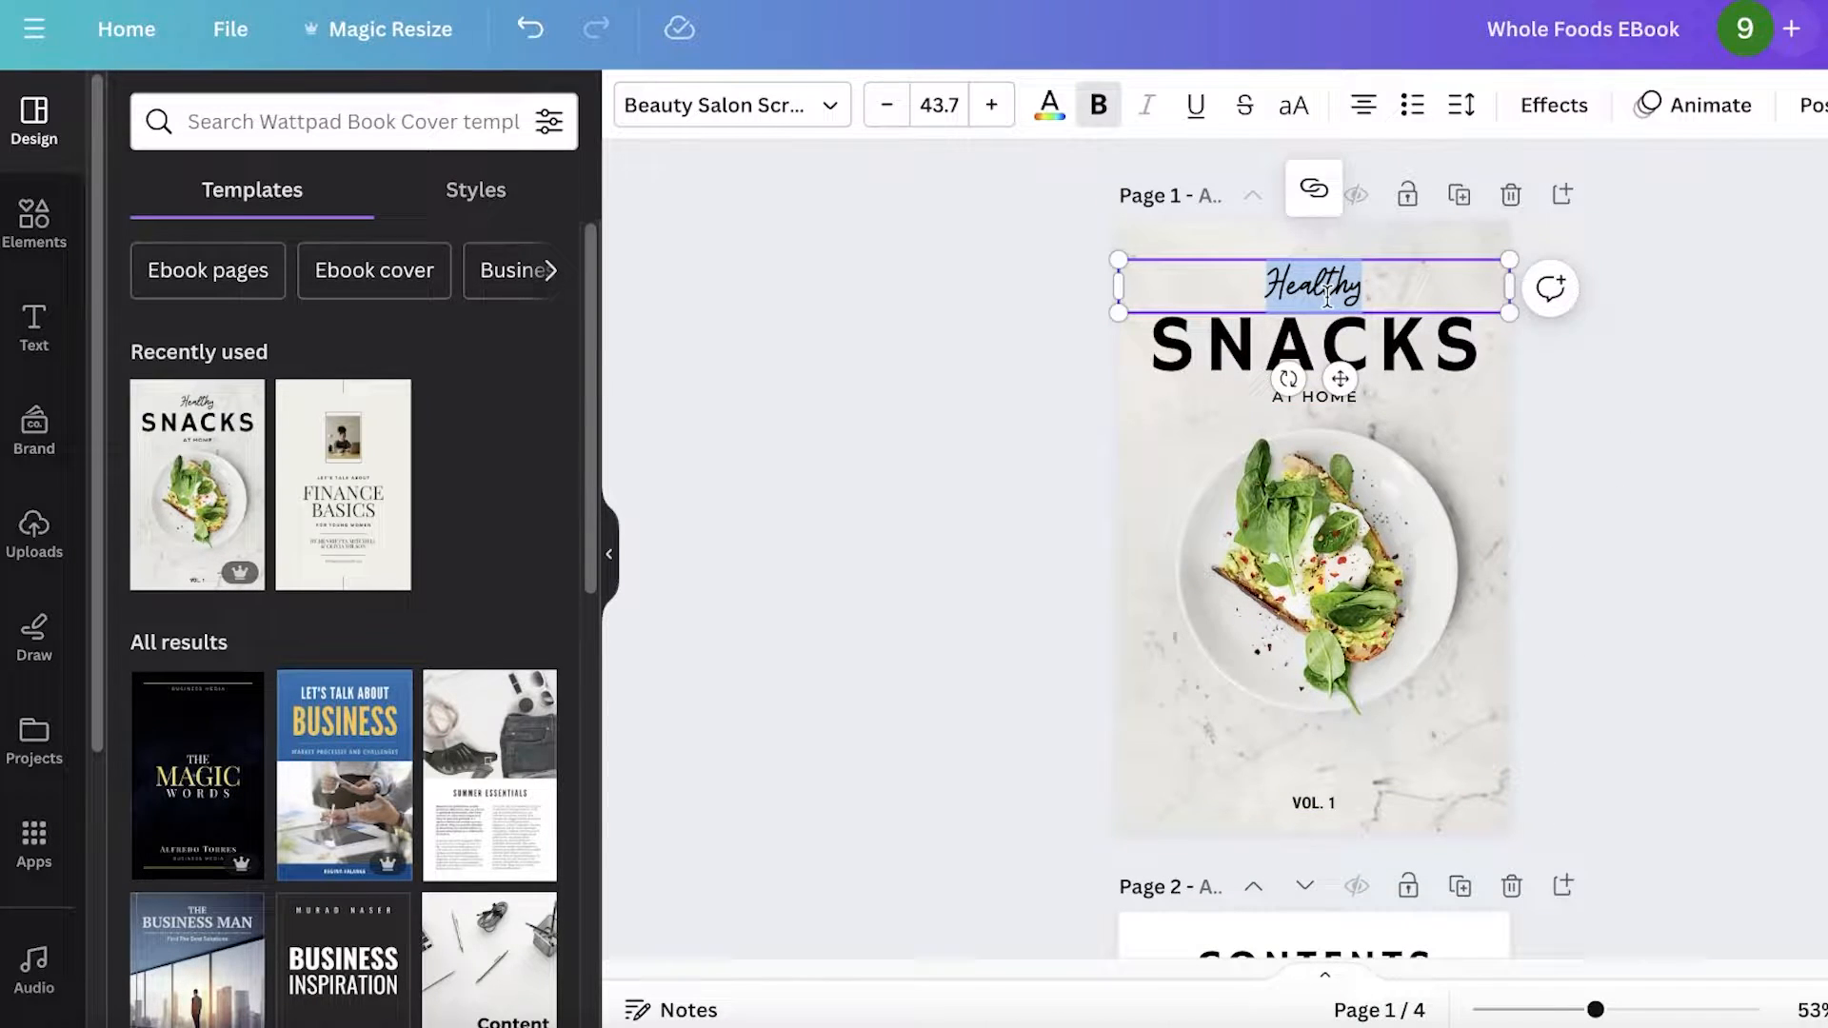
Retitle the cover as 'Fashion' with the subtitle 'THE ULTIMATE GUIDE'.
{"action": "type", "text": "Fashion"}
{"action": "left_click", "coordinate": [1314, 342]}
{"action": "type", "text": "NEWBIES"}
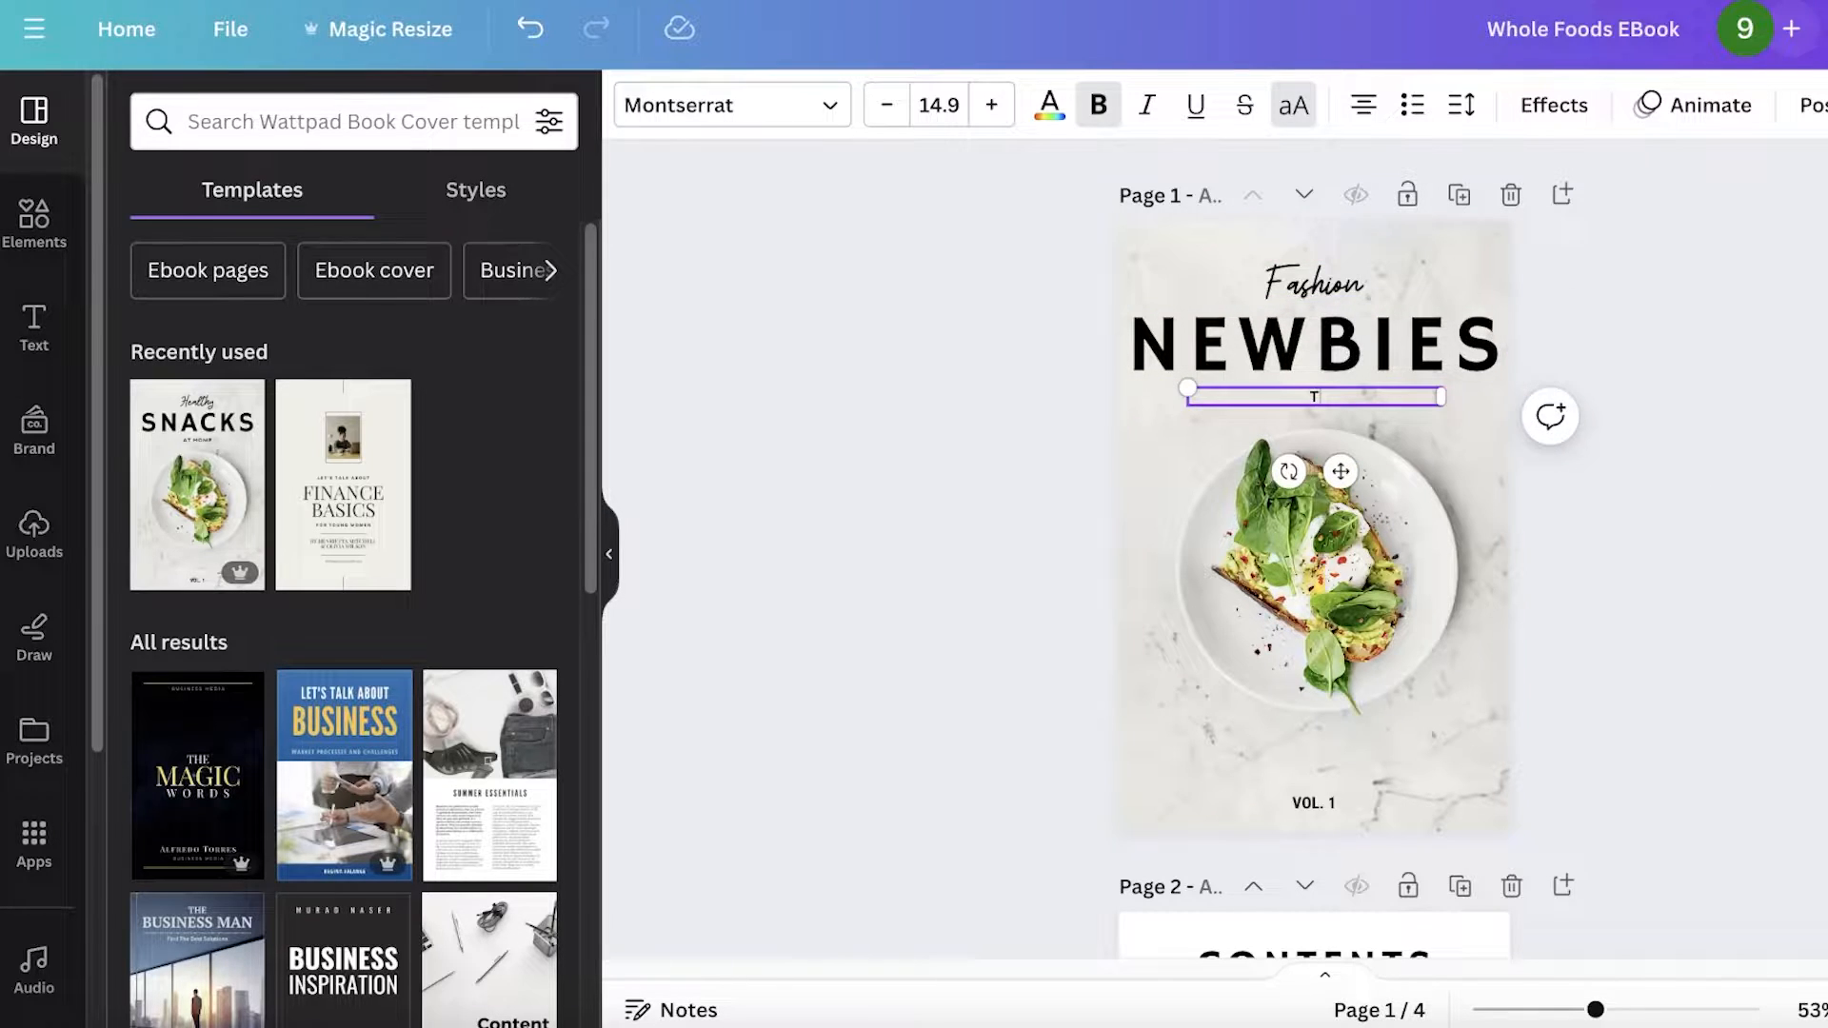
{"action": "type", "text": "THE ULTIMATE GUIDE"}
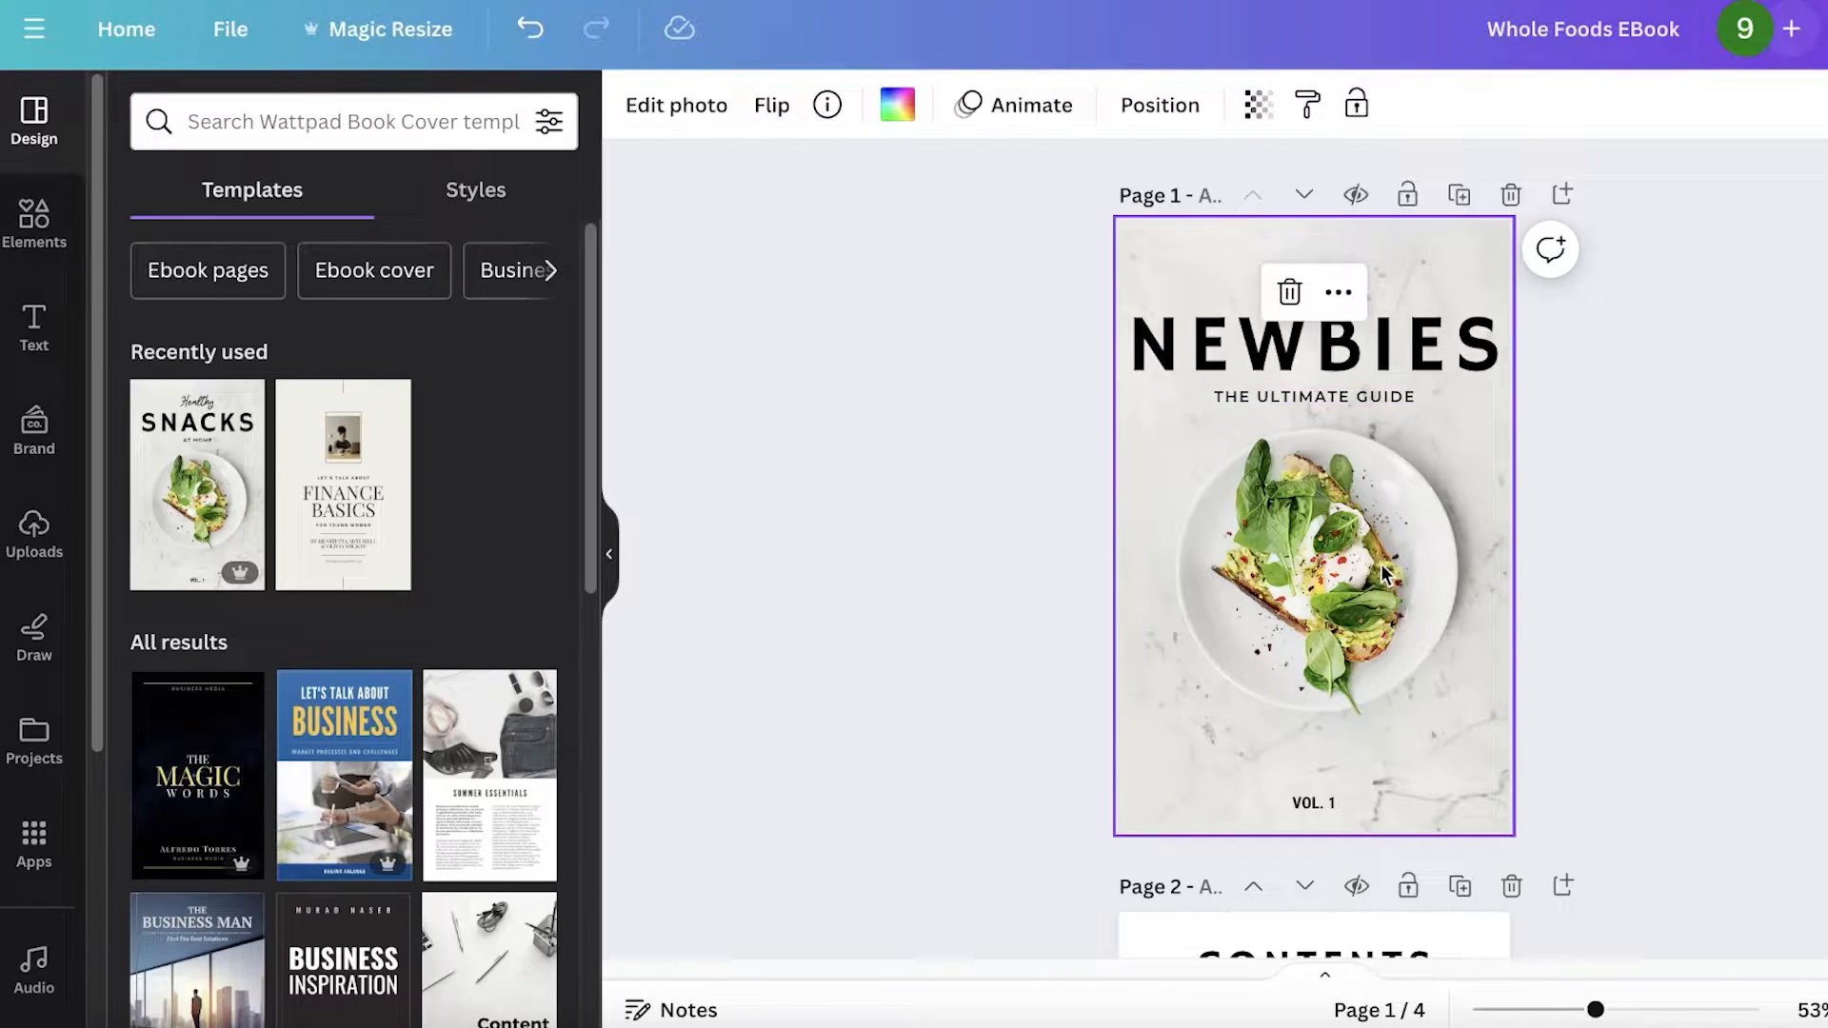
Remove the food photo and browse fashion photo results for a runway image.
{"action": "left_click", "coordinate": [34, 225]}
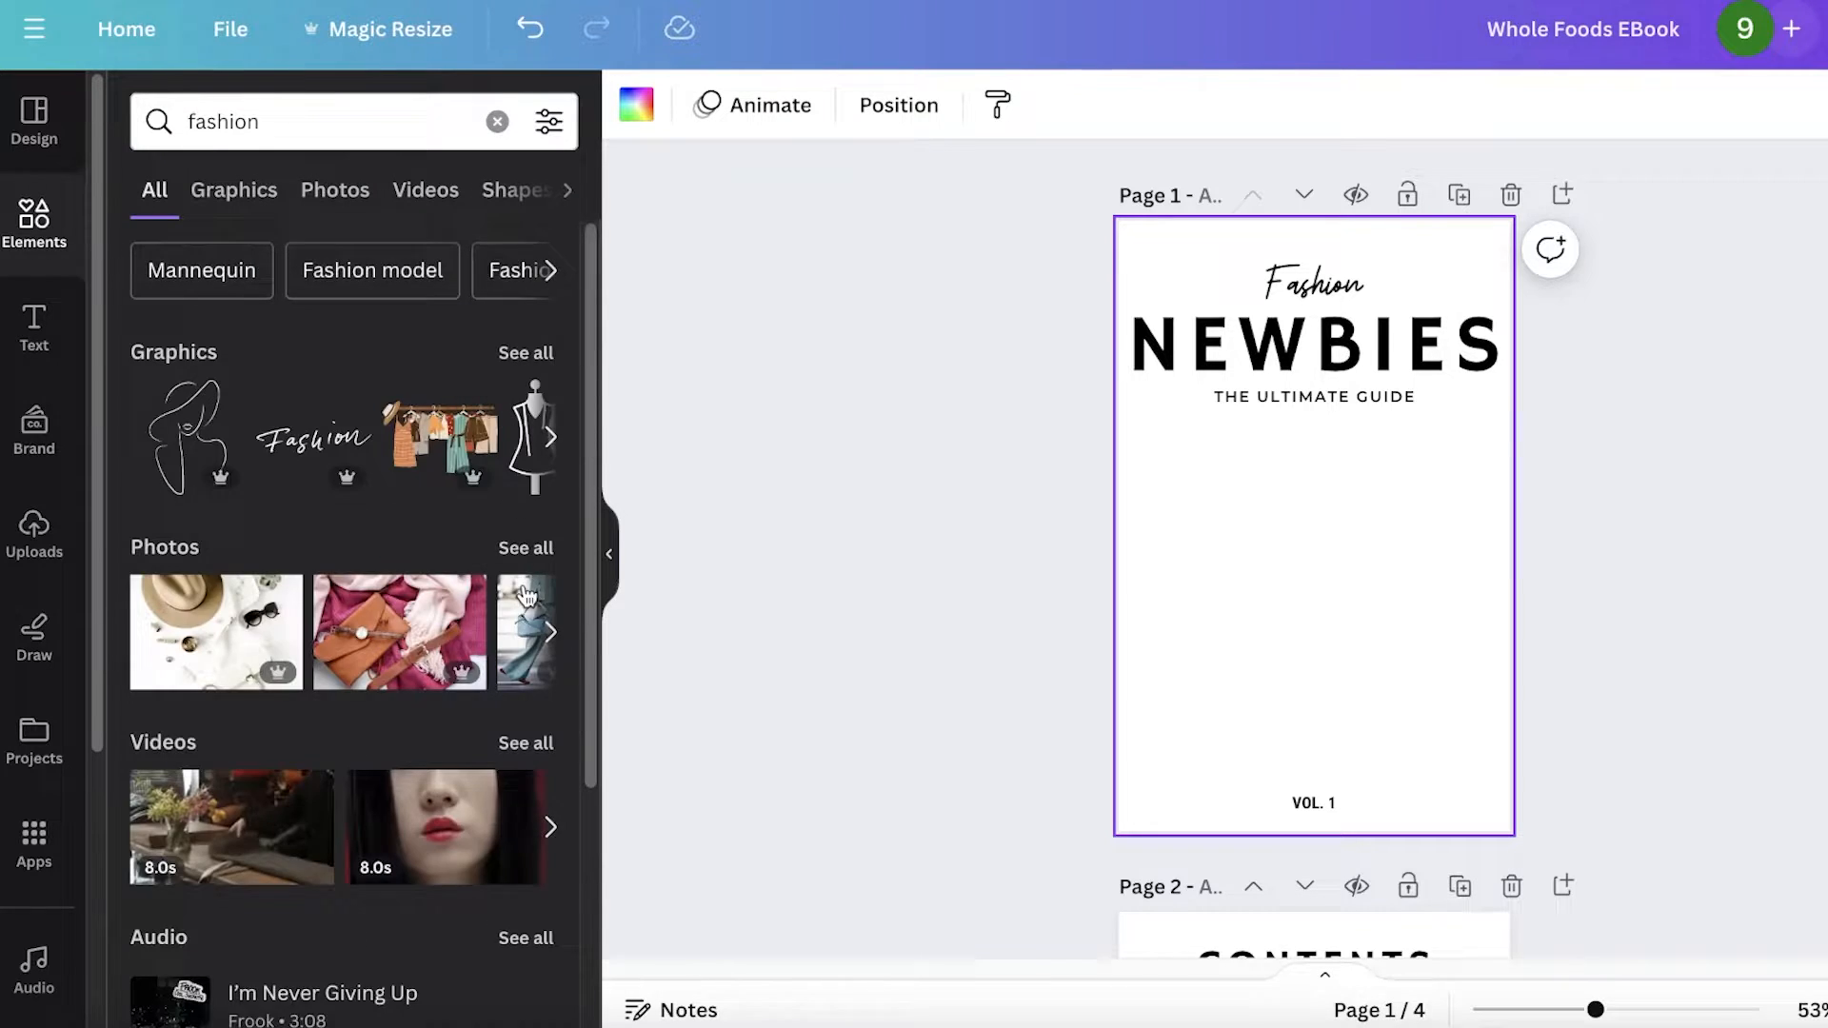
{"action": "left_click", "coordinate": [335, 191]}
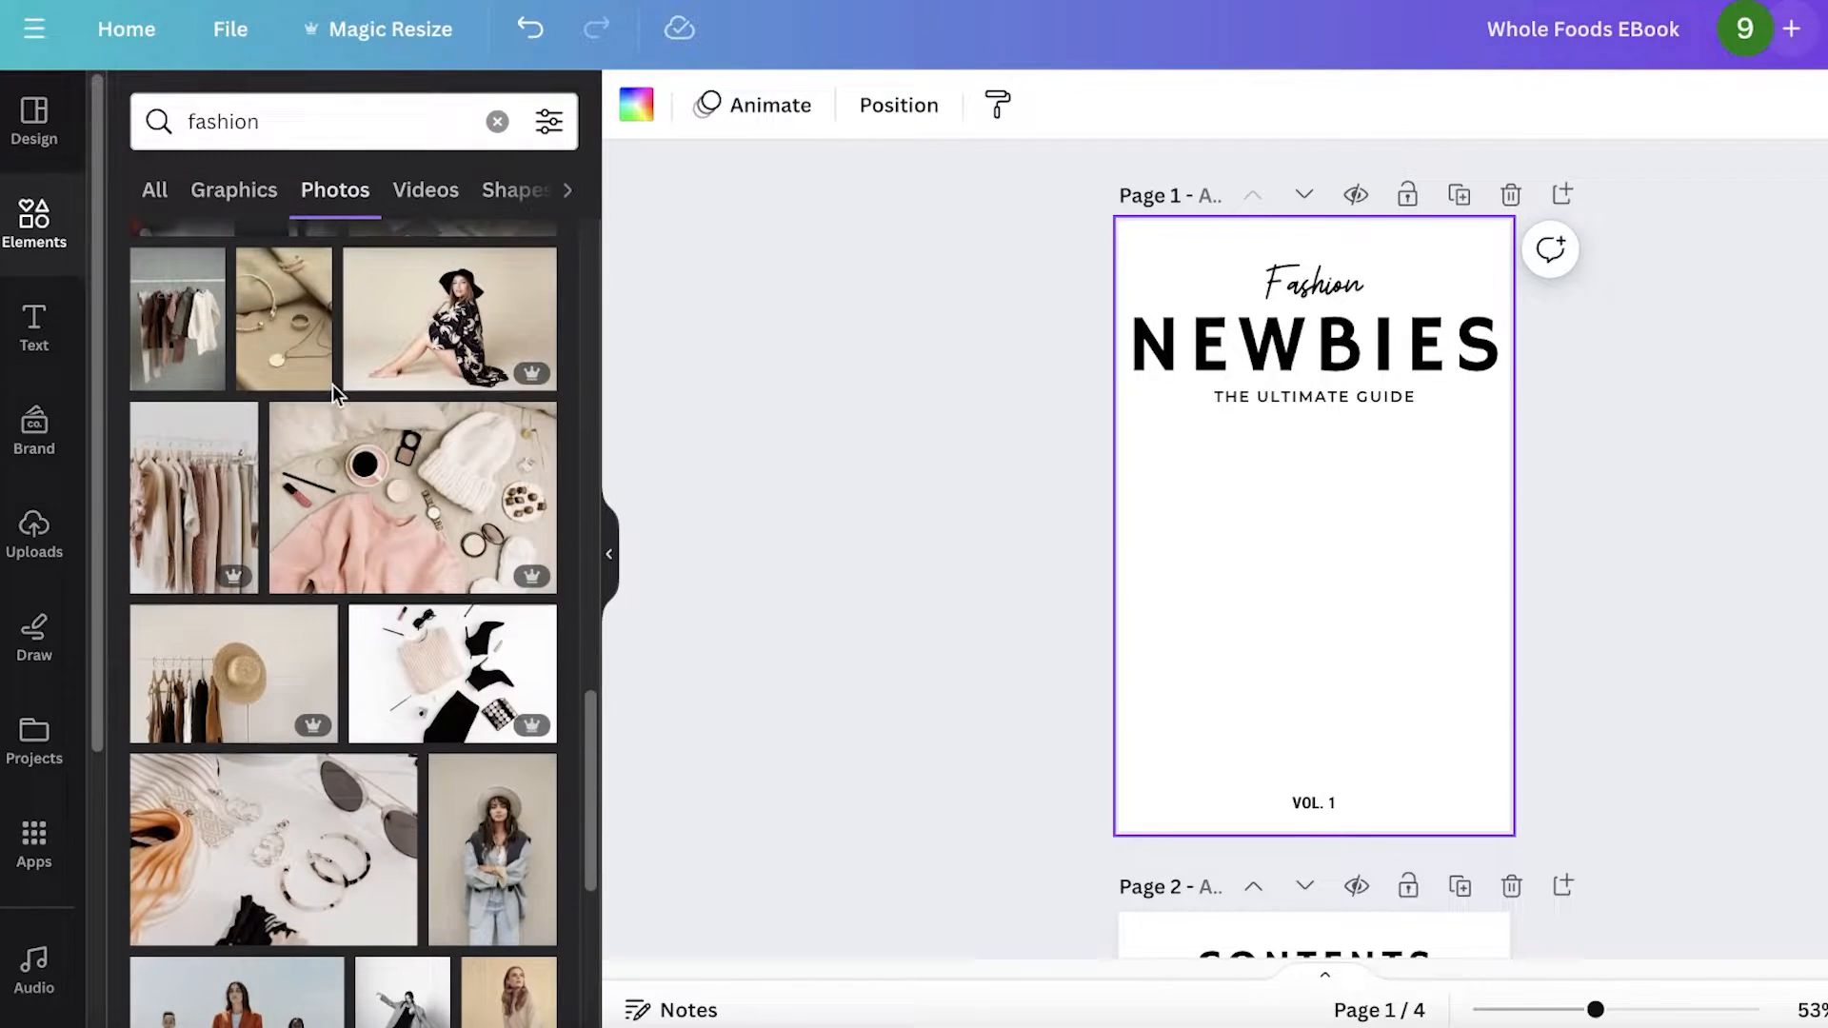
{"action": "scroll", "scroll_direction": "down", "scroll_amount": 3}
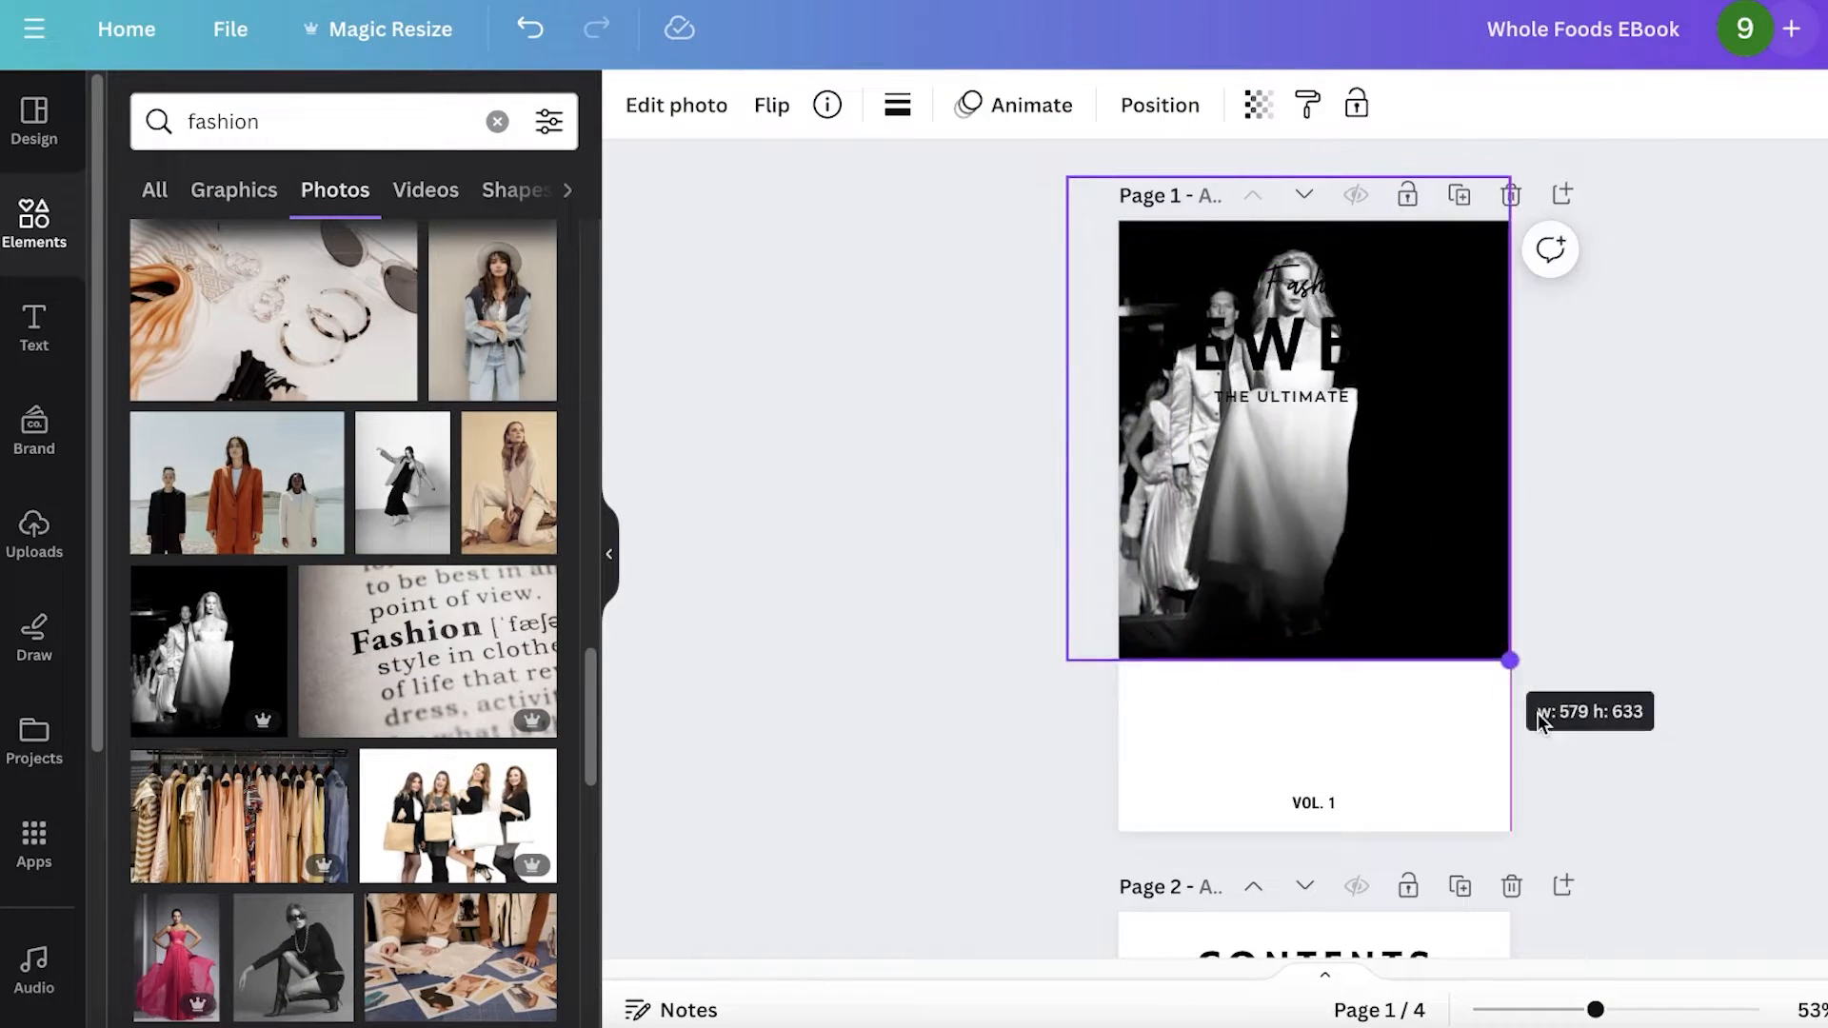
Recolour the Fashion script title white (#ffffff) and select the subtitle next.
{"action": "left_click", "coordinate": [1312, 286]}
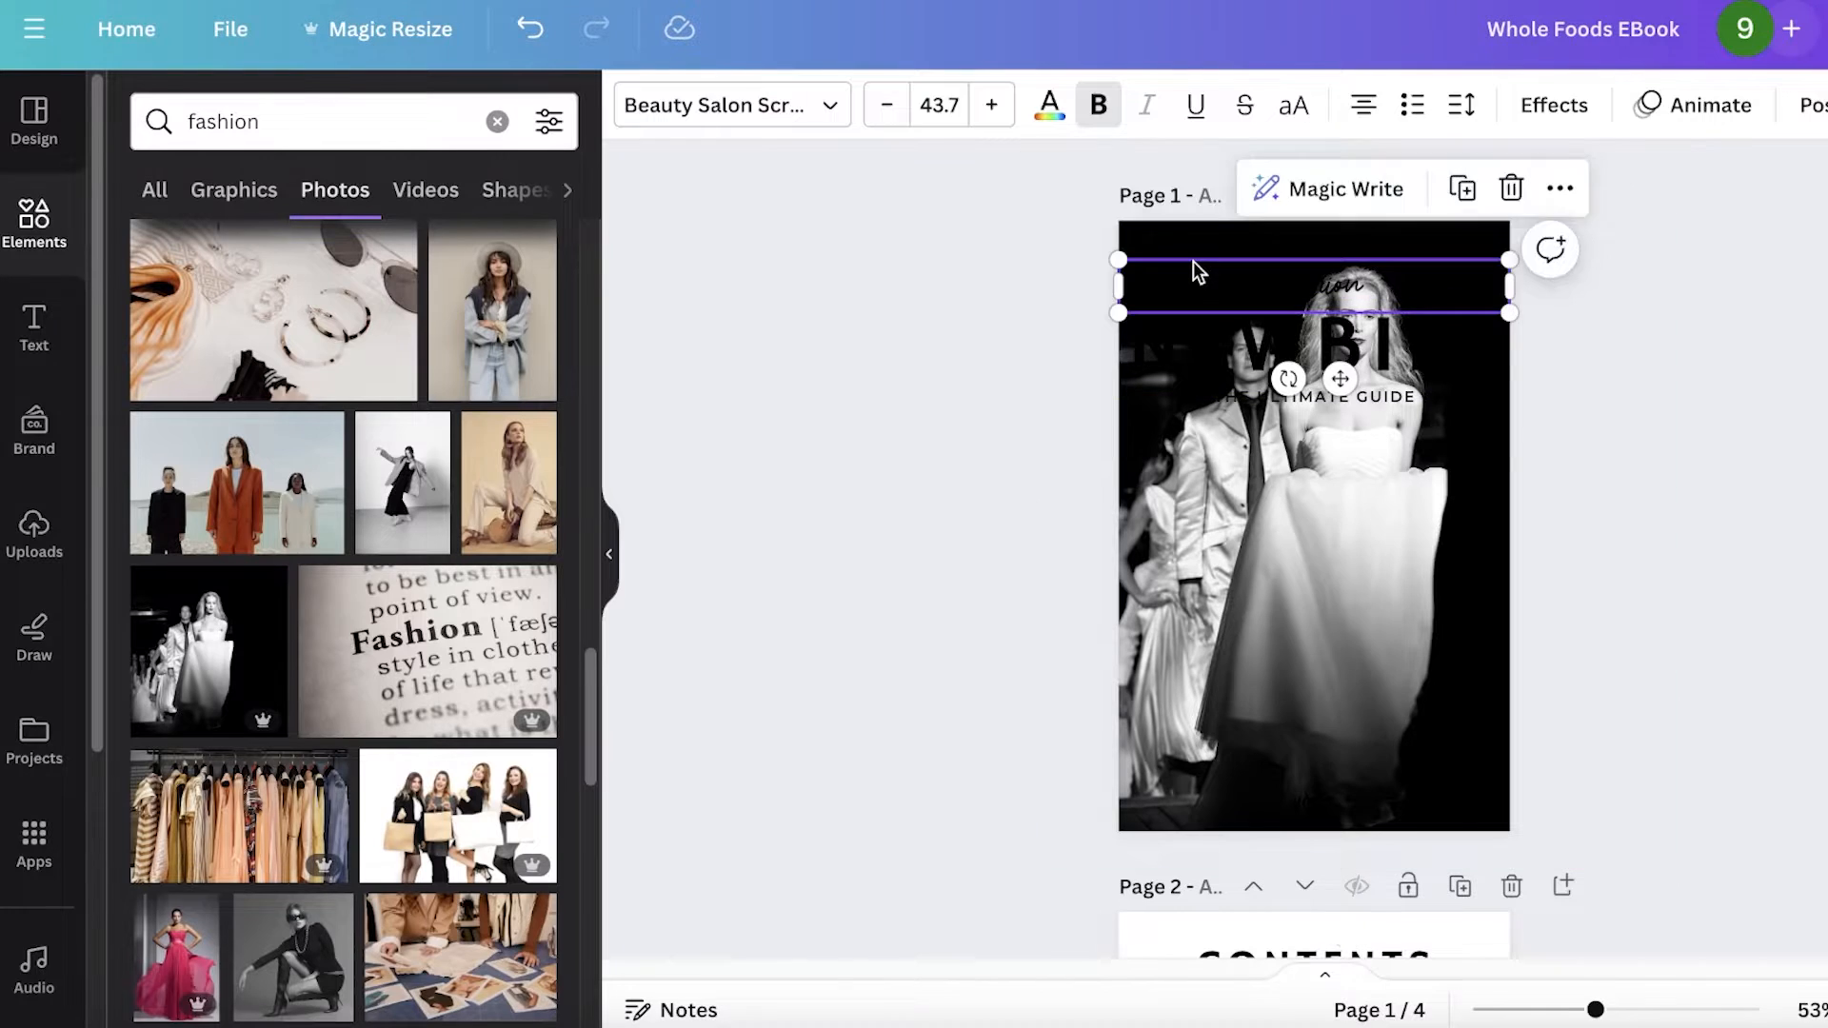
{"action": "mouse_move", "coordinate": [1097, 105]}
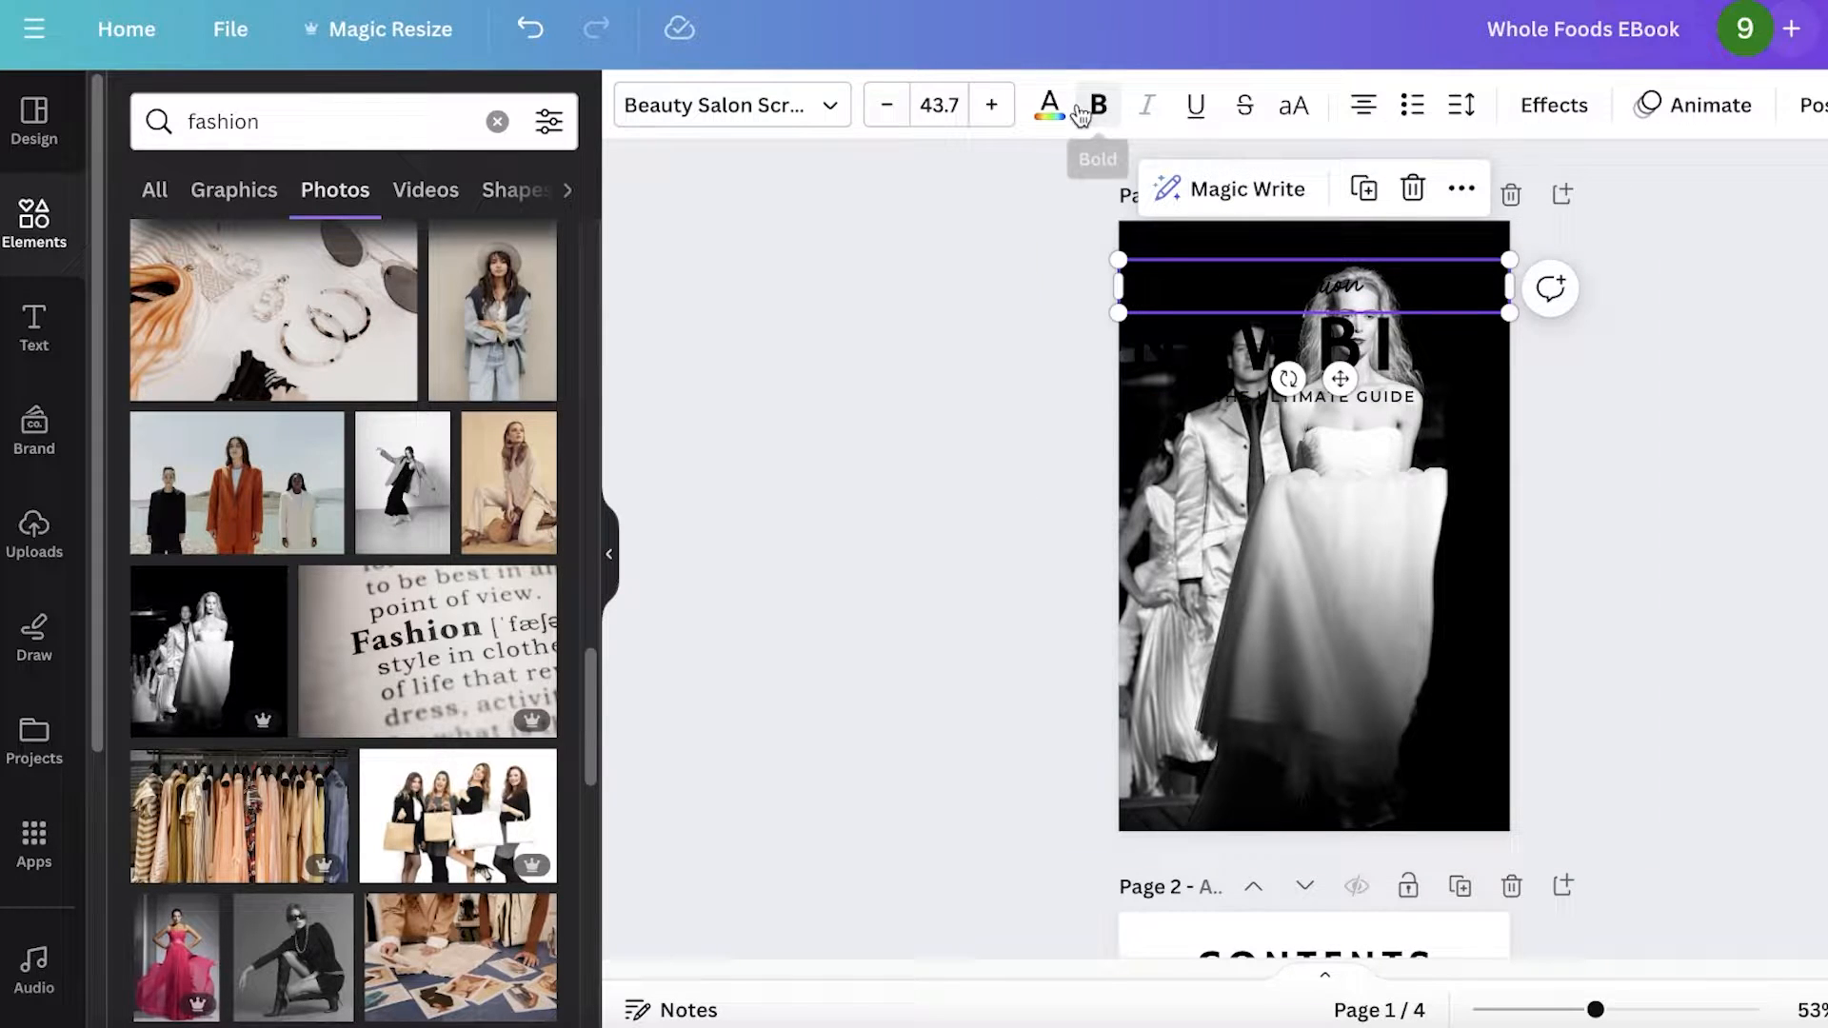
{"action": "left_click", "coordinate": [1047, 104]}
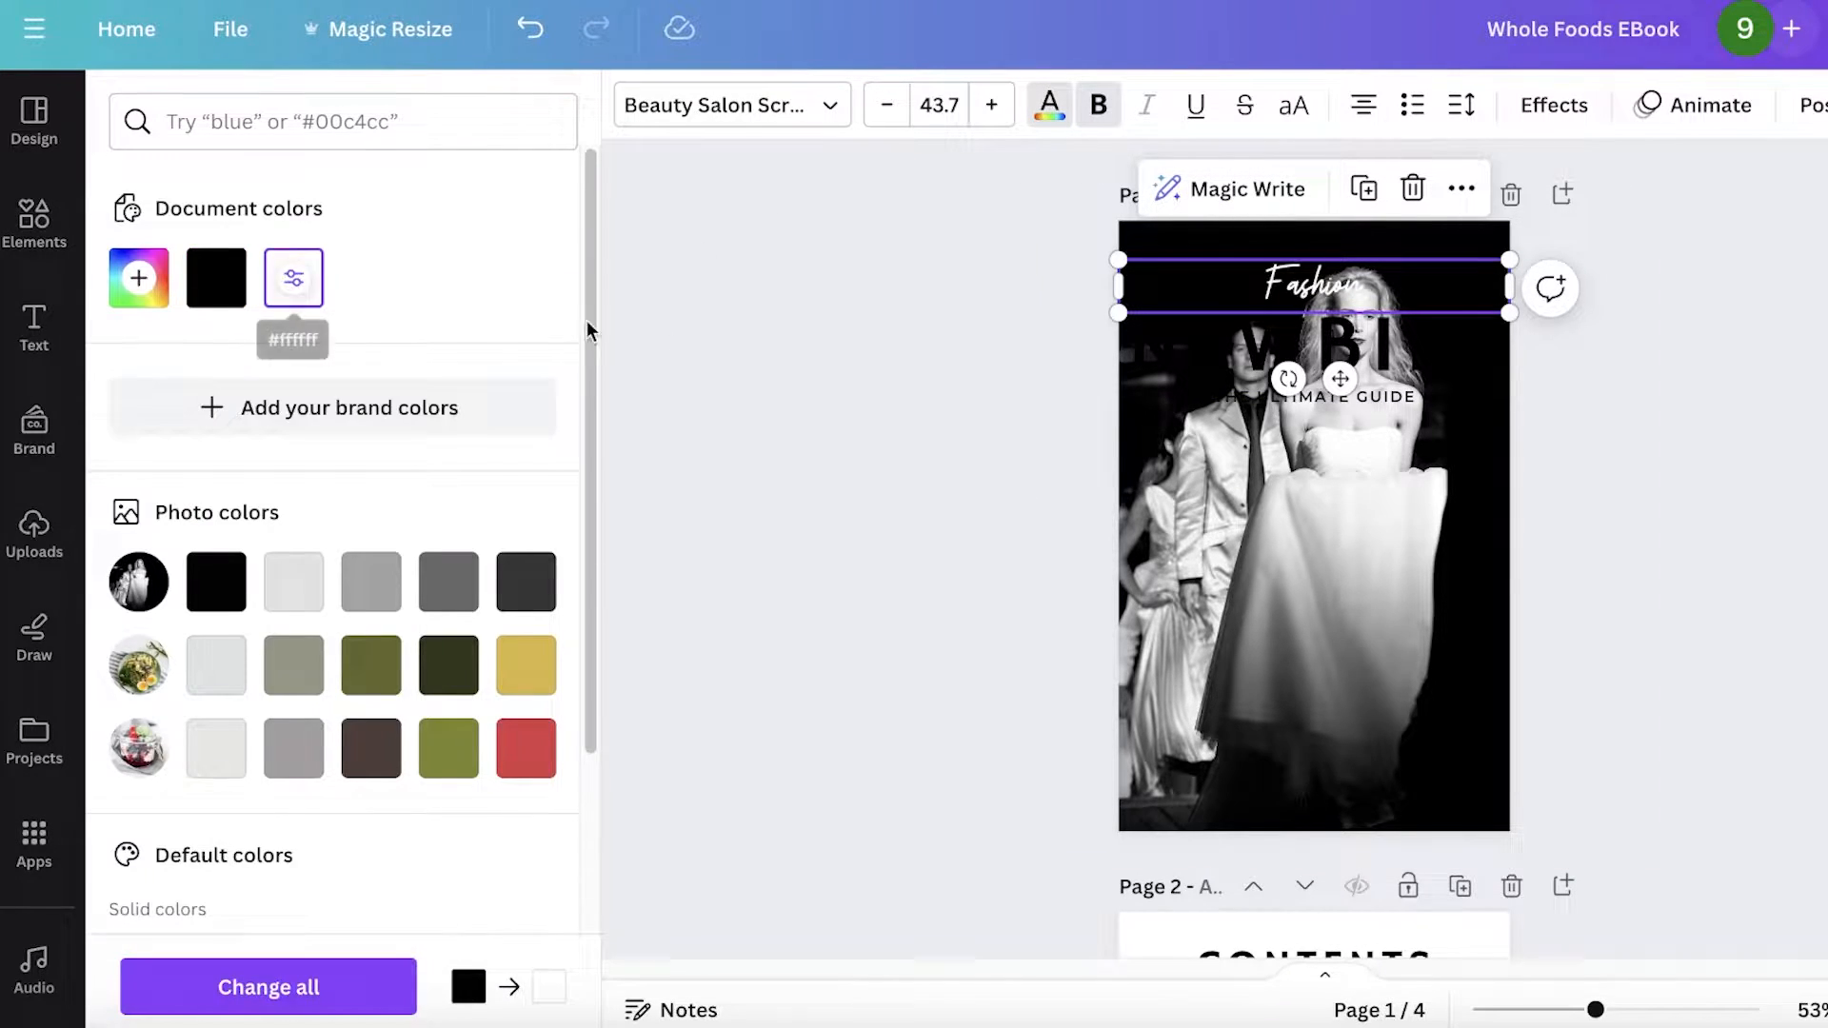
{"action": "left_click", "coordinate": [1312, 345]}
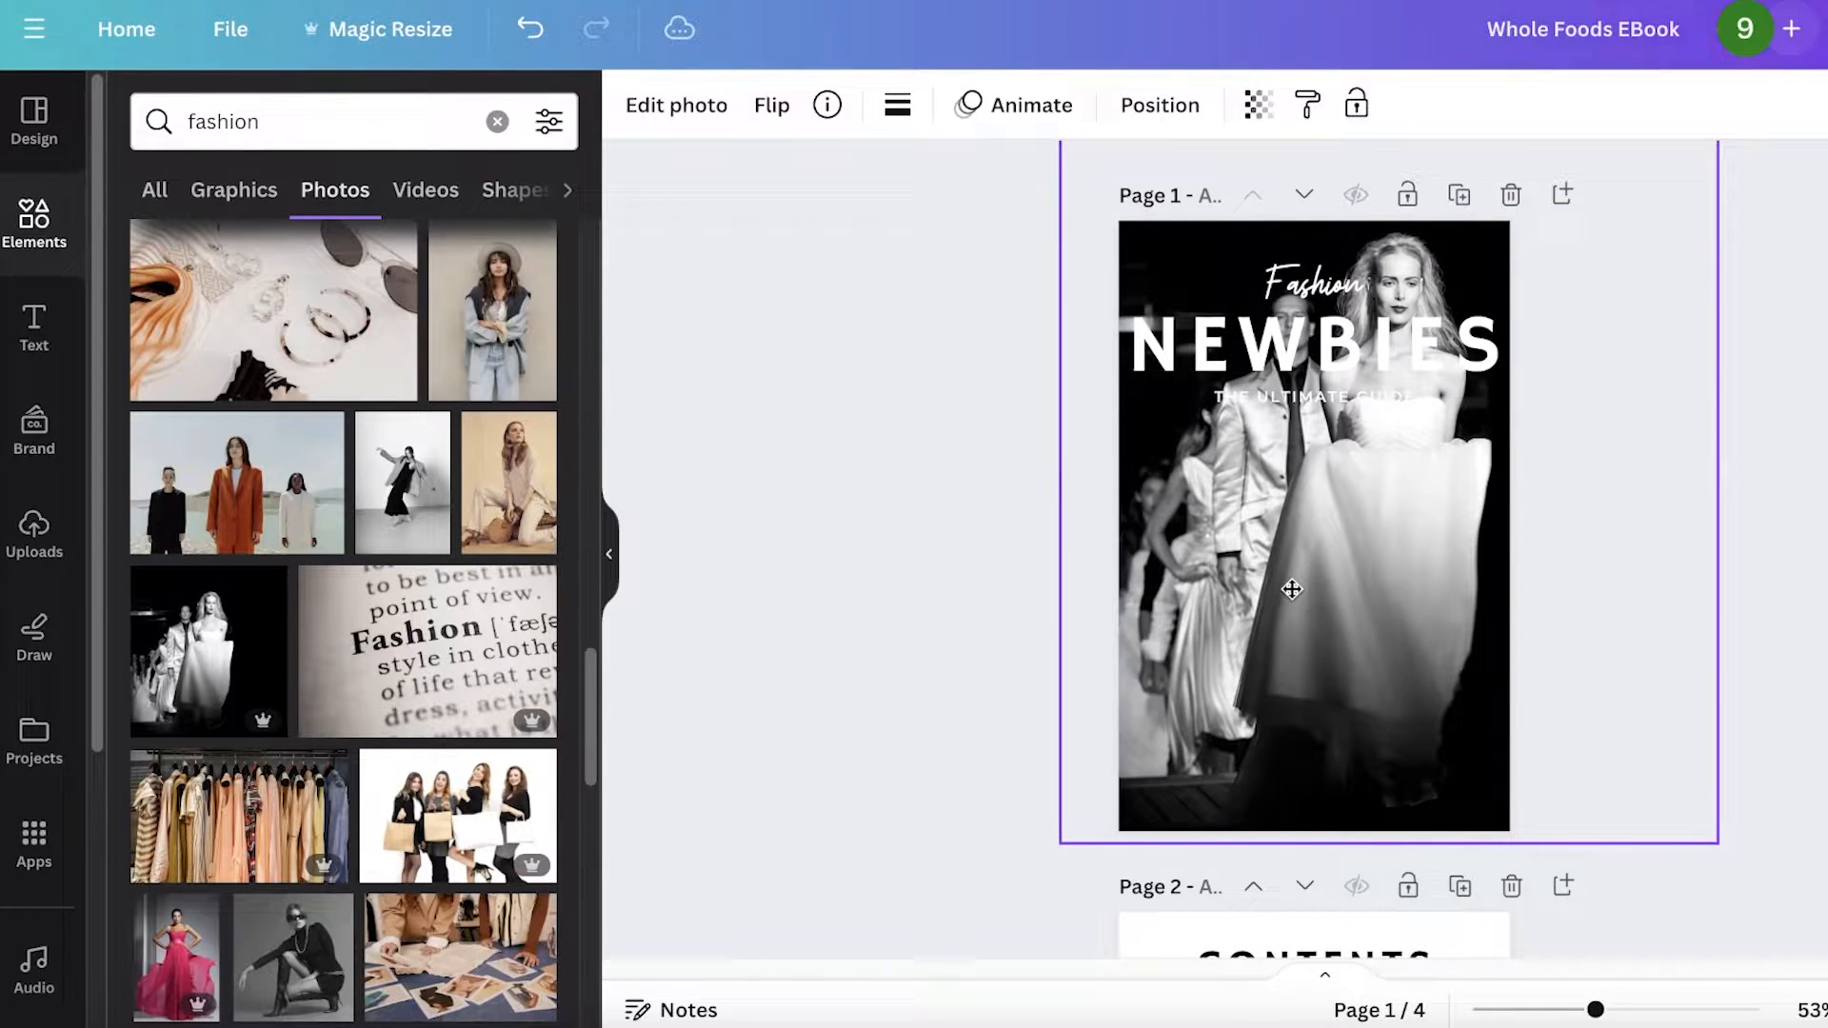
{"action": "left_click", "coordinate": [1316, 396]}
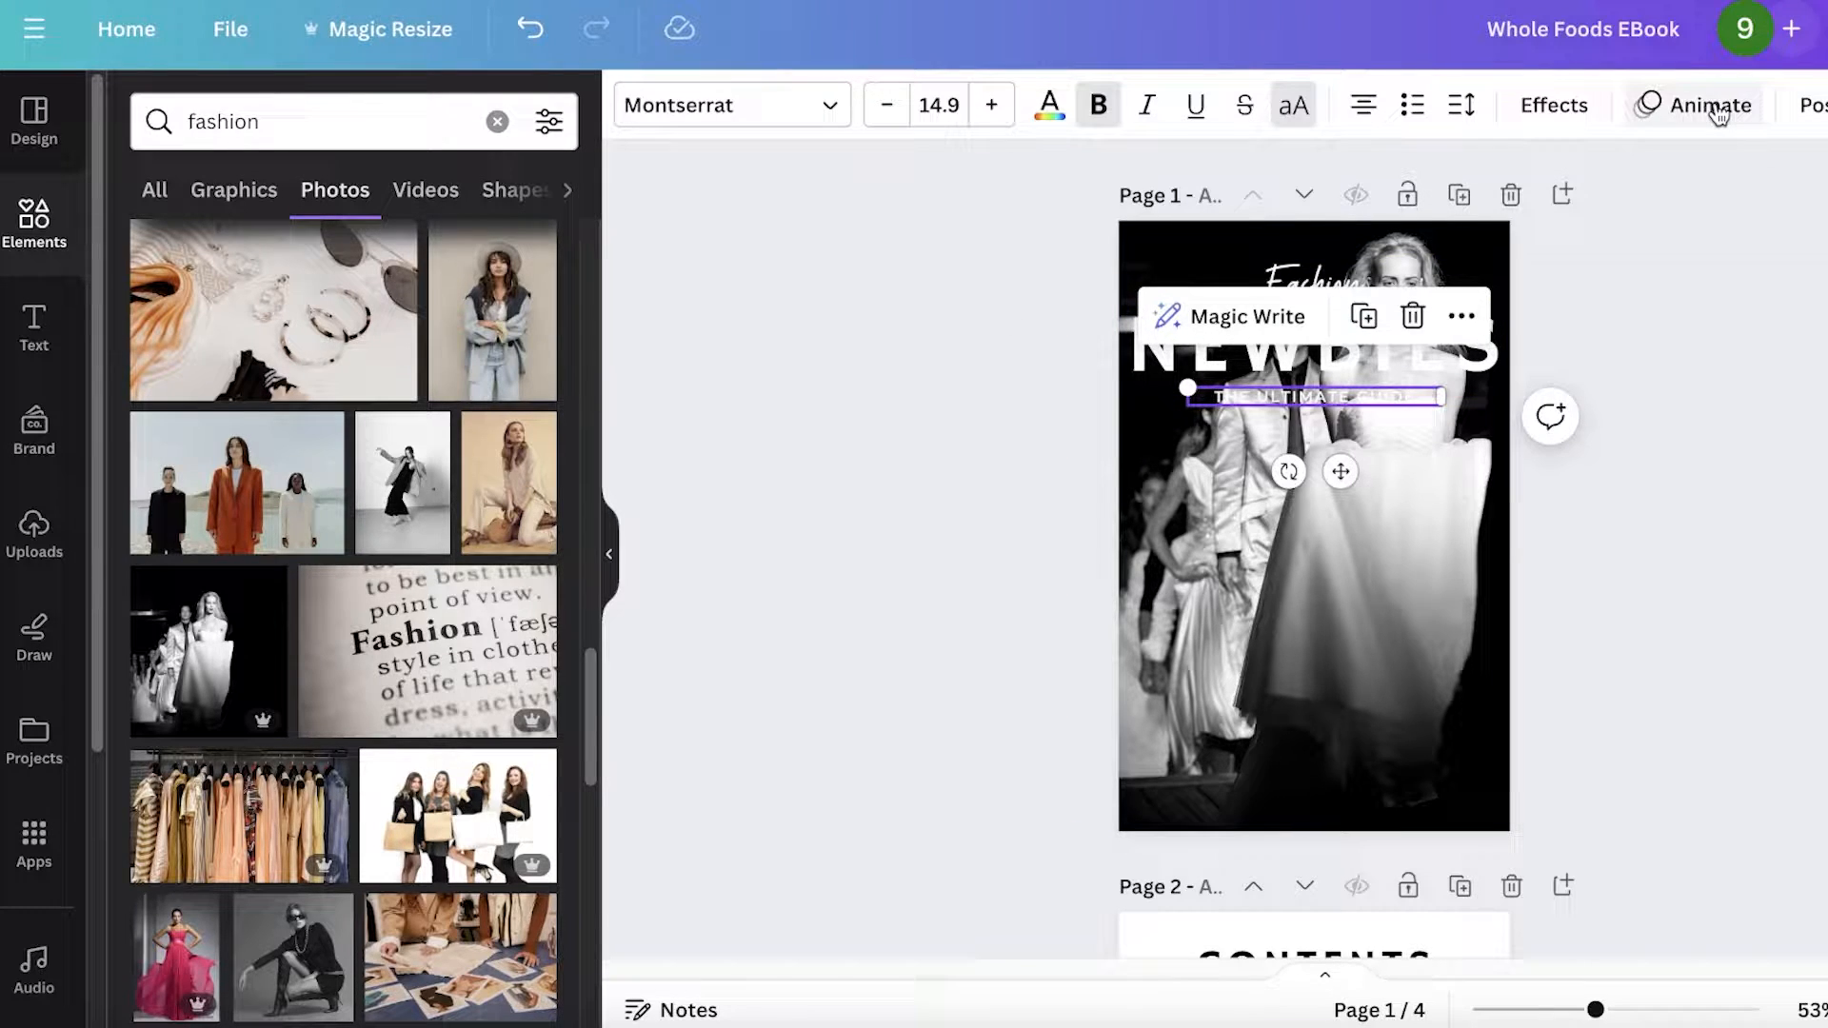
Try the Lift shadow effect on the subtitle and titles, then clear the selection.
{"action": "left_click", "coordinate": [1554, 105]}
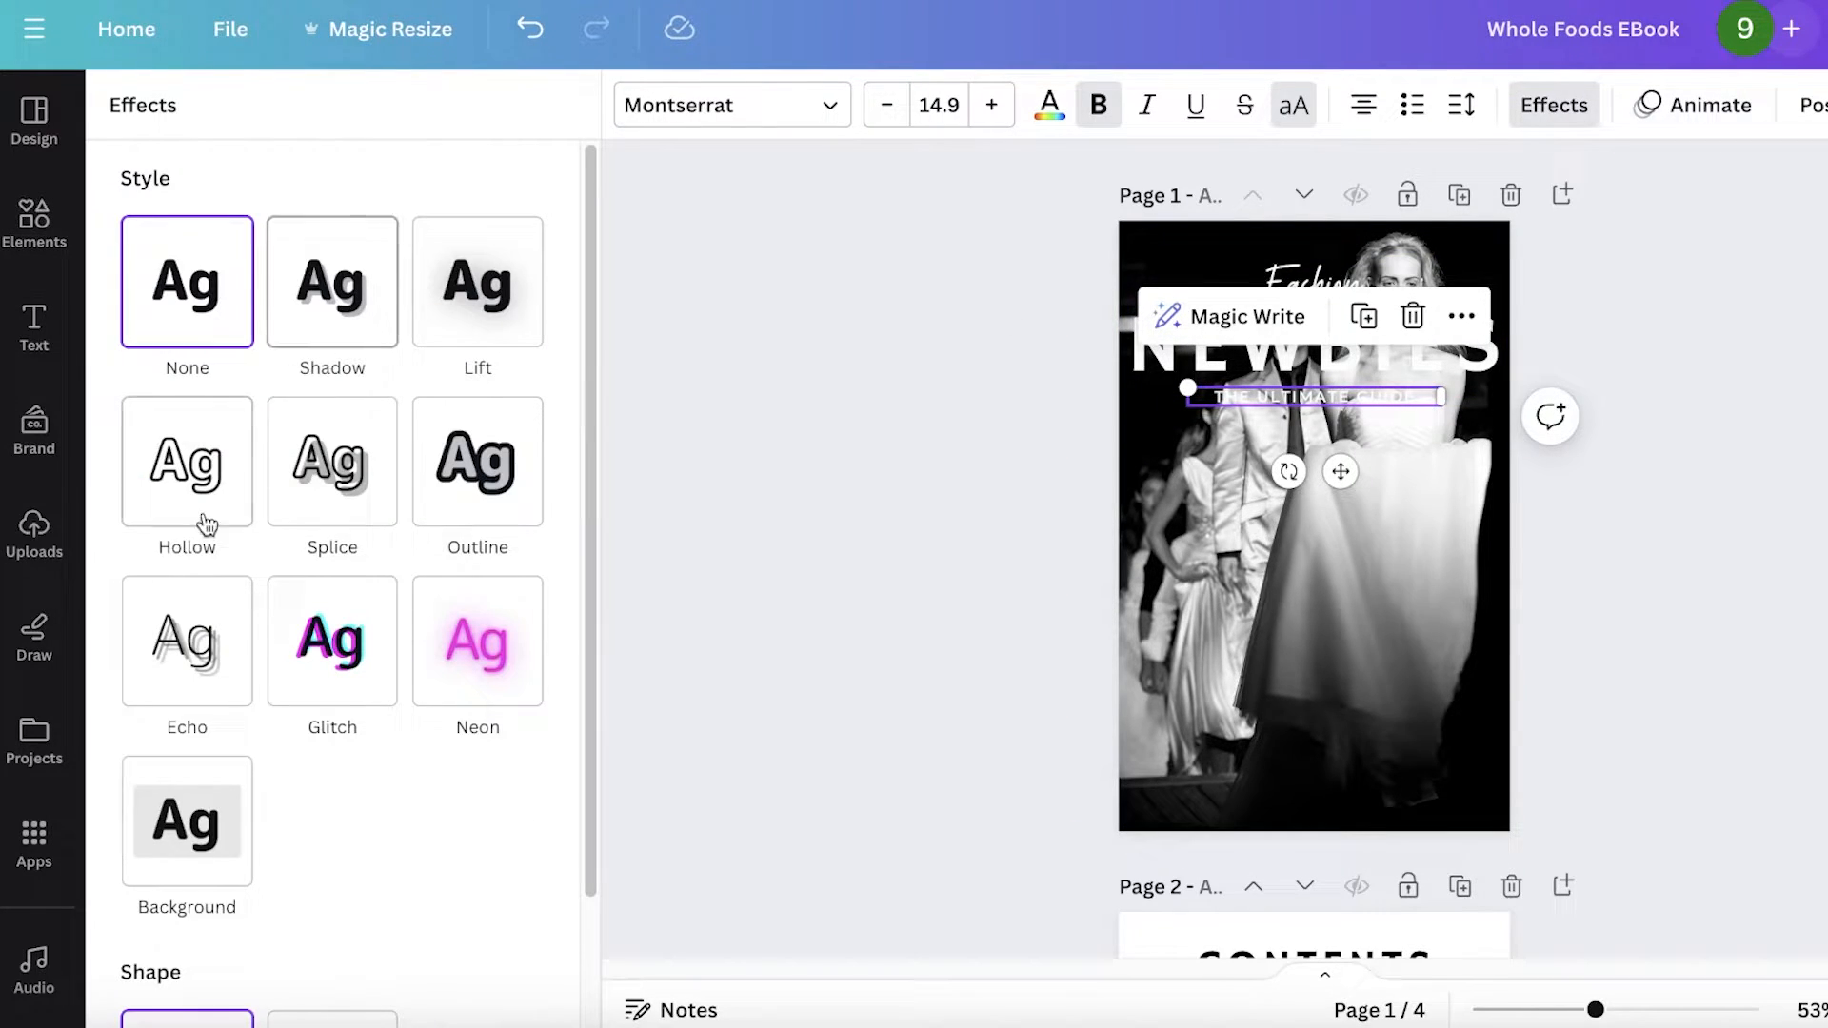
{"action": "left_click", "coordinate": [476, 282]}
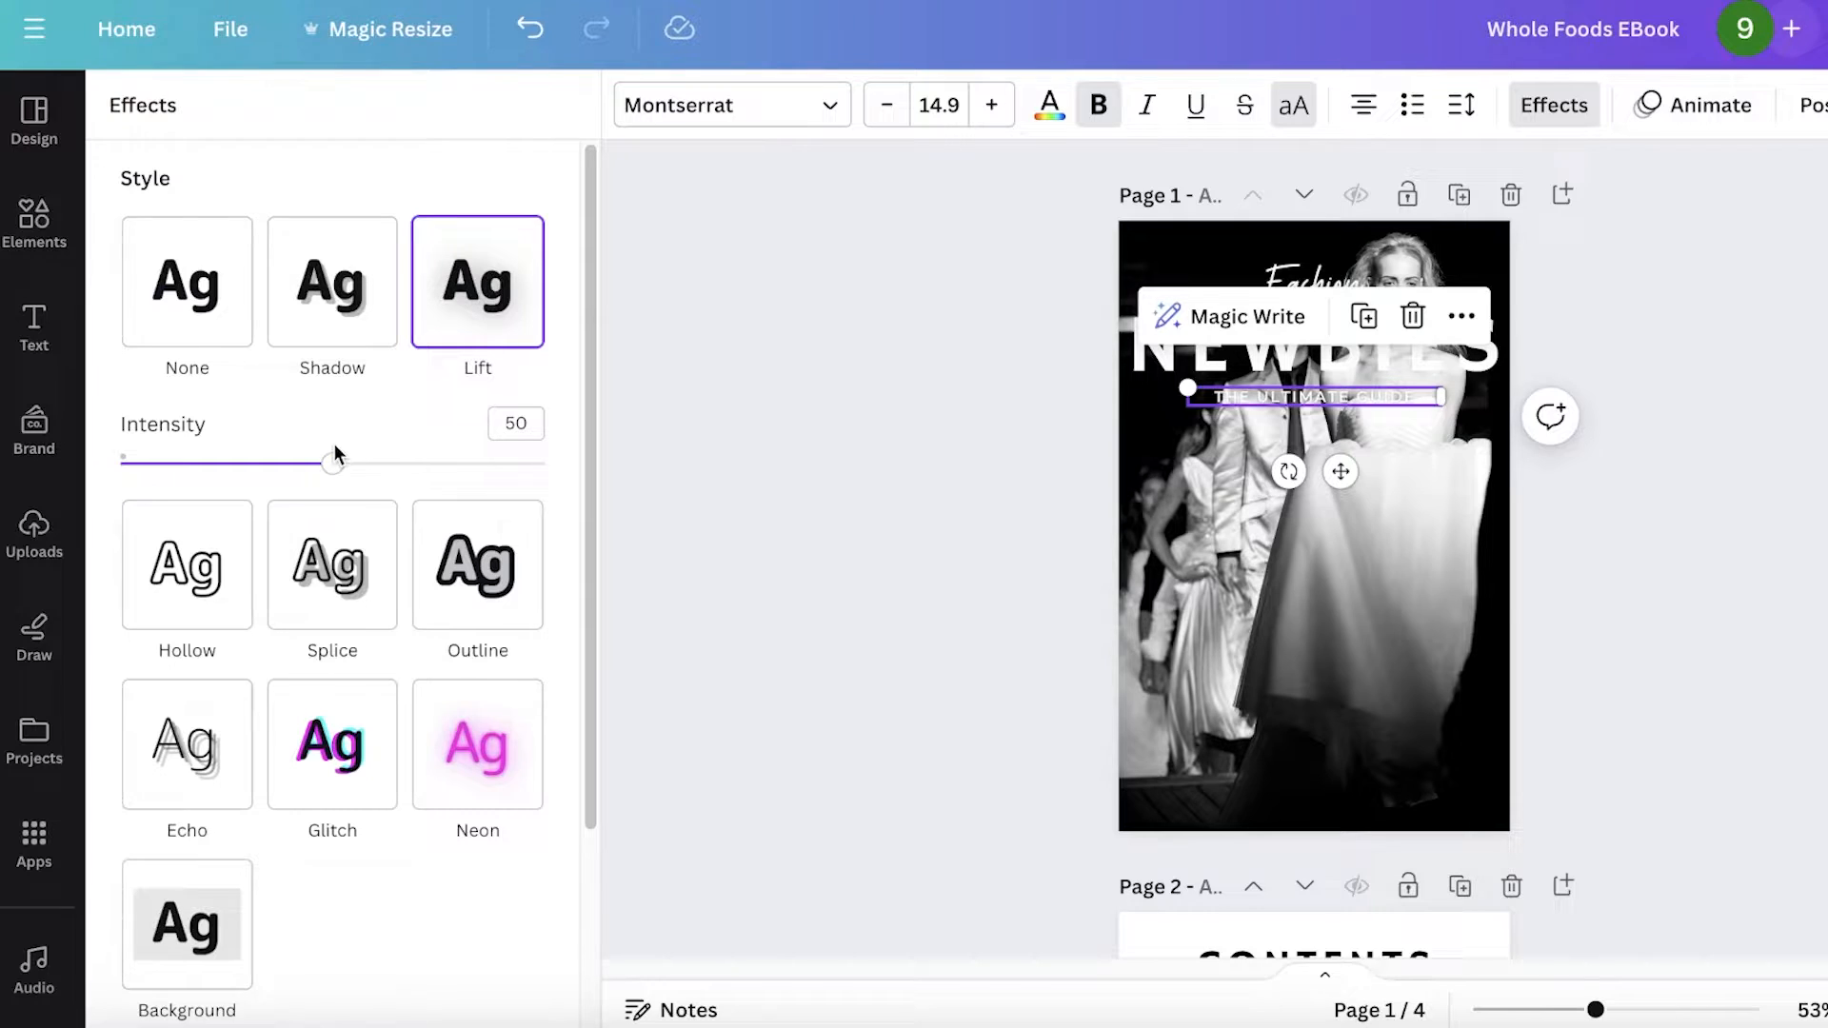
{"action": "left_click", "coordinate": [187, 280]}
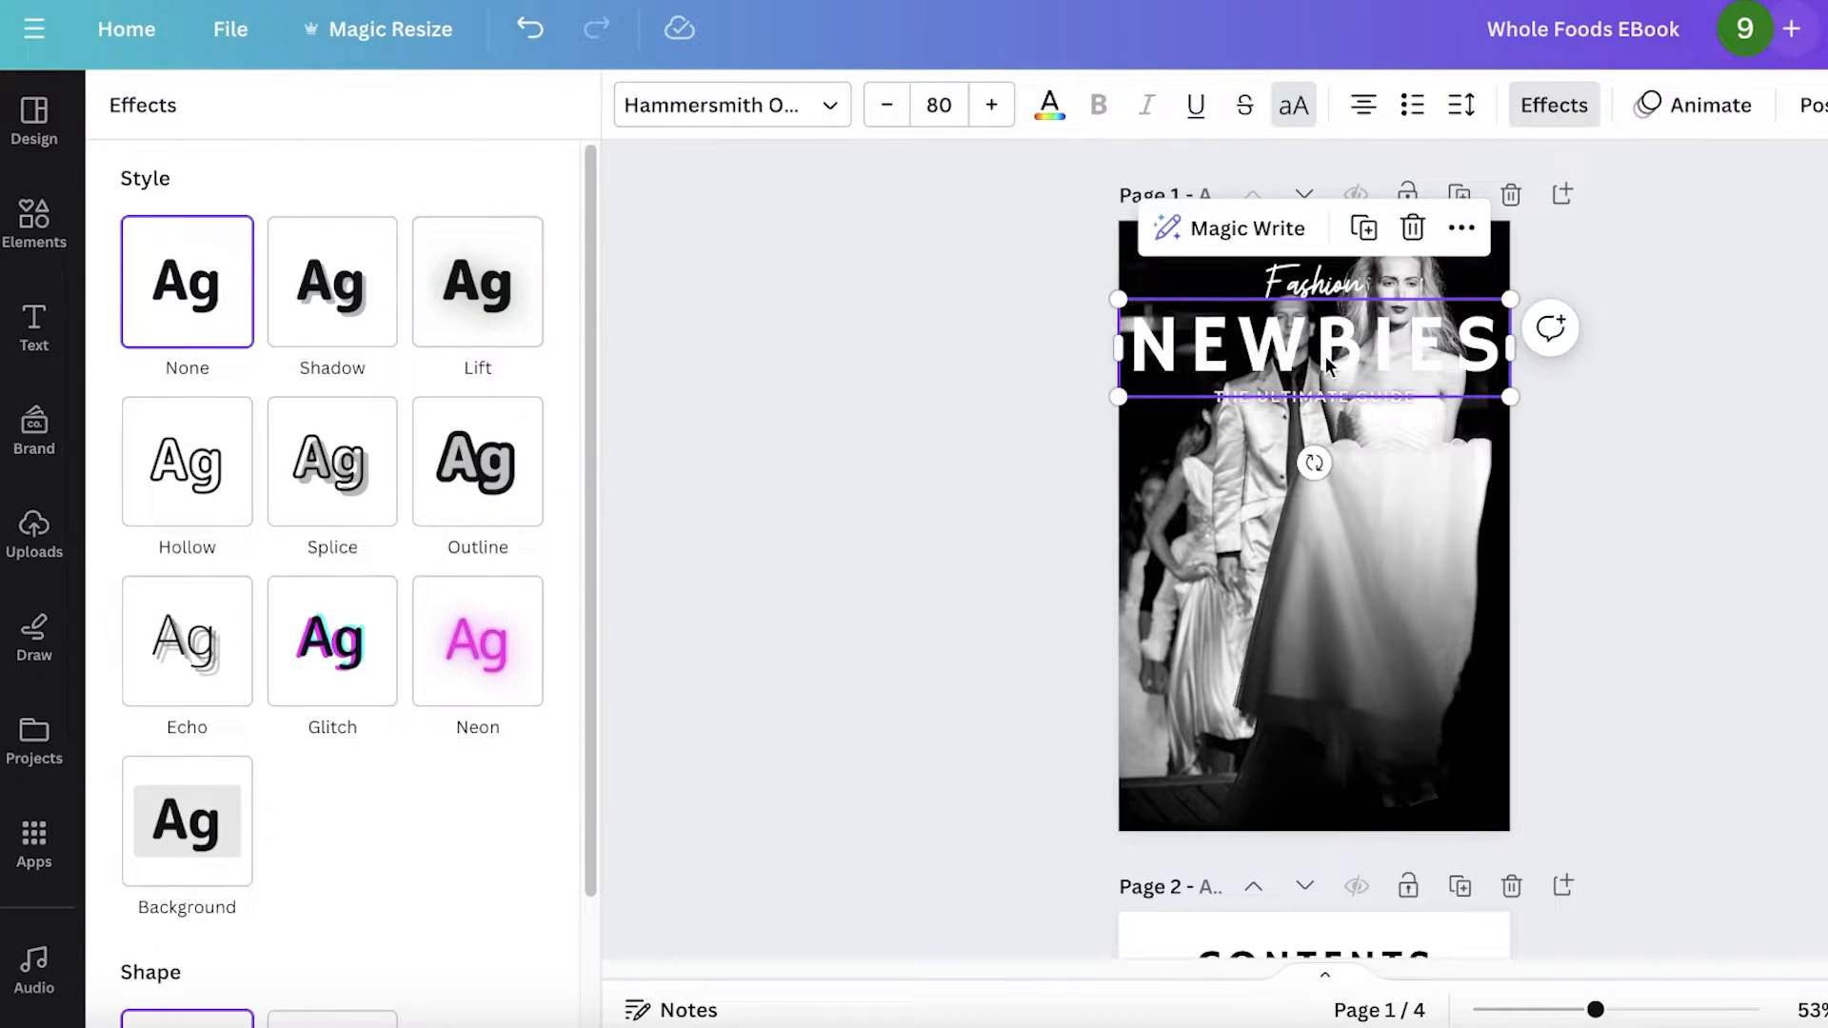
{"action": "left_click", "coordinate": [476, 281]}
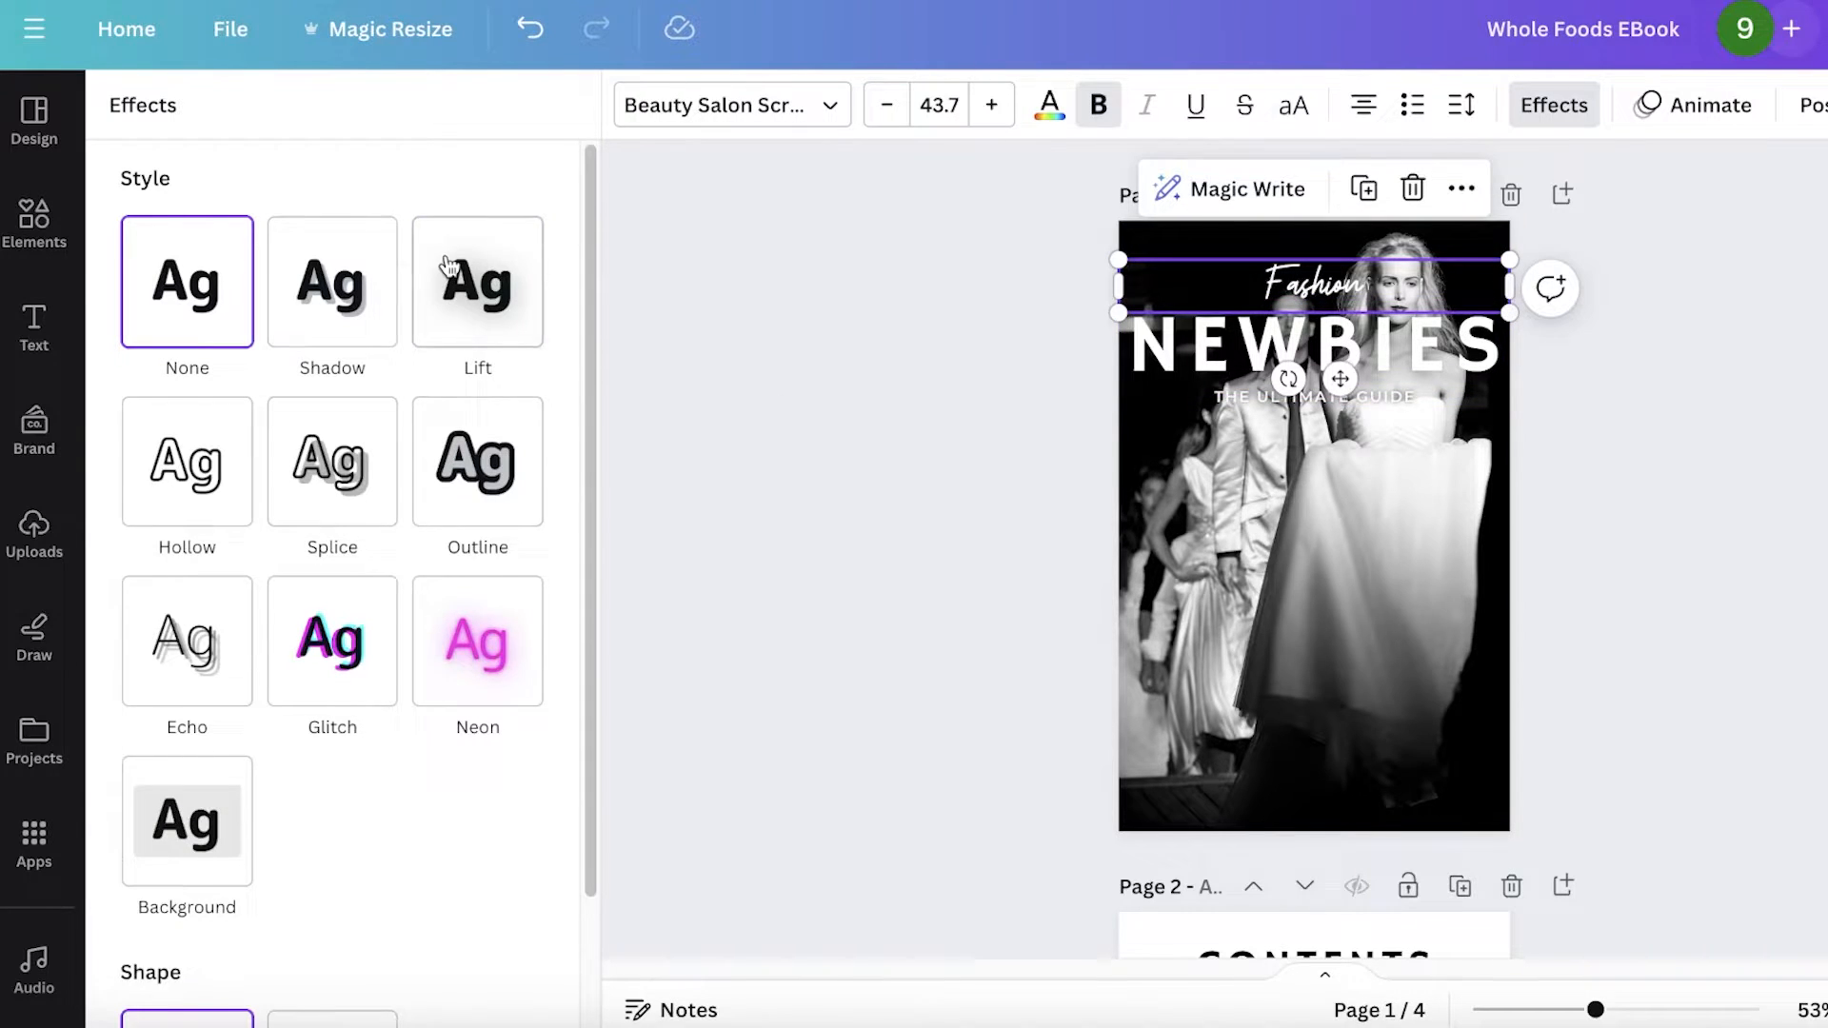
{"action": "left_click", "coordinate": [476, 280]}
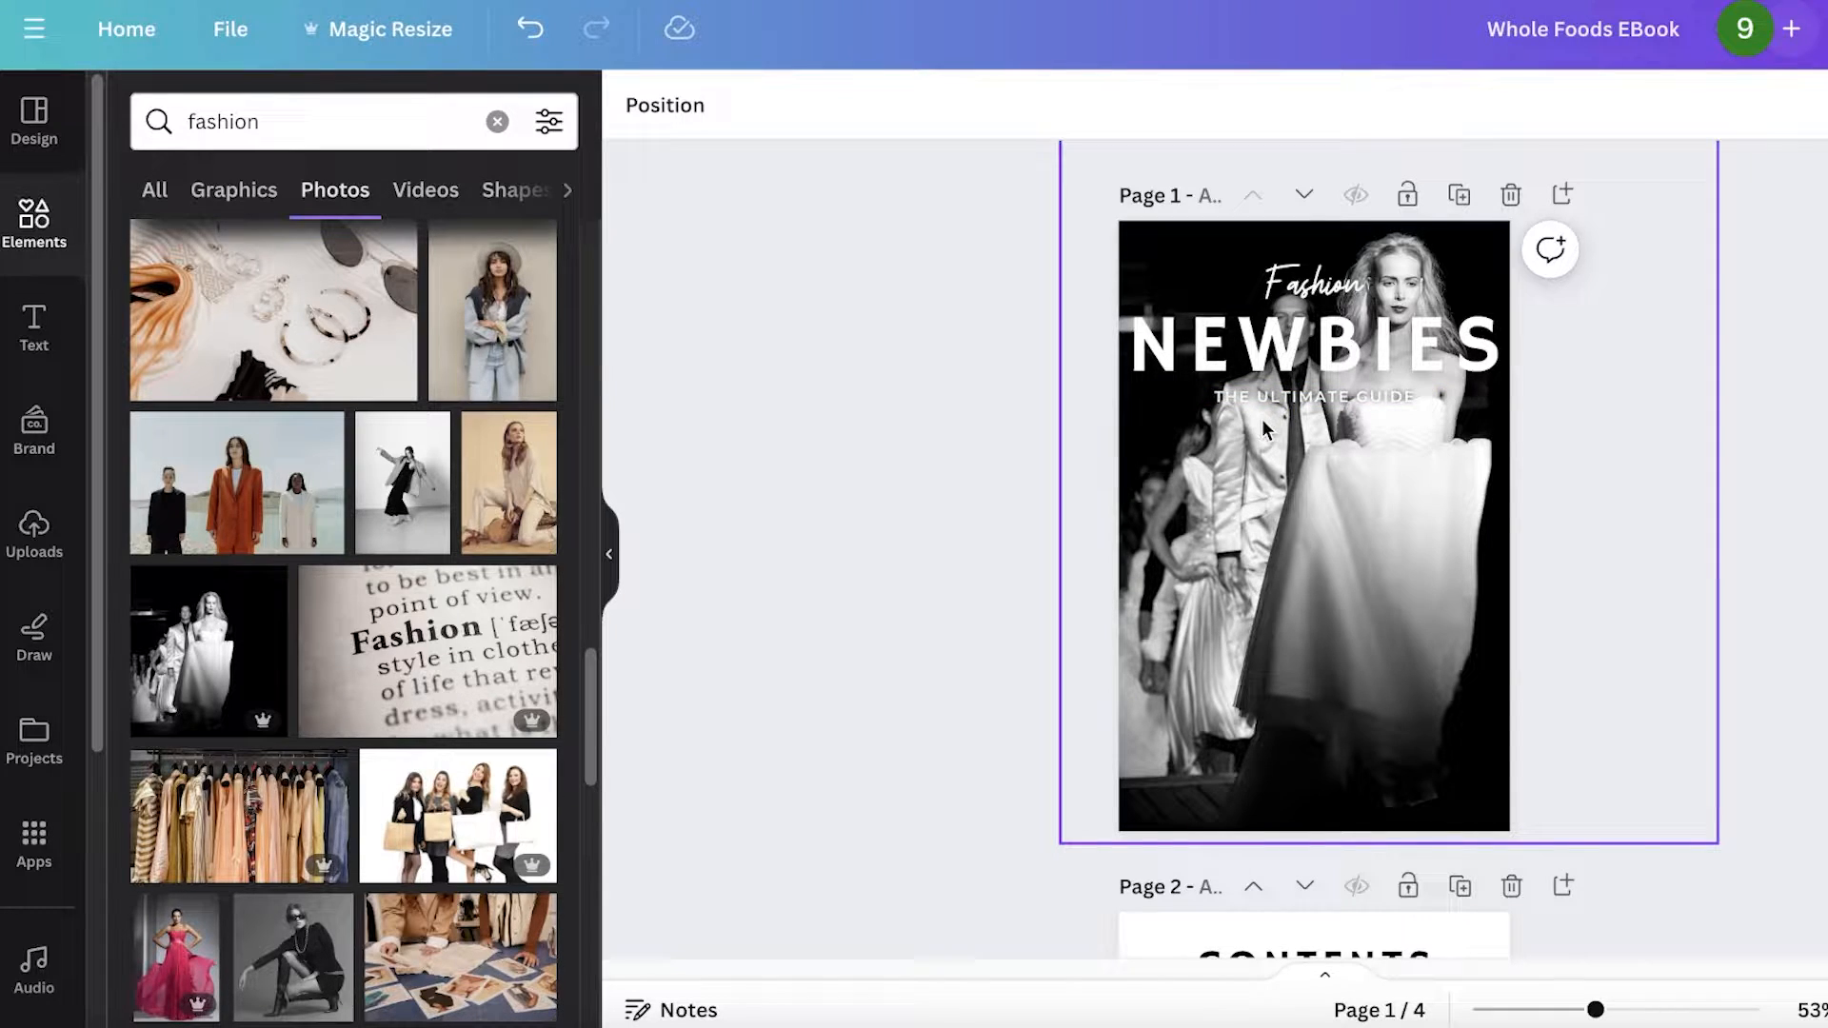
{"action": "left_click", "coordinate": [1550, 438]}
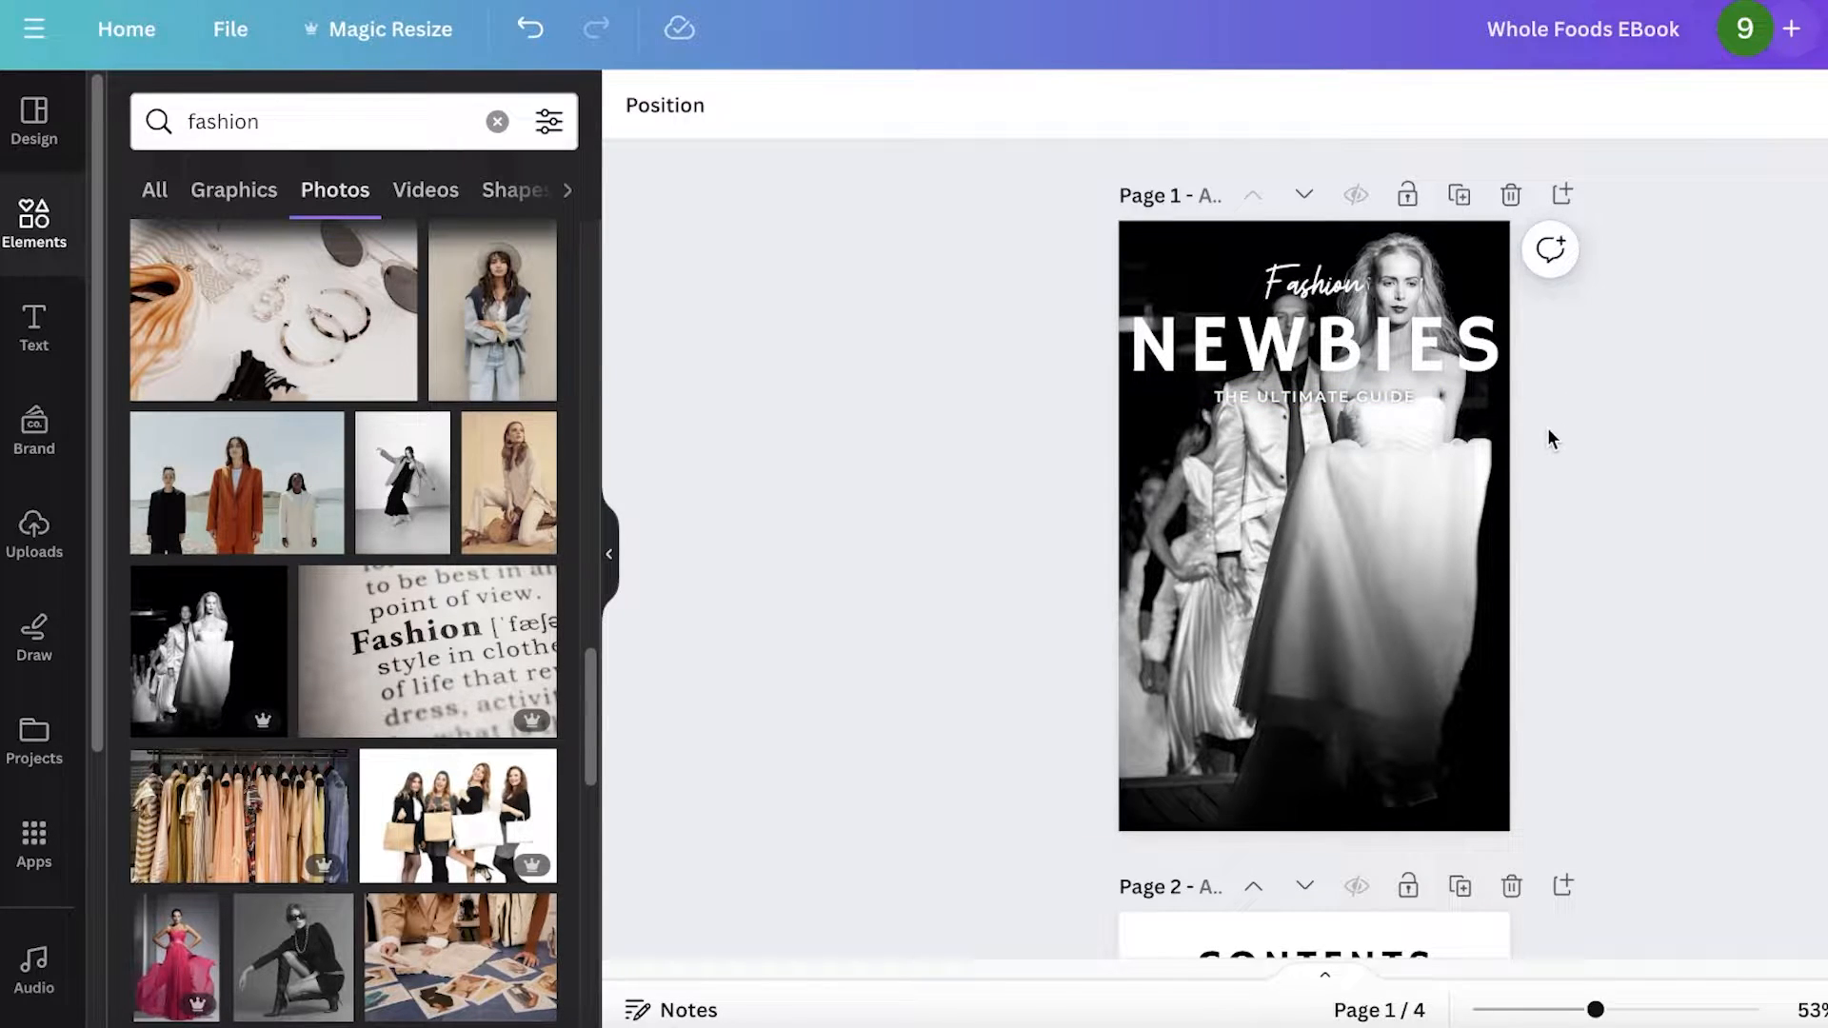
{"action": "mouse_move", "coordinate": [1573, 446]}
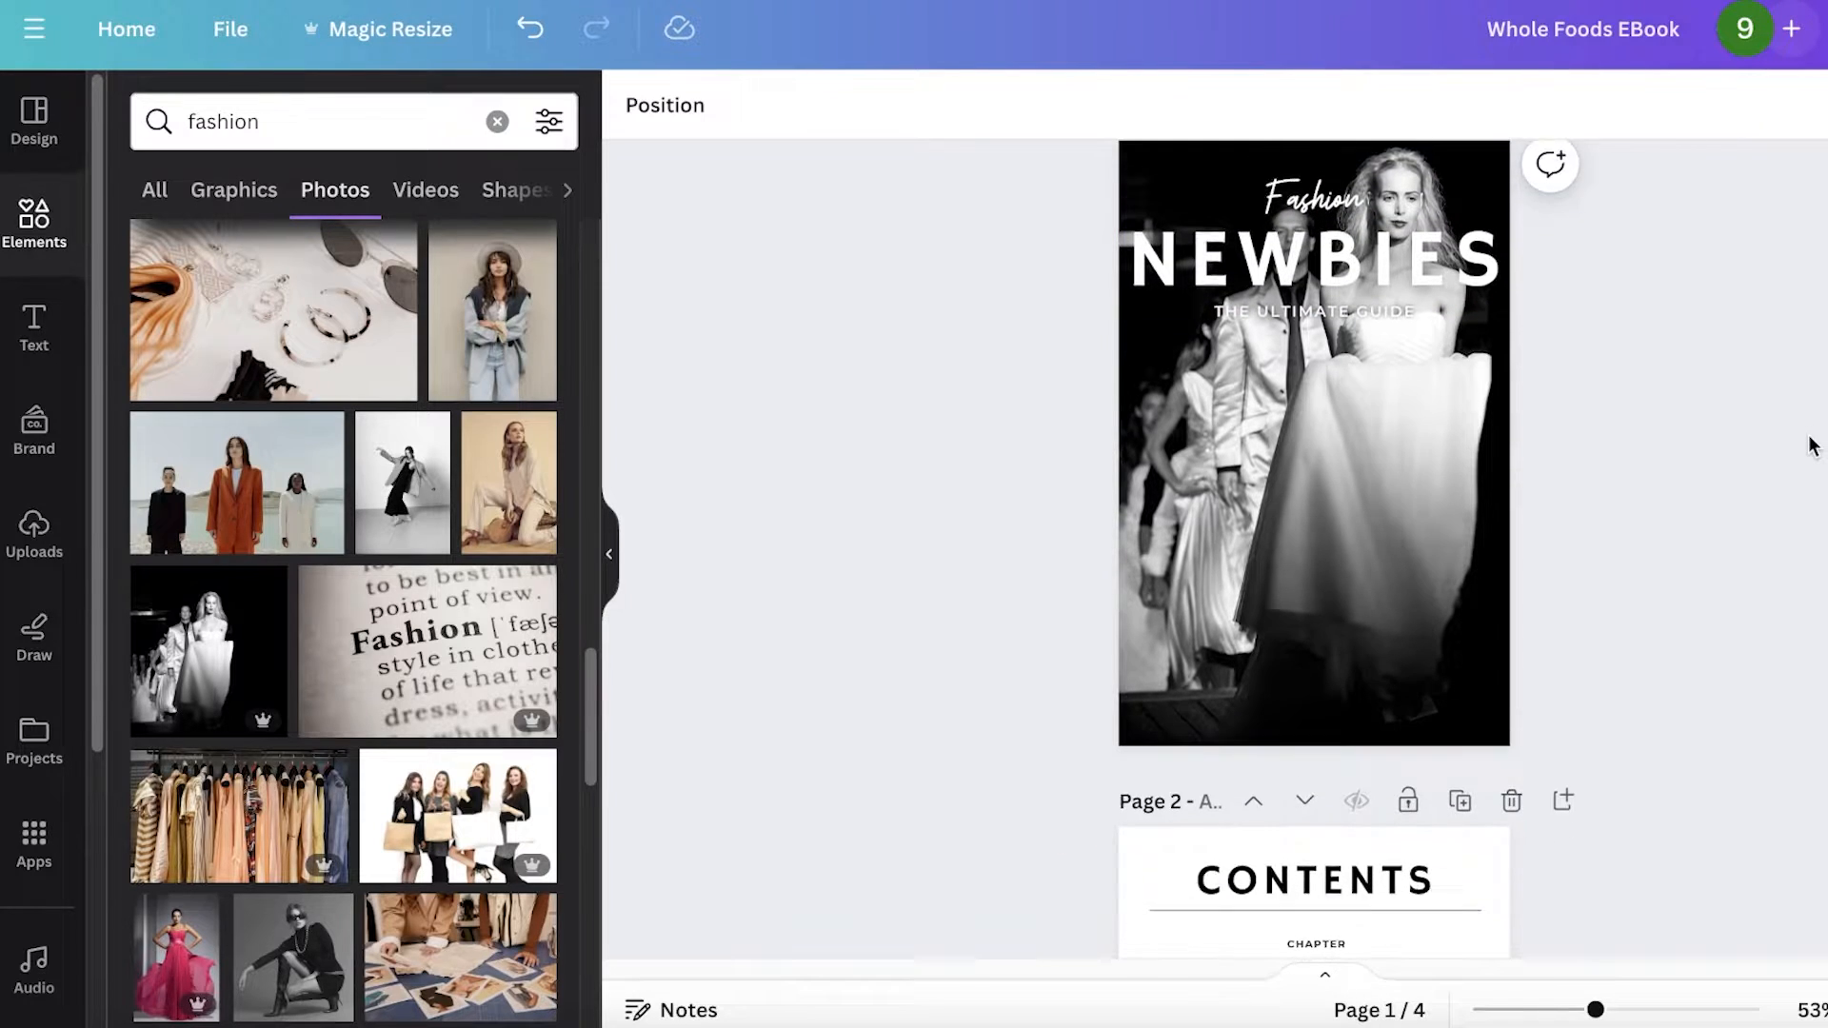
Rewrite the contents chapters as history of fashion, evolution and current icons.
{"action": "scroll", "scroll_direction": "up", "scroll_amount": 3}
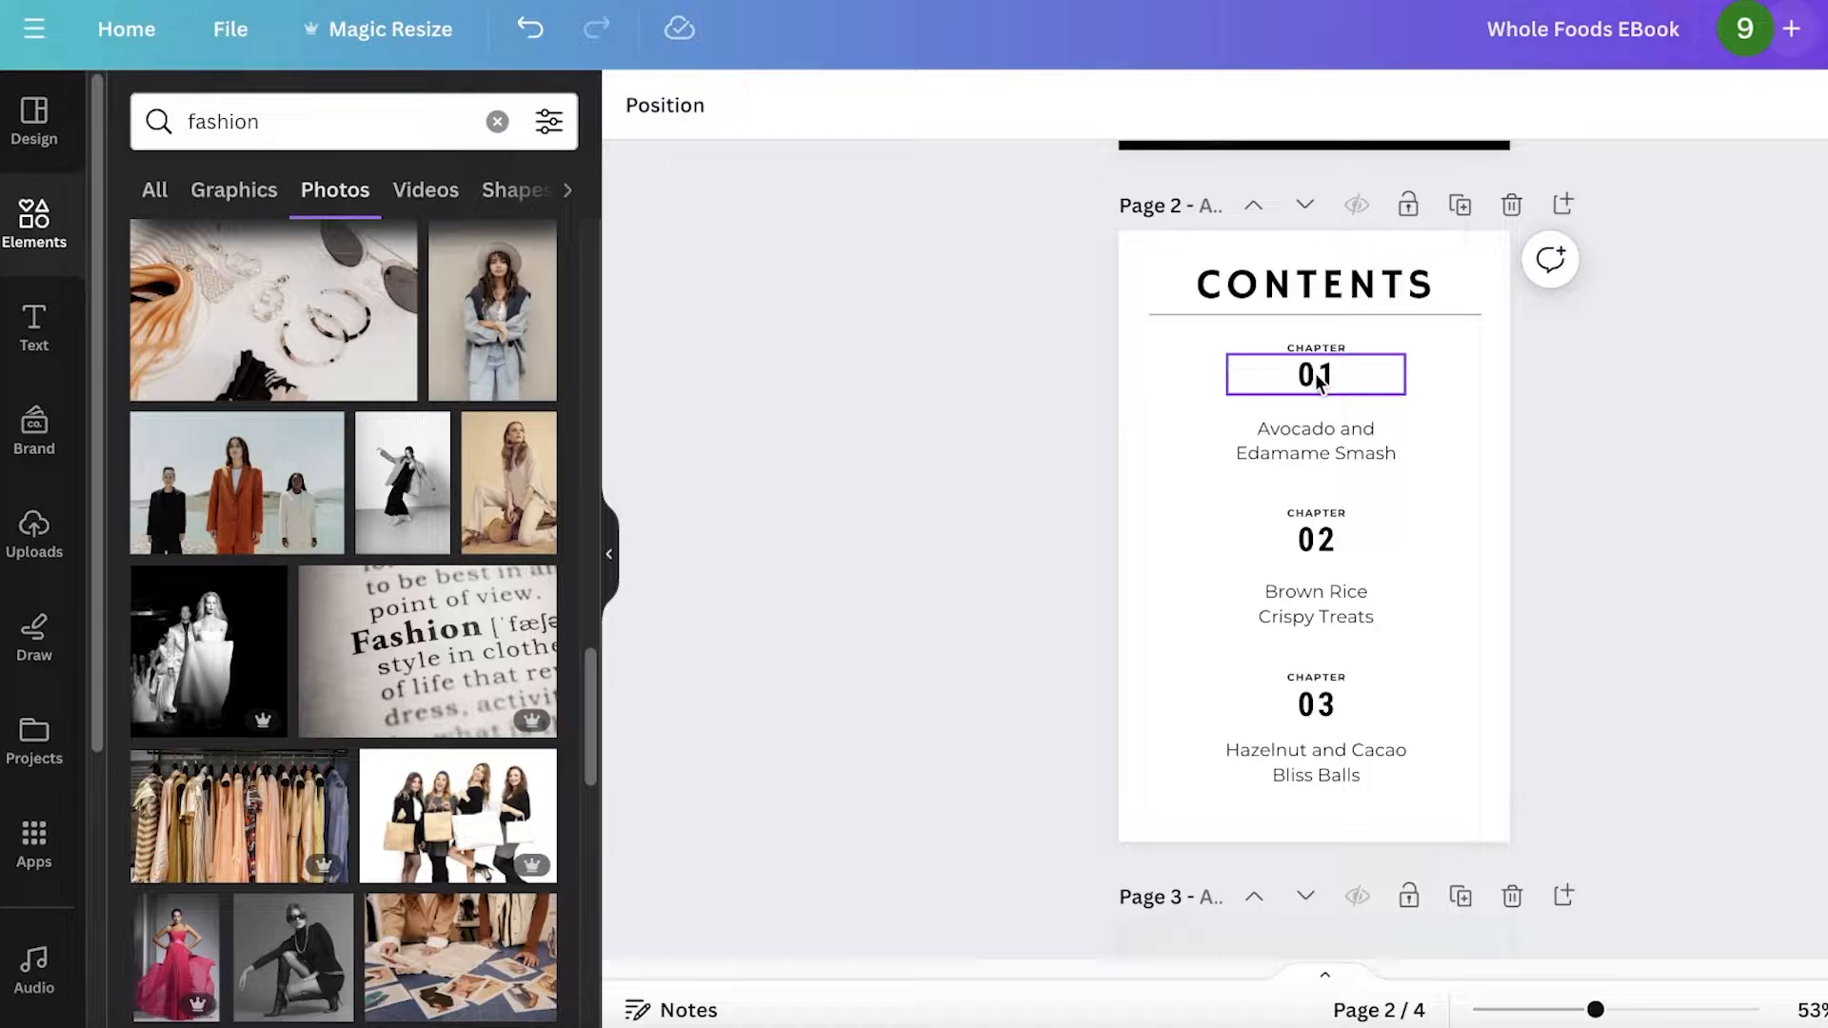
{"action": "left_click", "coordinate": [1314, 284]}
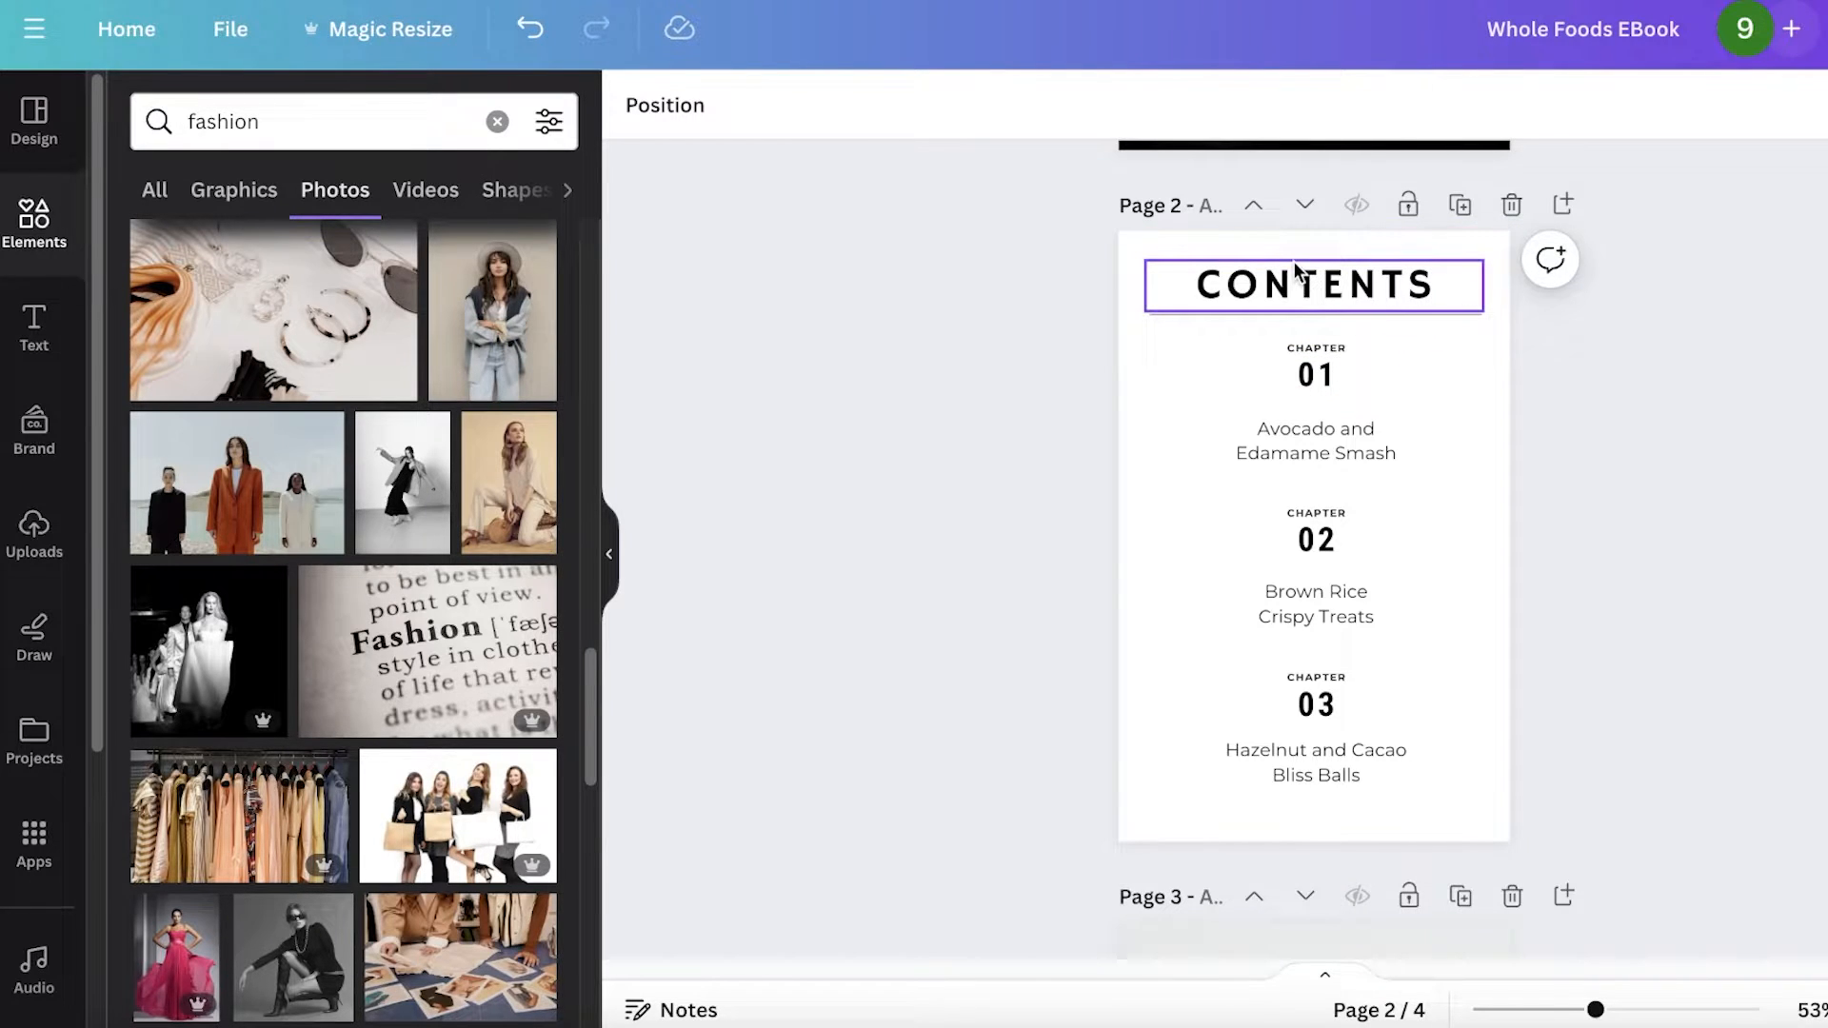
{"action": "left_click", "coordinate": [1316, 376]}
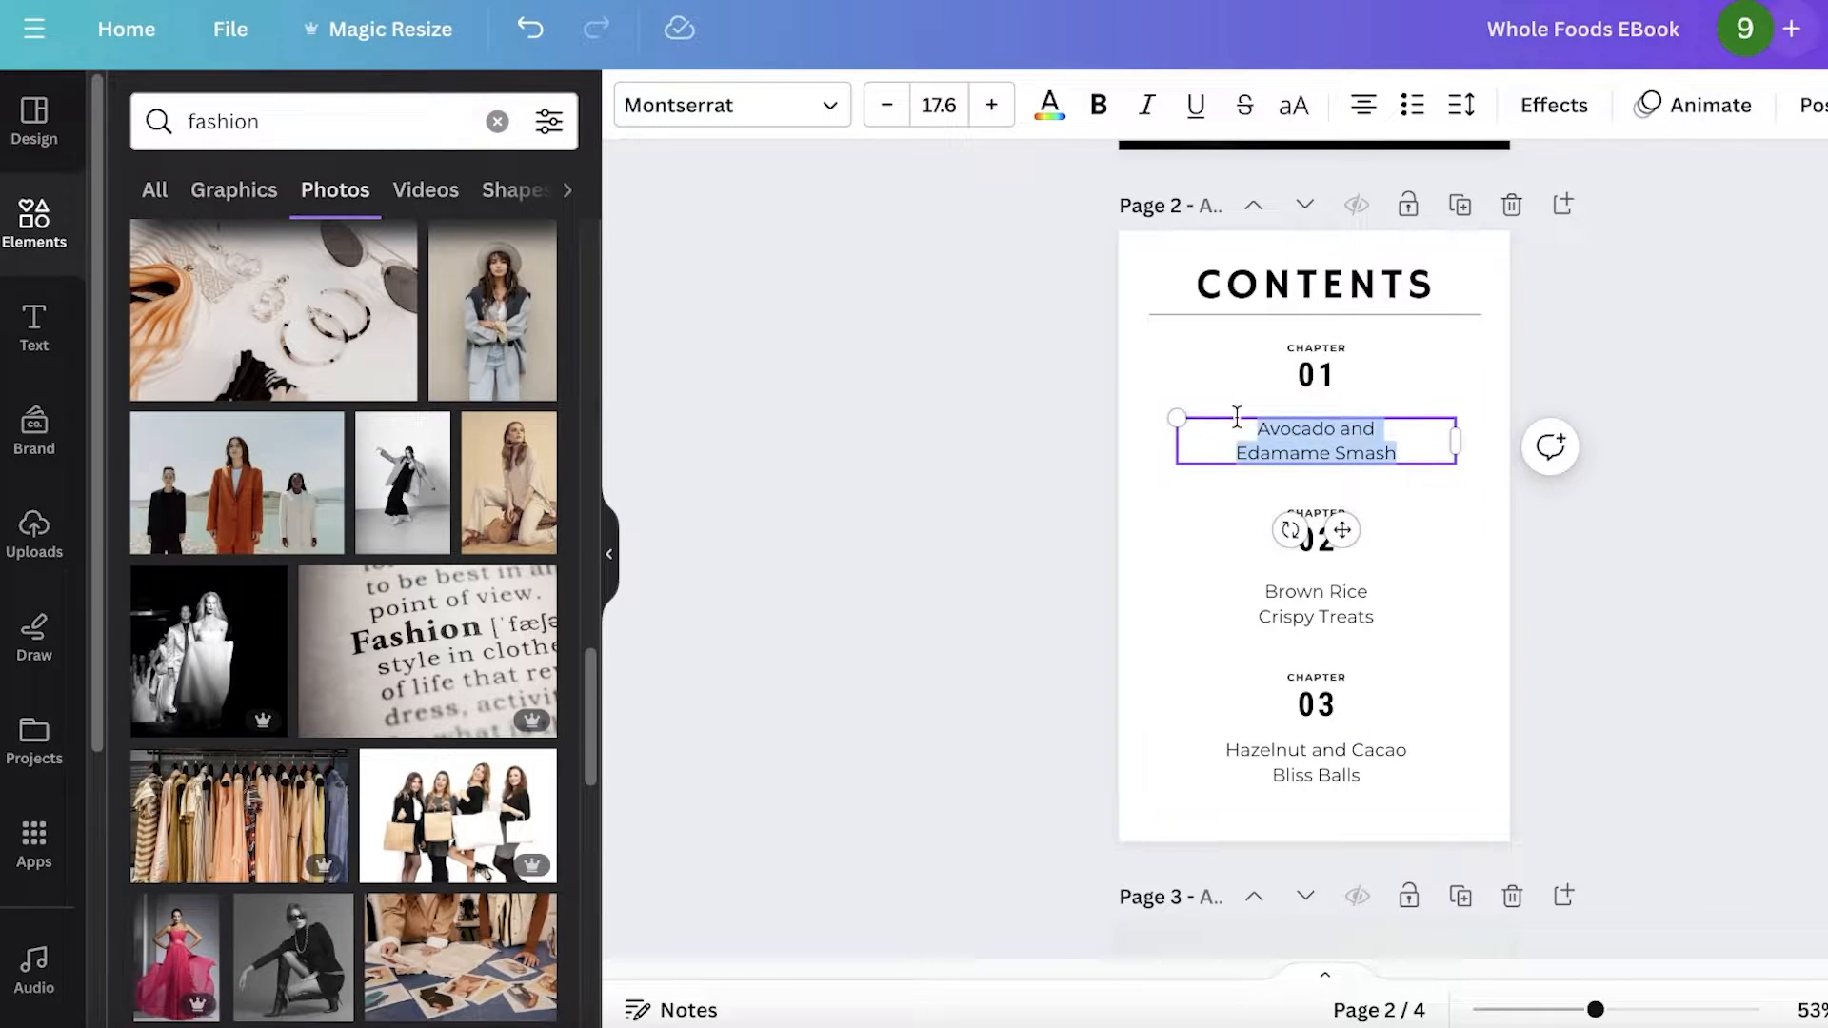
{"action": "type", "text": "history of fashion"}
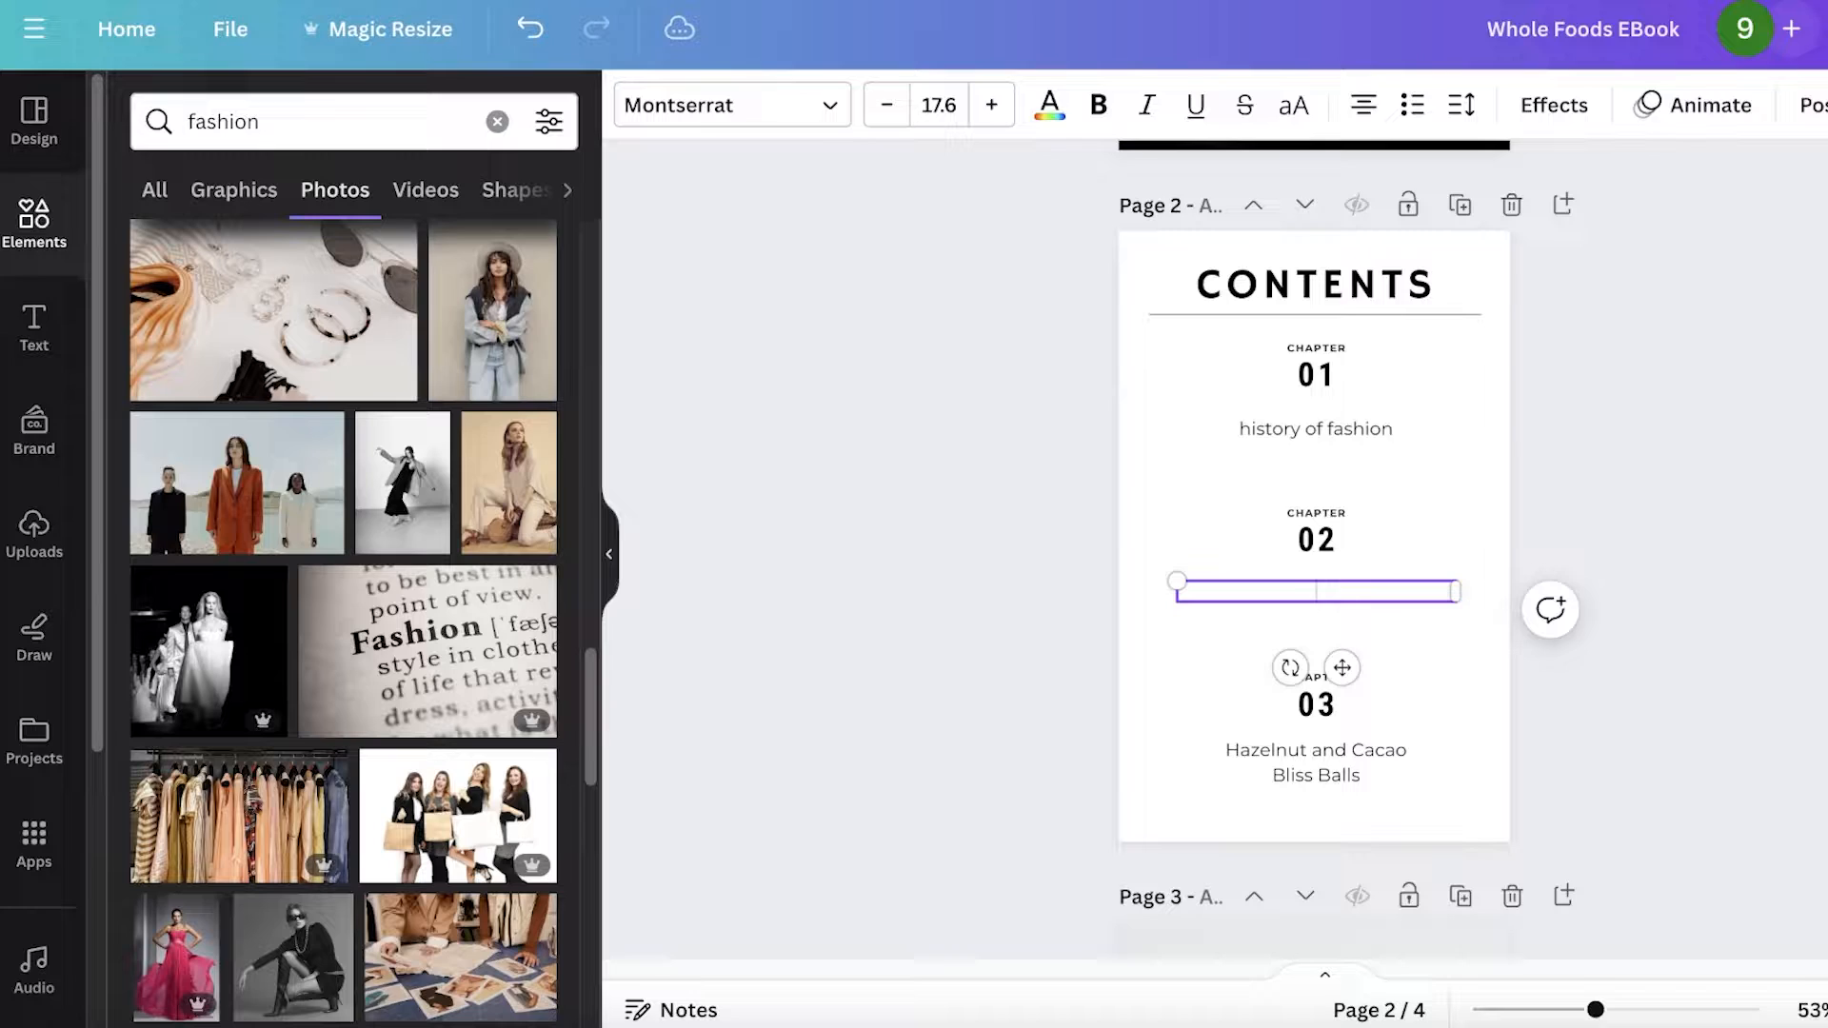
{"action": "type", "text": "evolution"}
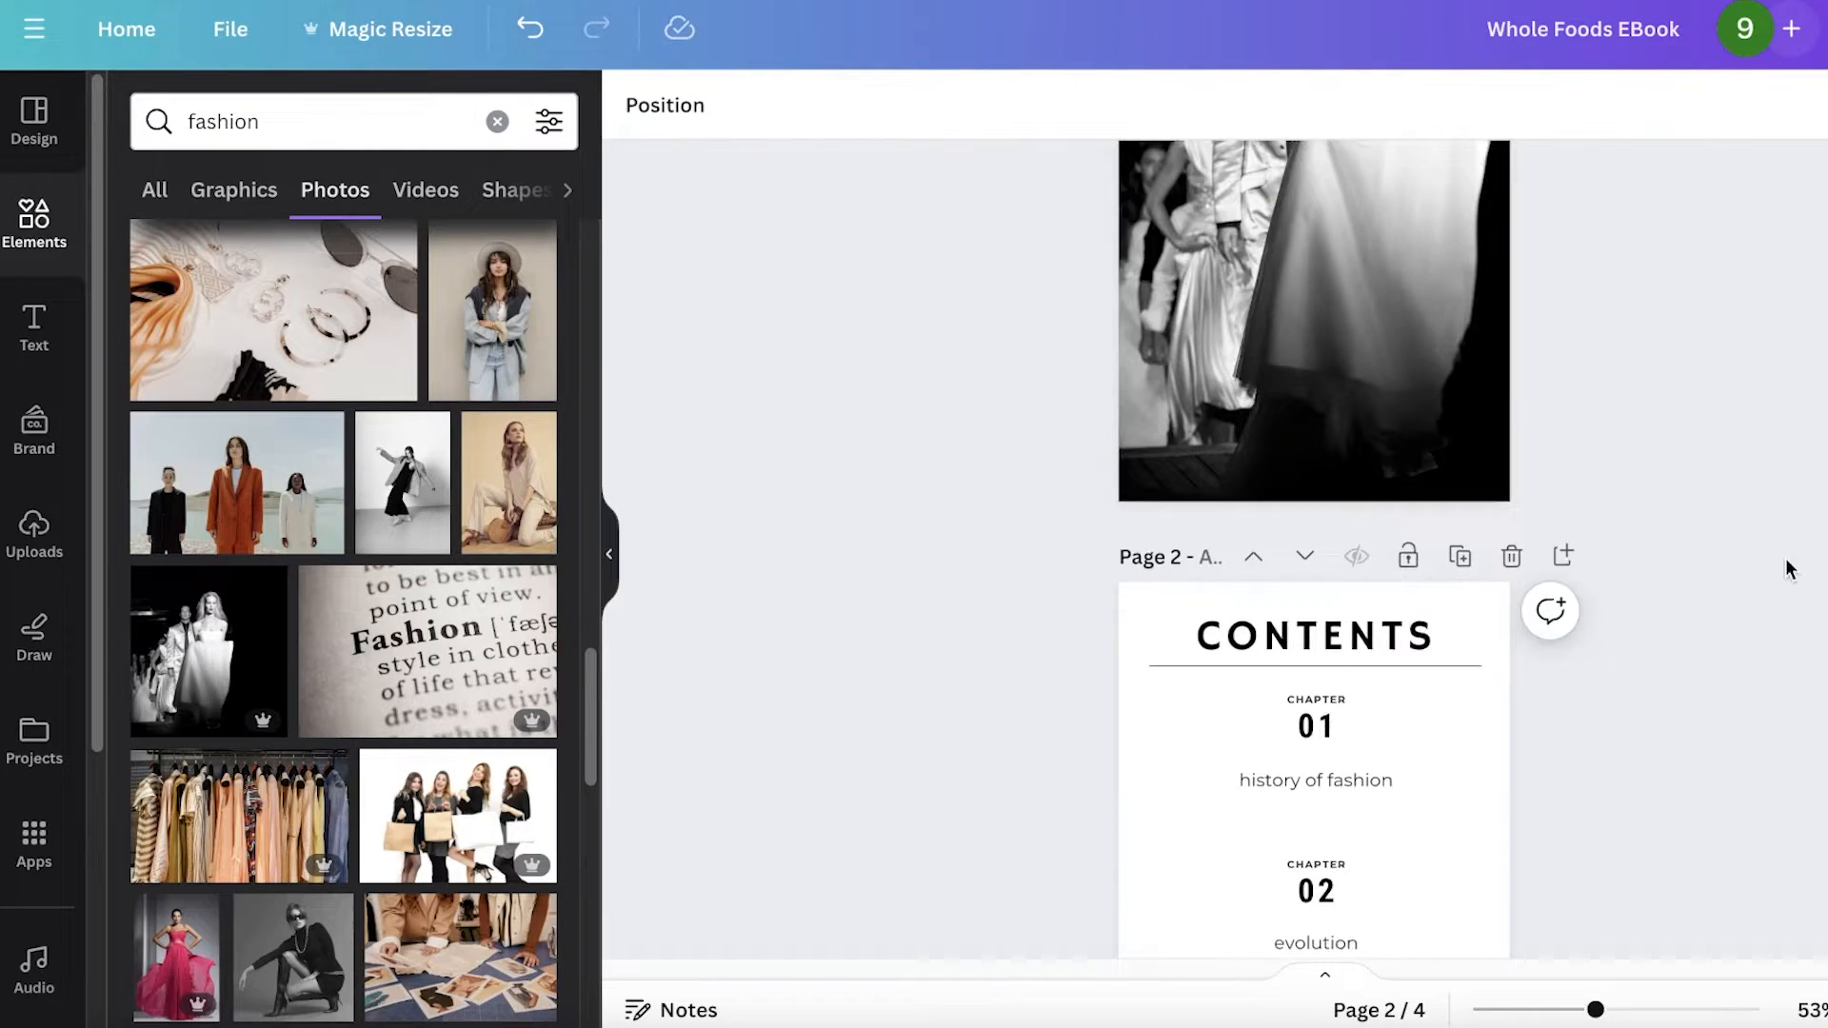
{"action": "scroll", "scroll_direction": "up", "scroll_amount": 3}
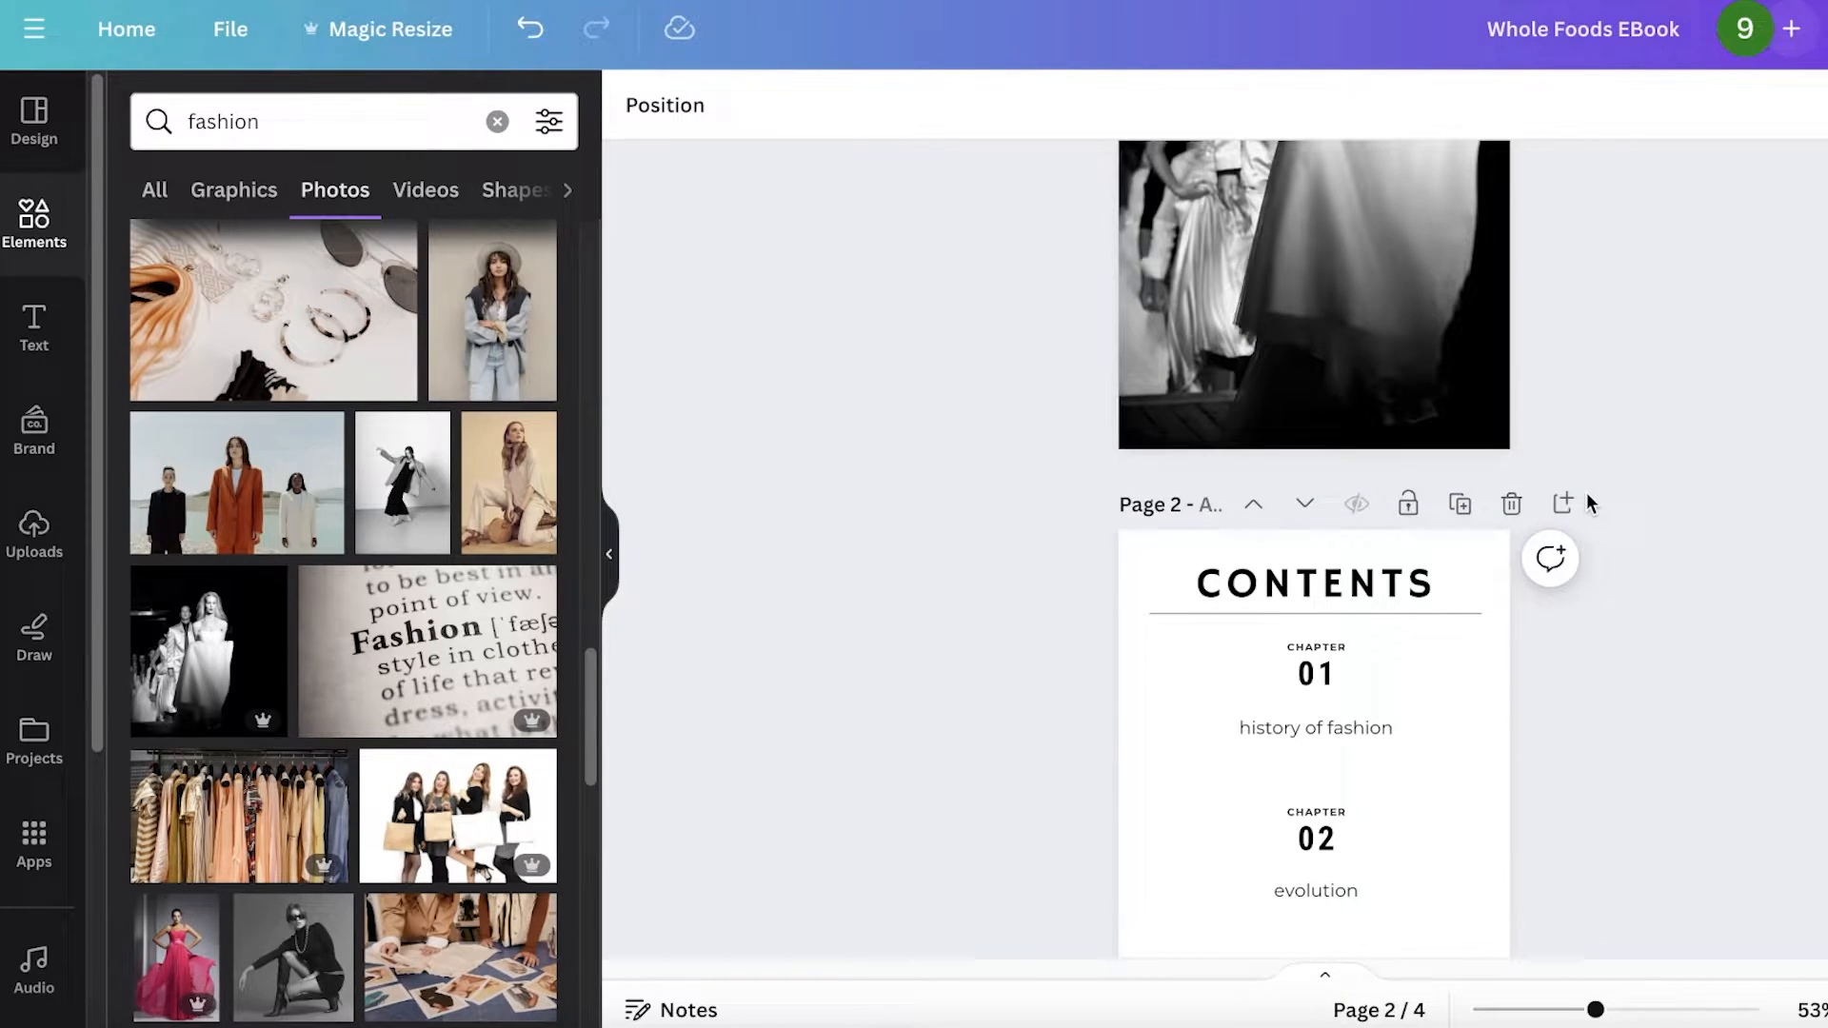
{"action": "scroll", "scroll_direction": "down", "scroll_amount": 3}
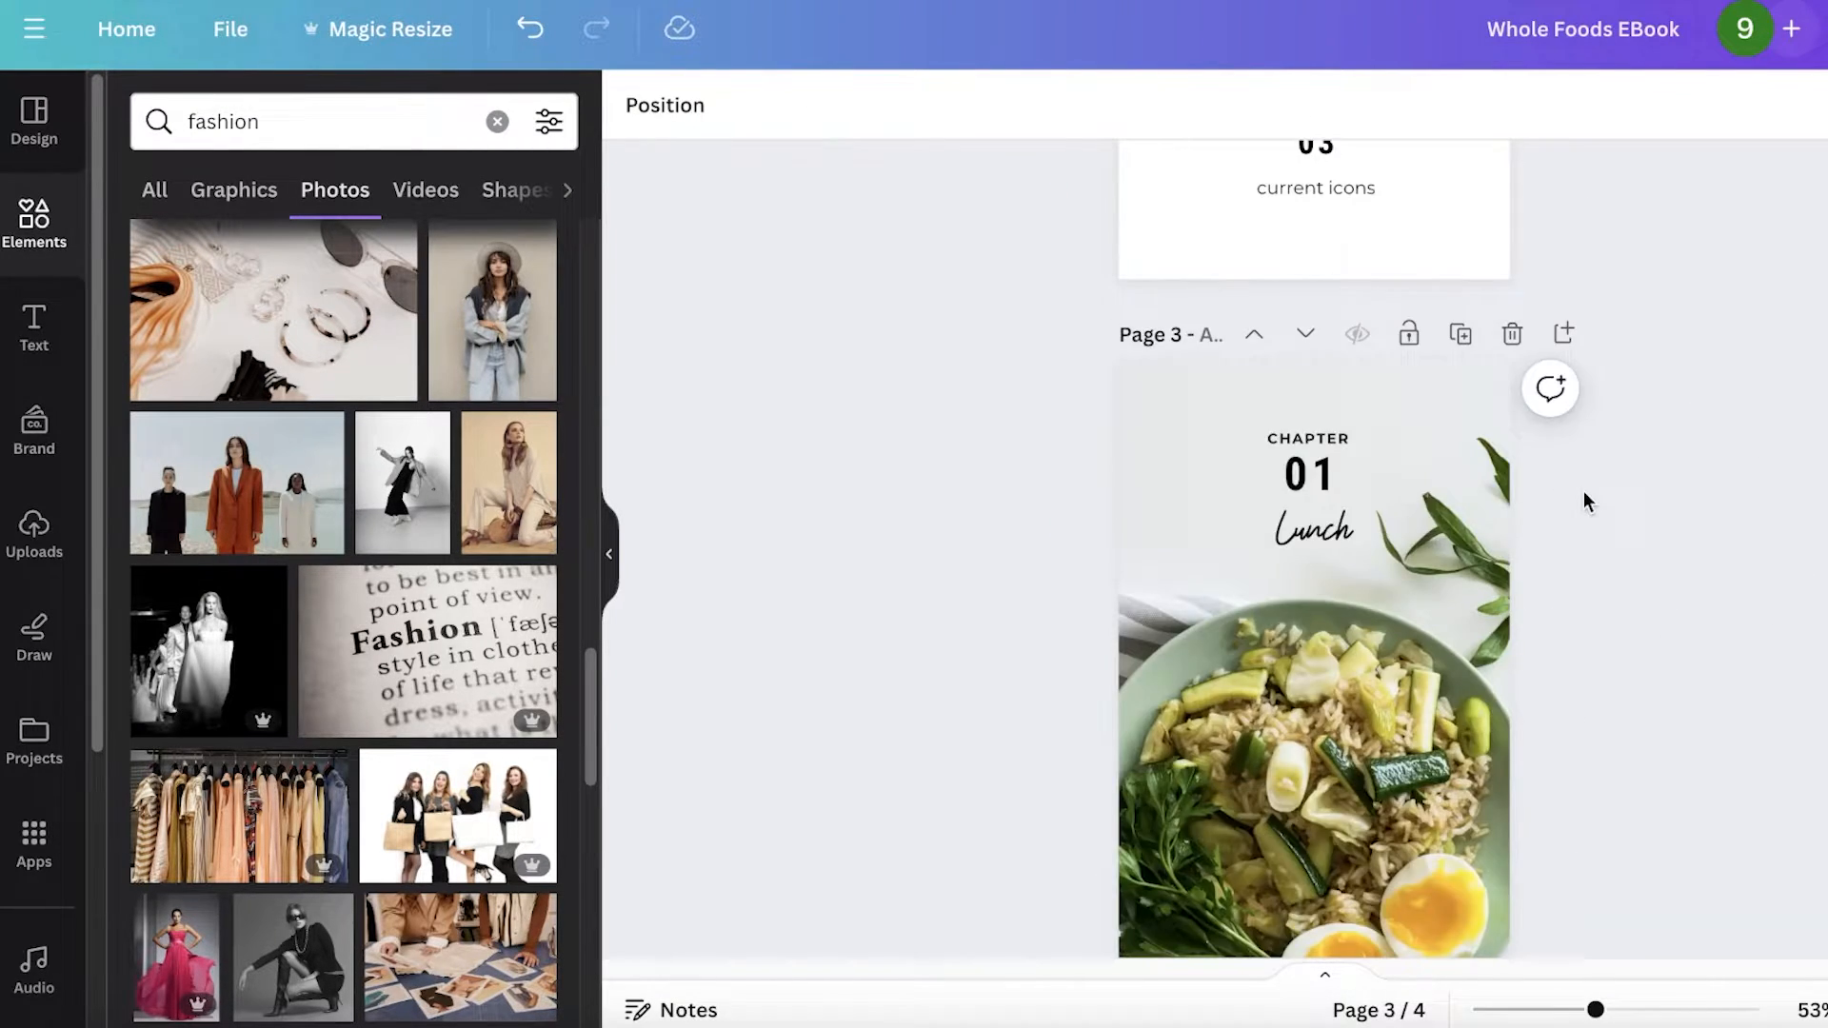
{"action": "scroll", "scroll_direction": "up", "scroll_amount": 3}
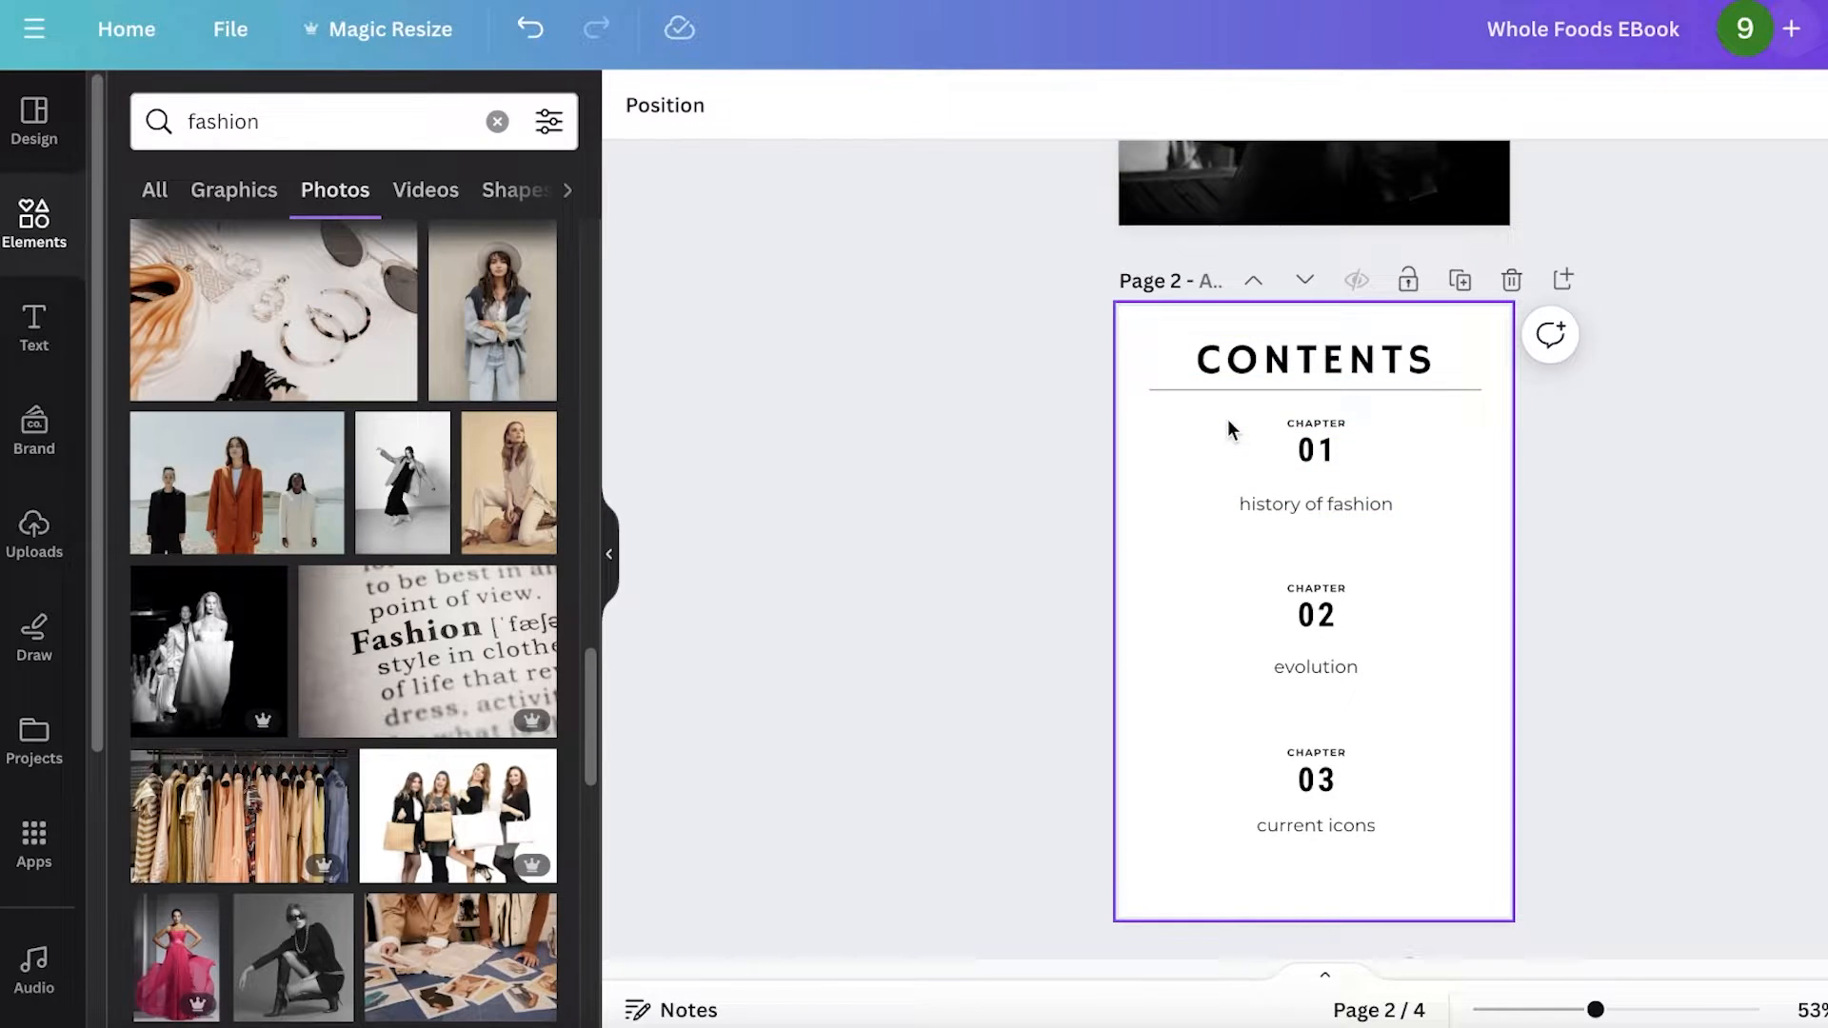
Select the chapter 01 entry and its group on the contents page.
{"action": "left_click", "coordinate": [1316, 452]}
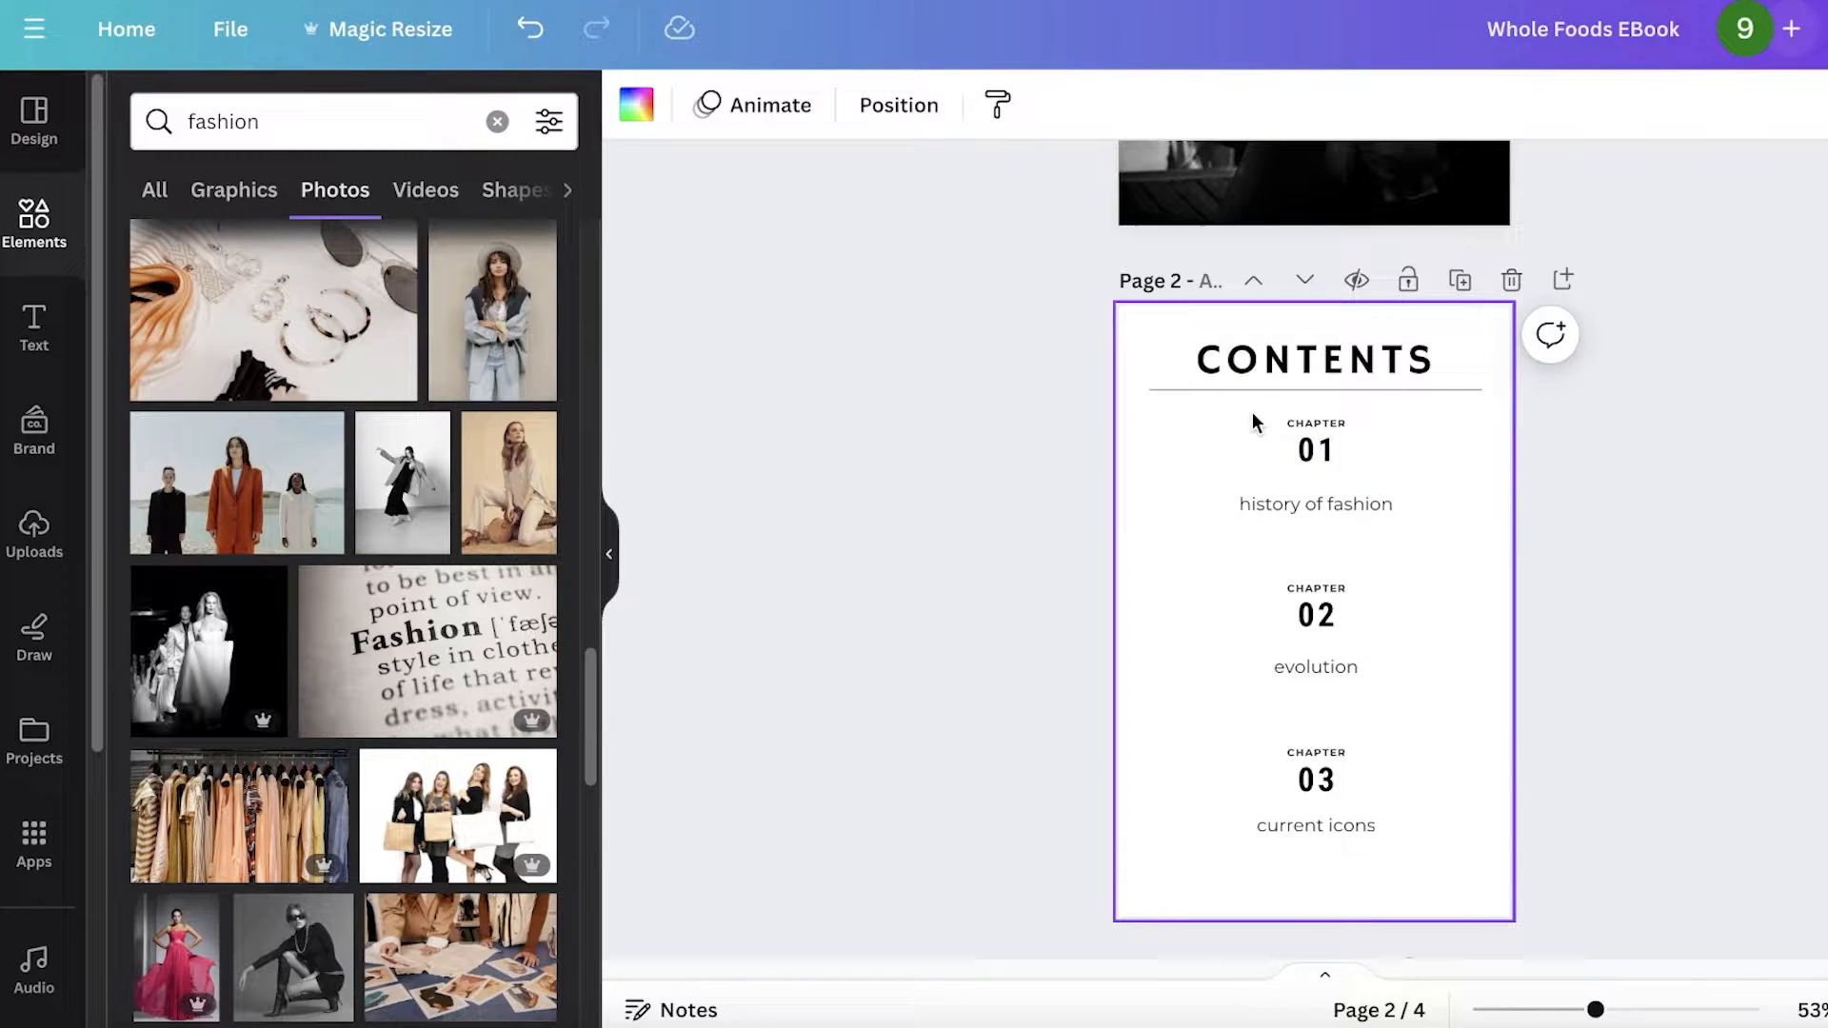
{"action": "left_click", "coordinate": [1316, 450]}
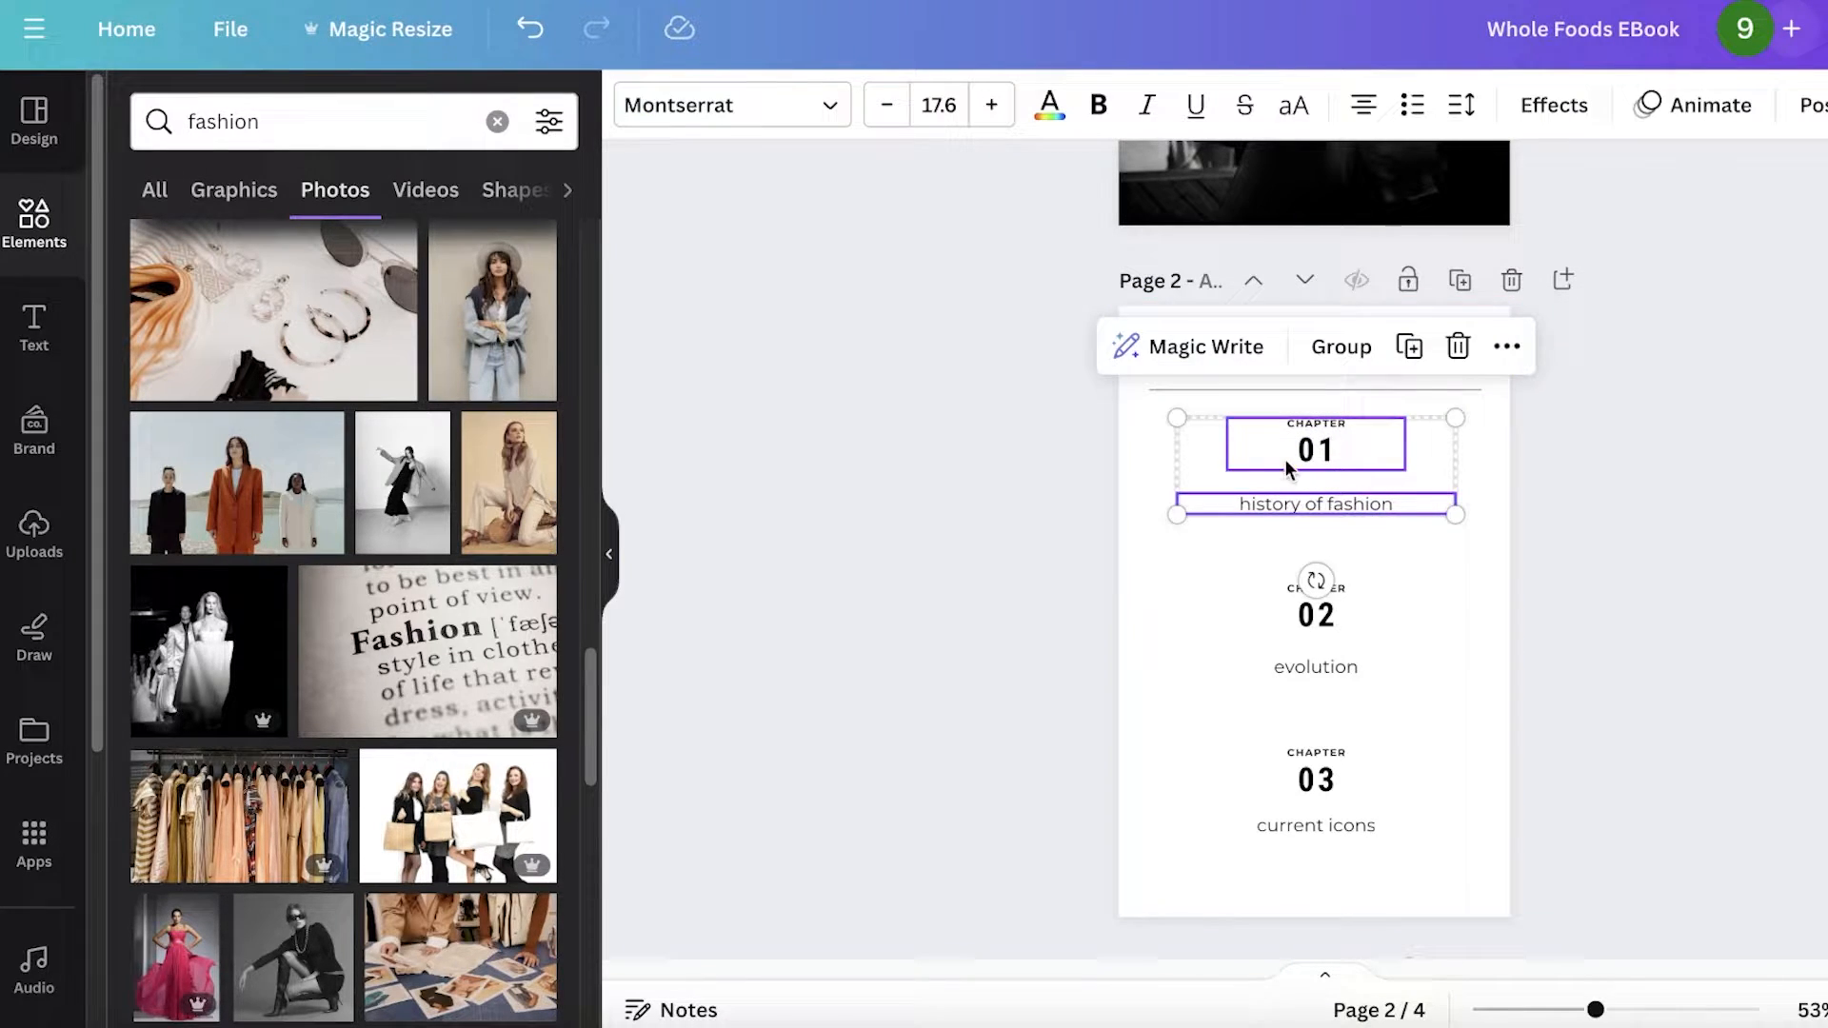
{"action": "left_click", "coordinate": [1339, 346]}
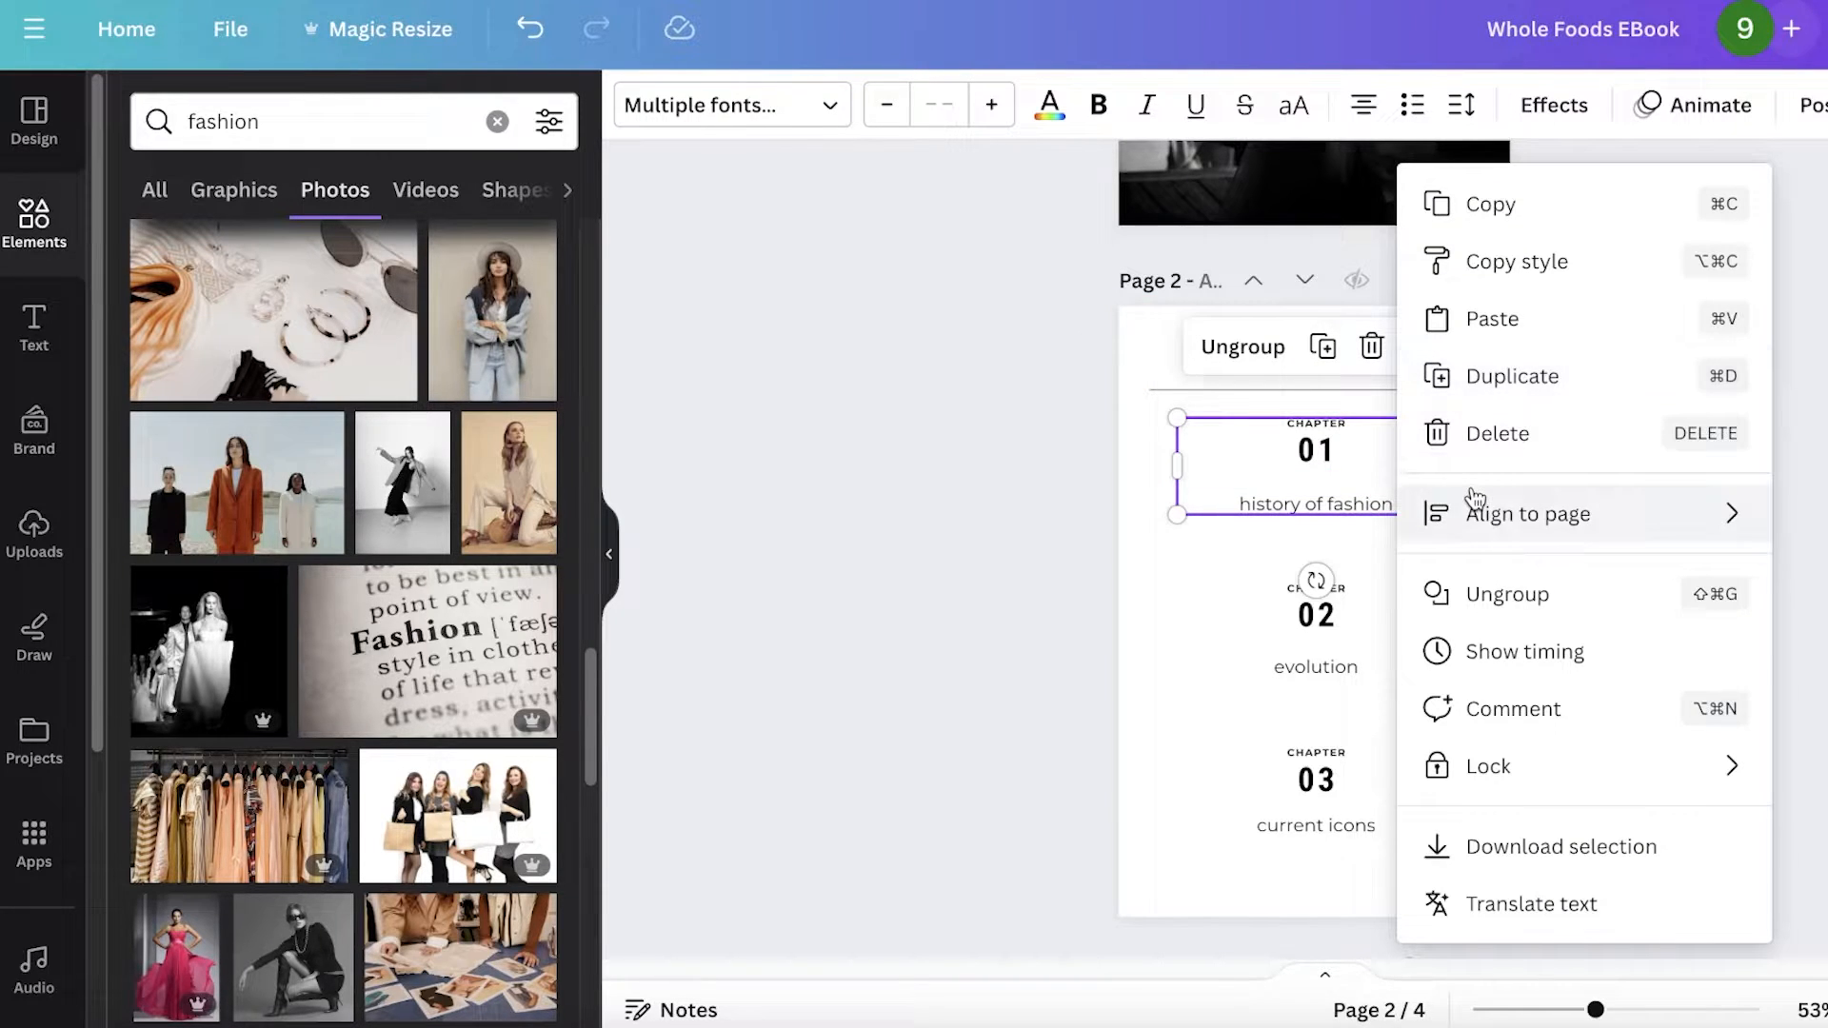
{"action": "mouse_move", "coordinate": [1504, 318]}
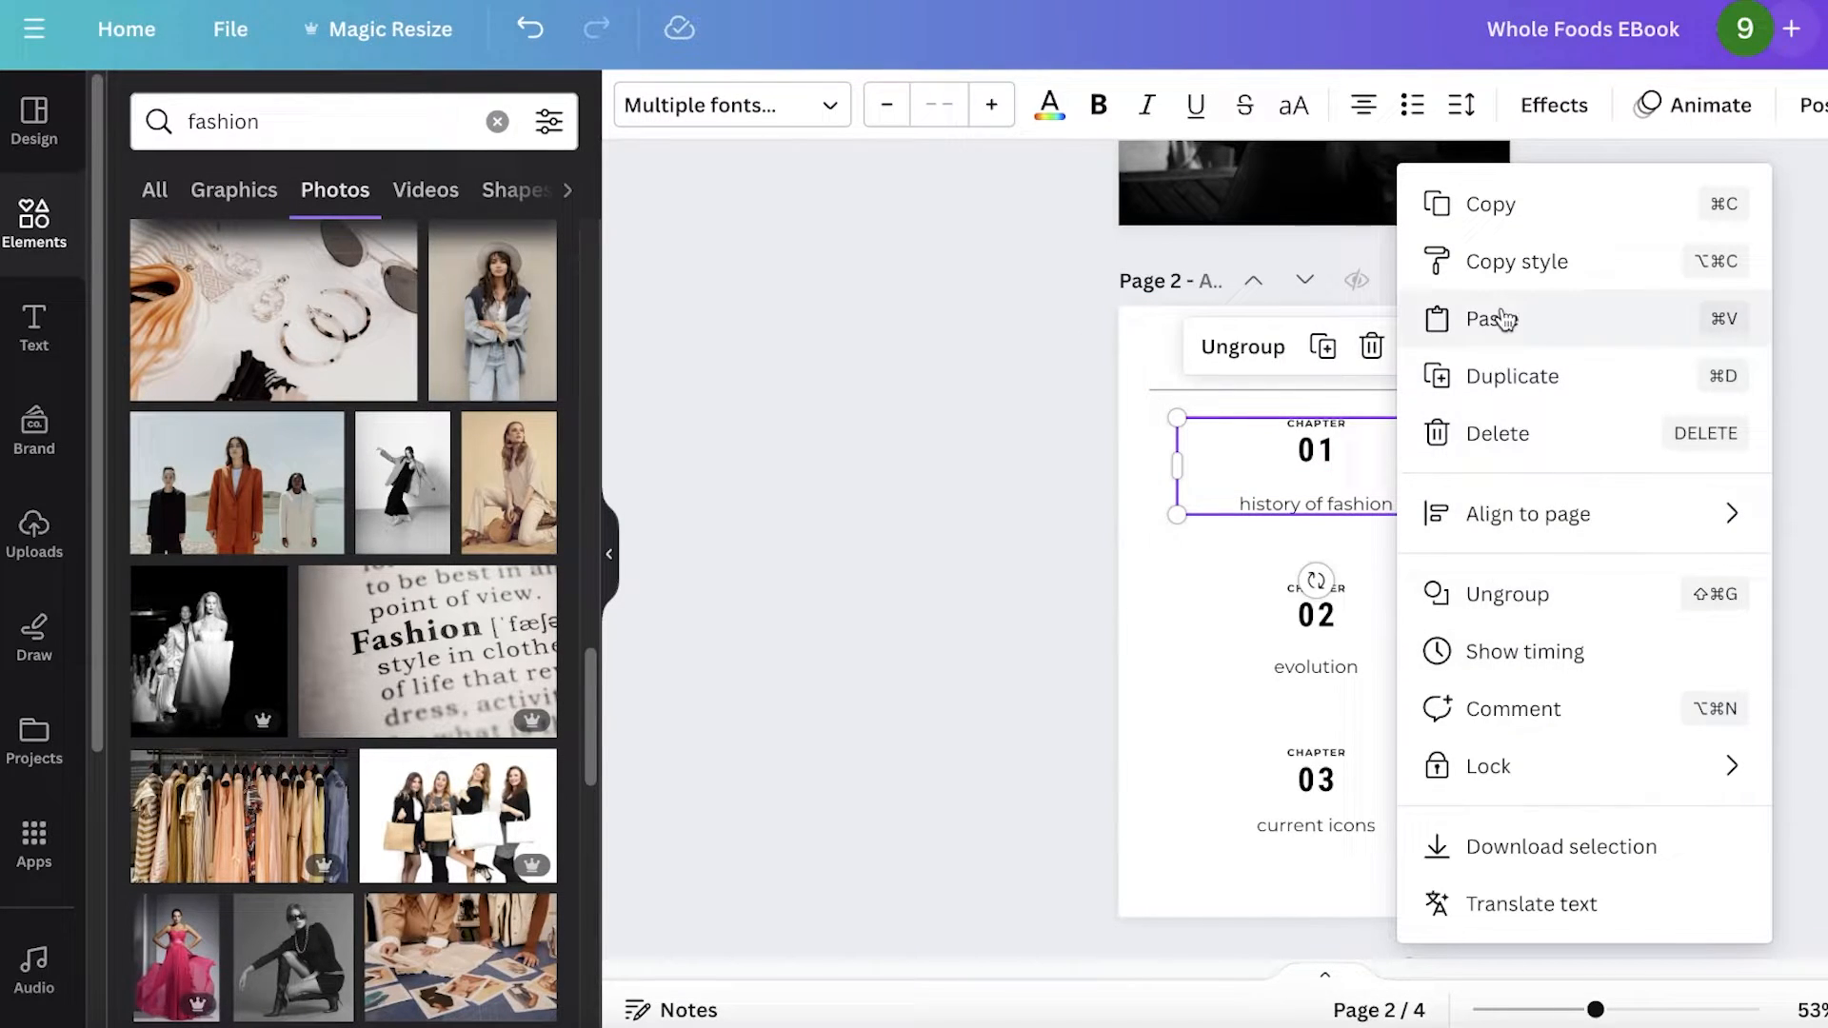
{"action": "mouse_move", "coordinate": [1511, 652]}
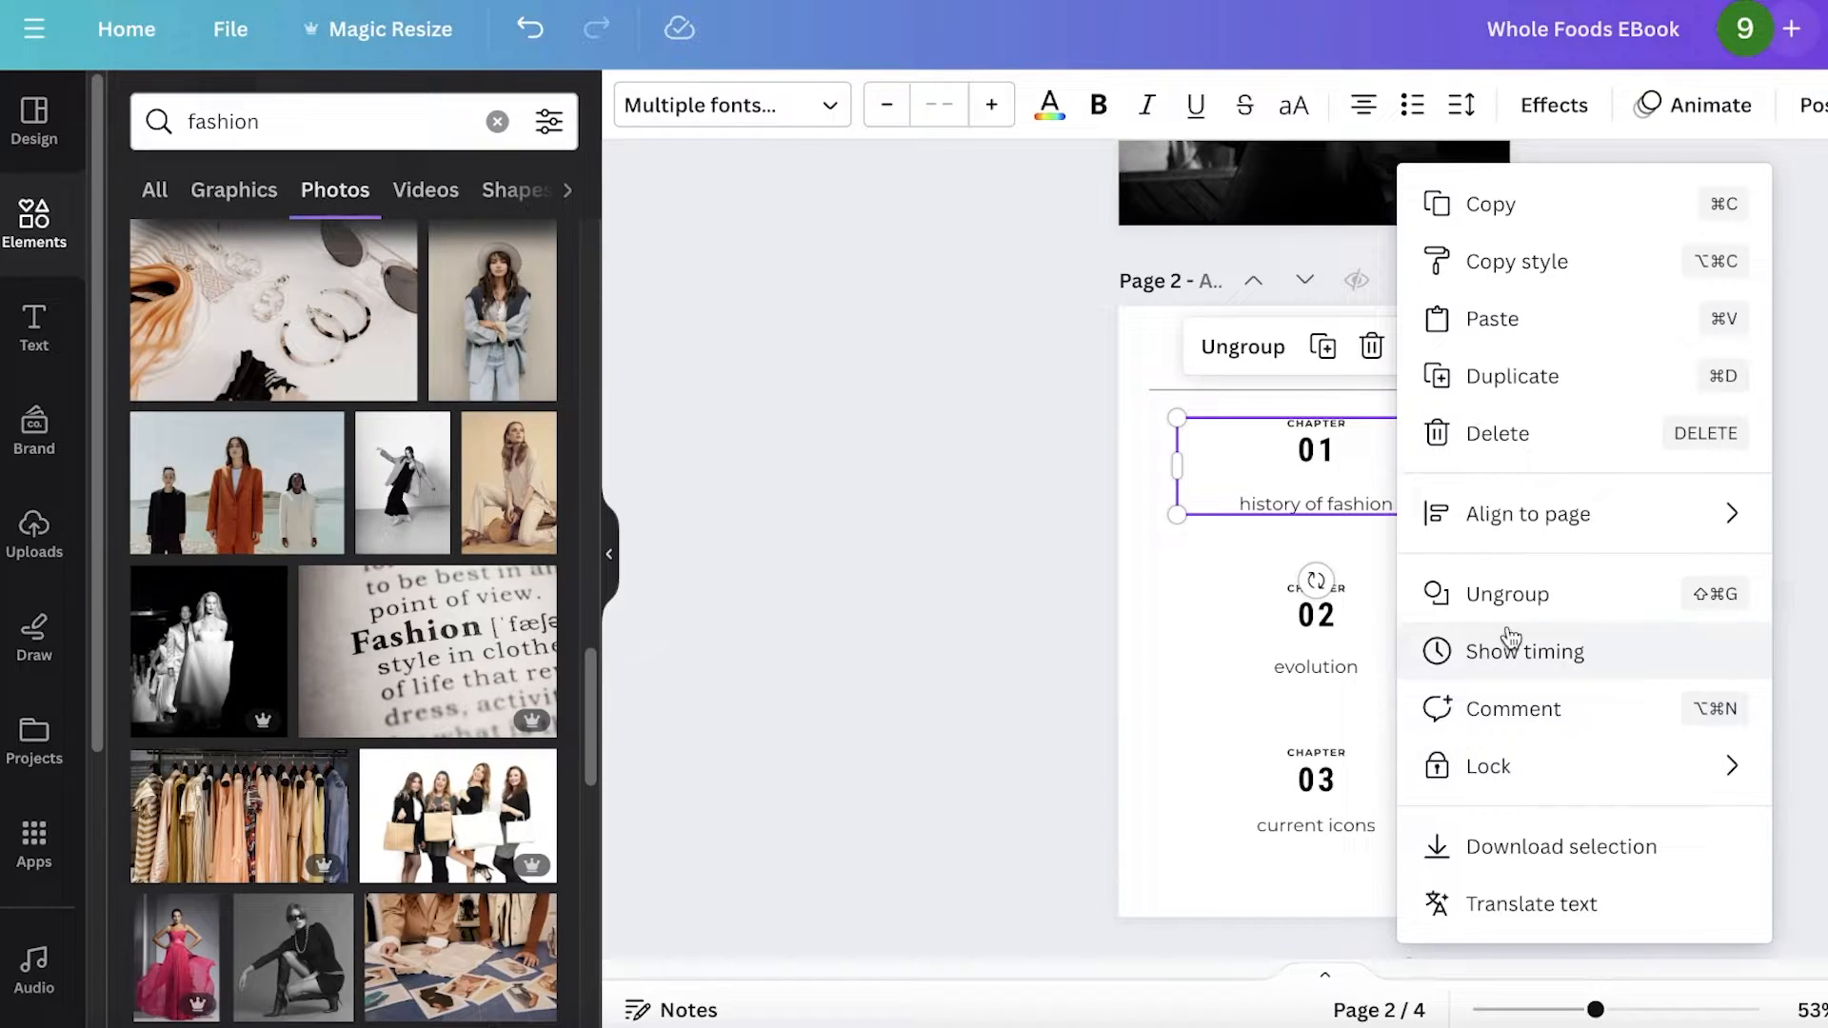
{"action": "mouse_move", "coordinate": [1539, 766]}
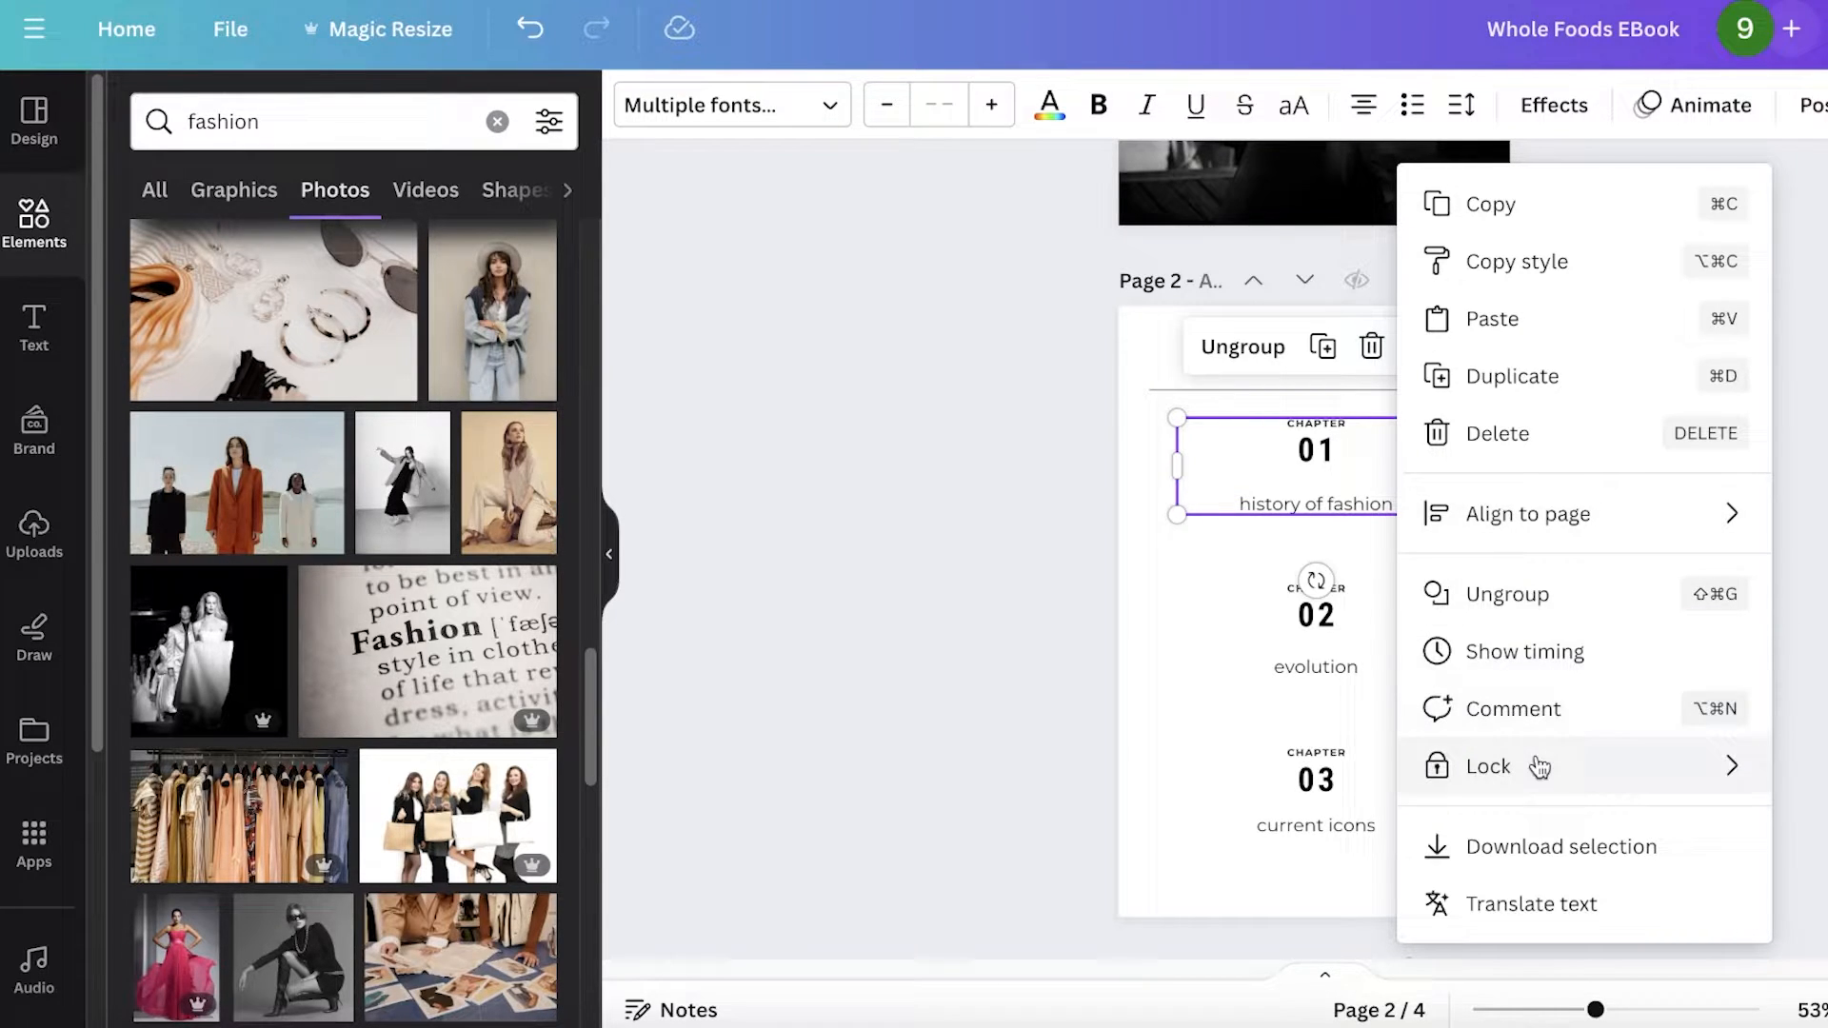
{"action": "mouse_move", "coordinate": [1396, 460]}
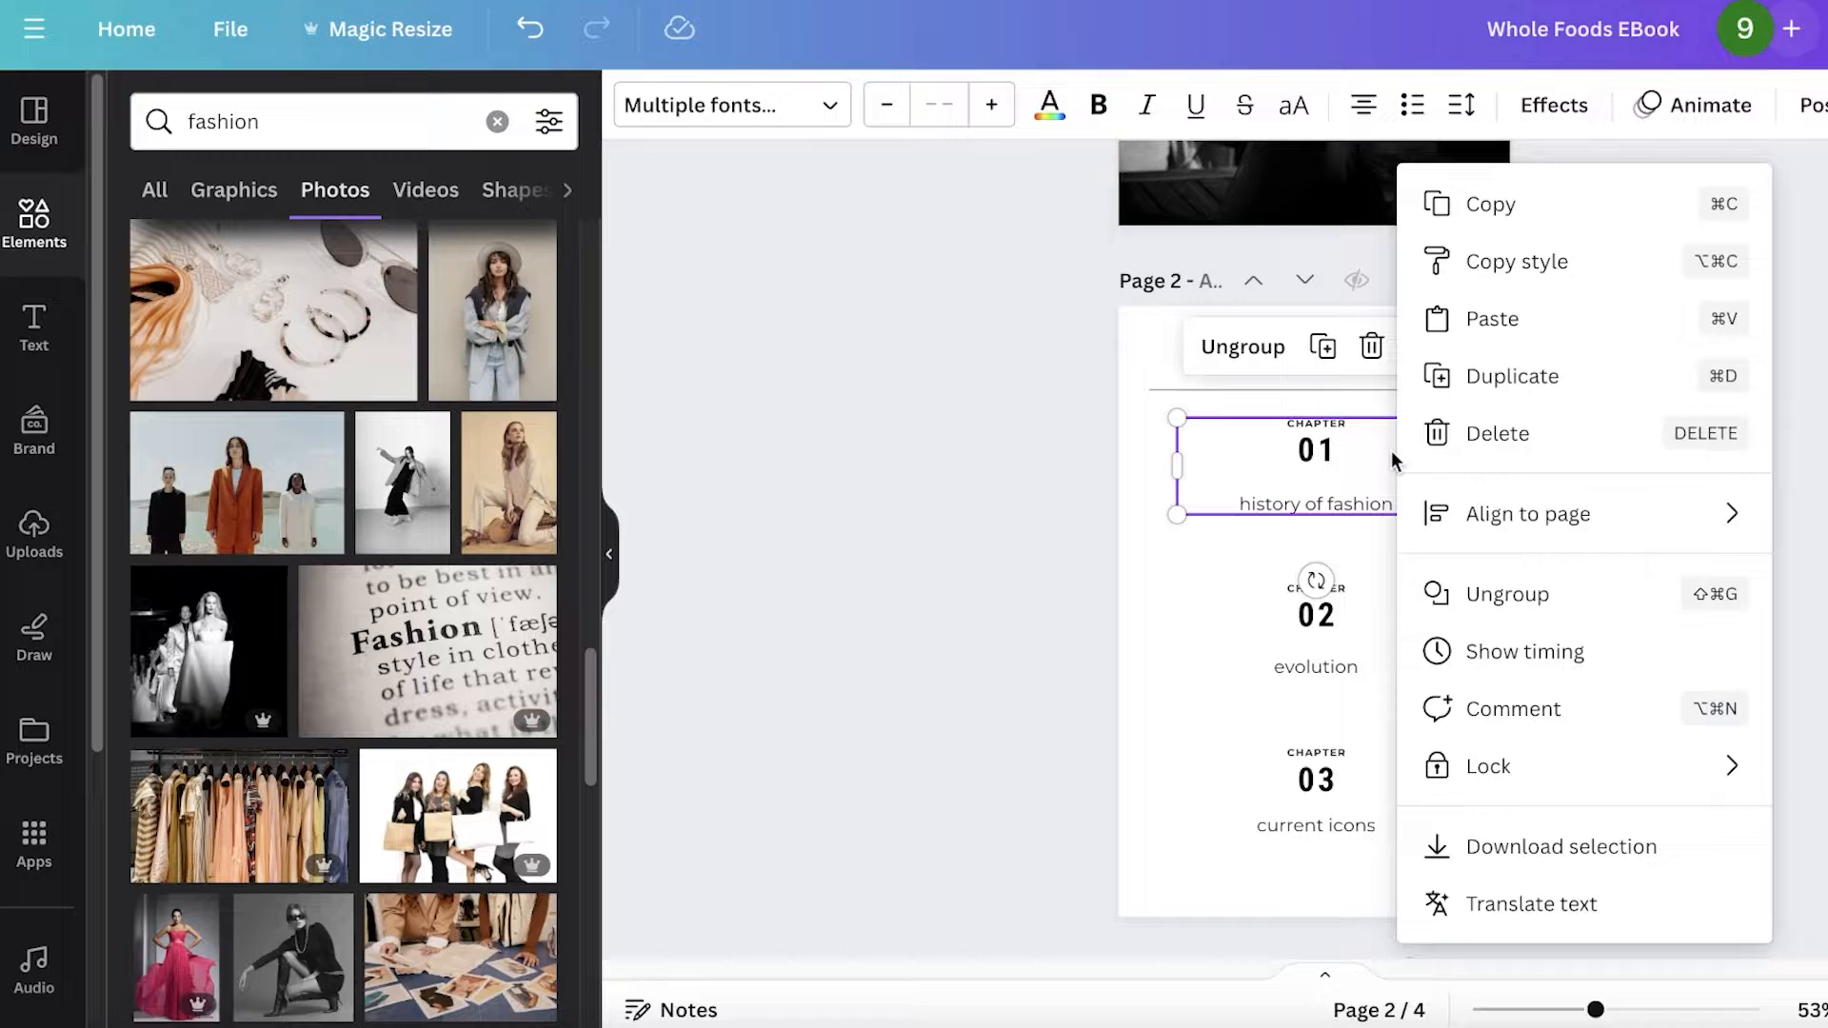
{"action": "left_click", "coordinate": [1505, 594]}
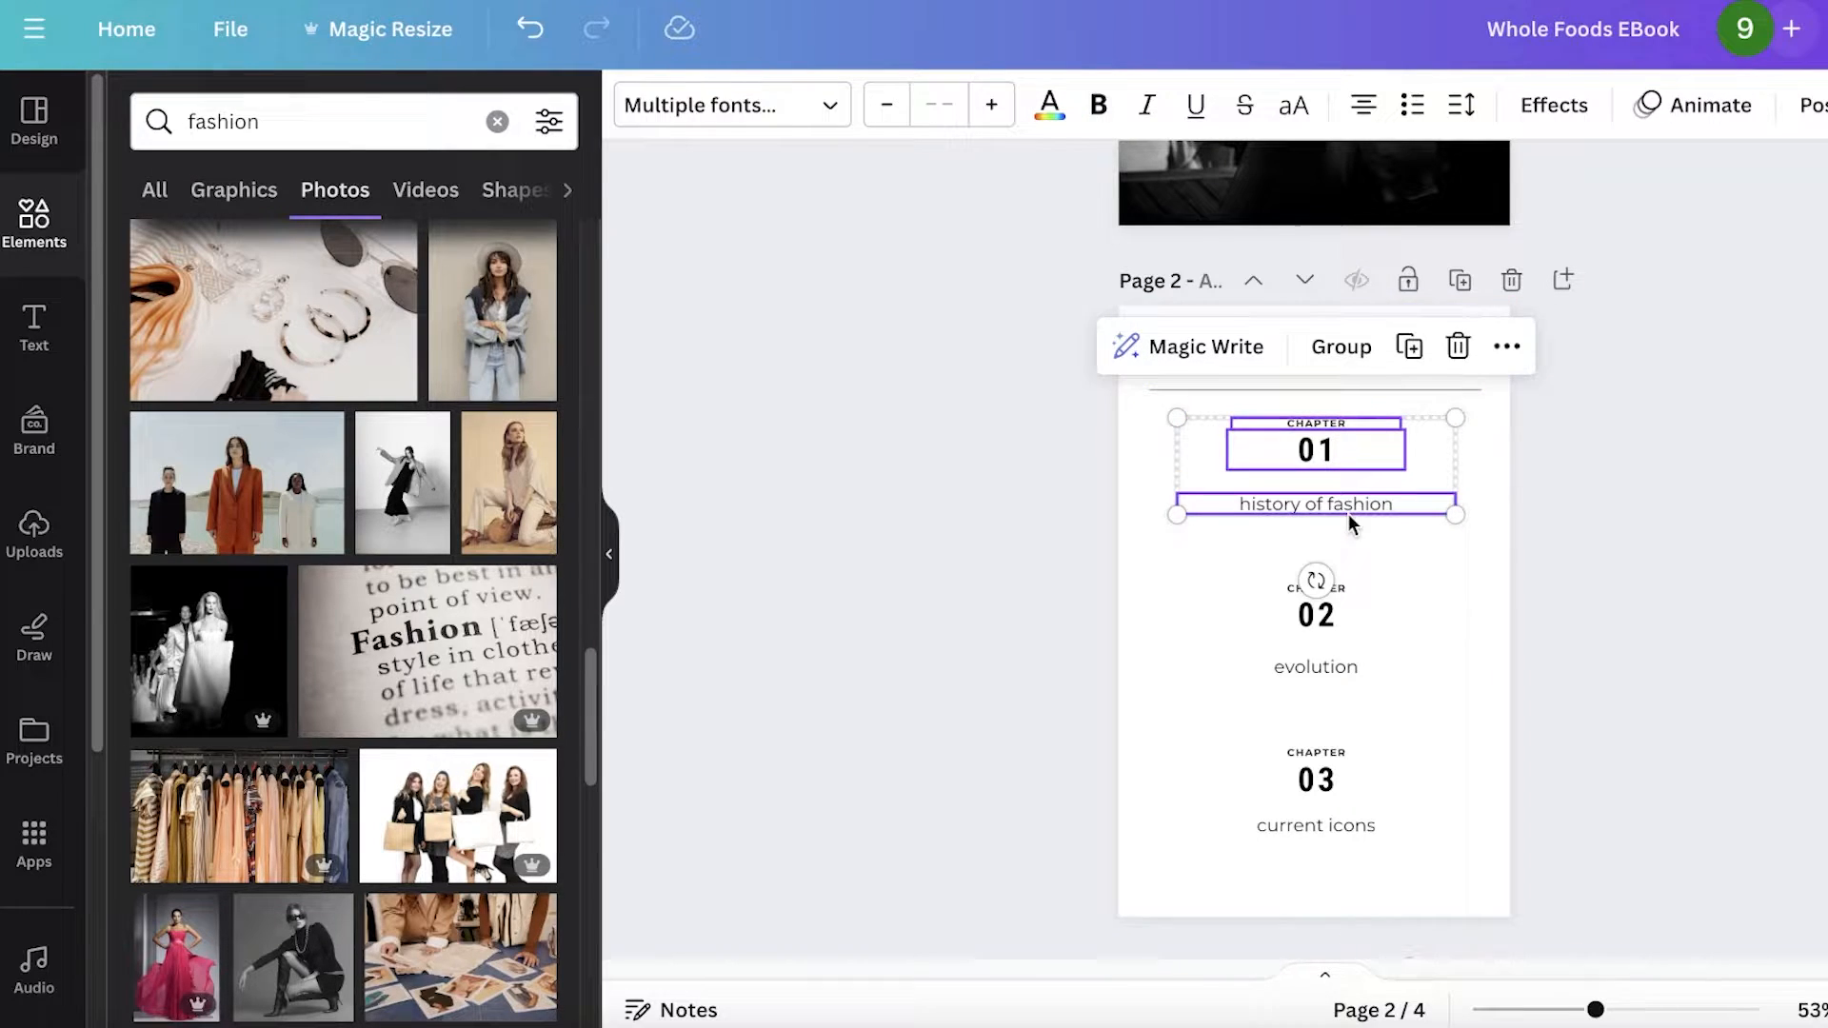
Link the chapter 01 number to page '3 - Untitled' of the document.
{"action": "right_click", "coordinate": [1316, 450]}
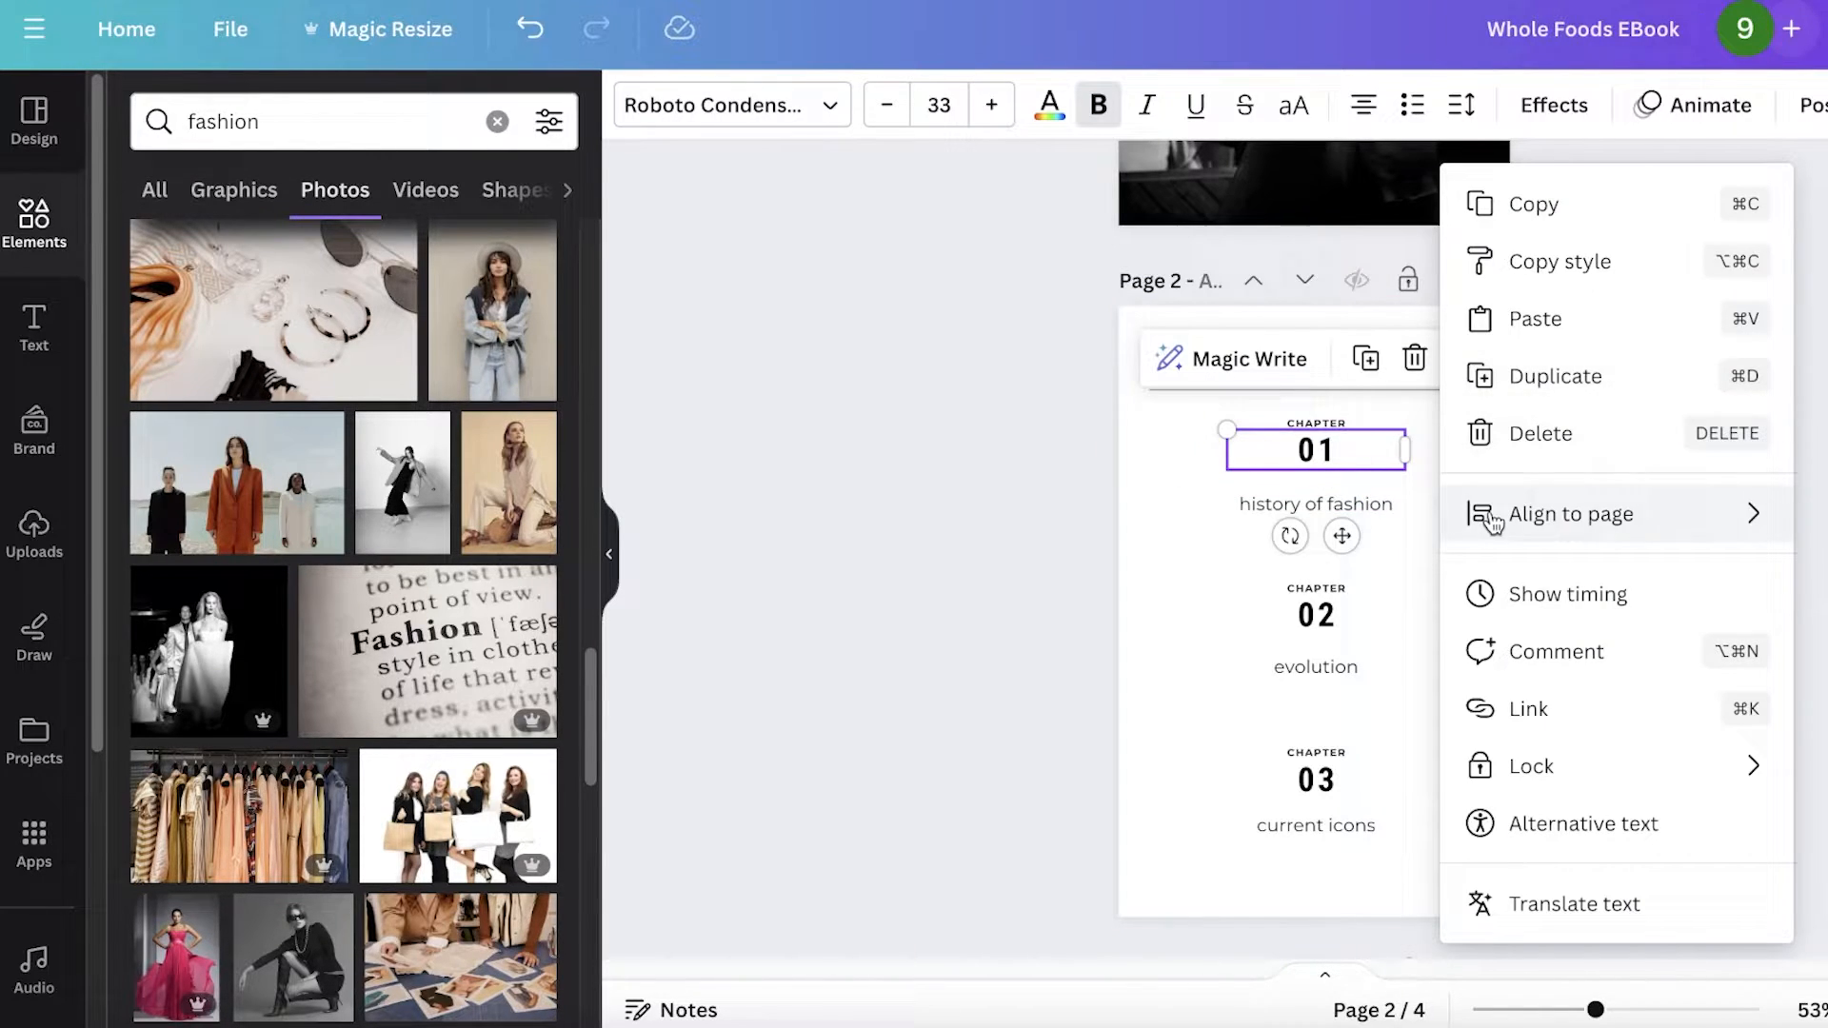
{"action": "left_click", "coordinate": [1529, 708]}
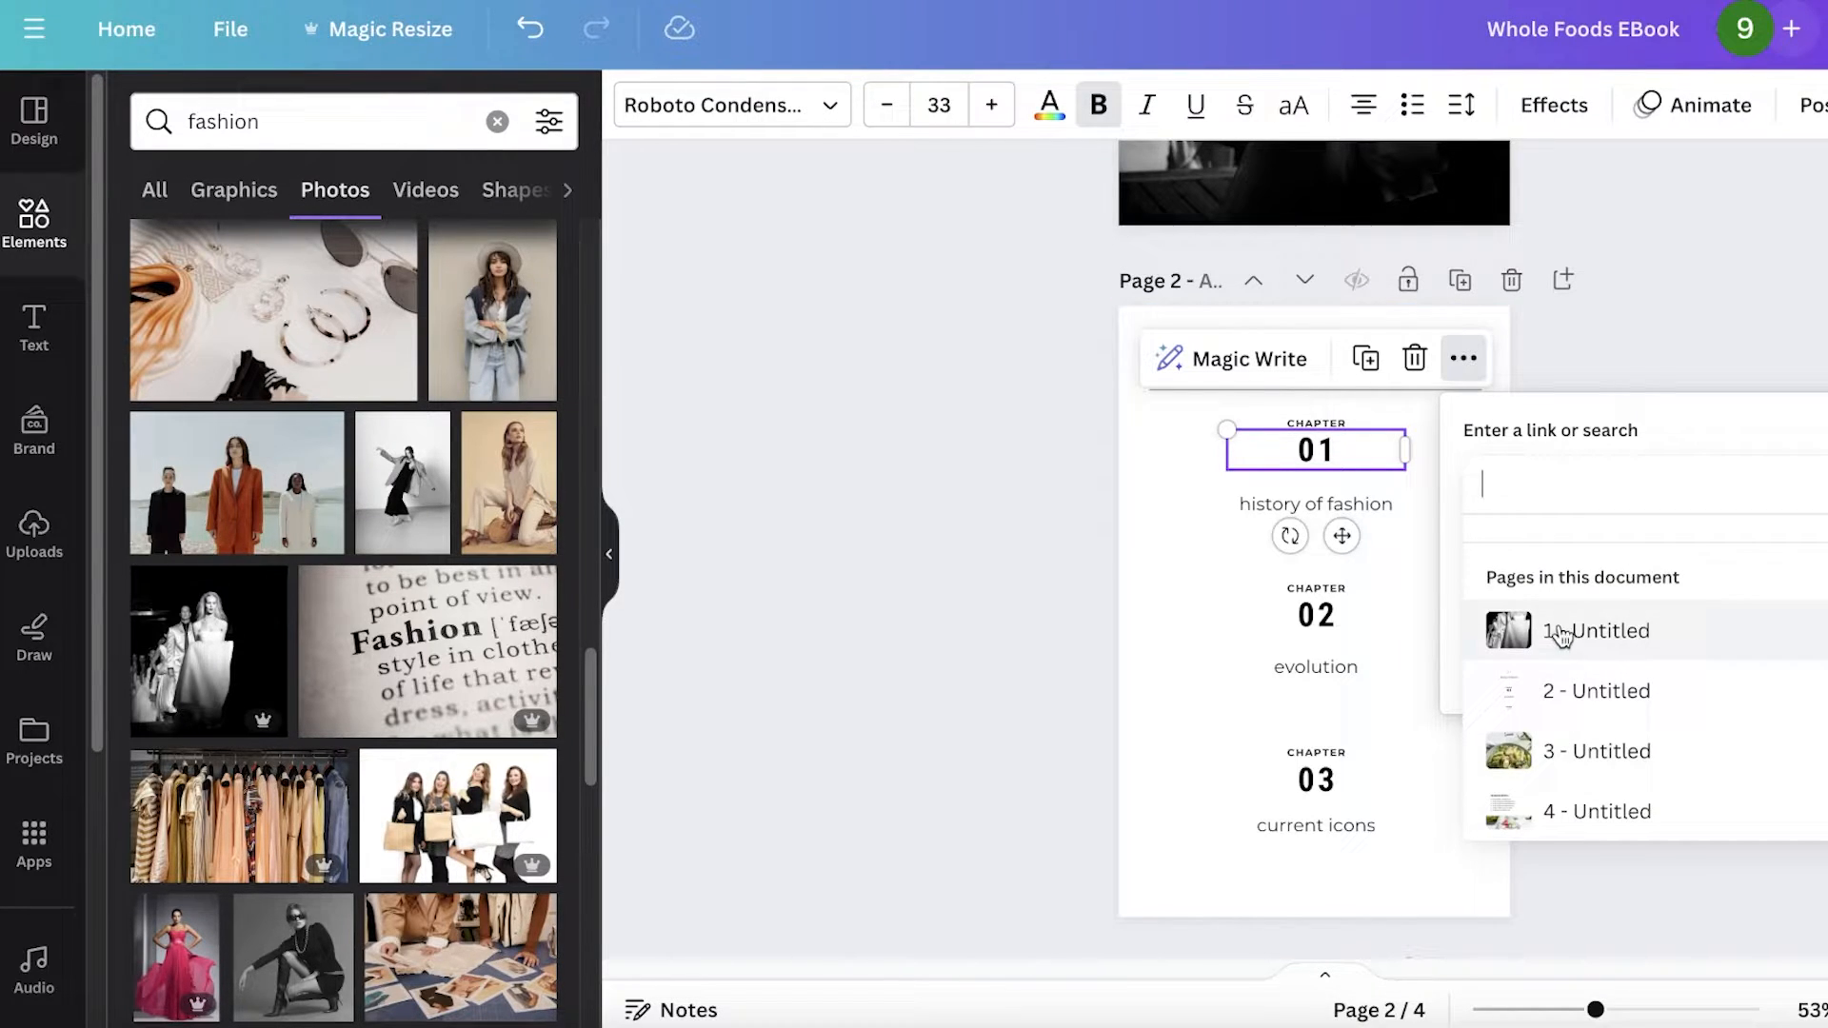
{"action": "mouse_move", "coordinate": [1582, 754]}
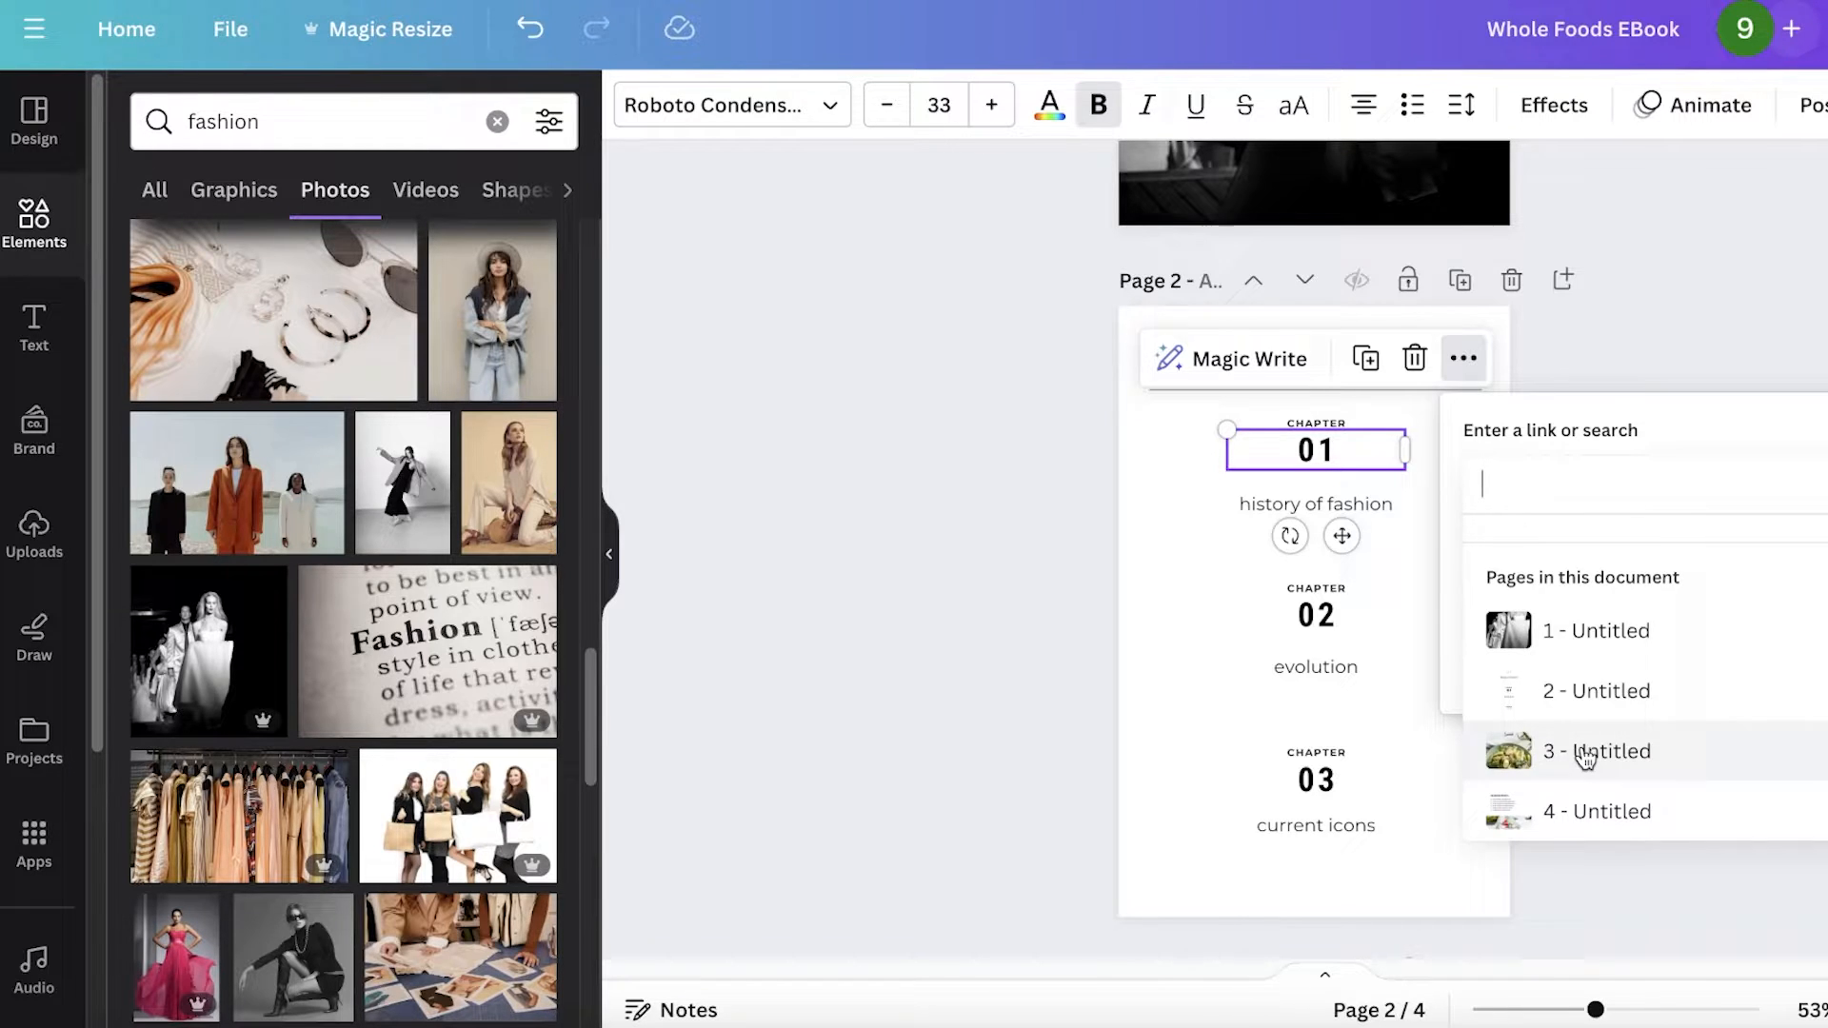
{"action": "left_click", "coordinate": [1598, 750]}
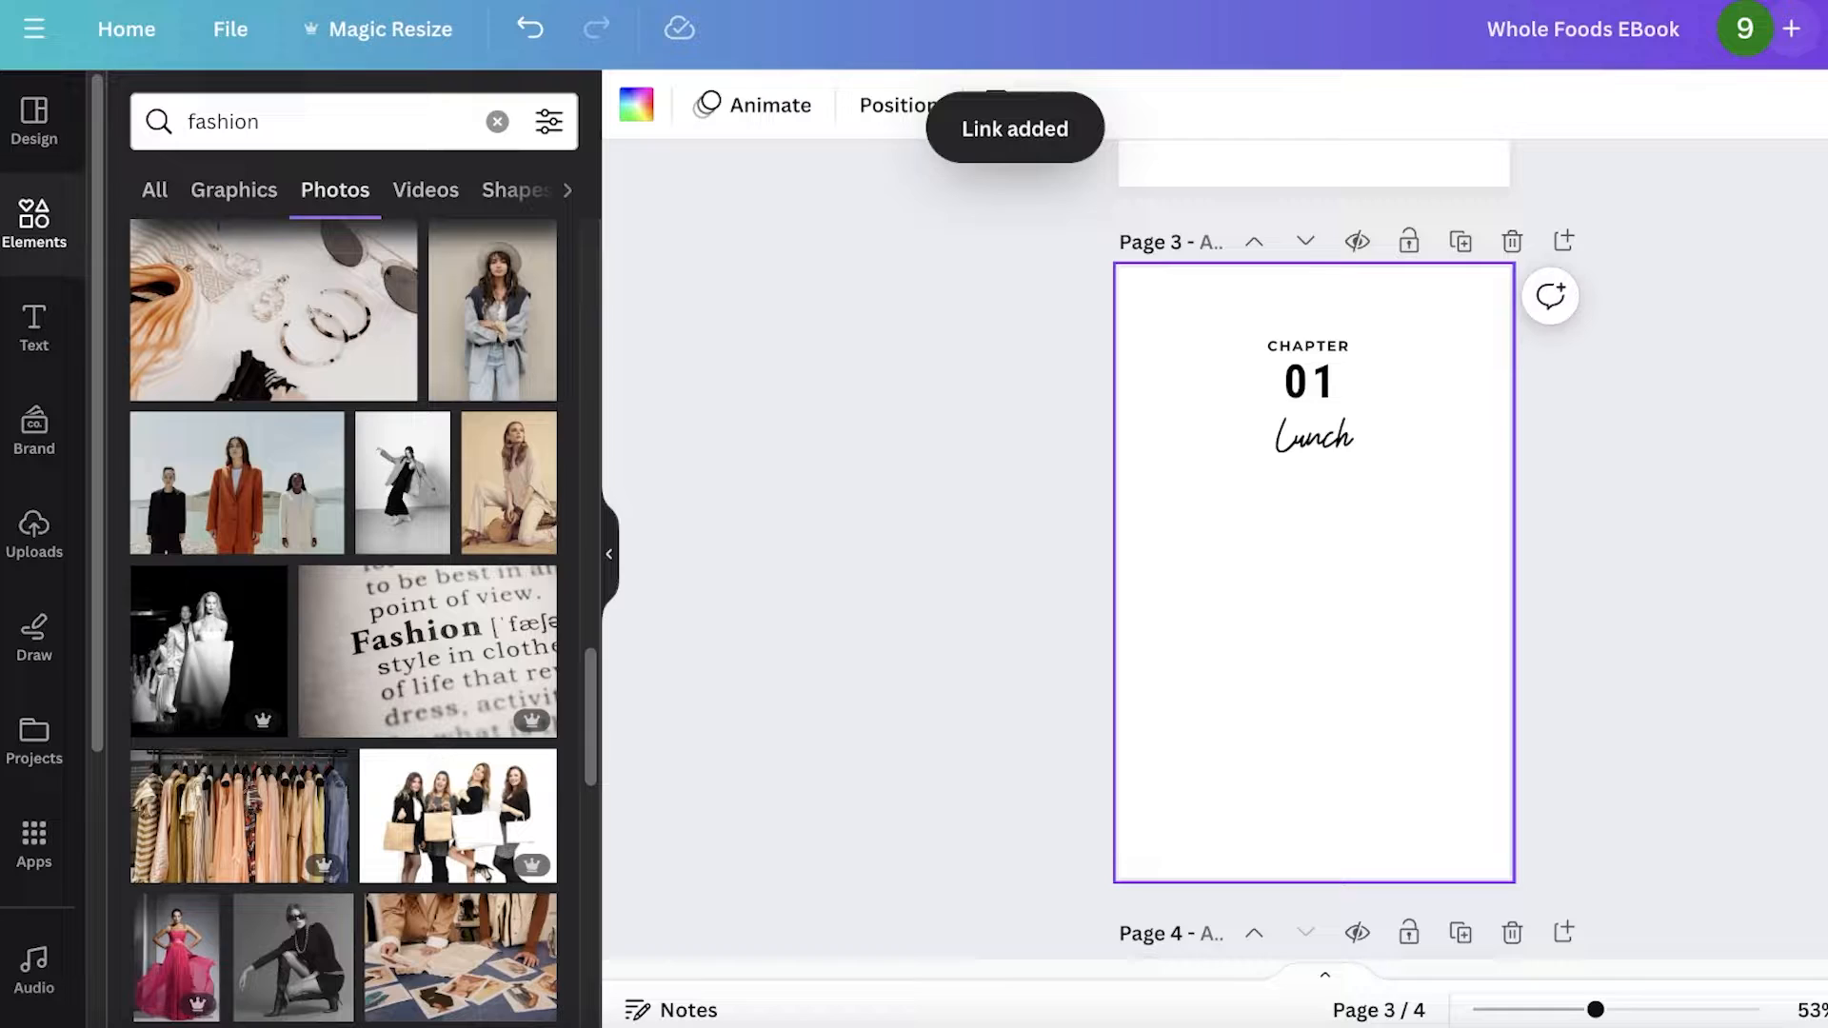
Retitle the page 3 'Lunch' heading as 'history of fashion'.
{"action": "left_click", "coordinate": [1312, 438]}
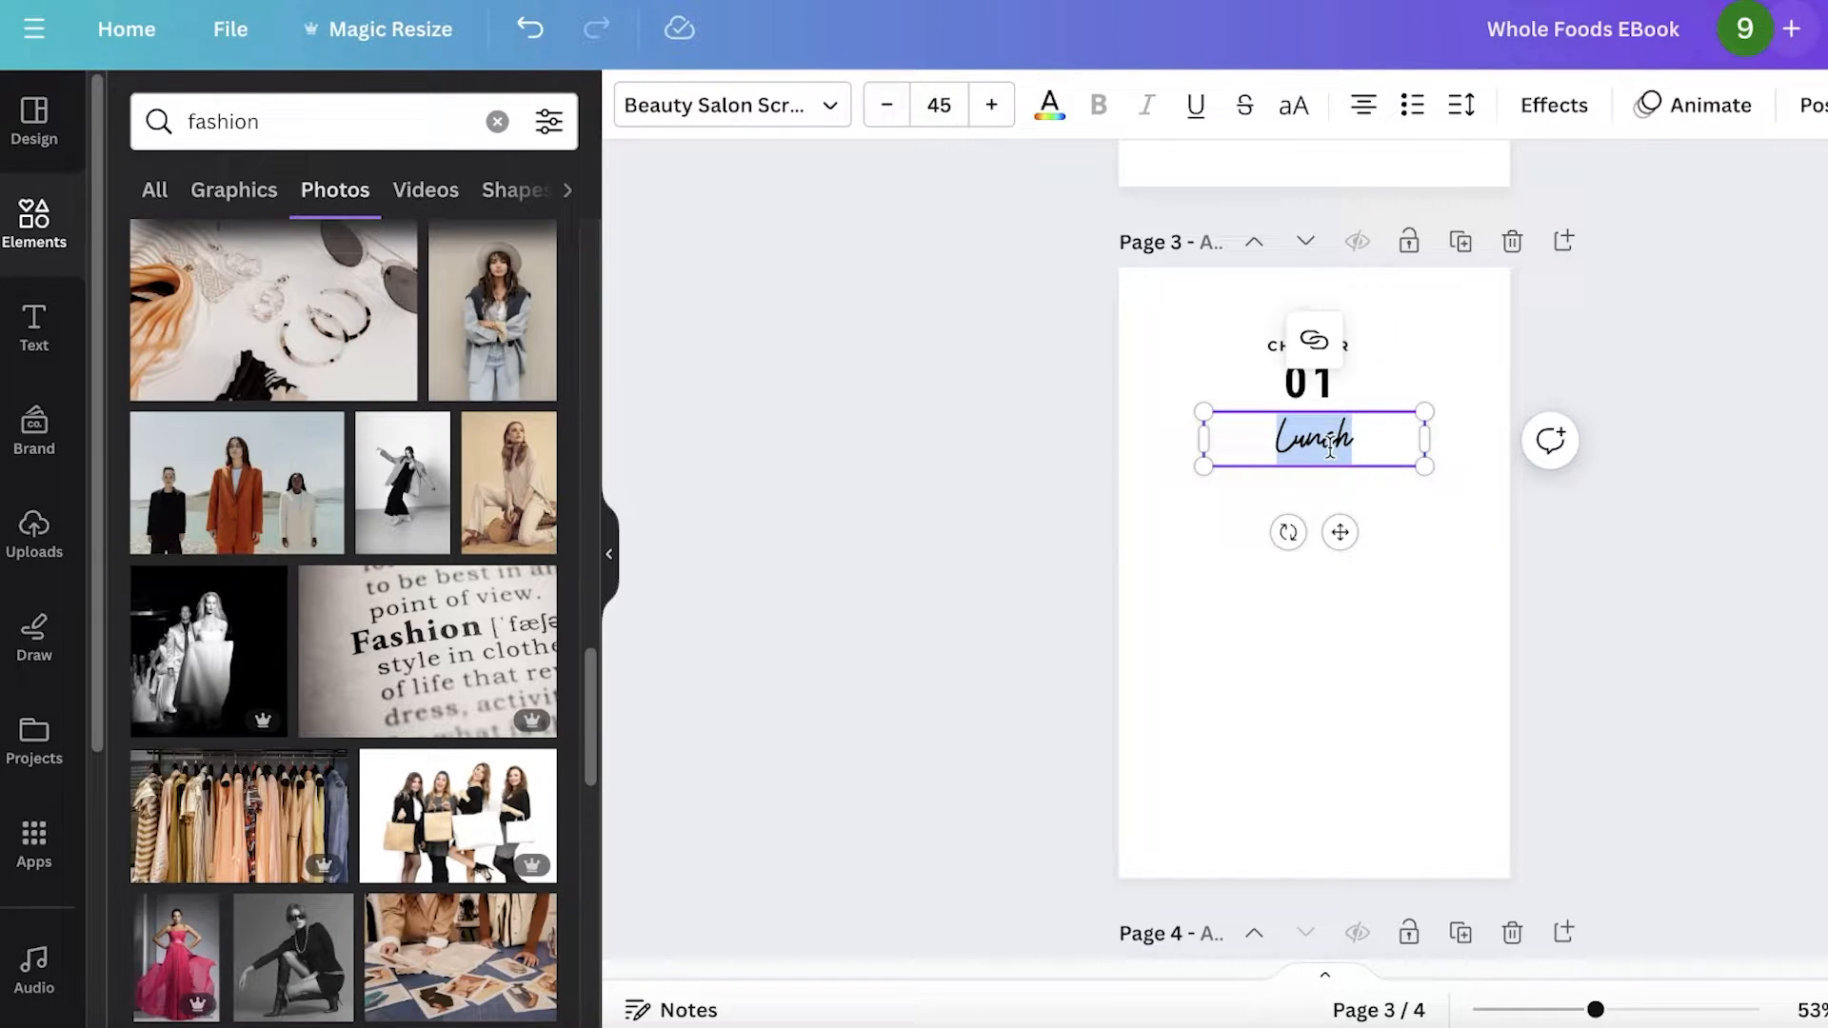
{"action": "type", "text": "history of"}
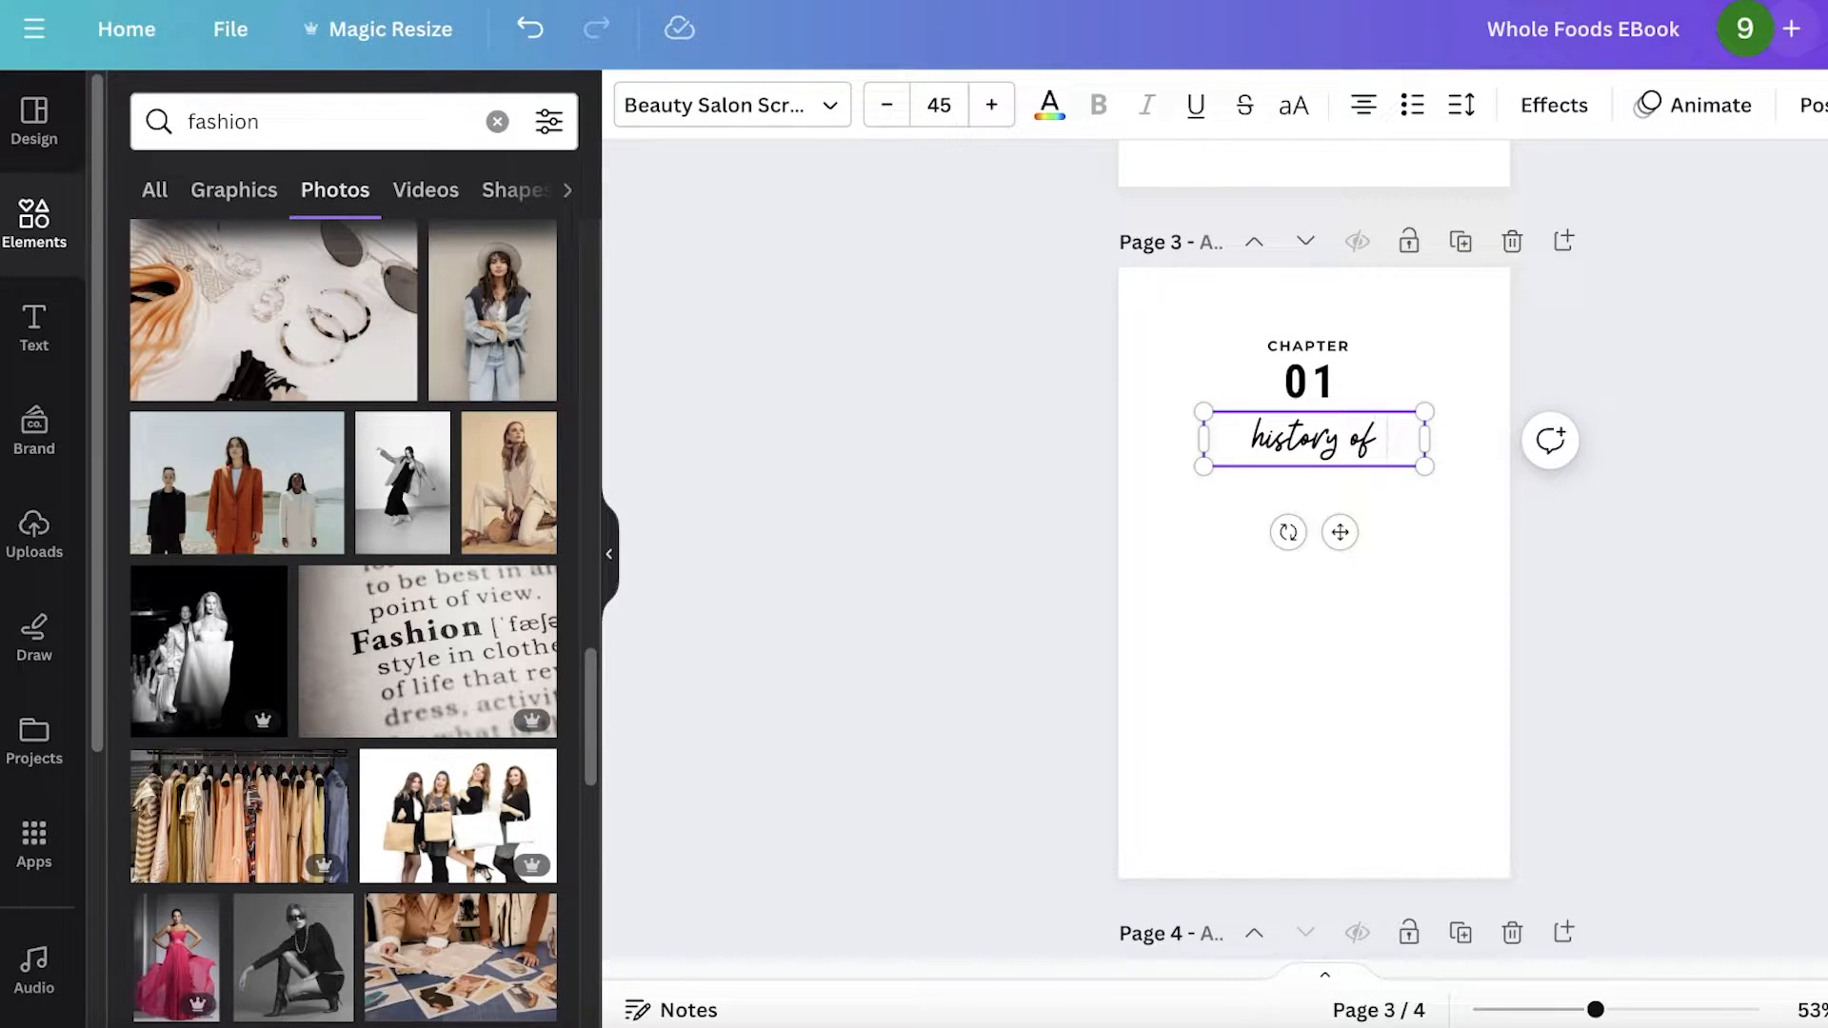
{"action": "type", "text": "fashion"}
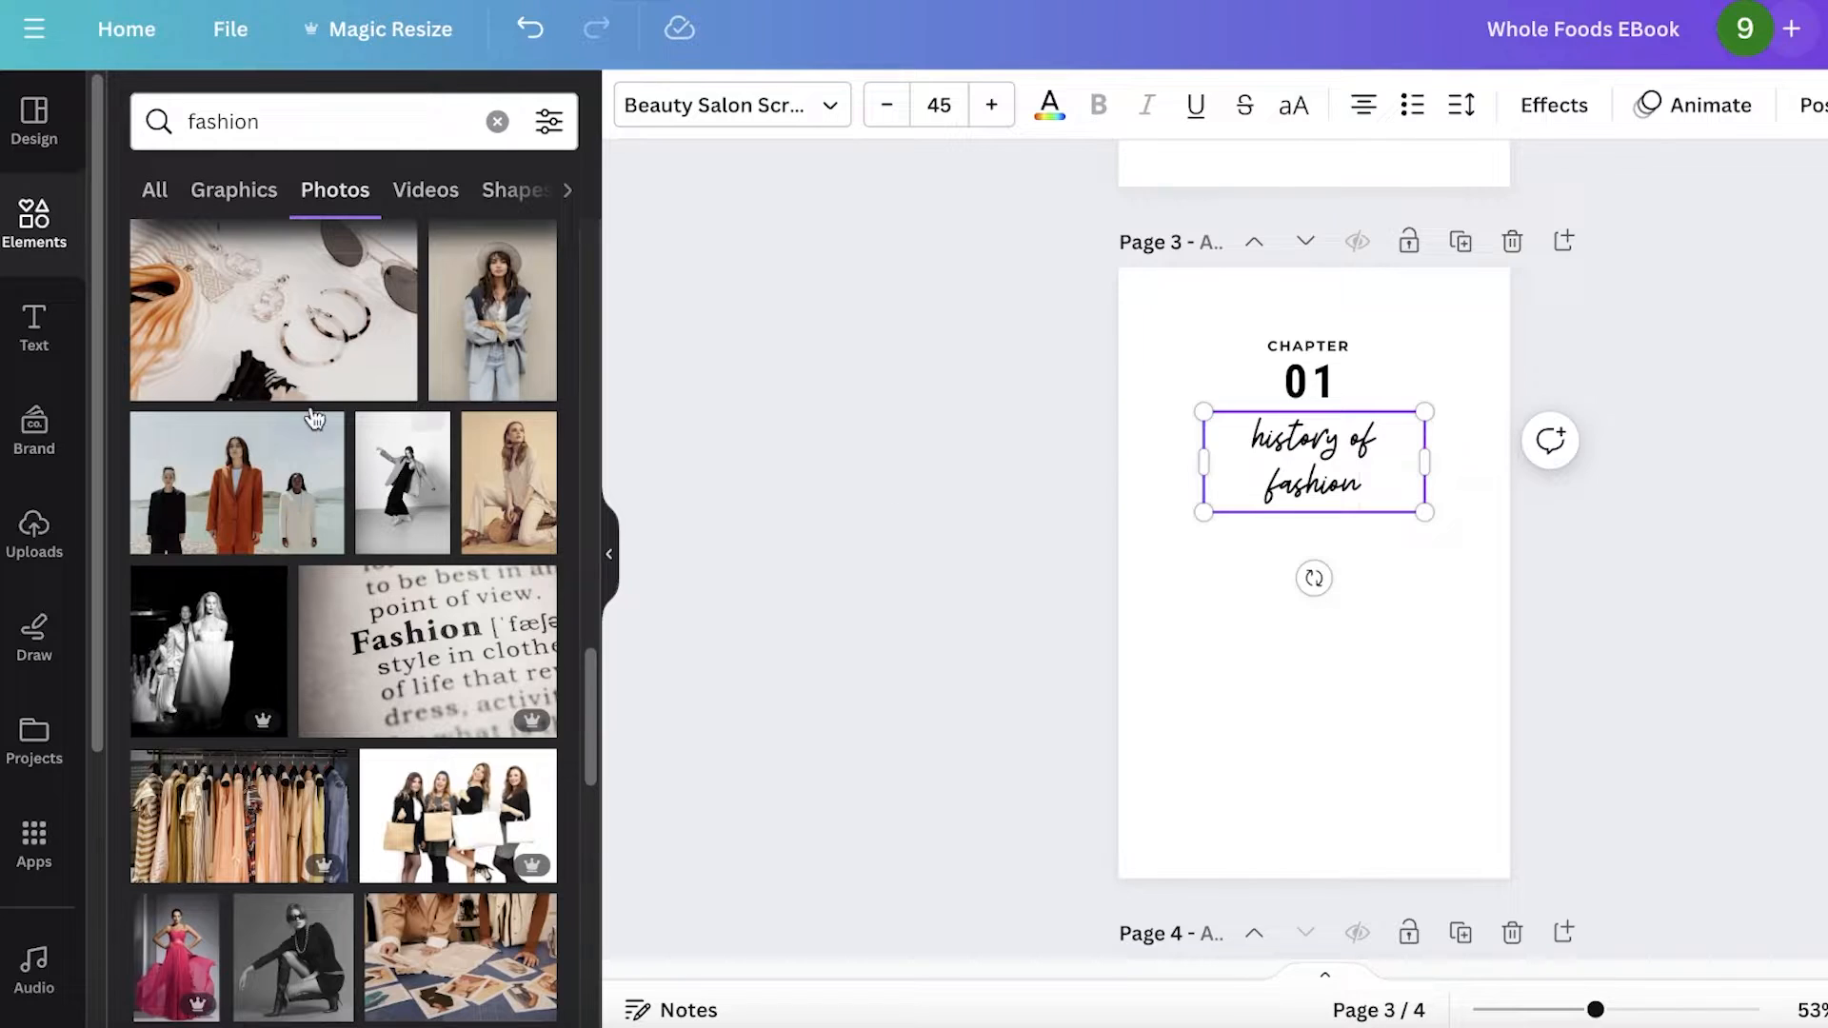
{"action": "left_click", "coordinate": [326, 122]}
{"action": "type", "text": "historic "}
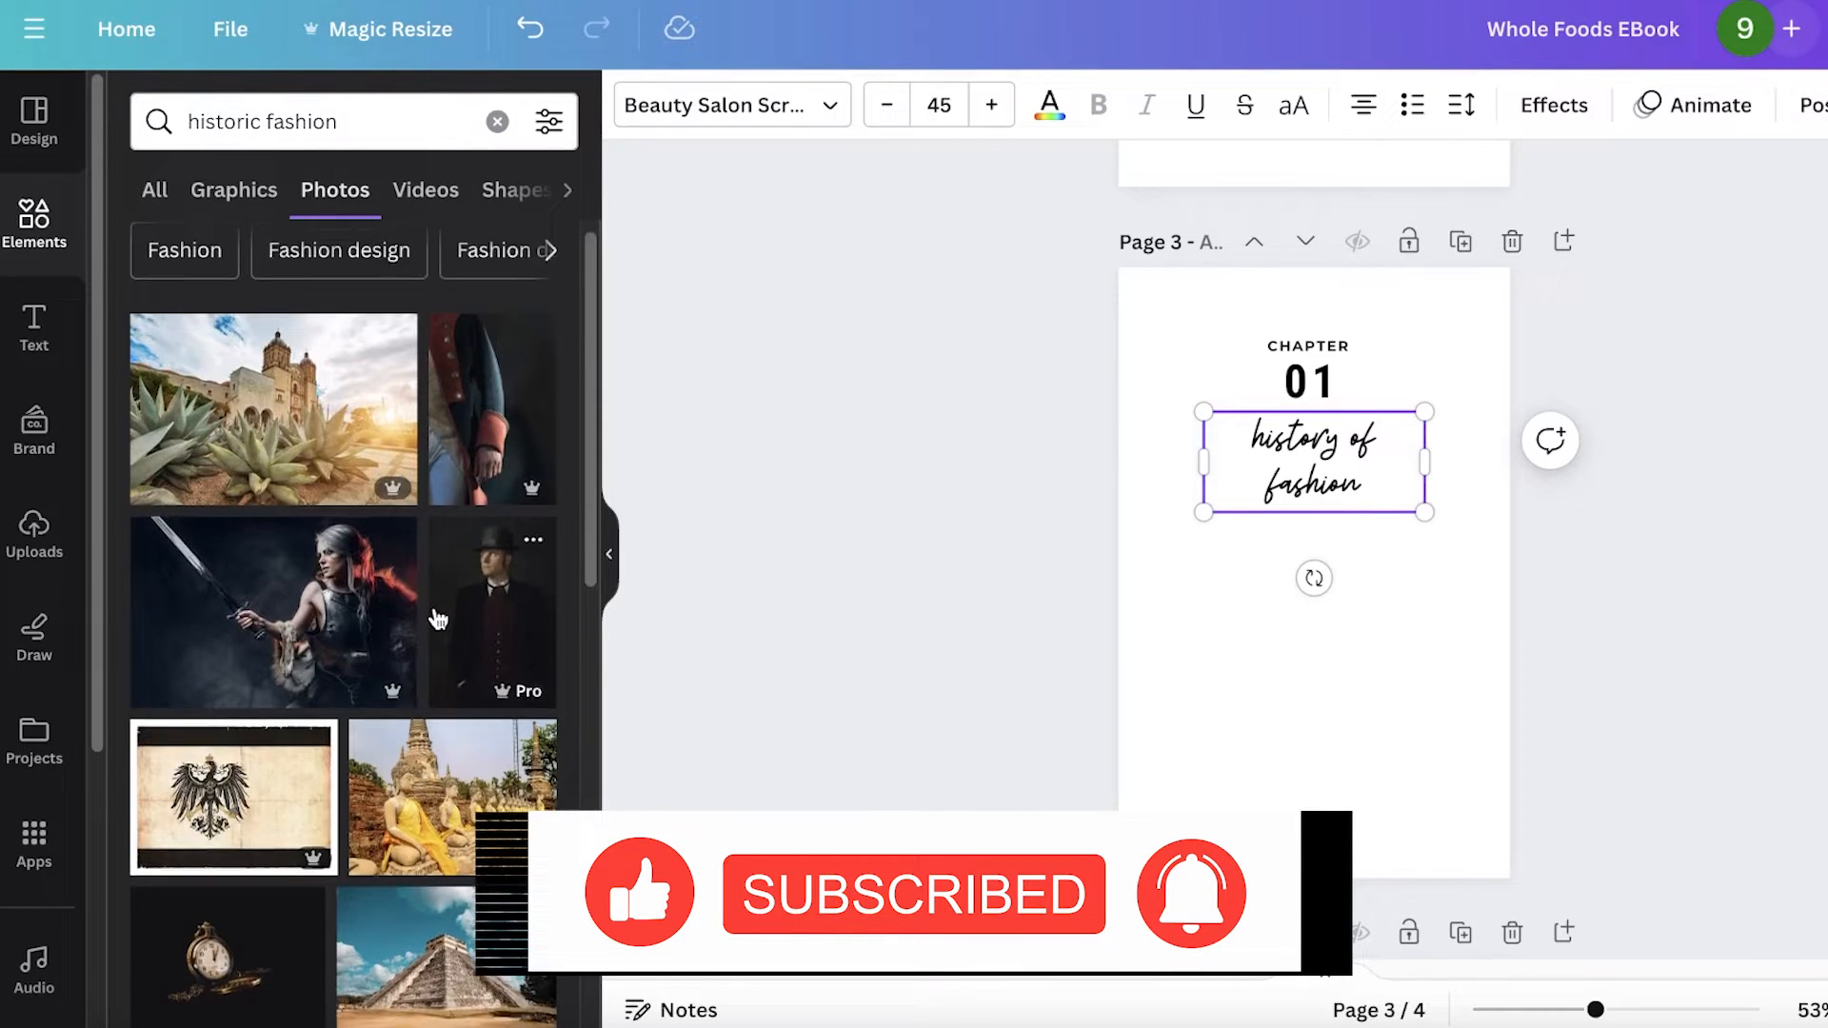
Browse historic fashion photos and select page 4's recipe content for removal.
{"action": "scroll", "scroll_direction": "down", "scroll_amount": 3}
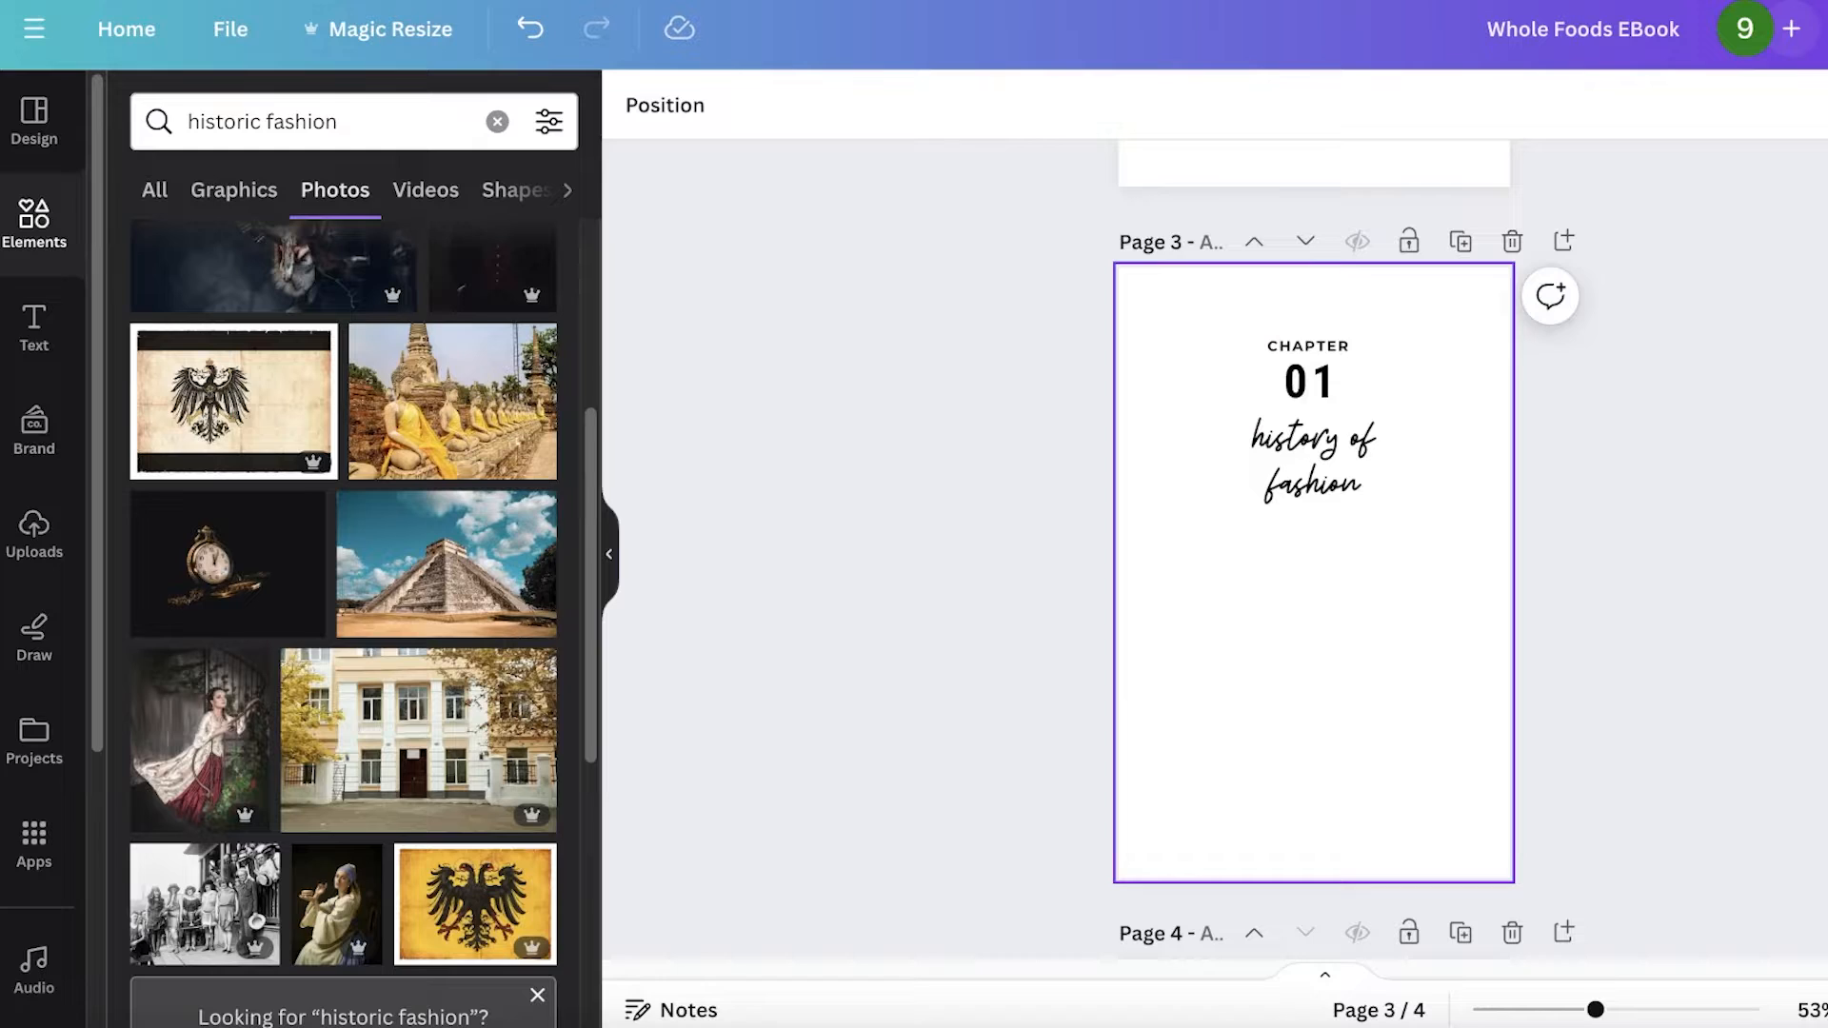
{"action": "scroll", "scroll_direction": "down", "scroll_amount": 3}
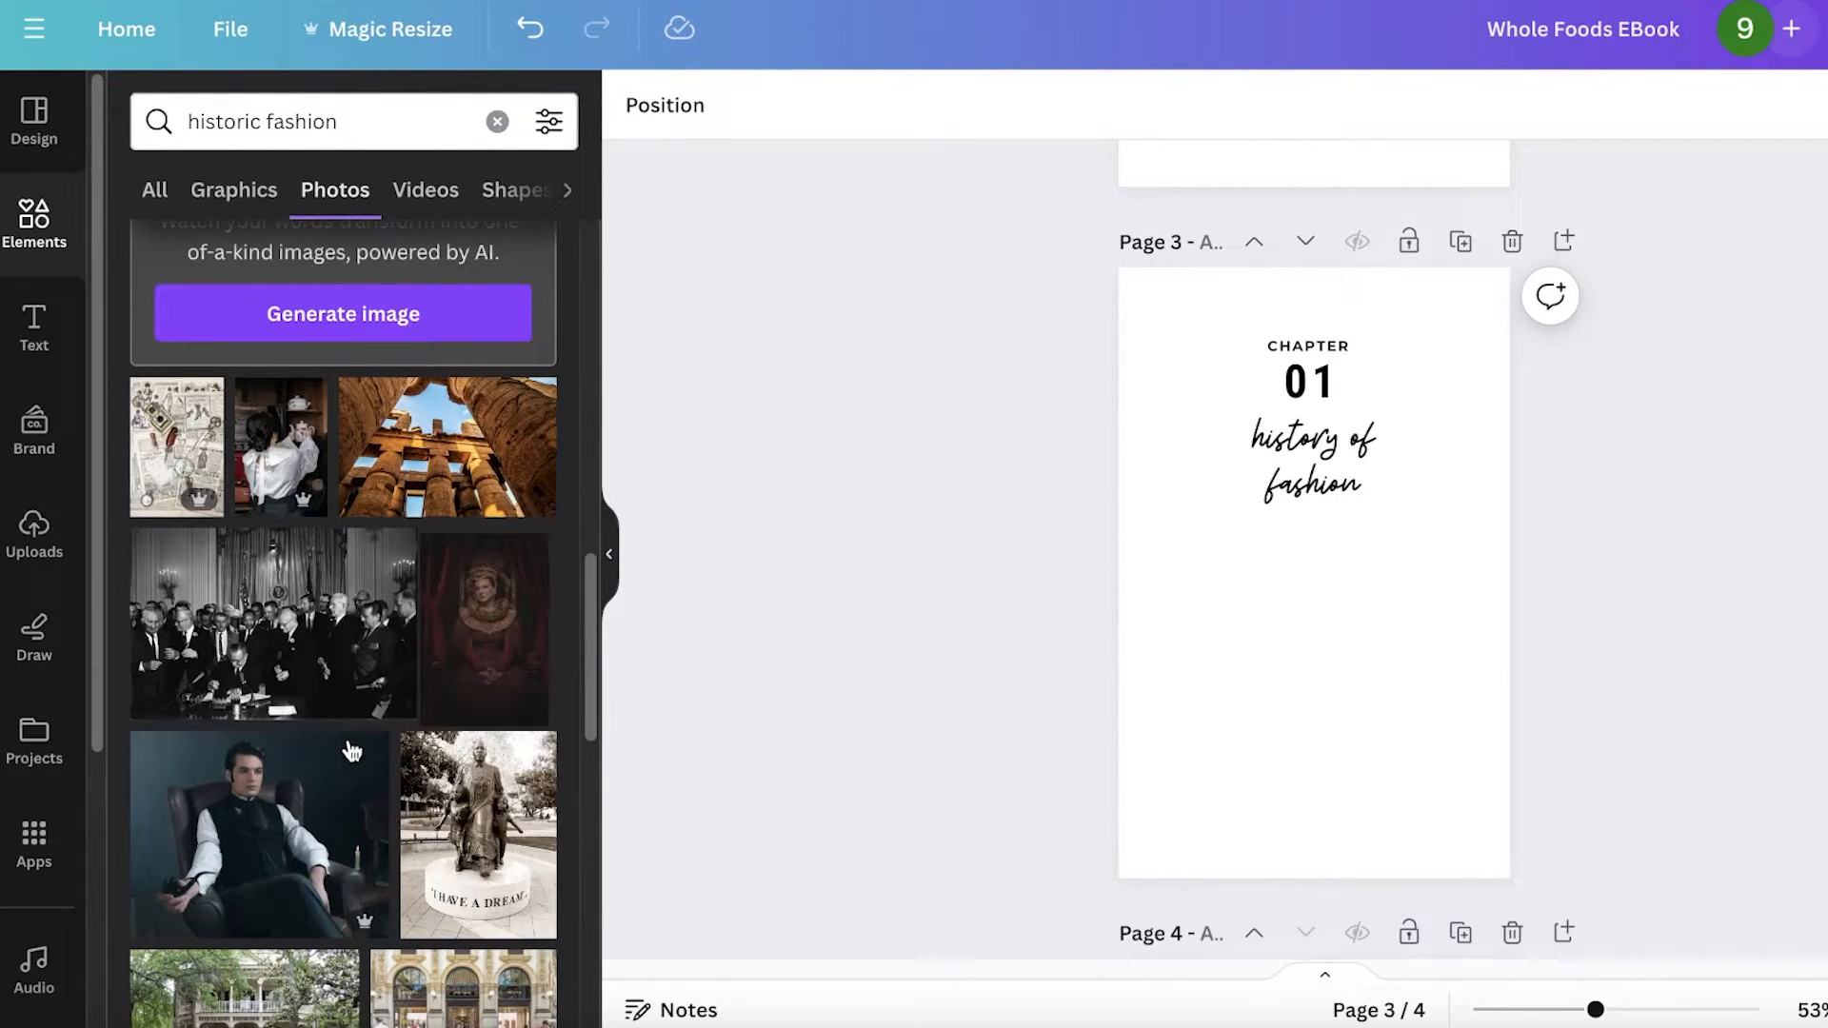
{"action": "scroll", "scroll_direction": "down", "scroll_amount": 3}
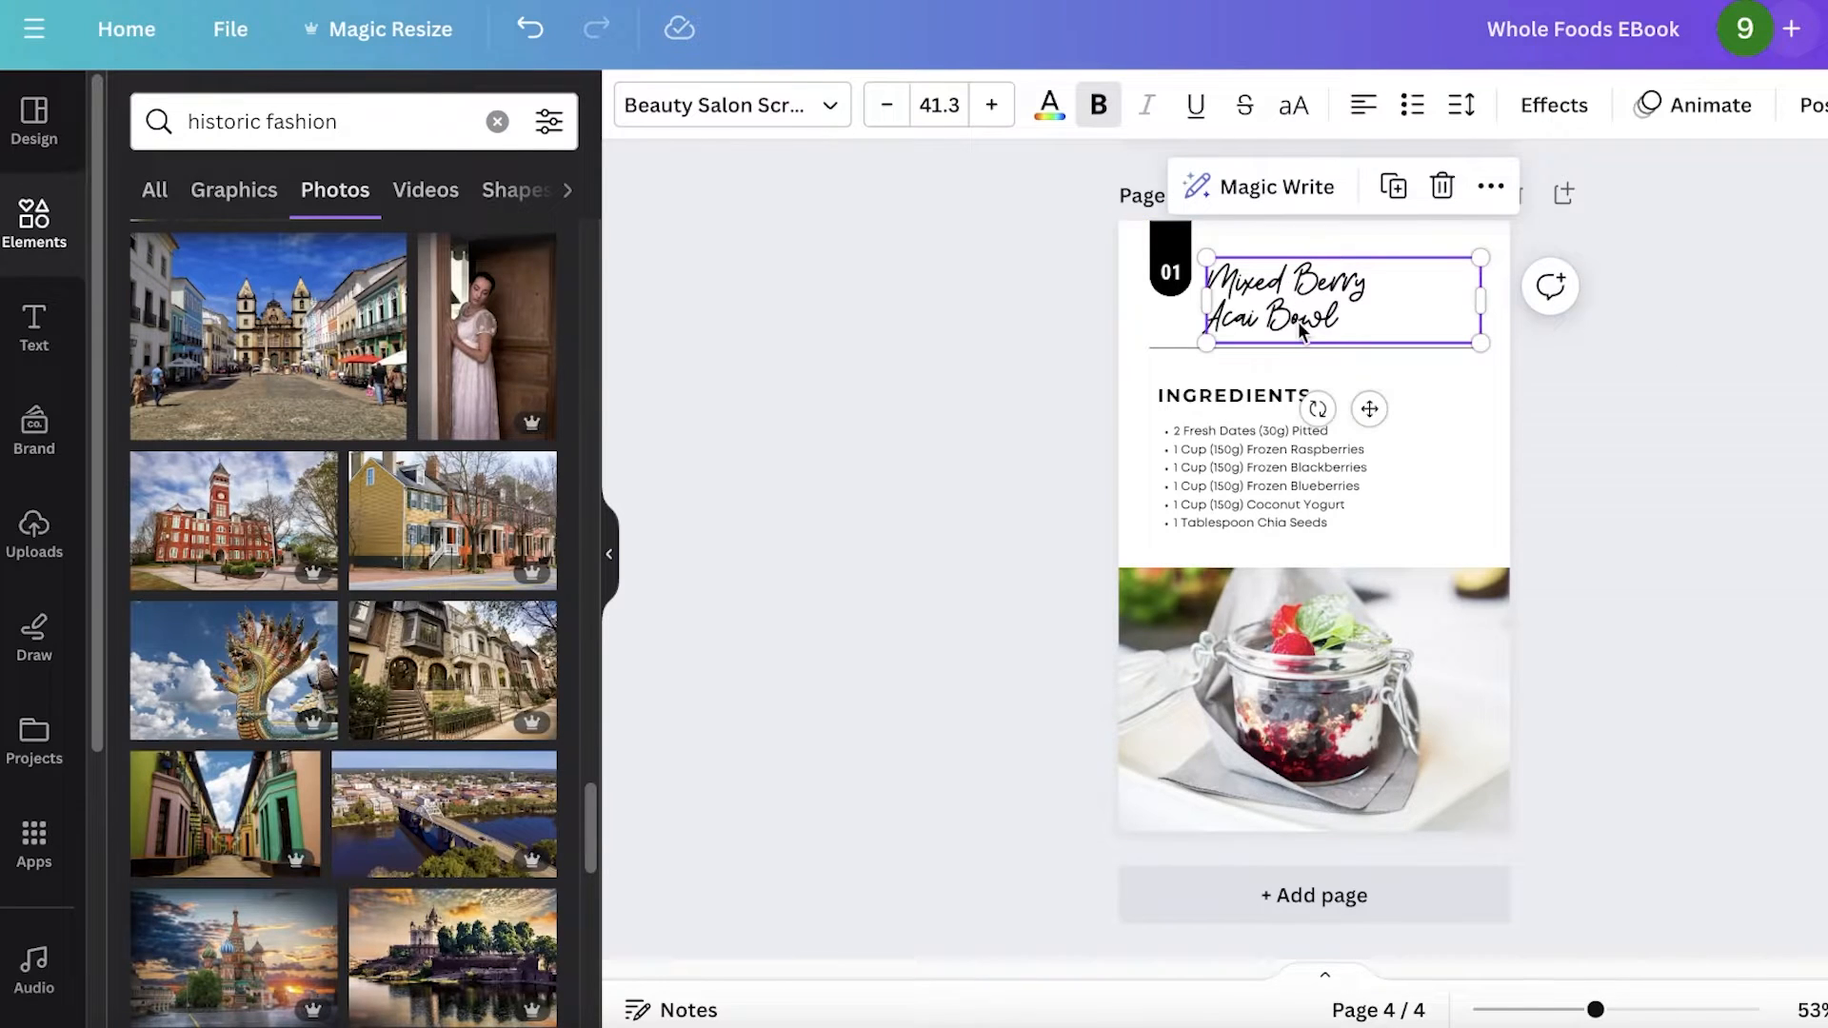
{"action": "left_click", "coordinate": [1265, 477]}
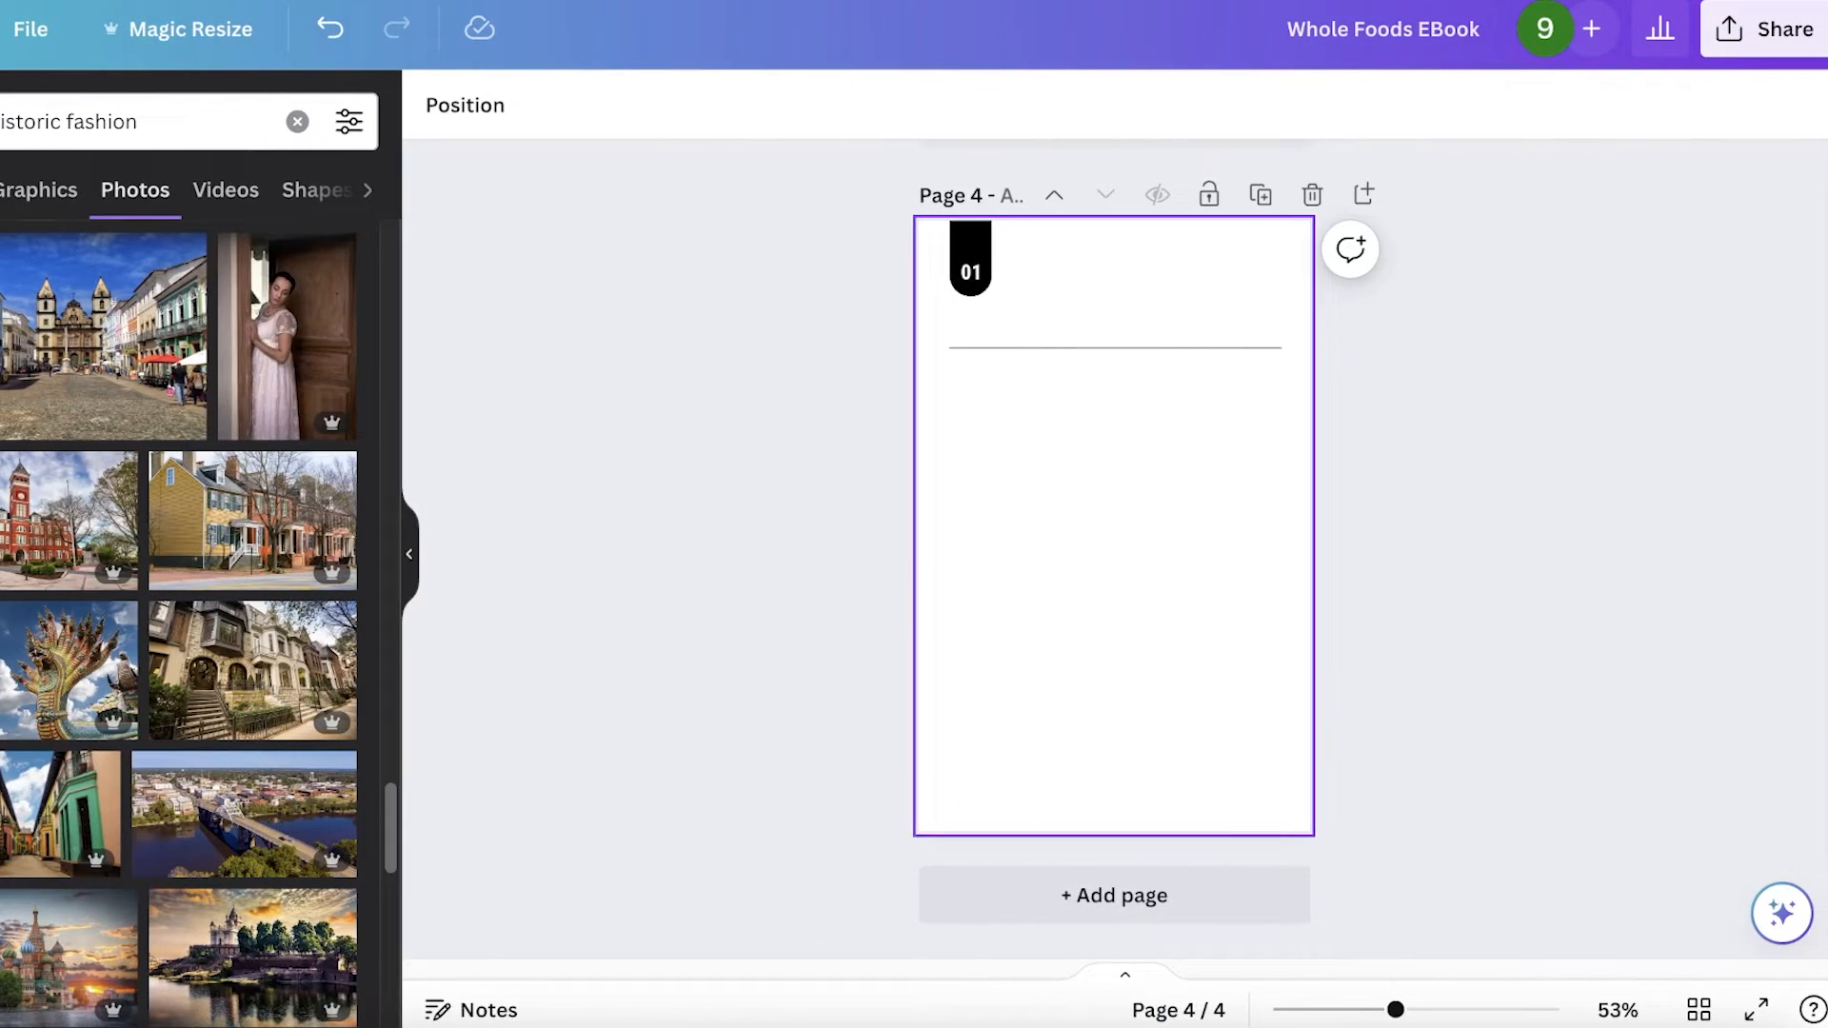
{"action": "scroll", "scroll_direction": "up", "scroll_amount": 3}
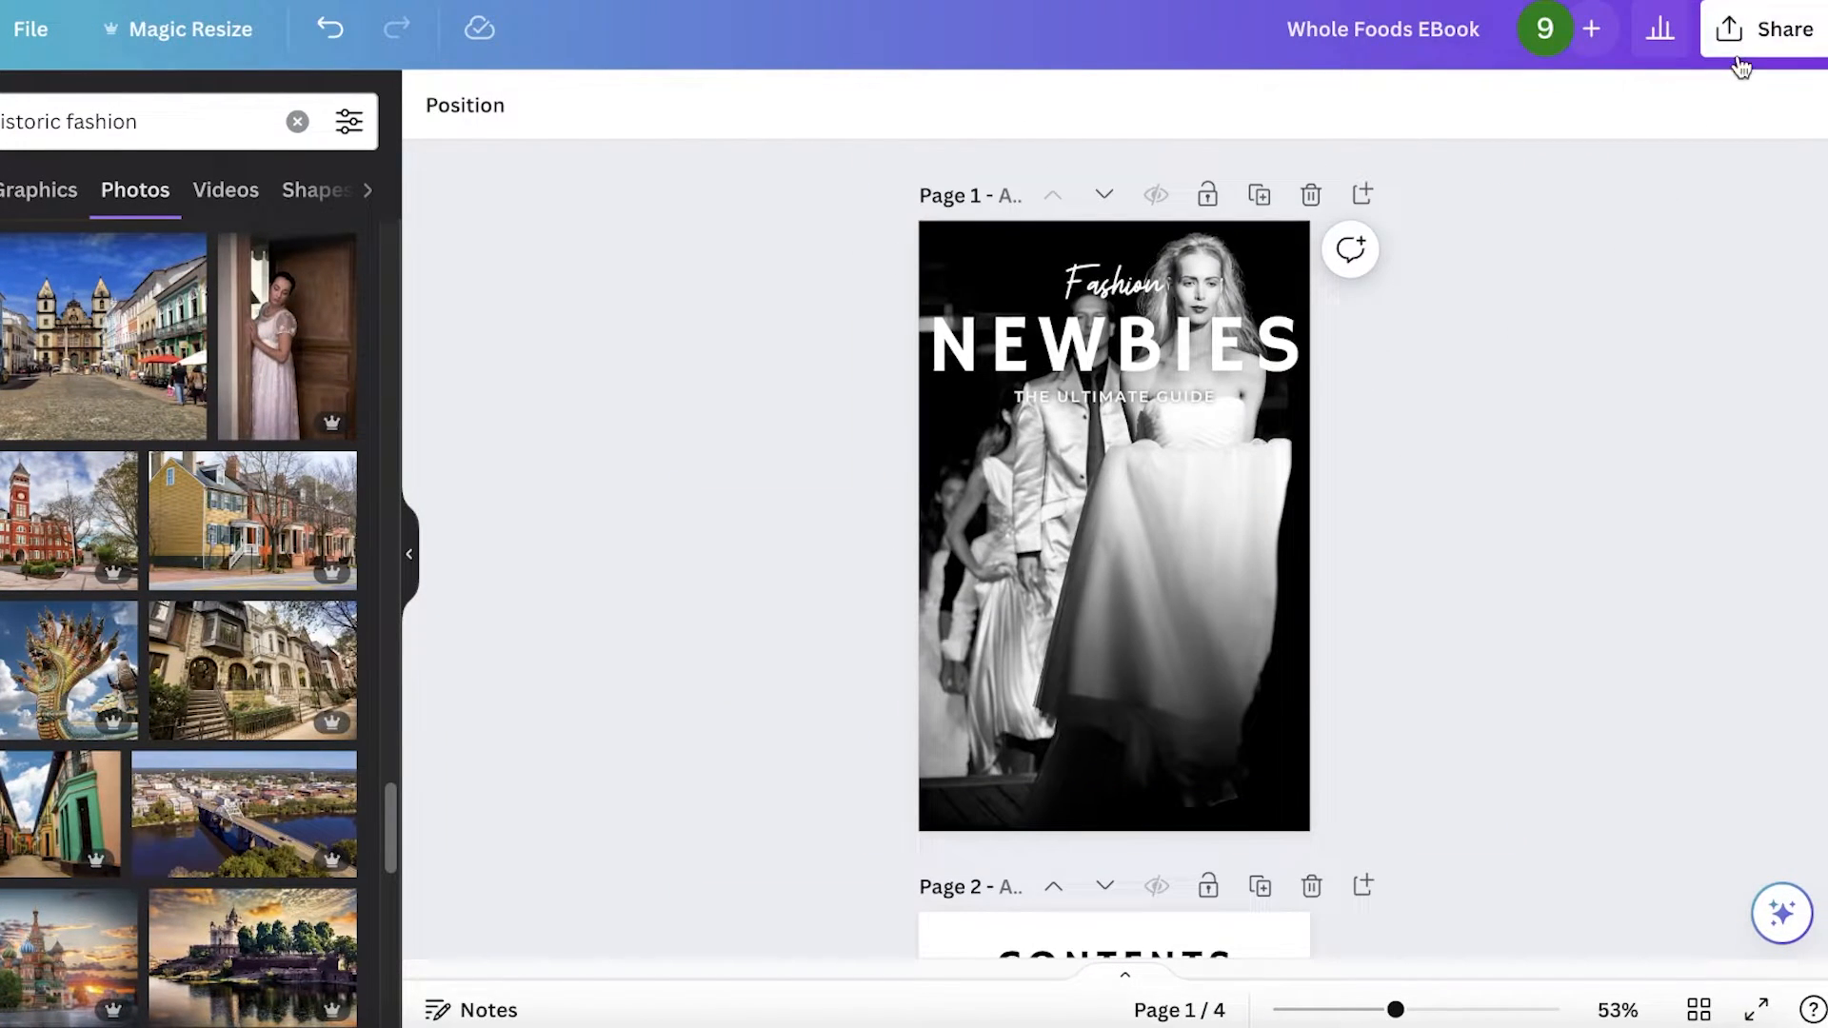
{"action": "left_click", "coordinate": [1779, 28]}
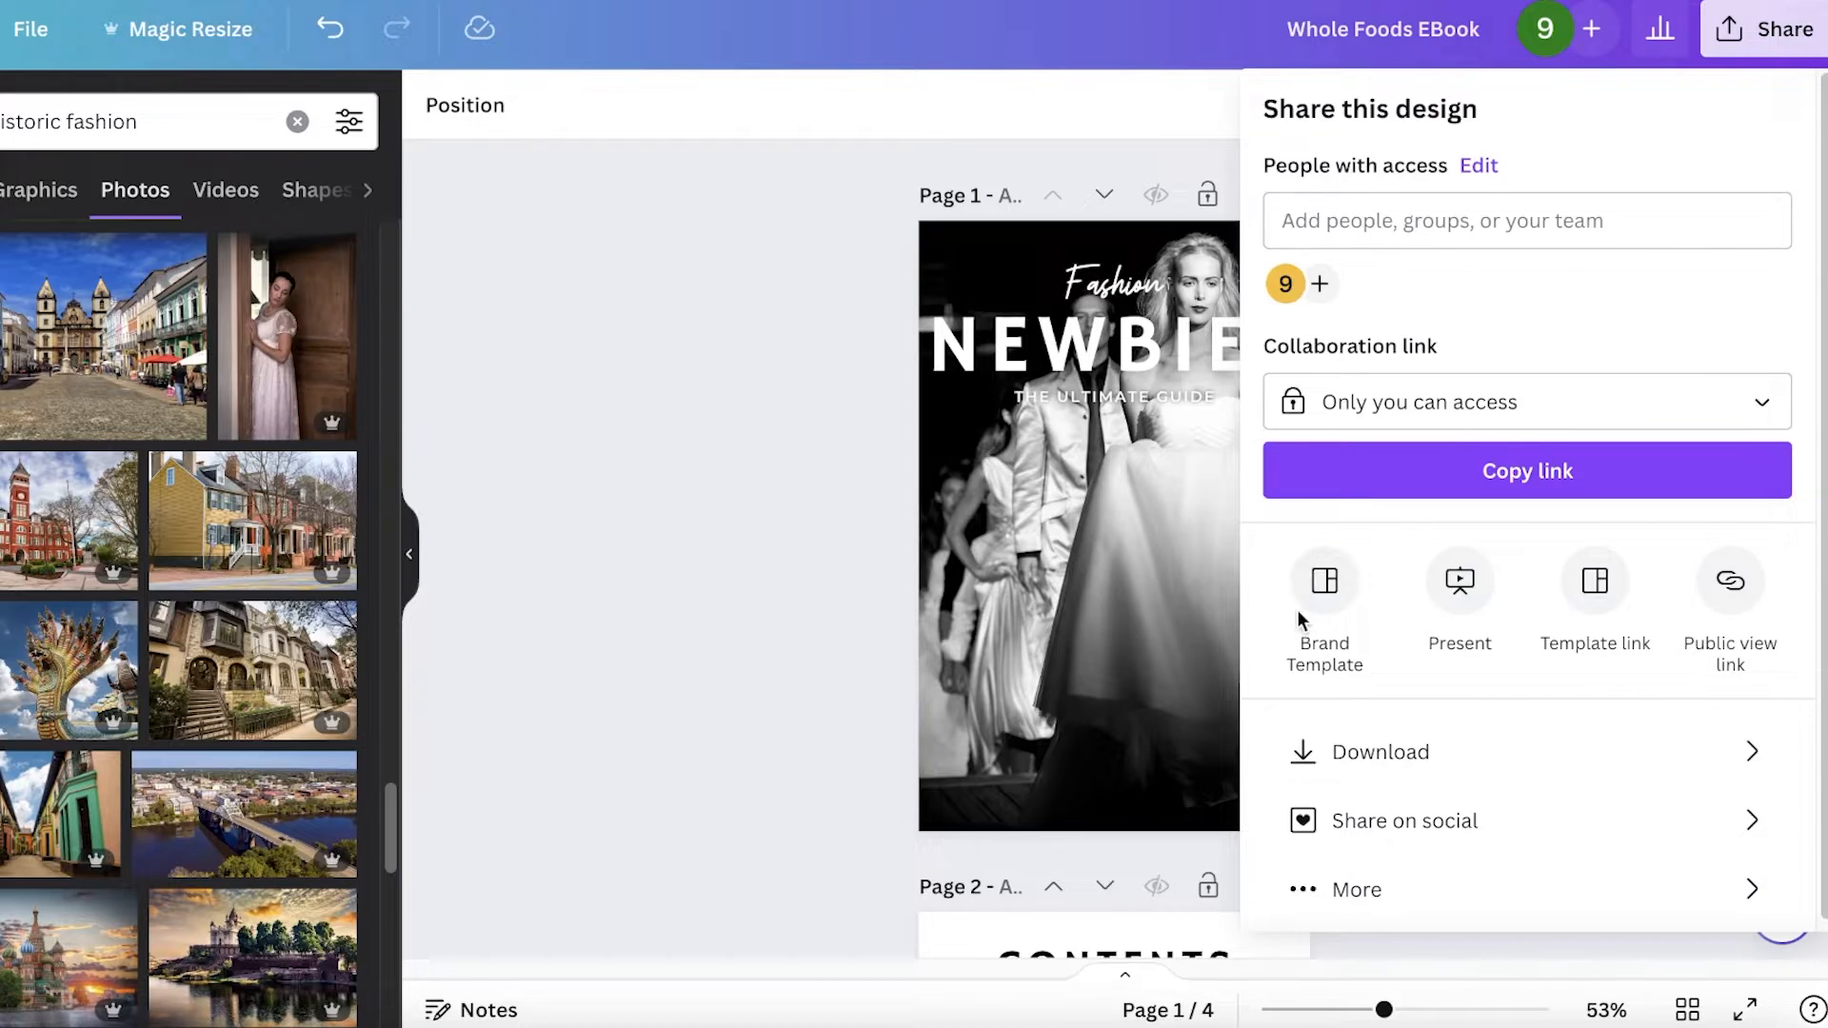
{"action": "left_click", "coordinate": [1459, 582]}
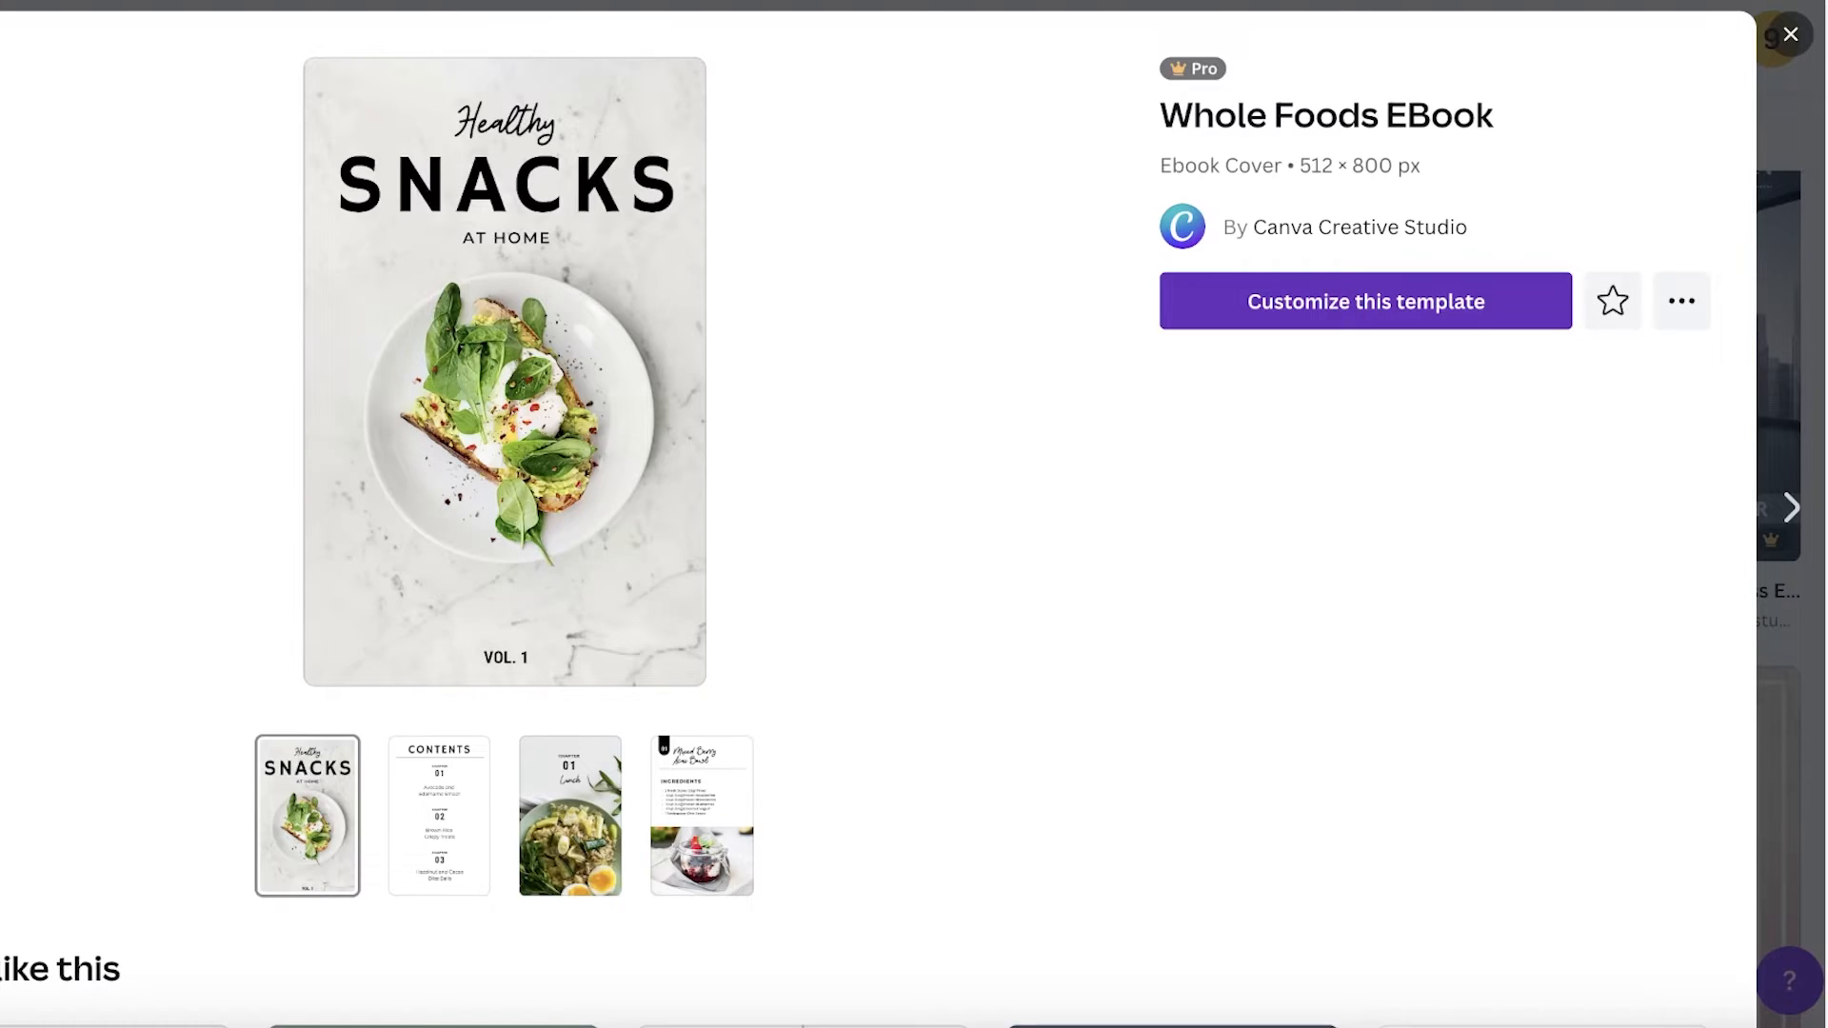
{"action": "left_click", "coordinate": [1790, 34]}
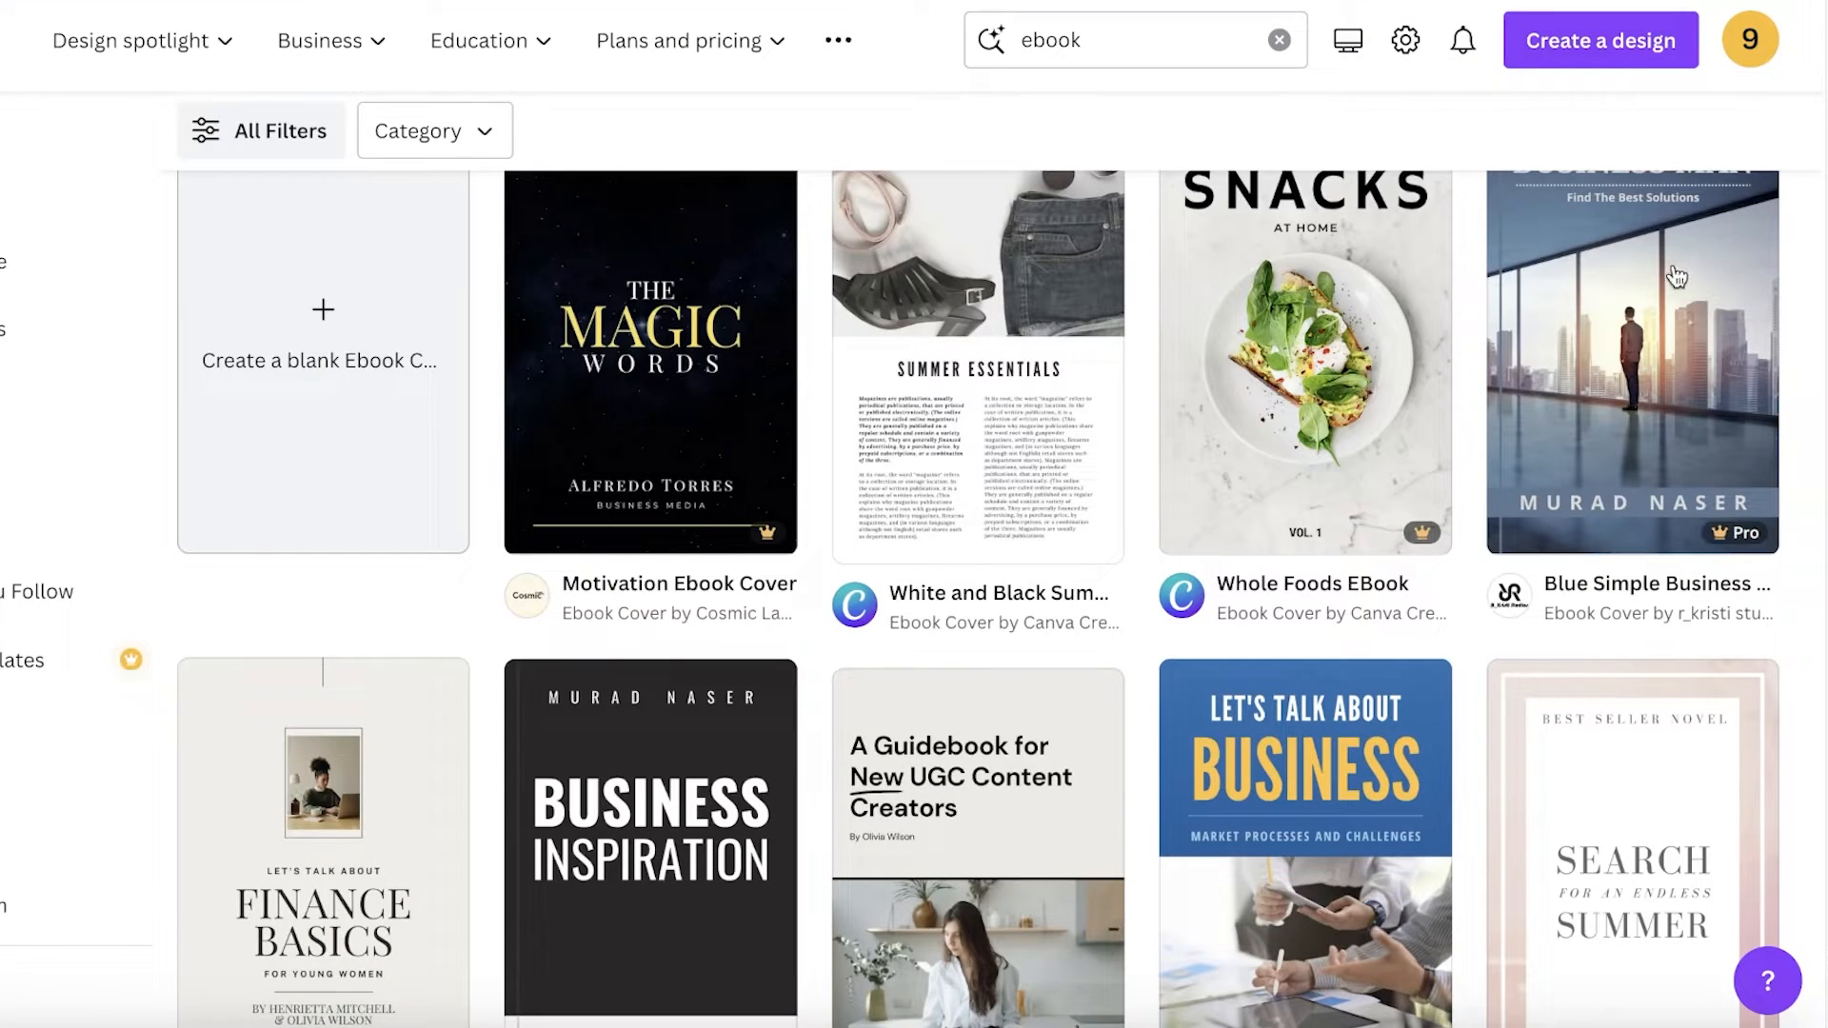
{"action": "mouse_move", "coordinate": [1501, 348]}
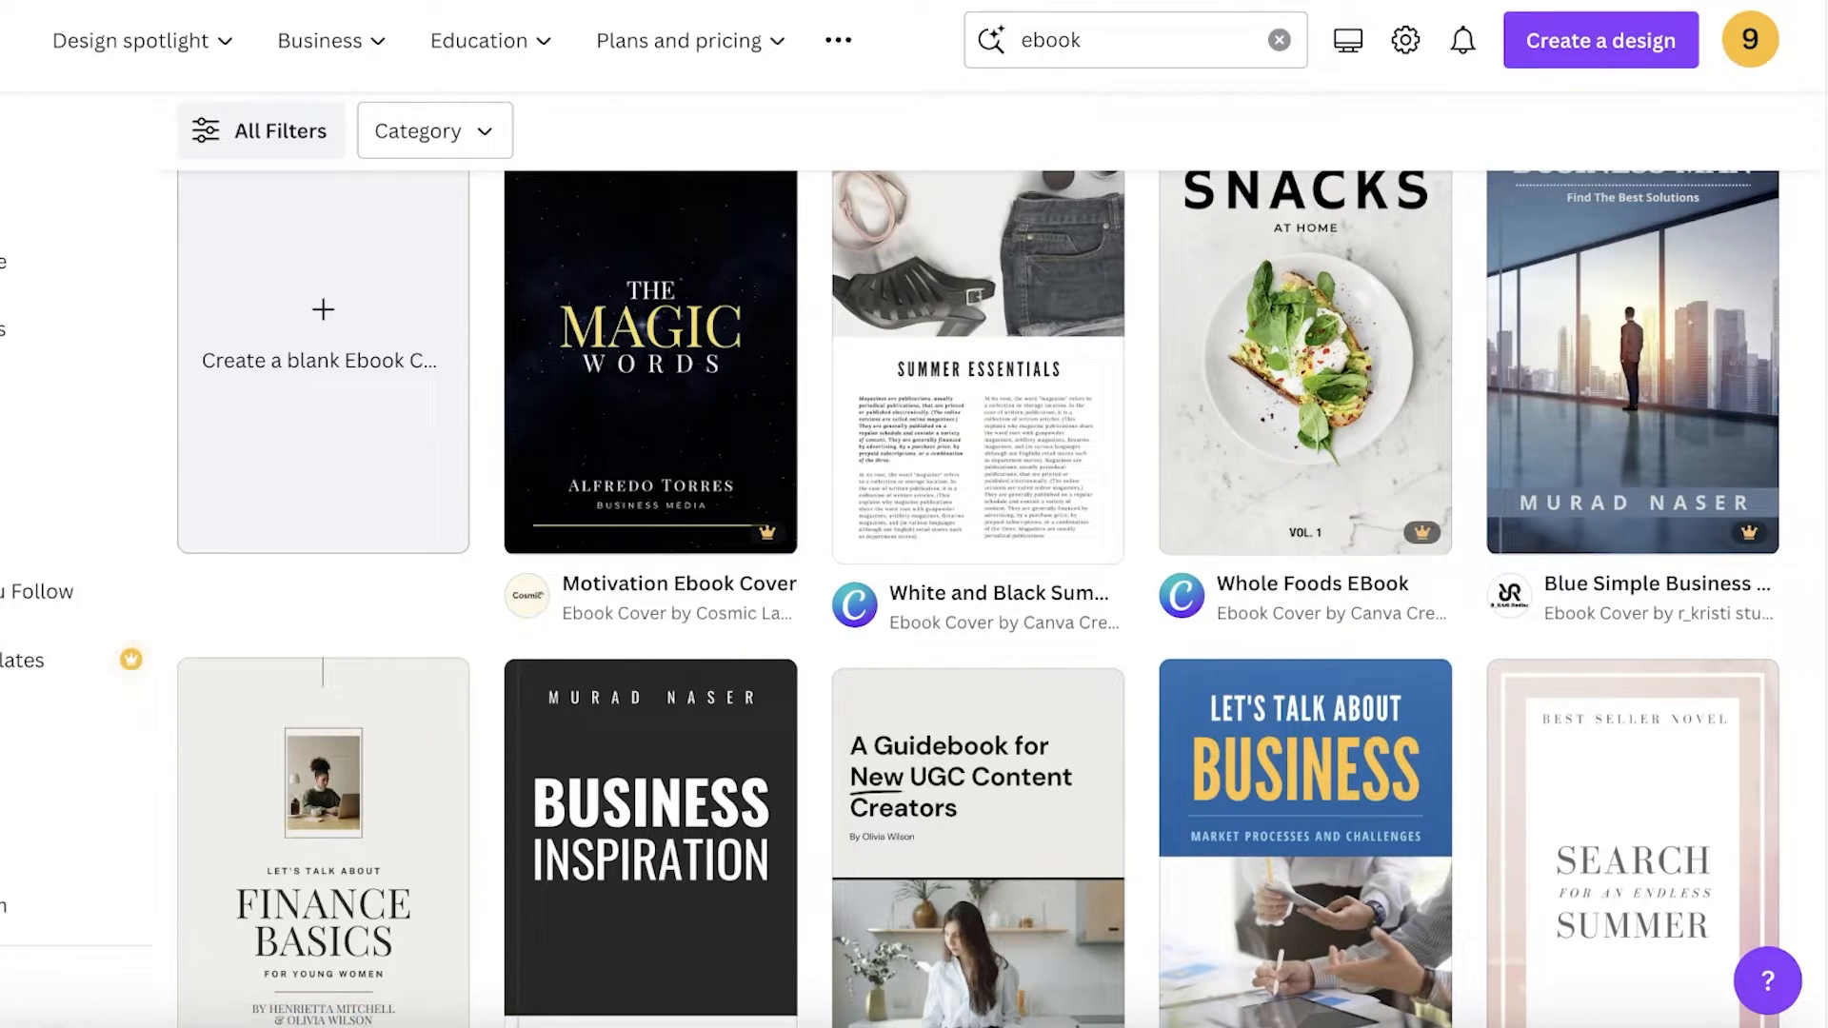
{"action": "left_click", "coordinate": [1302, 362]}
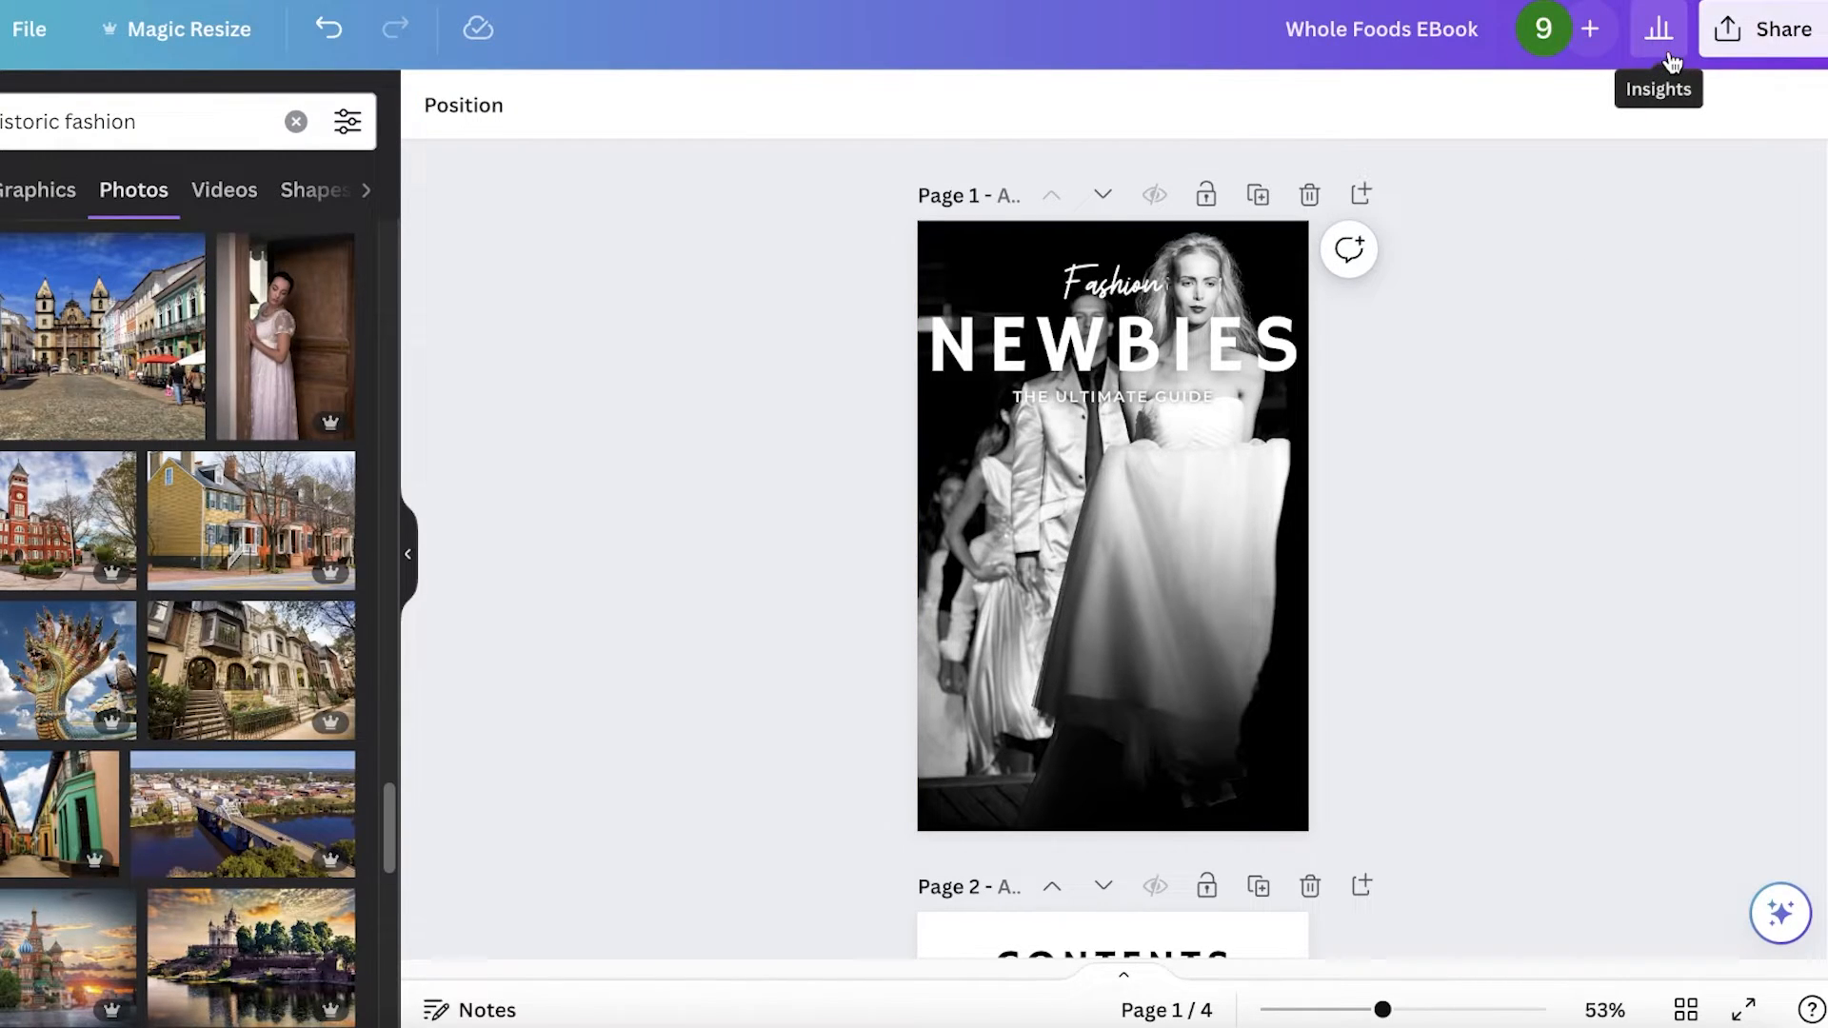
Show the full Share options list and scroll to the Design apps.
{"action": "left_click", "coordinate": [1784, 29]}
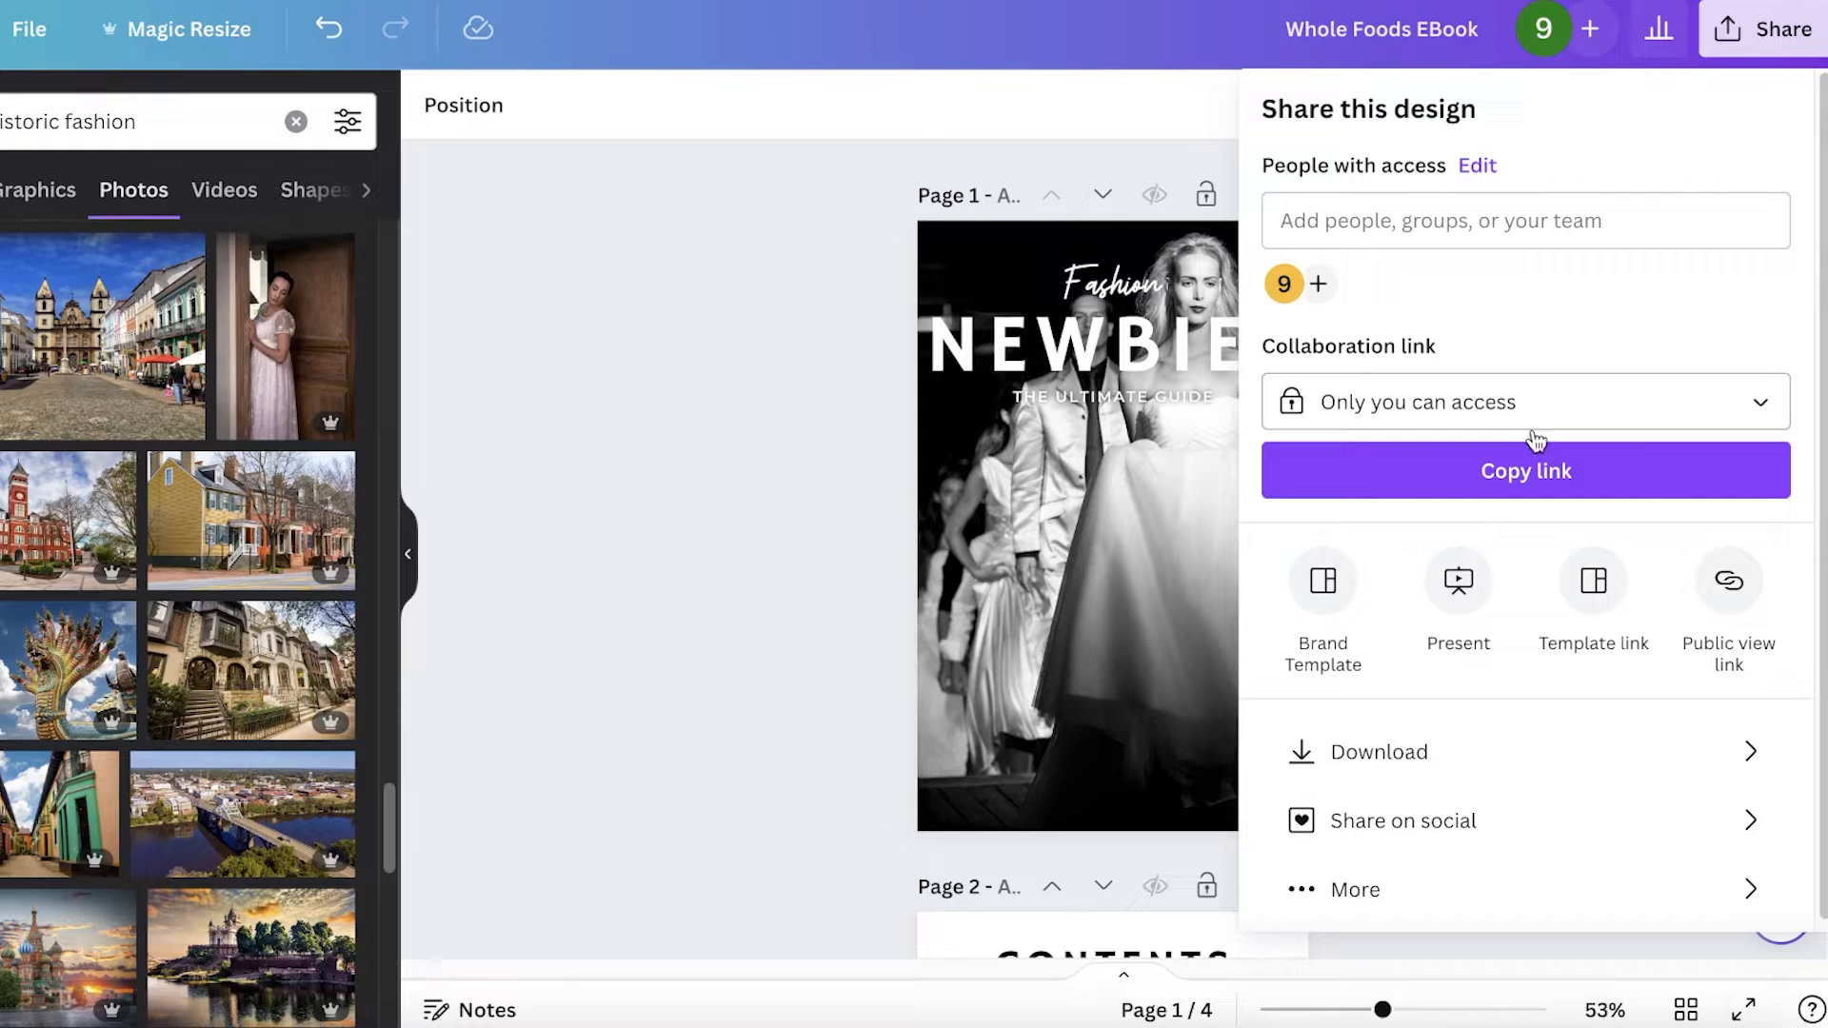
{"action": "left_click", "coordinate": [1354, 890]}
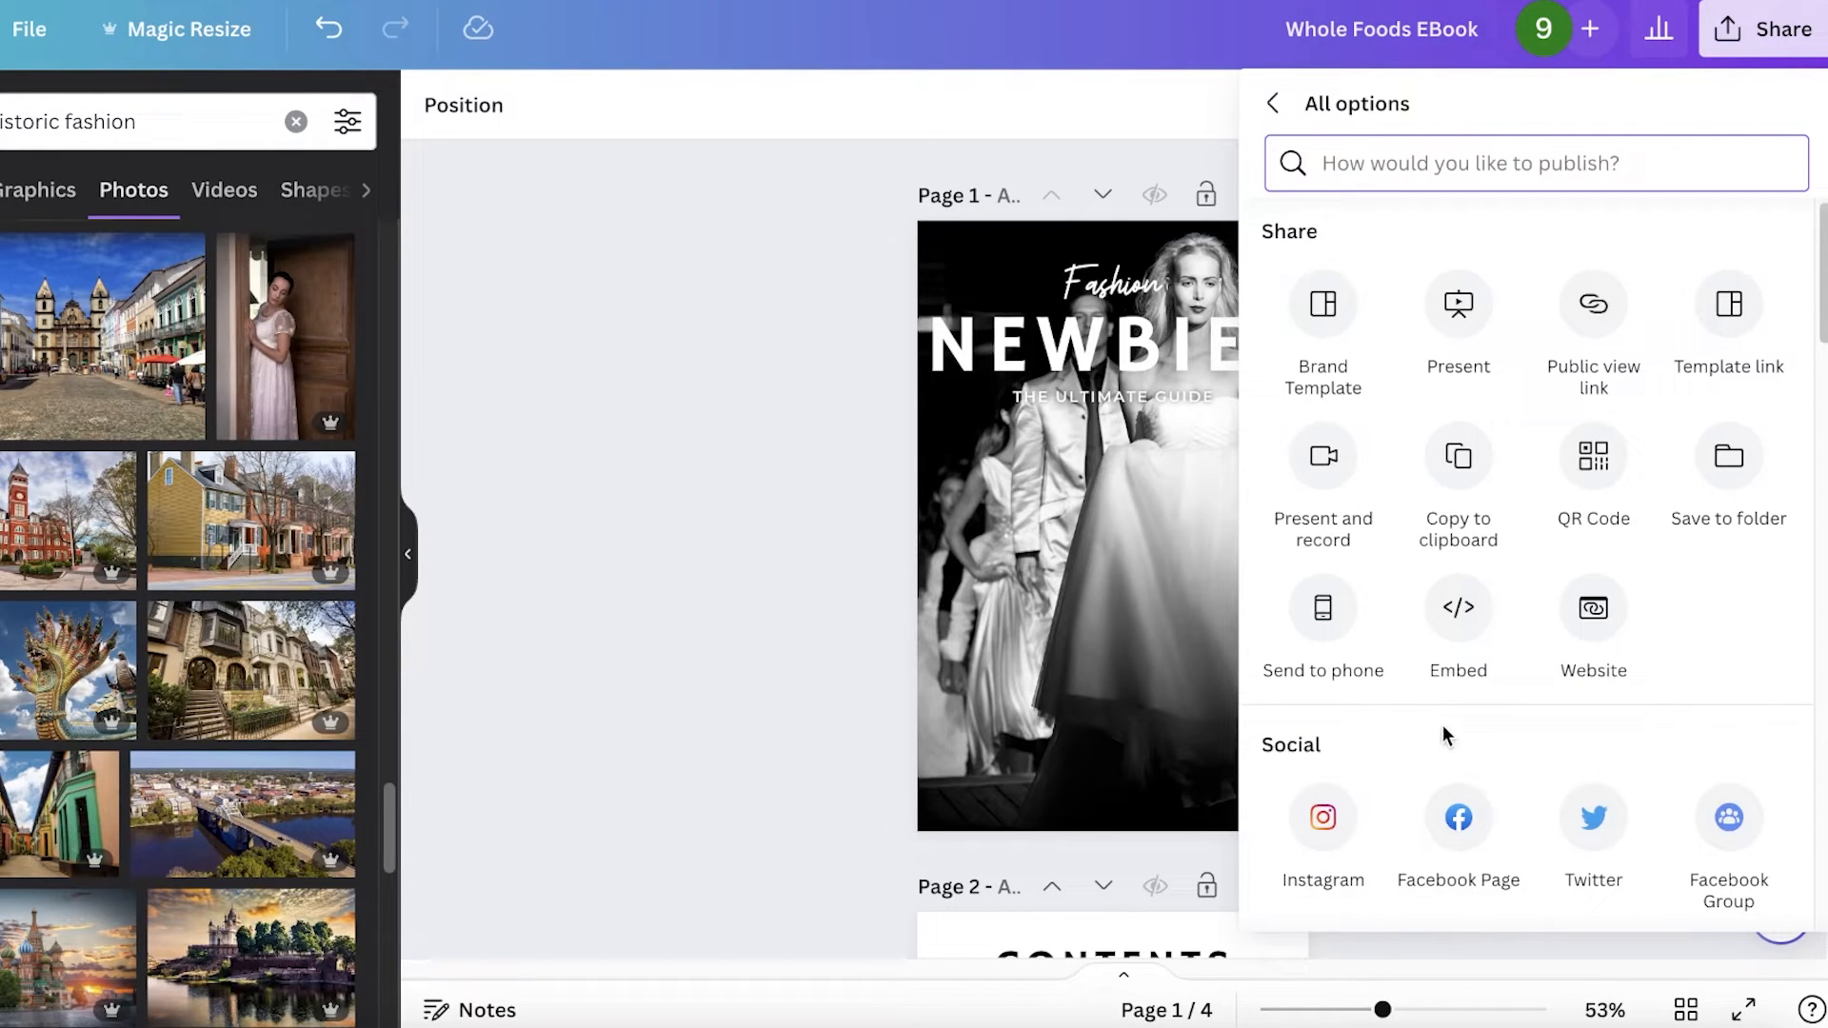
{"action": "scroll", "scroll_direction": "down", "scroll_amount": 3}
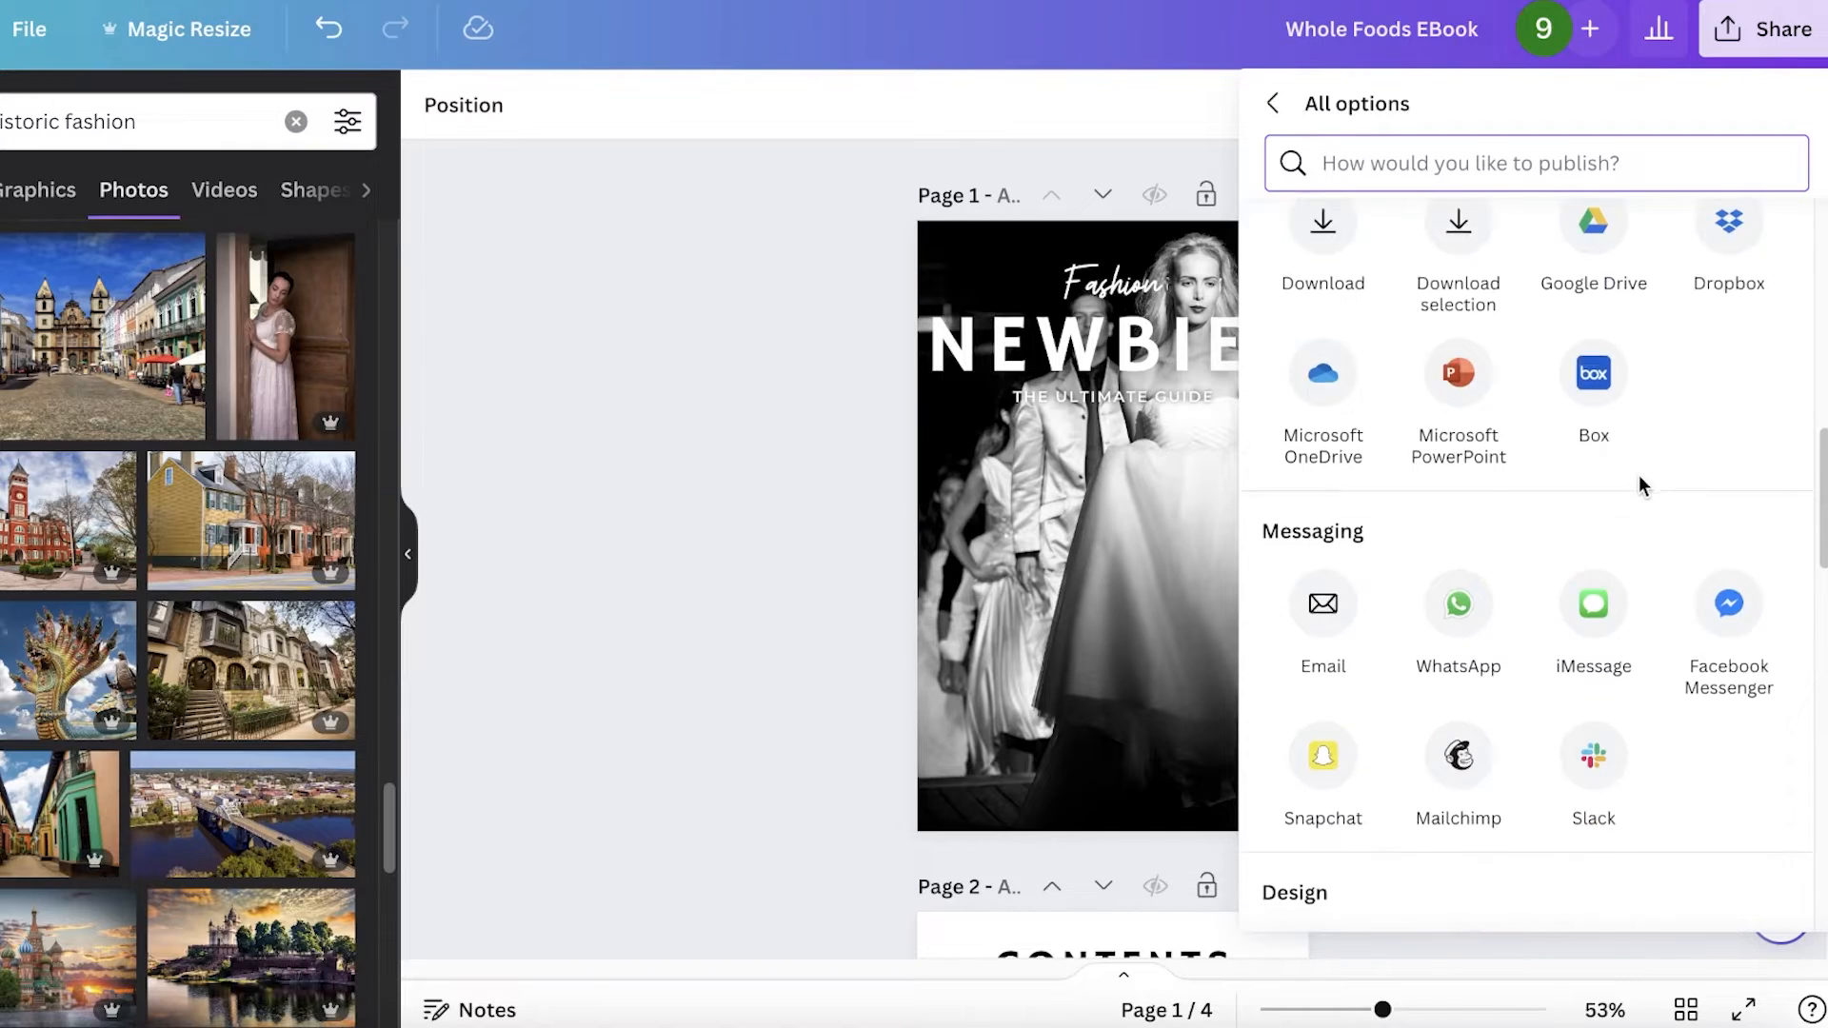
{"action": "scroll", "scroll_direction": "down", "scroll_amount": 3}
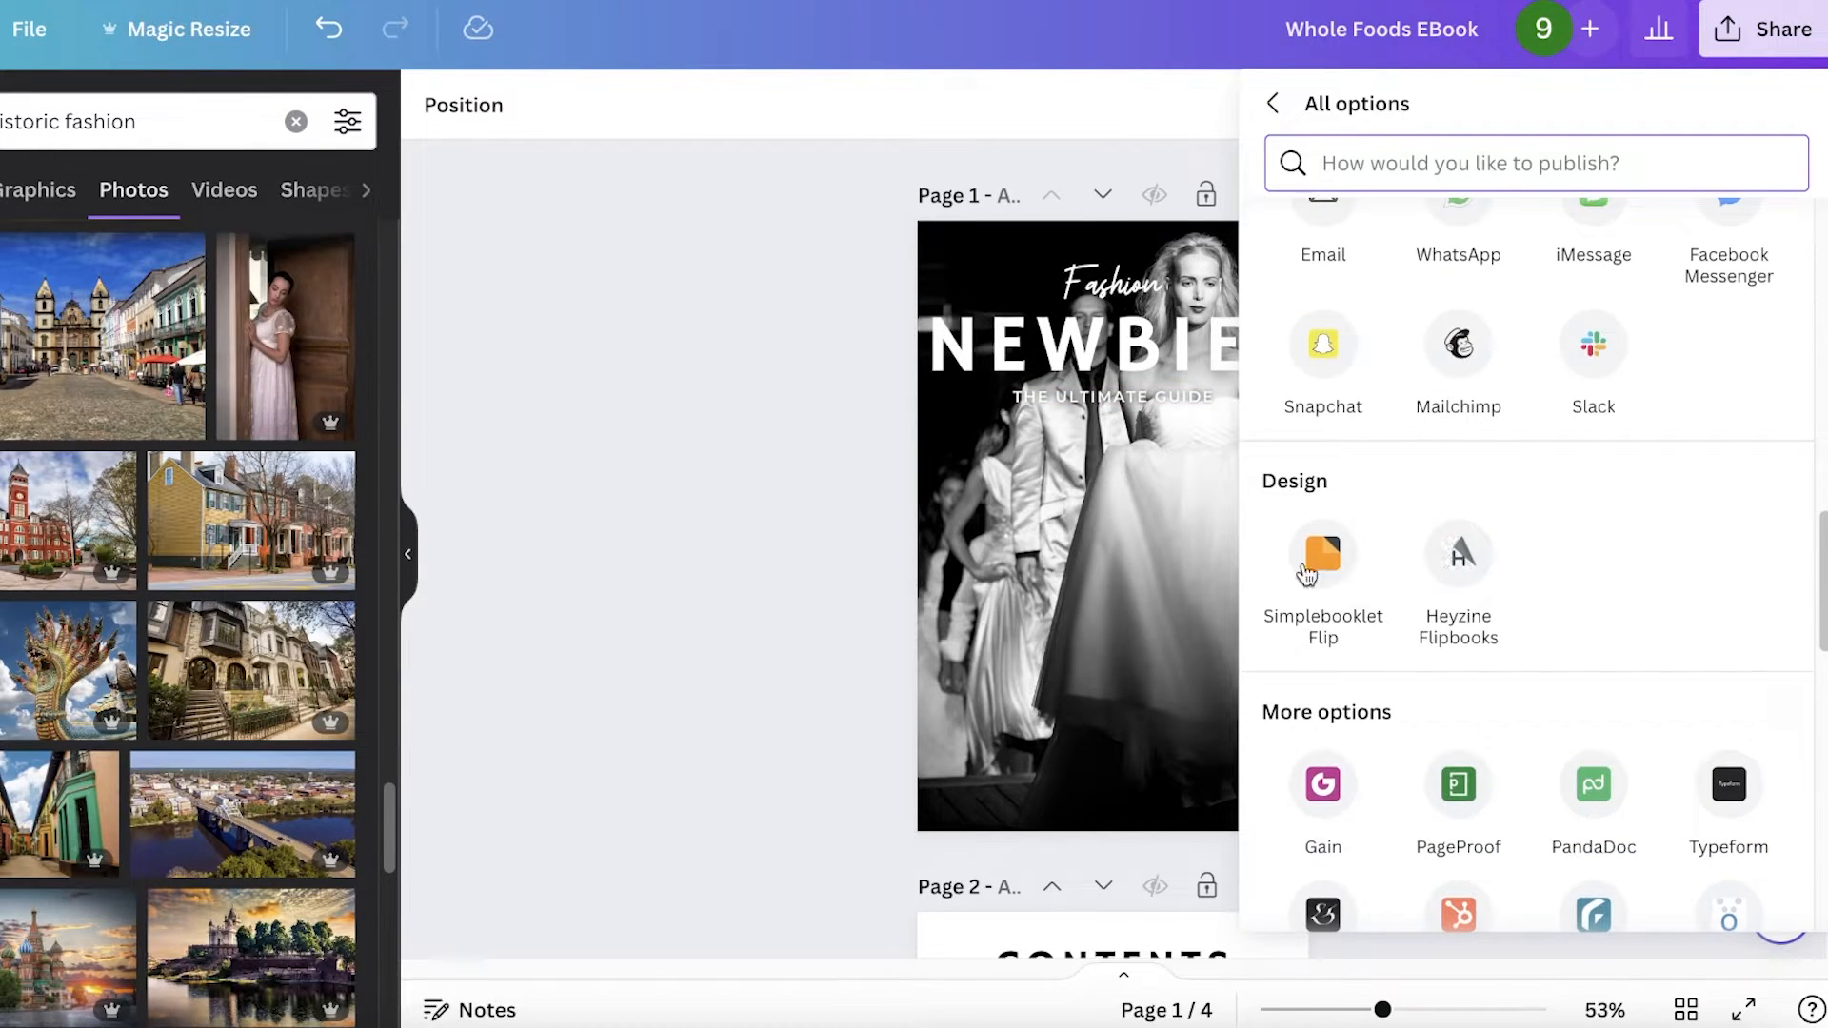
{"action": "mouse_move", "coordinate": [1346, 598]}
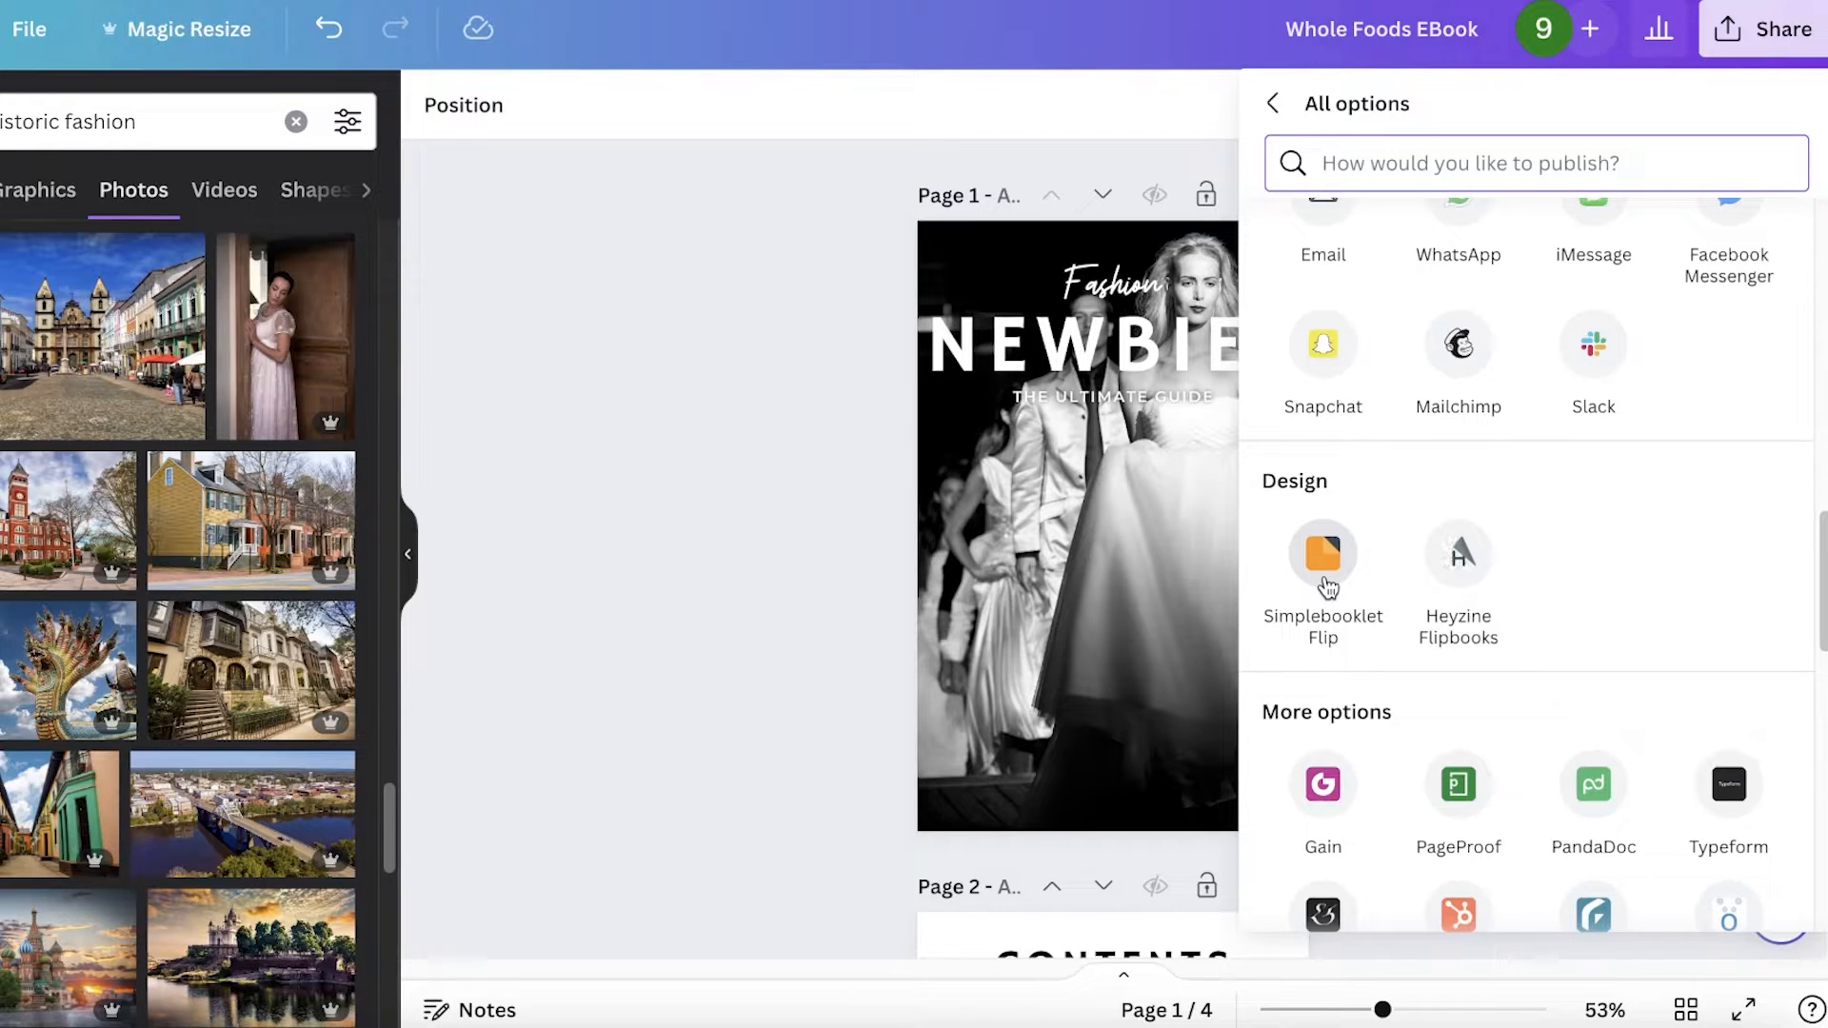
Save all 4 pages to Simplebooklet Flip and view the saved design there.
{"action": "left_click", "coordinate": [1322, 554]}
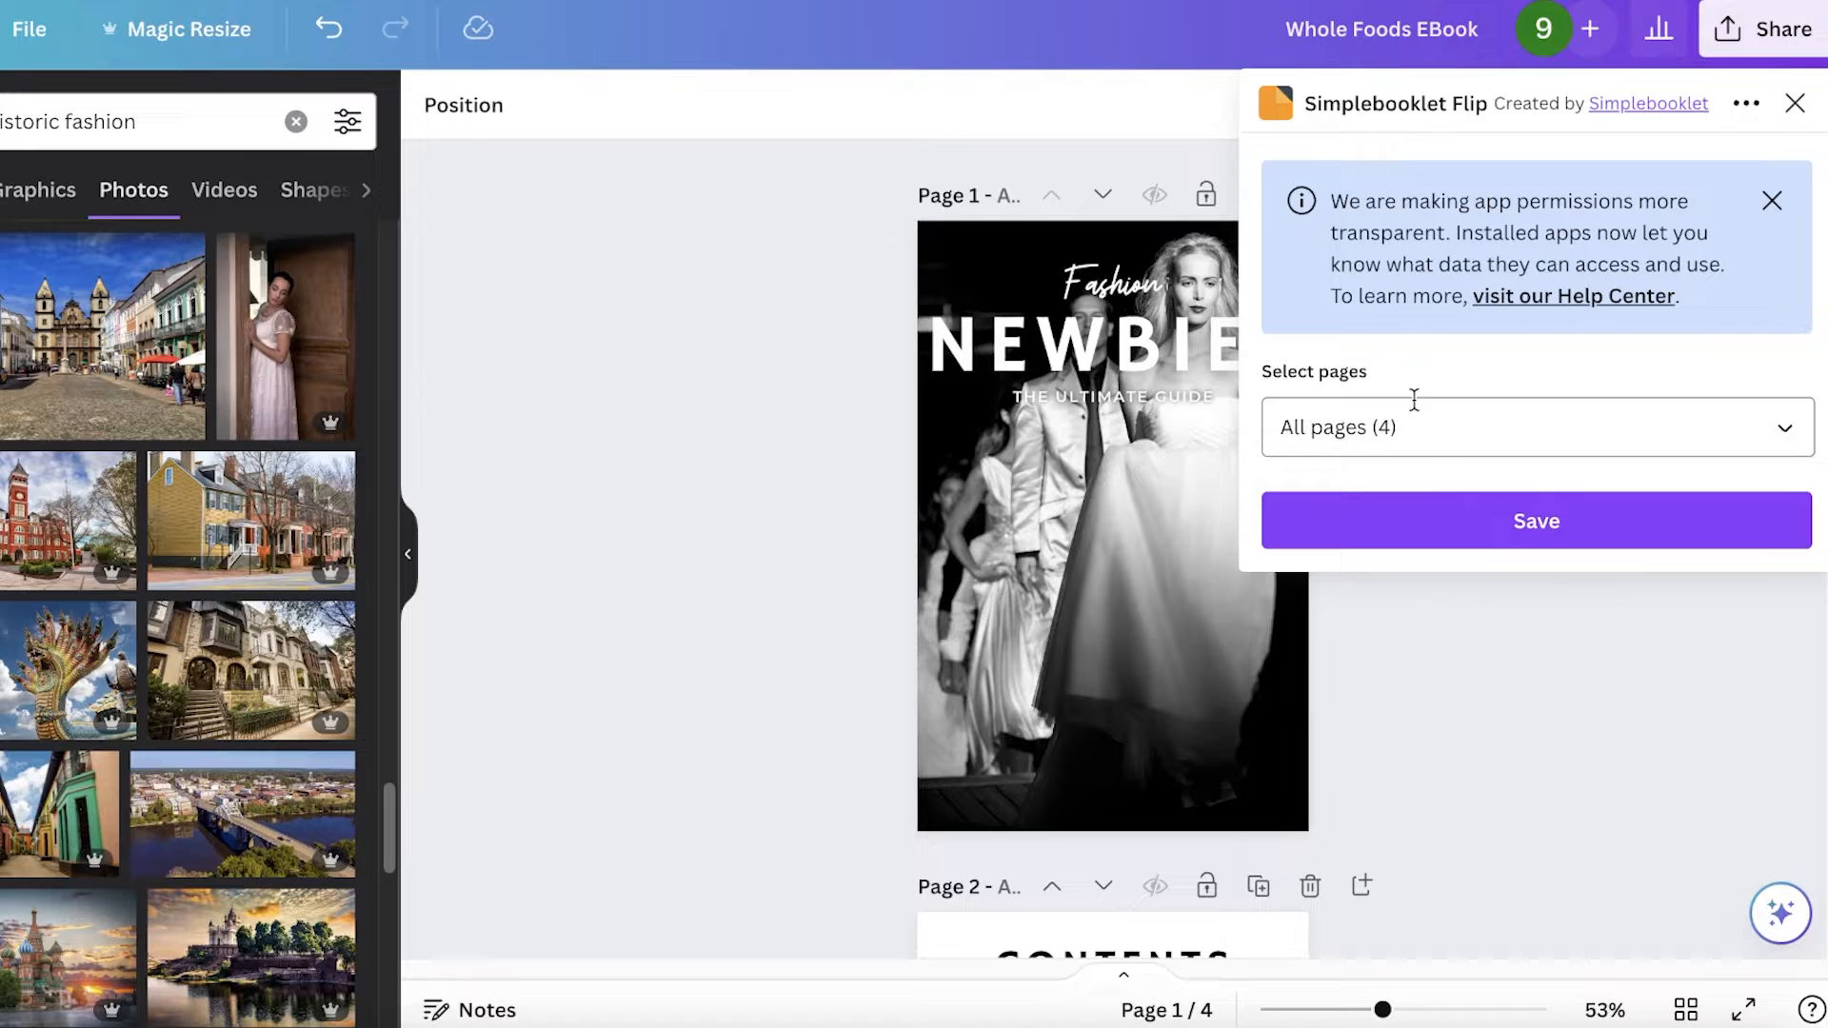
{"action": "left_click", "coordinate": [1535, 522]}
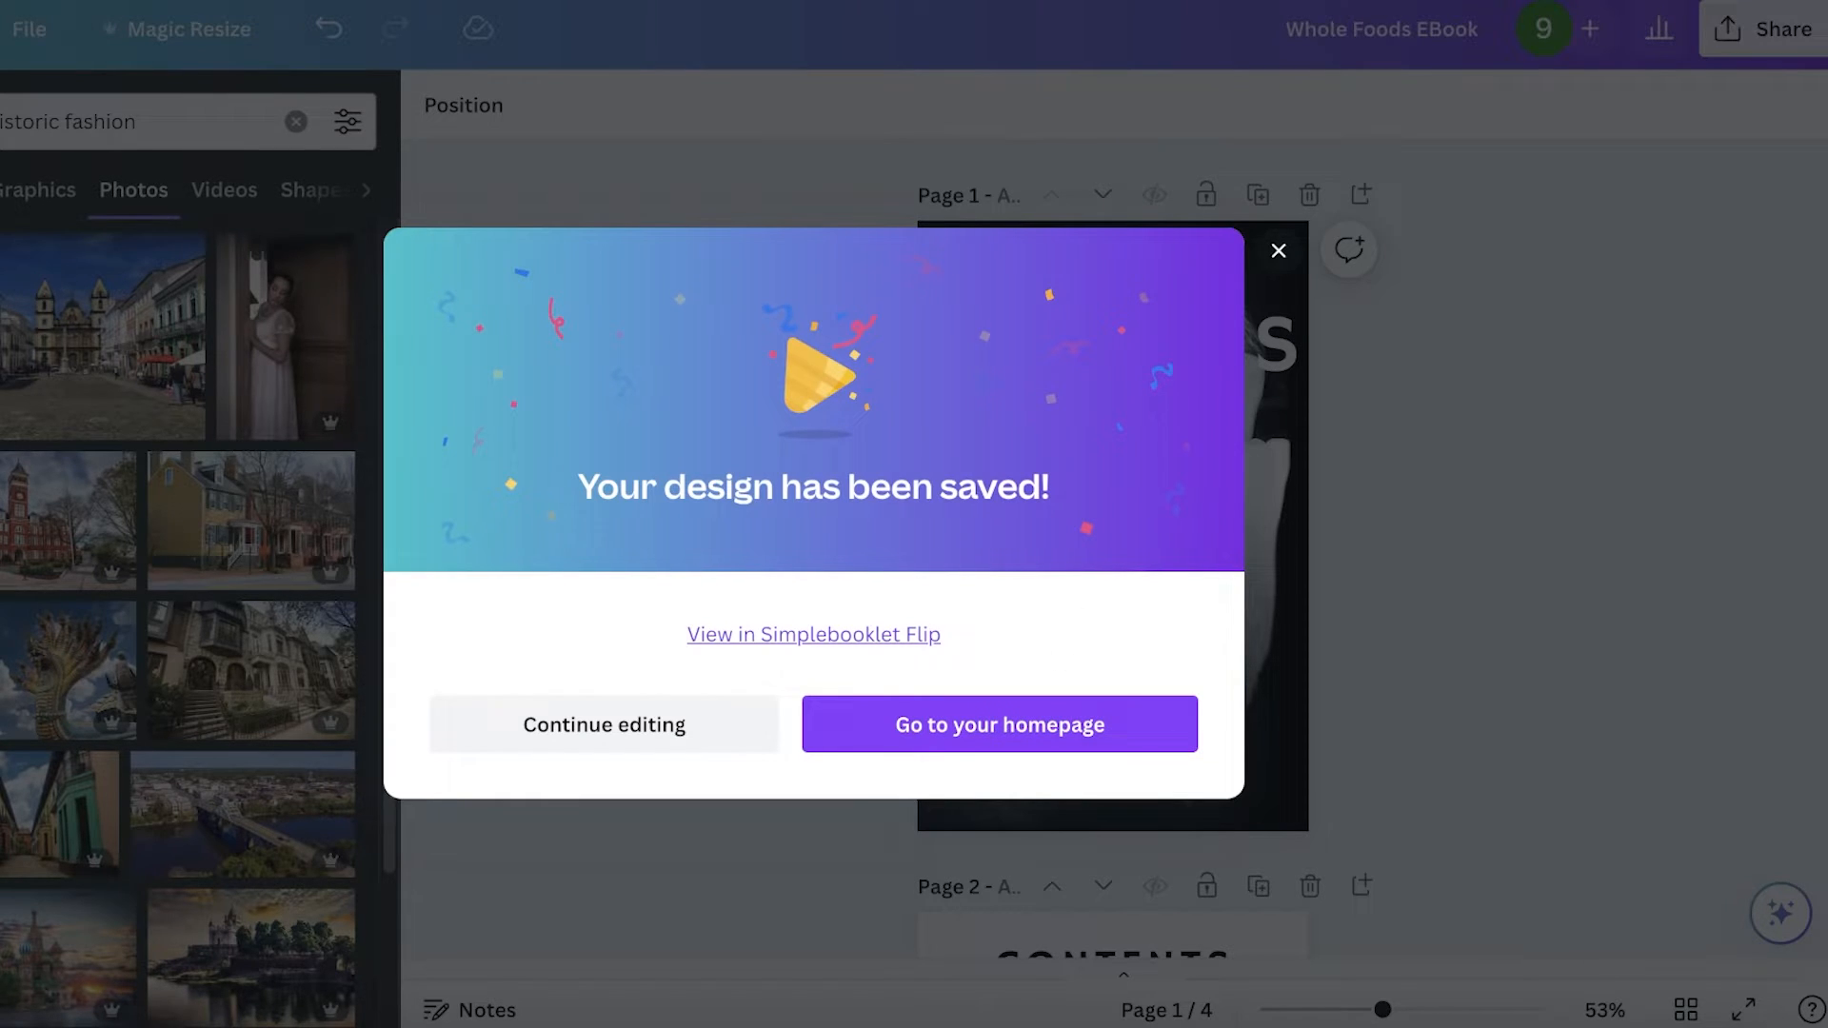
{"action": "left_click", "coordinate": [813, 634]}
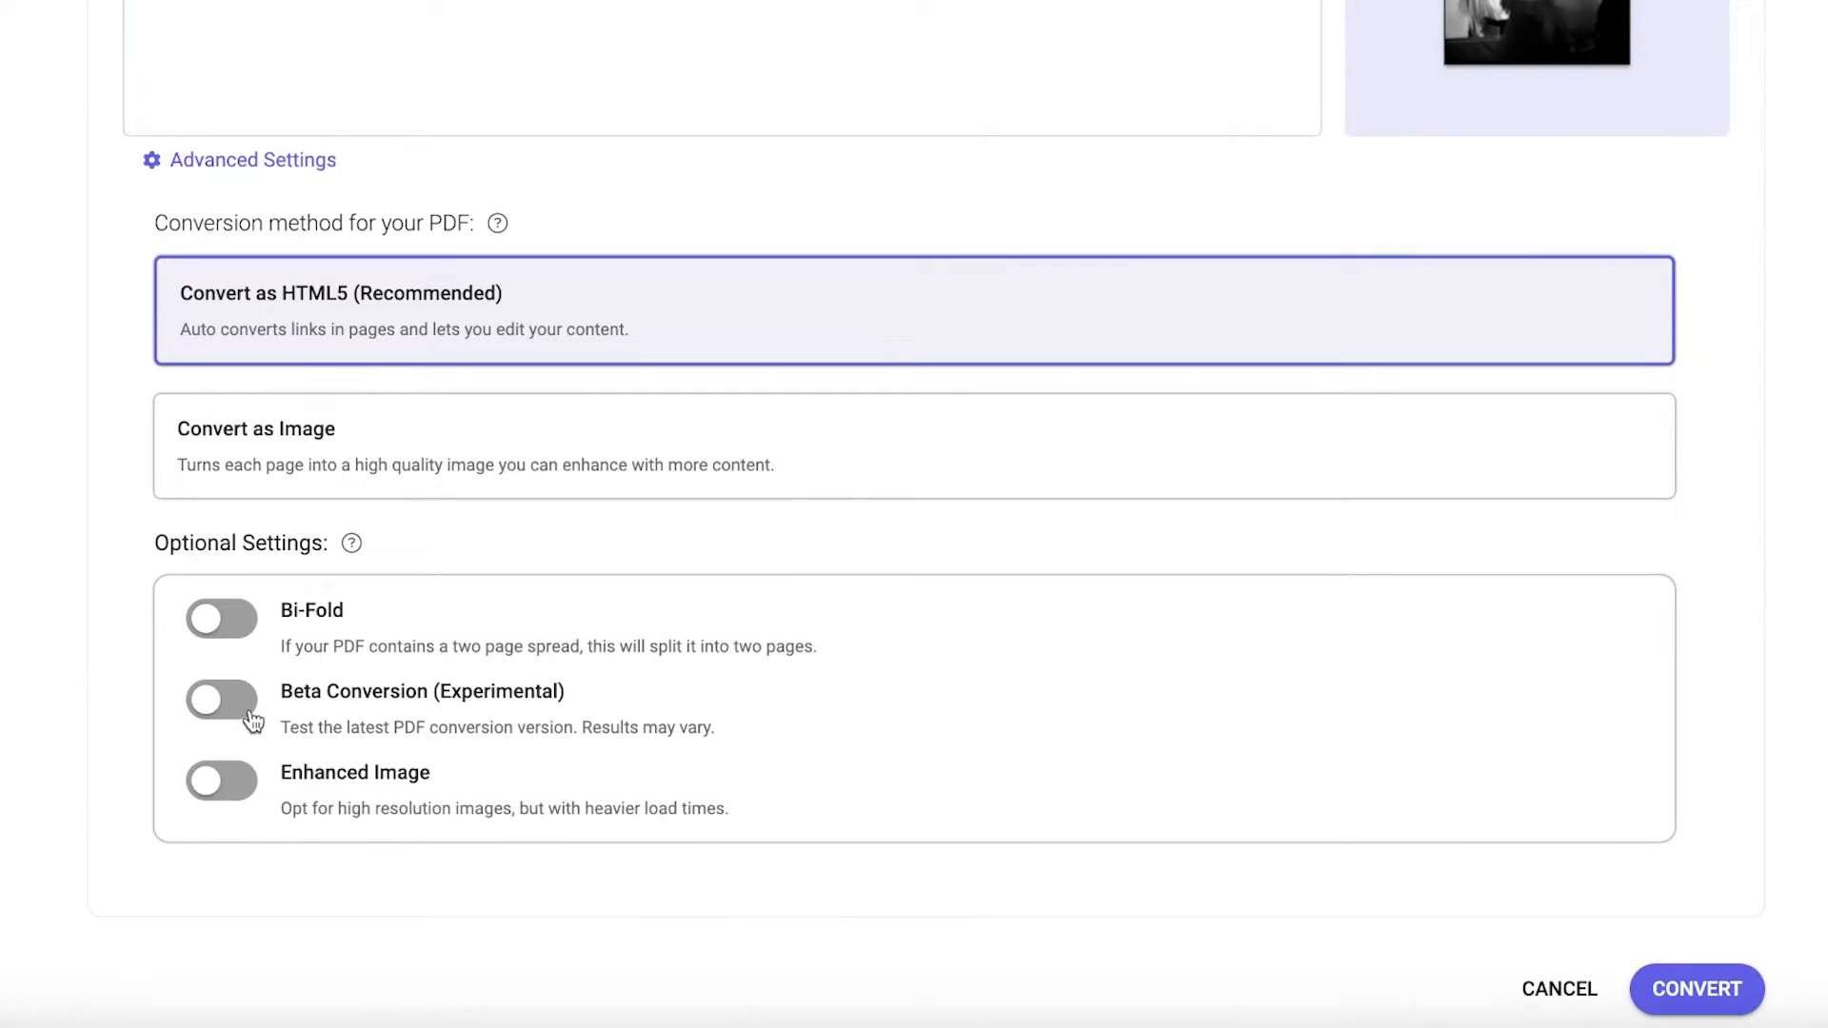
Convert the ebook PDF as HTML5 into a four-page flipbook and preview its page-curl turning.
{"action": "left_click", "coordinate": [1694, 989]}
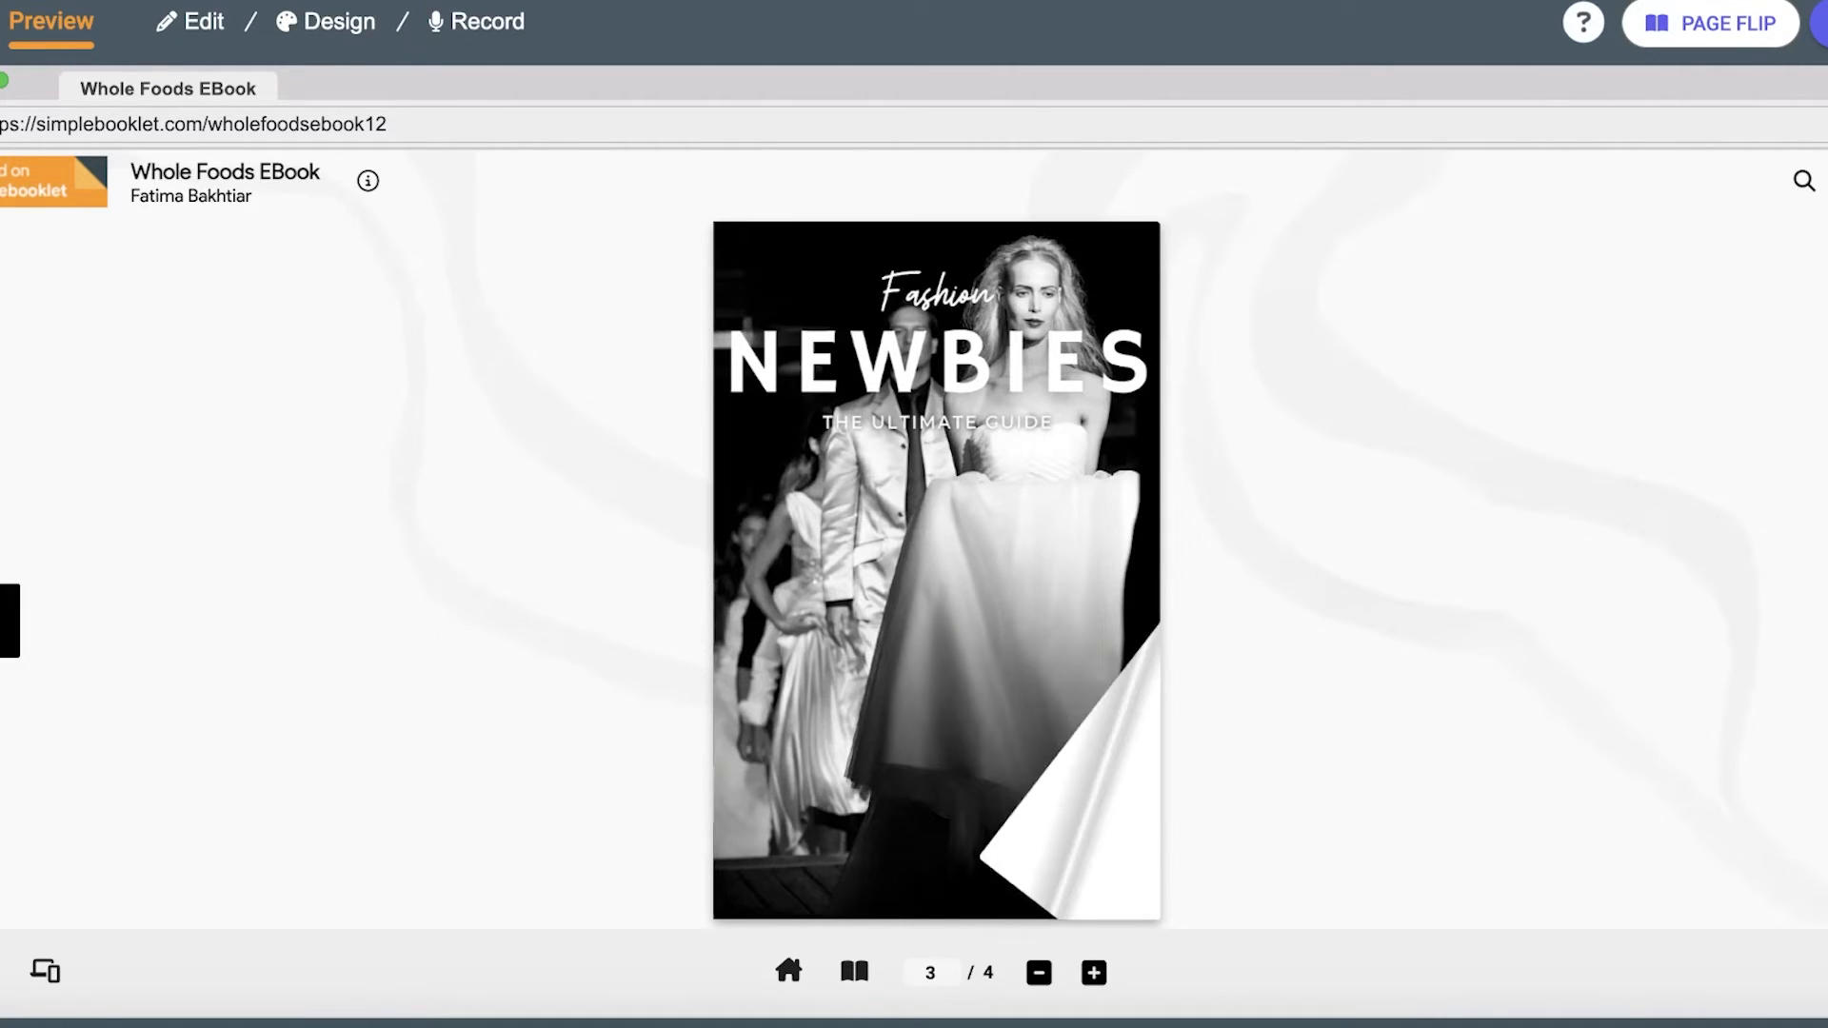
{"action": "left_click", "coordinate": [1091, 973]}
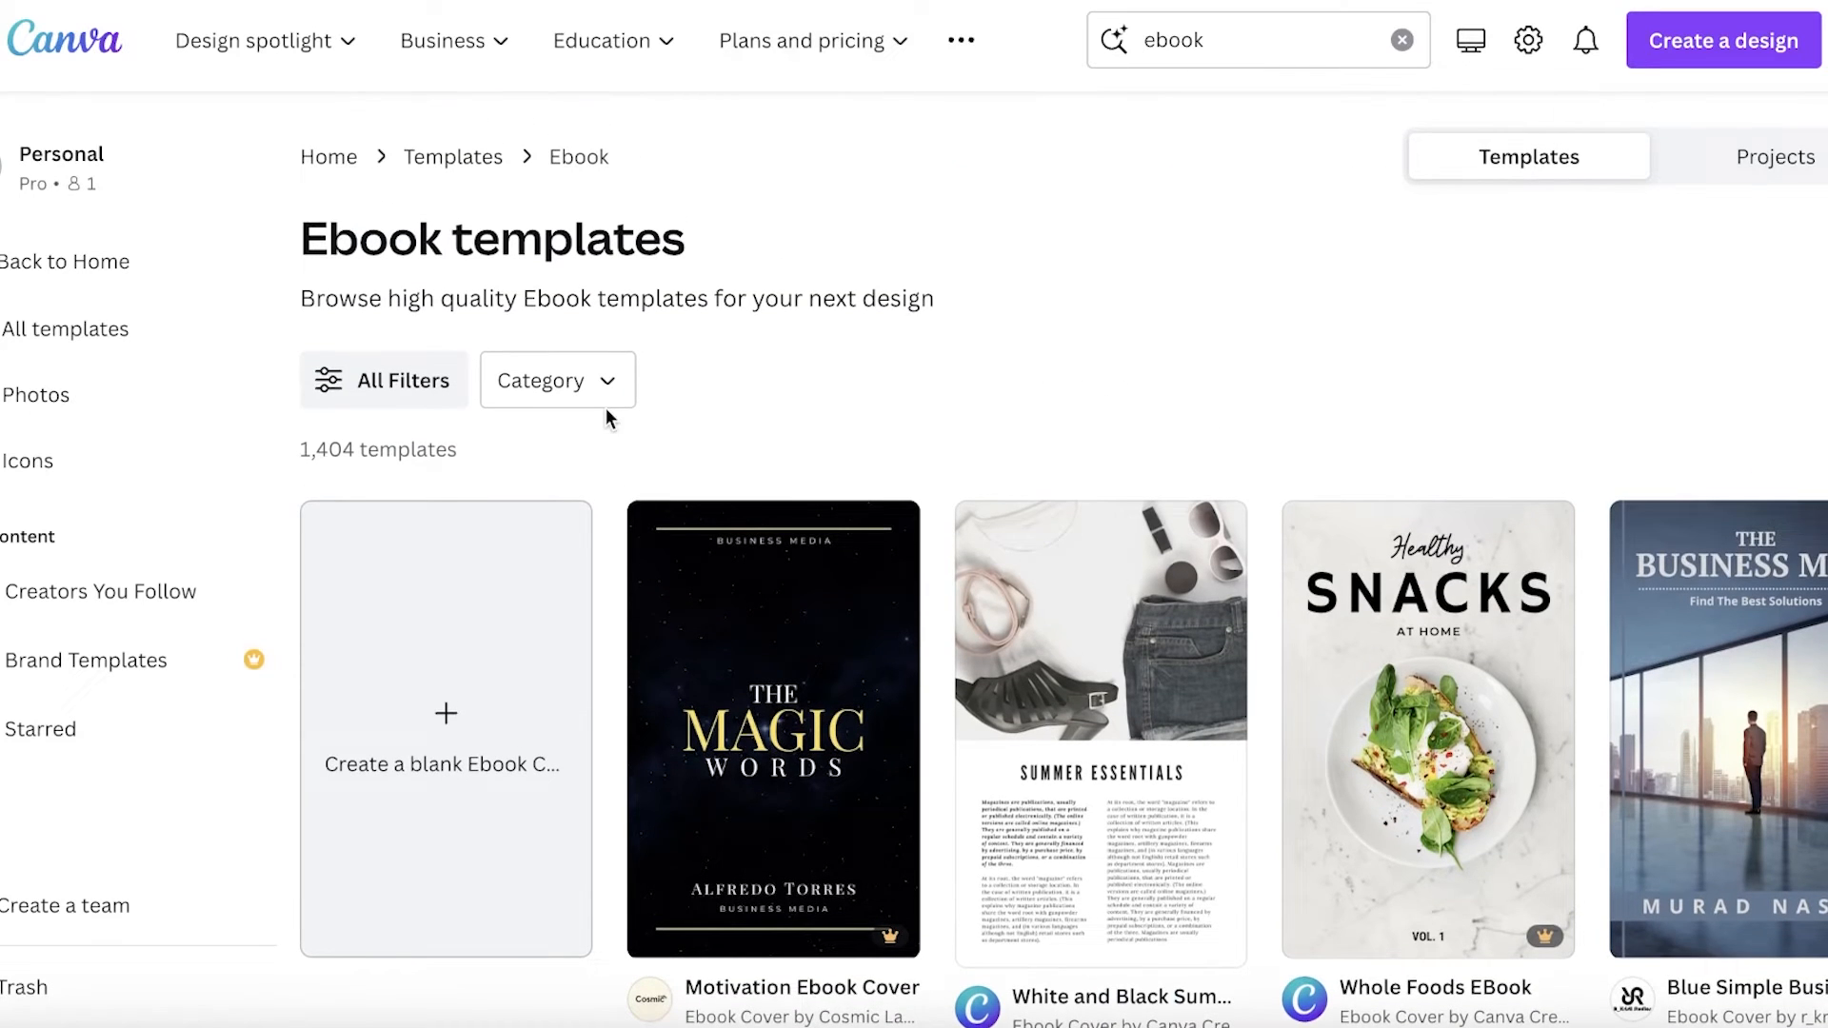
{"action": "mouse_move", "coordinate": [483, 587]}
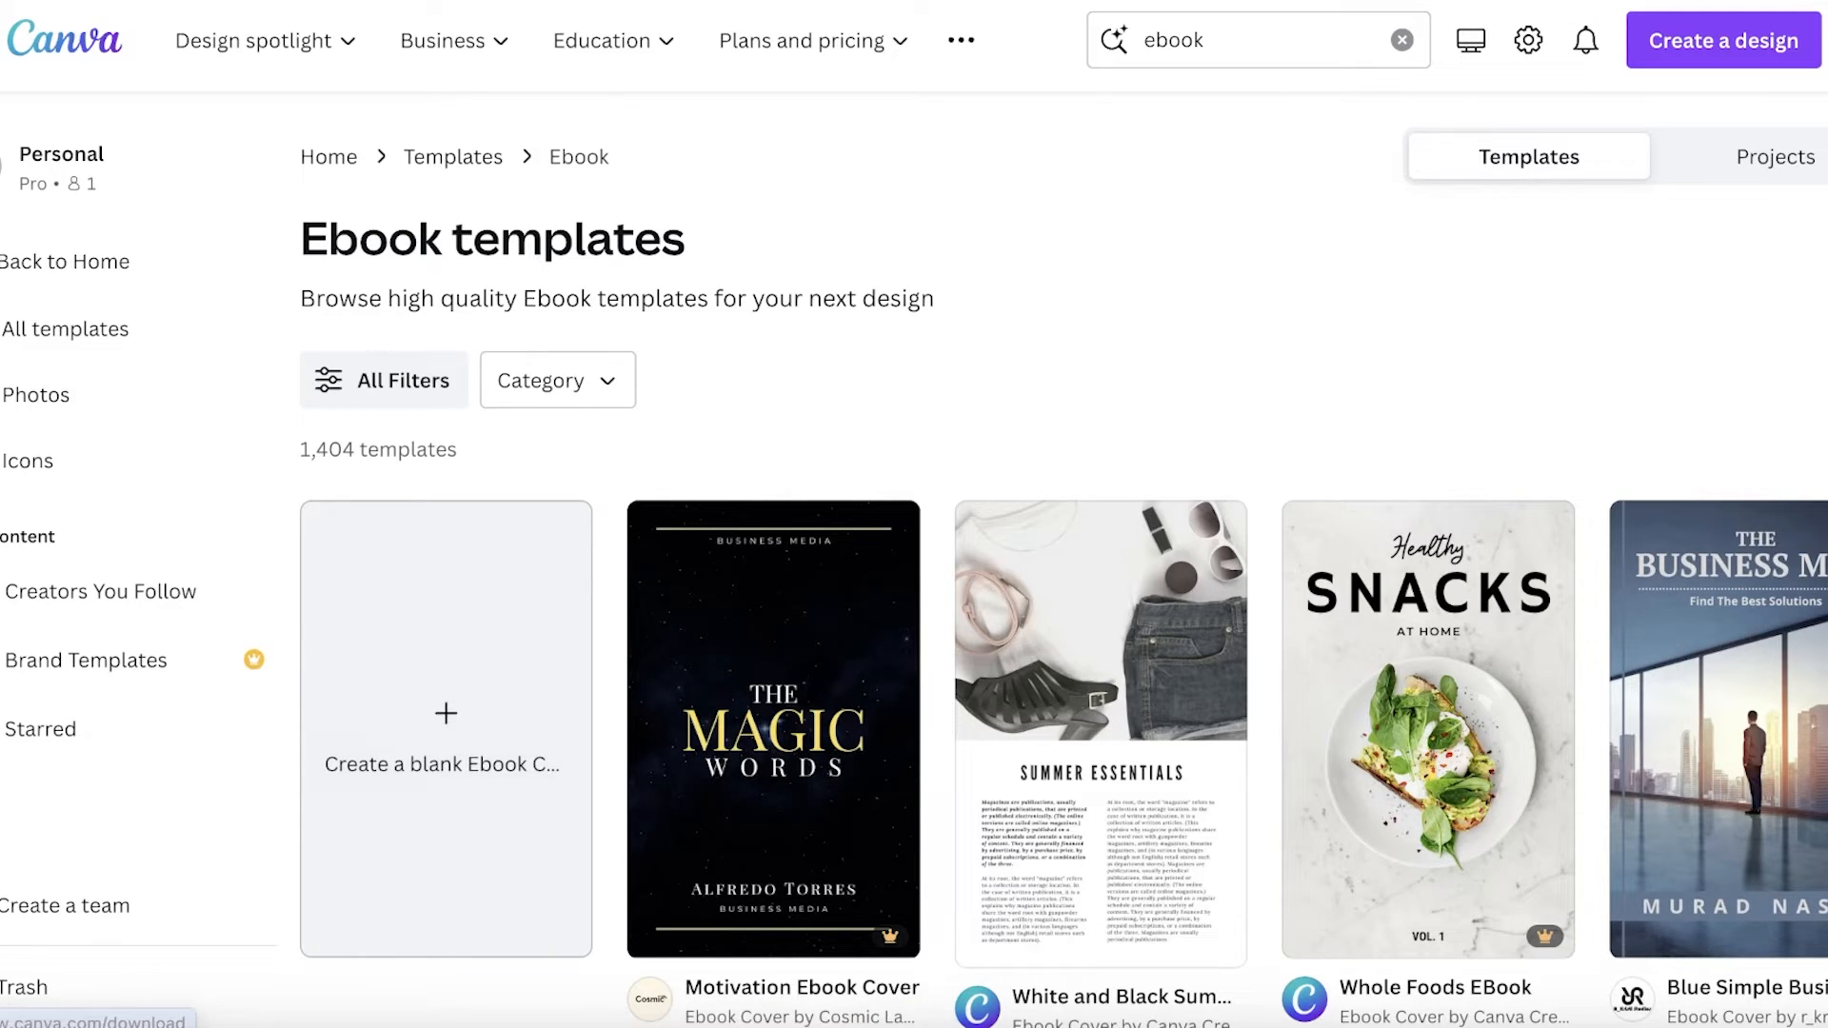
Start a blank Ebook Cover design and add a square shape from Elements > Shapes.
{"action": "scroll", "scroll_direction": "down", "scroll_amount": 3}
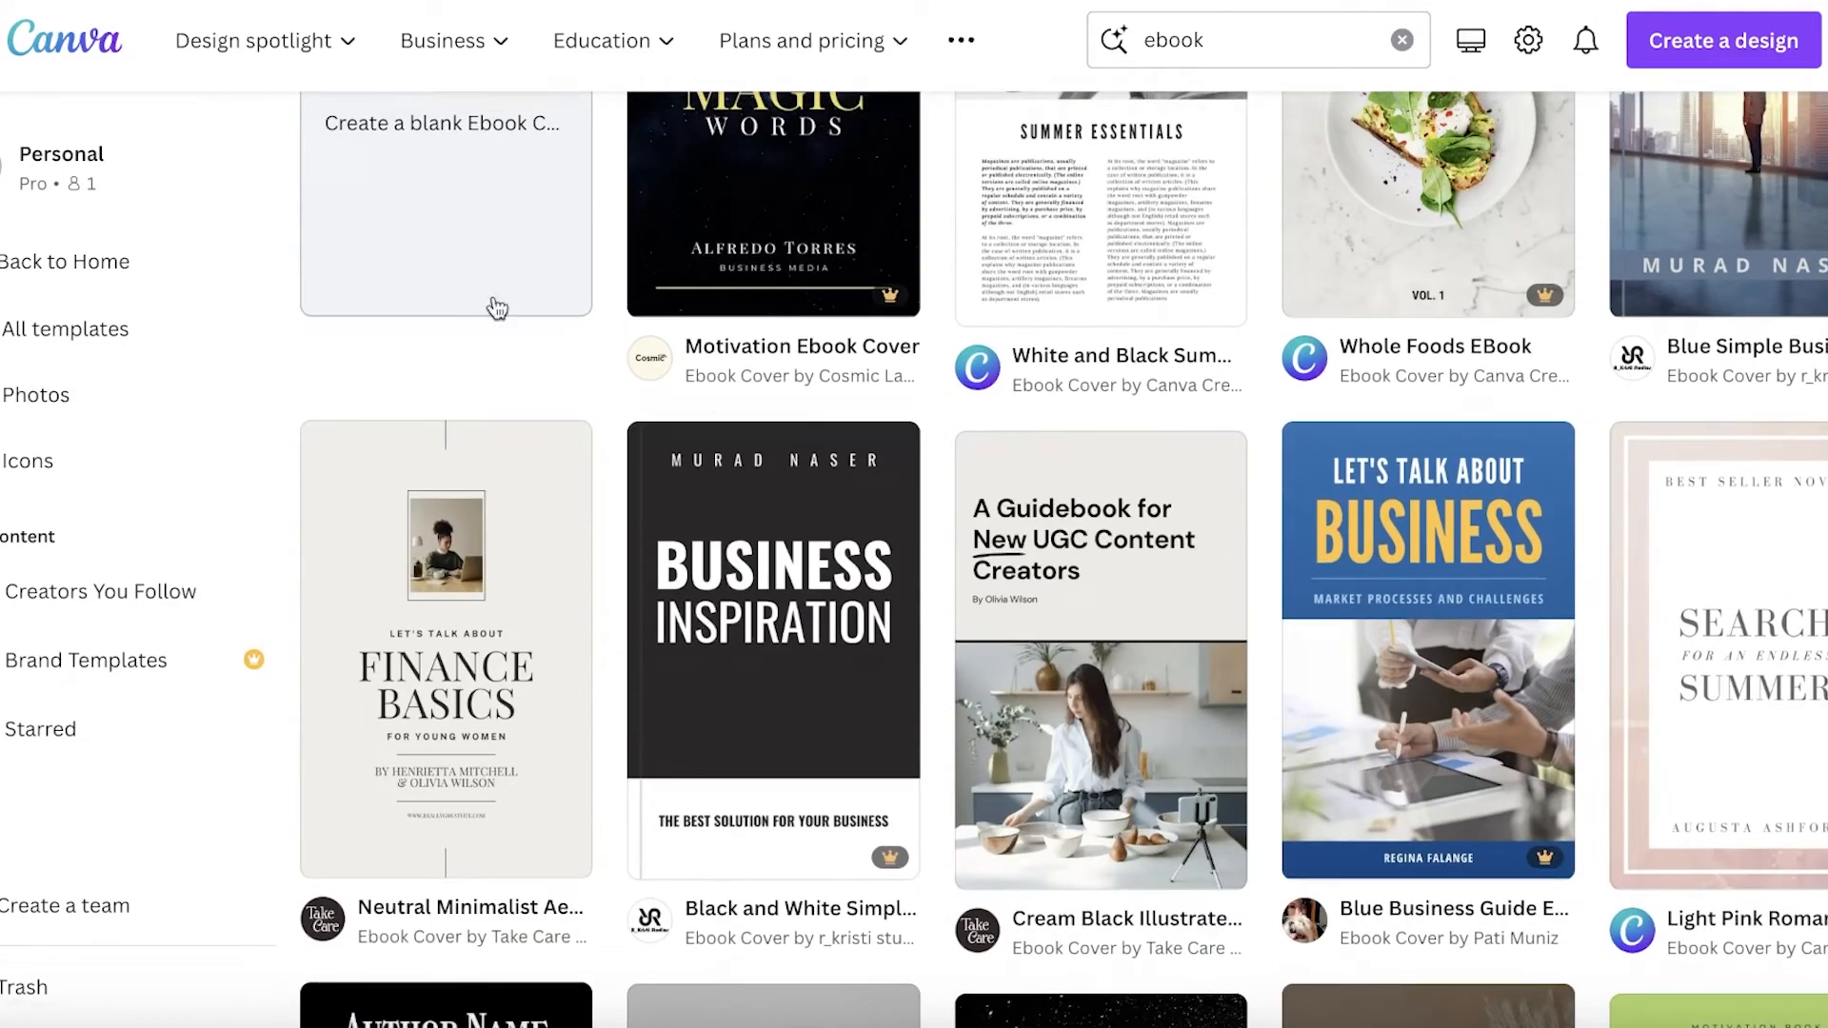
{"action": "left_click", "coordinate": [446, 209]}
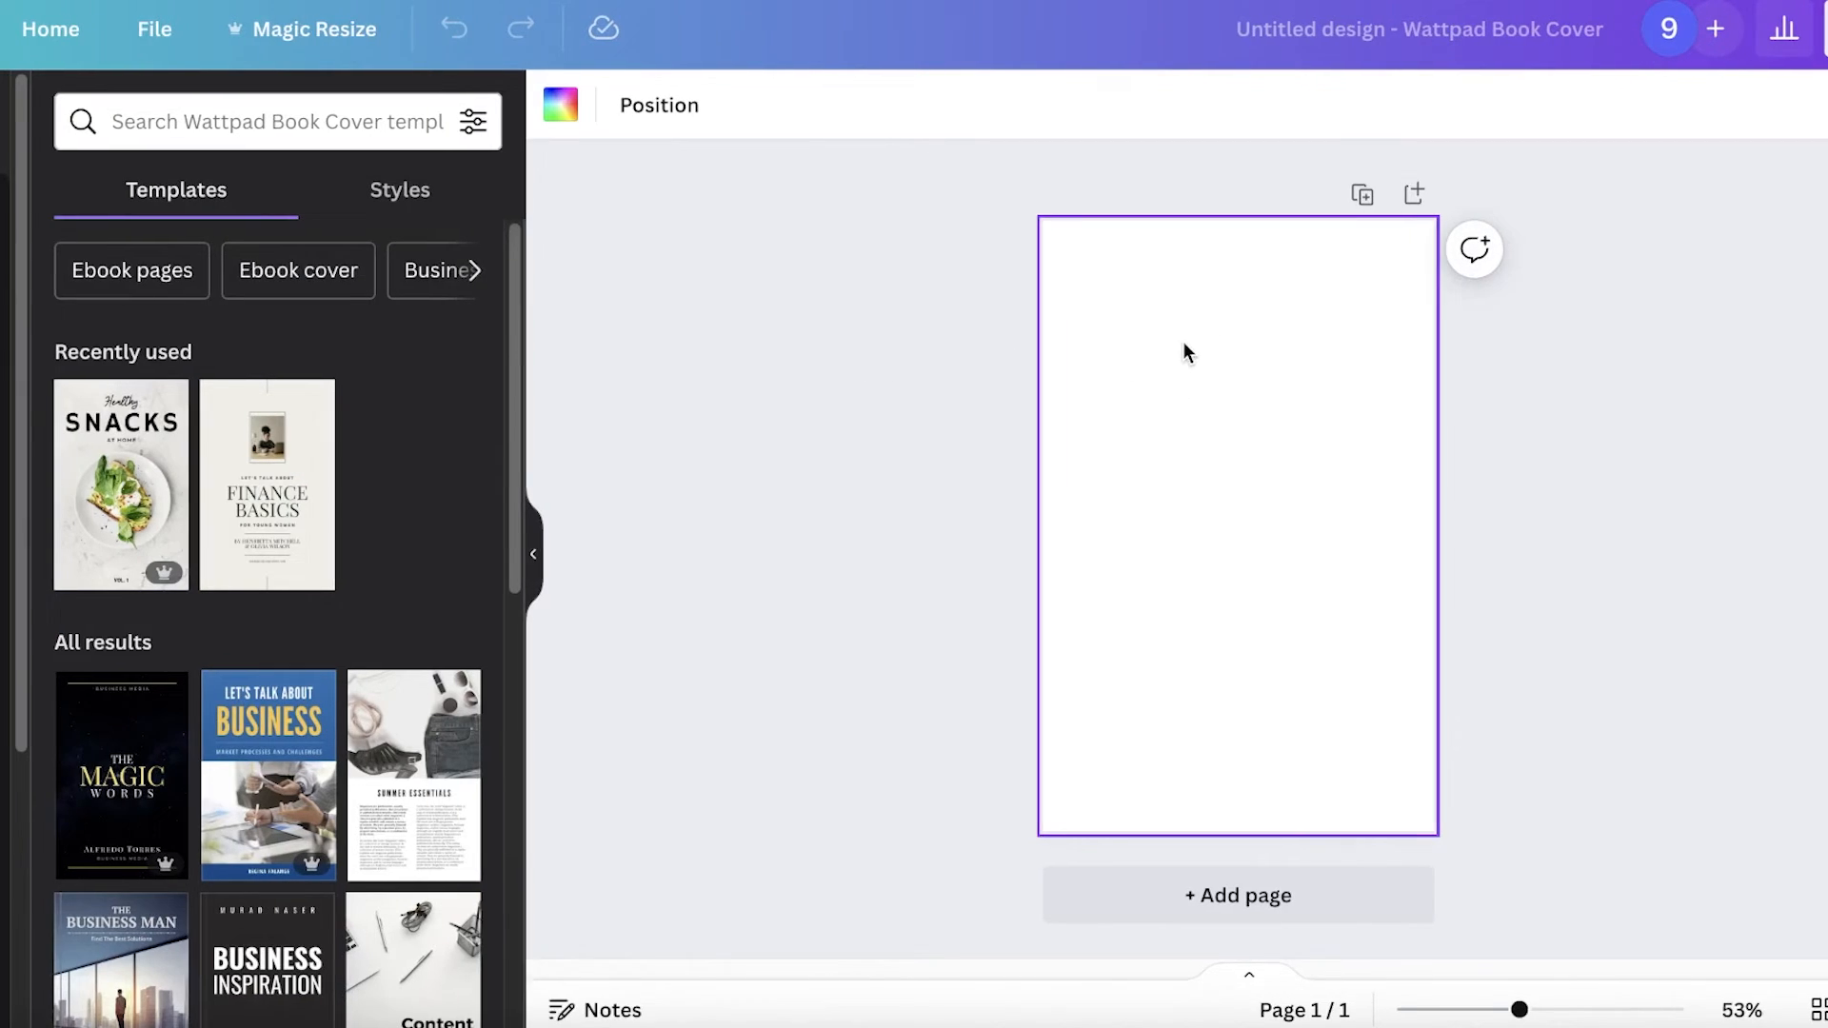
{"action": "left_click", "coordinate": [34, 221]}
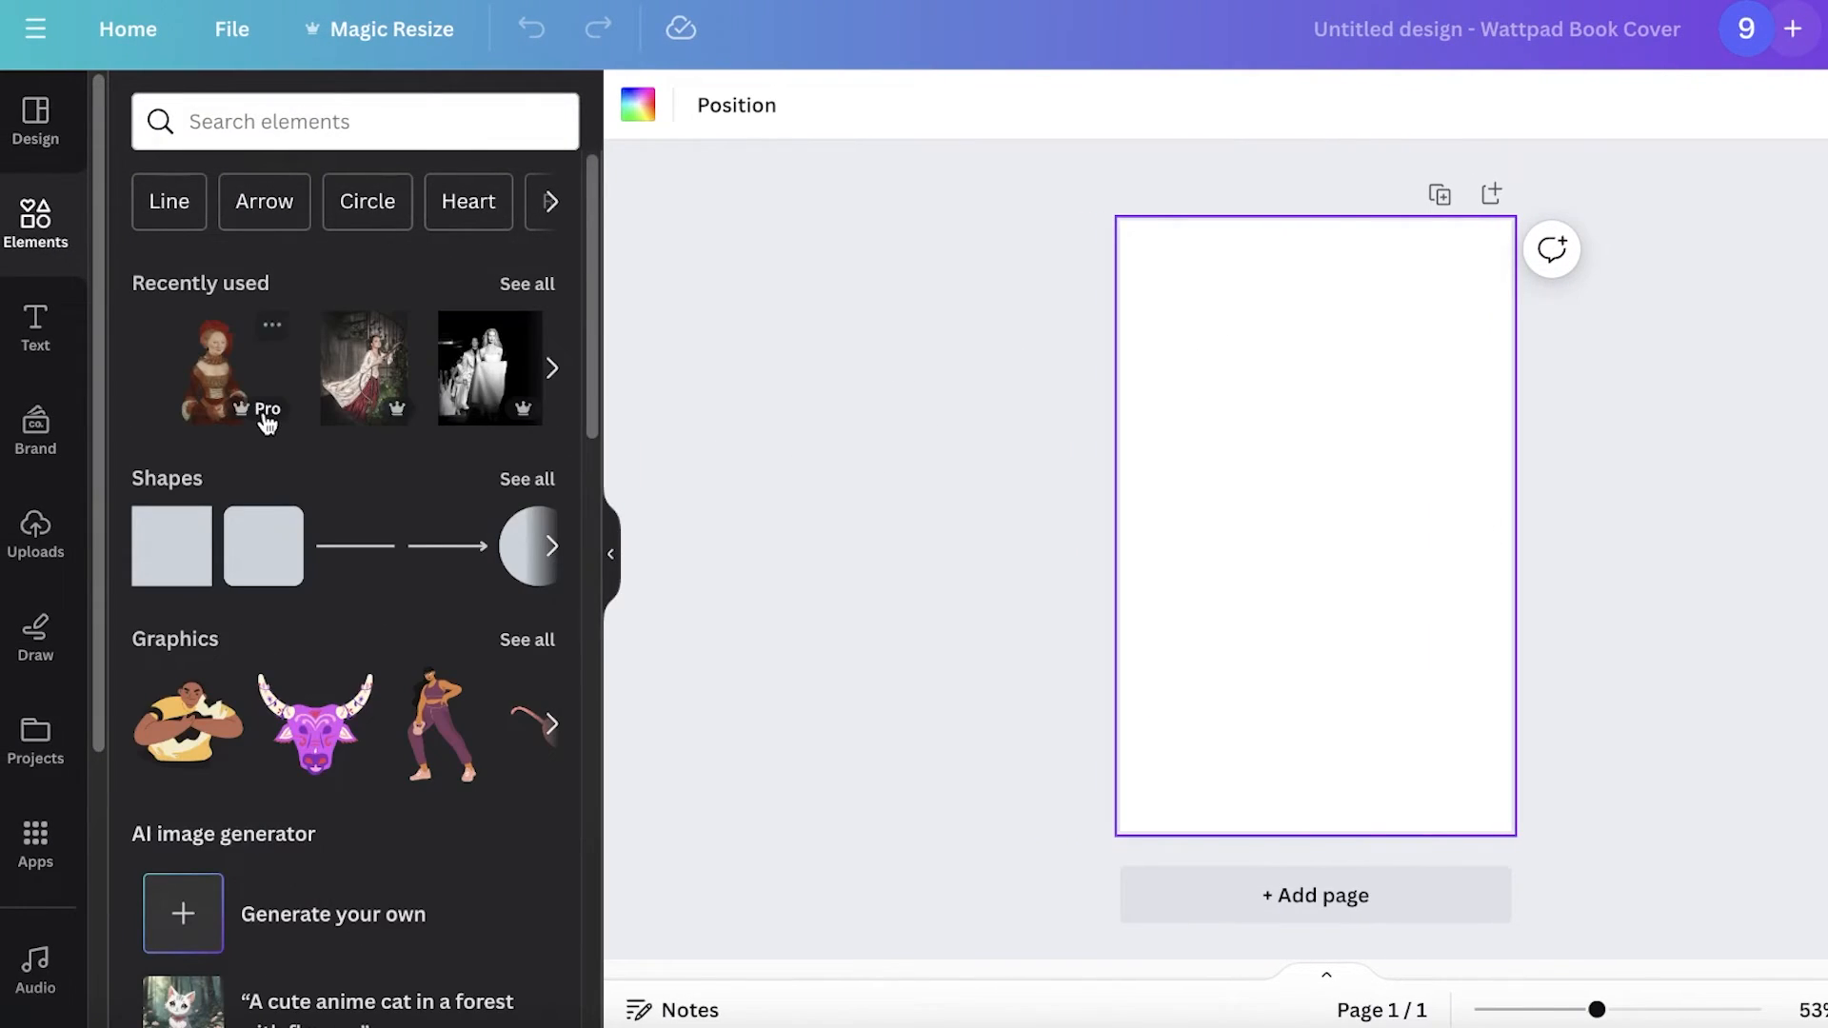
{"action": "left_click", "coordinate": [170, 546]}
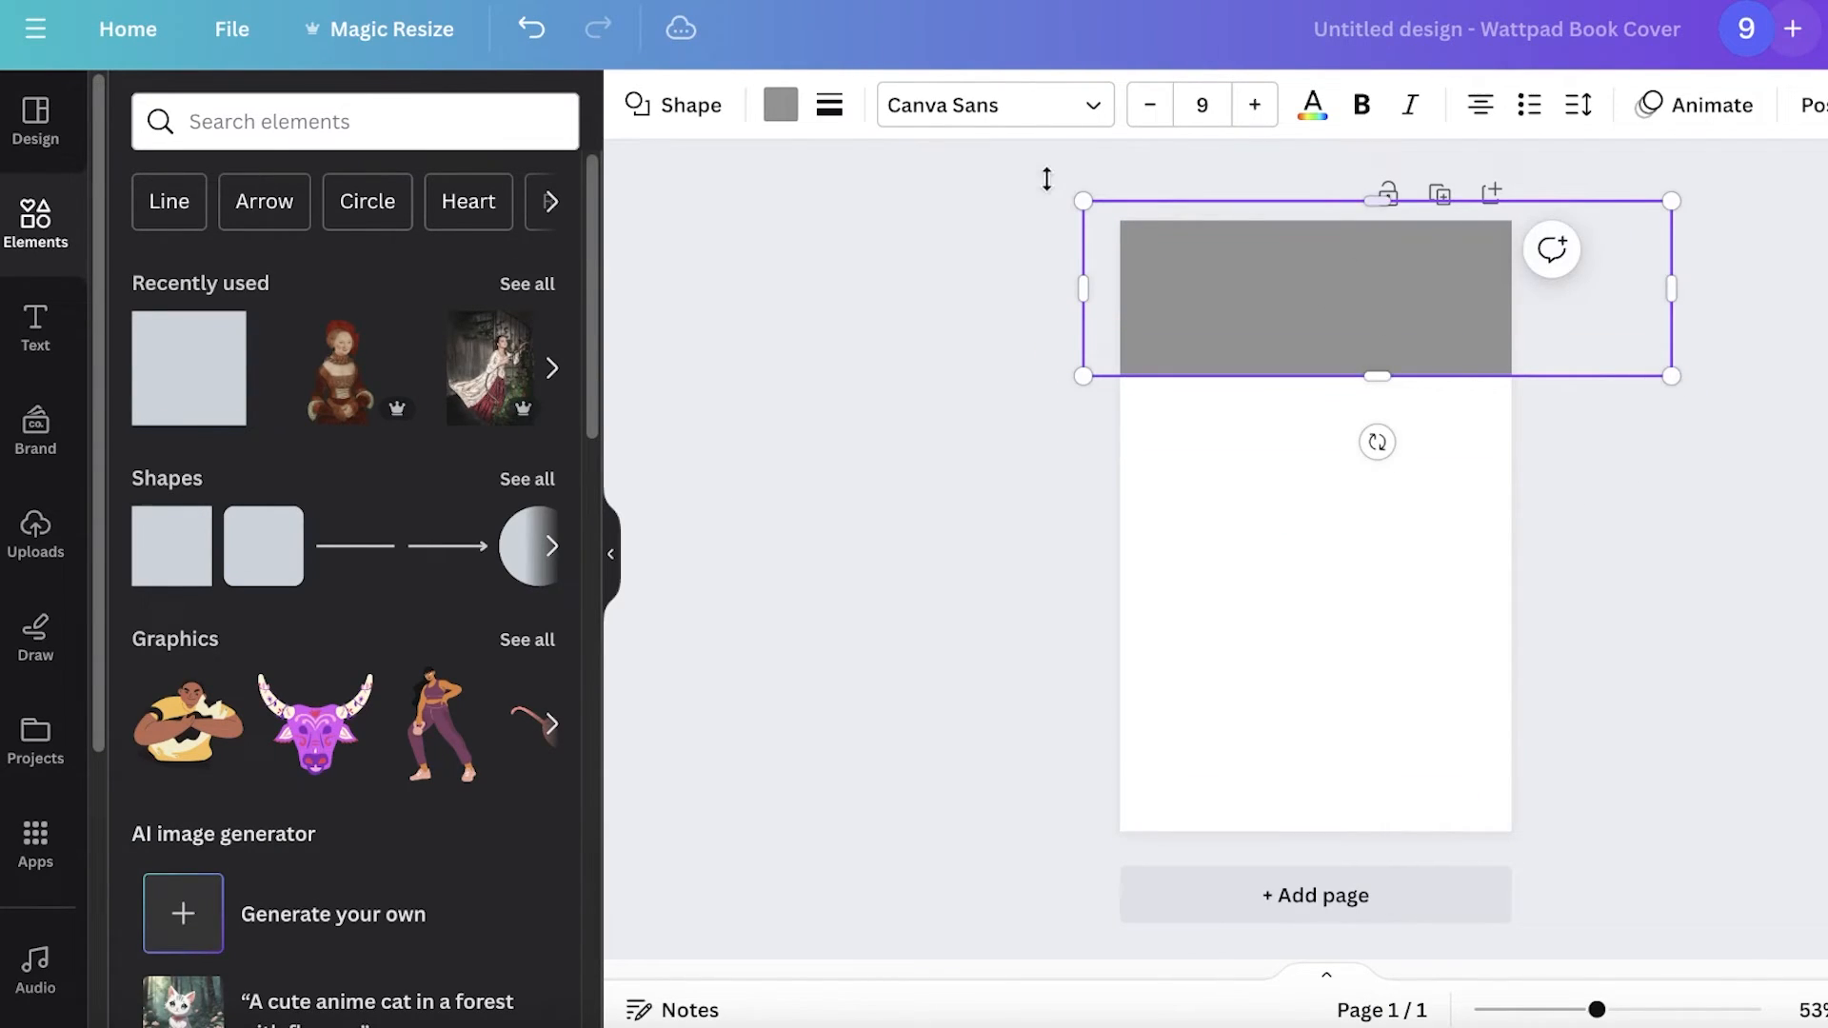
Recolour the top block from a pastel gradient to solid black, ready for the deep pink #C22E79 lower block.
{"action": "left_click", "coordinate": [779, 105]}
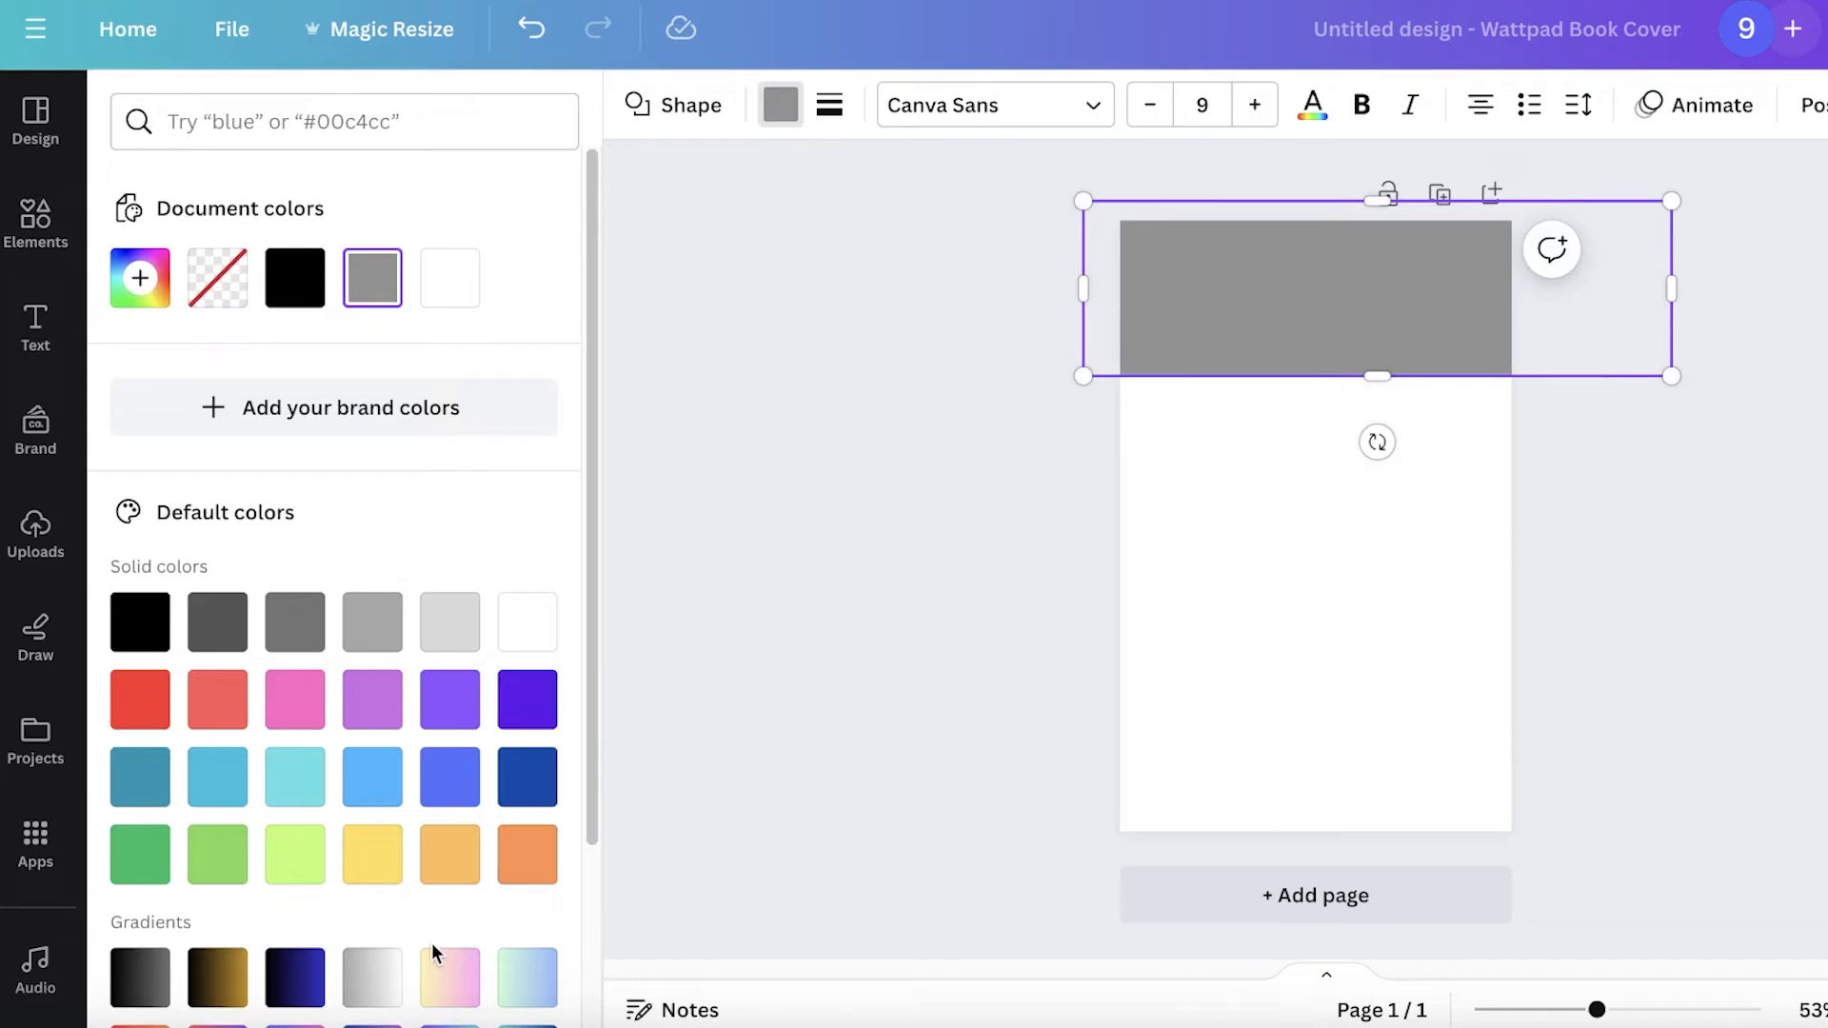
{"action": "left_click", "coordinate": [450, 977]}
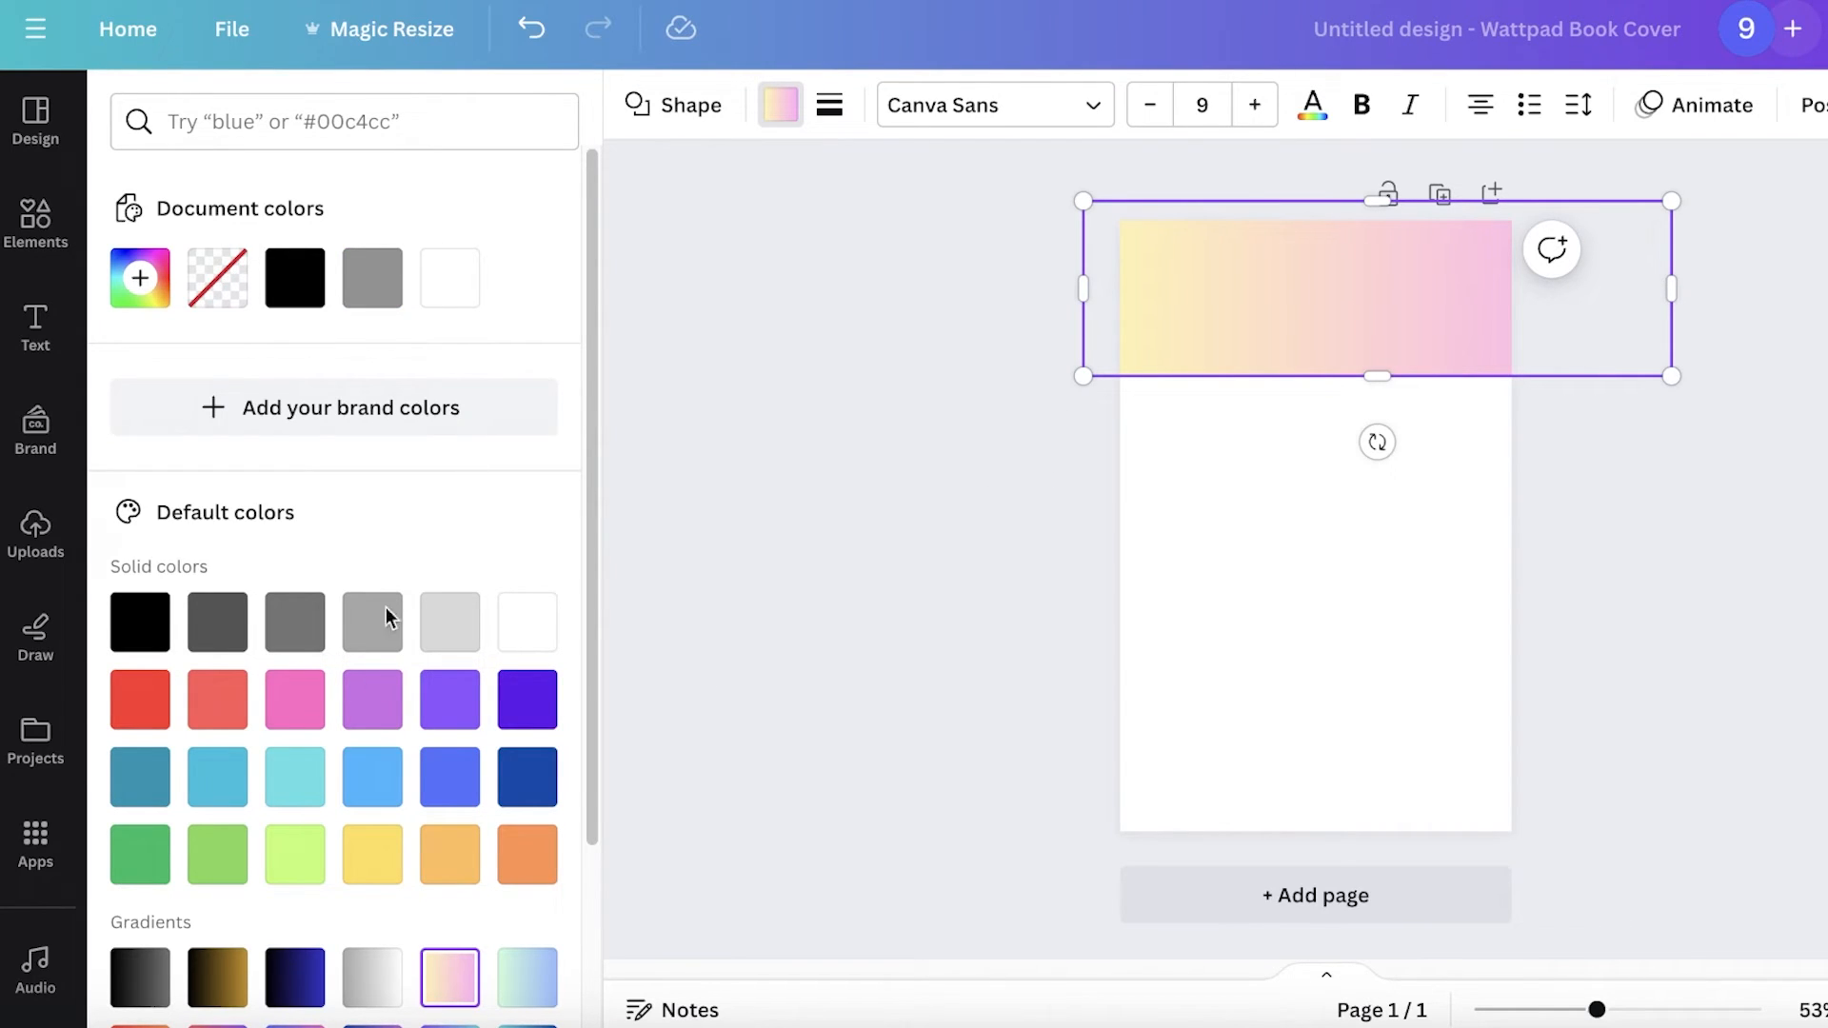
{"action": "scroll", "scroll_direction": "up", "scroll_amount": 3}
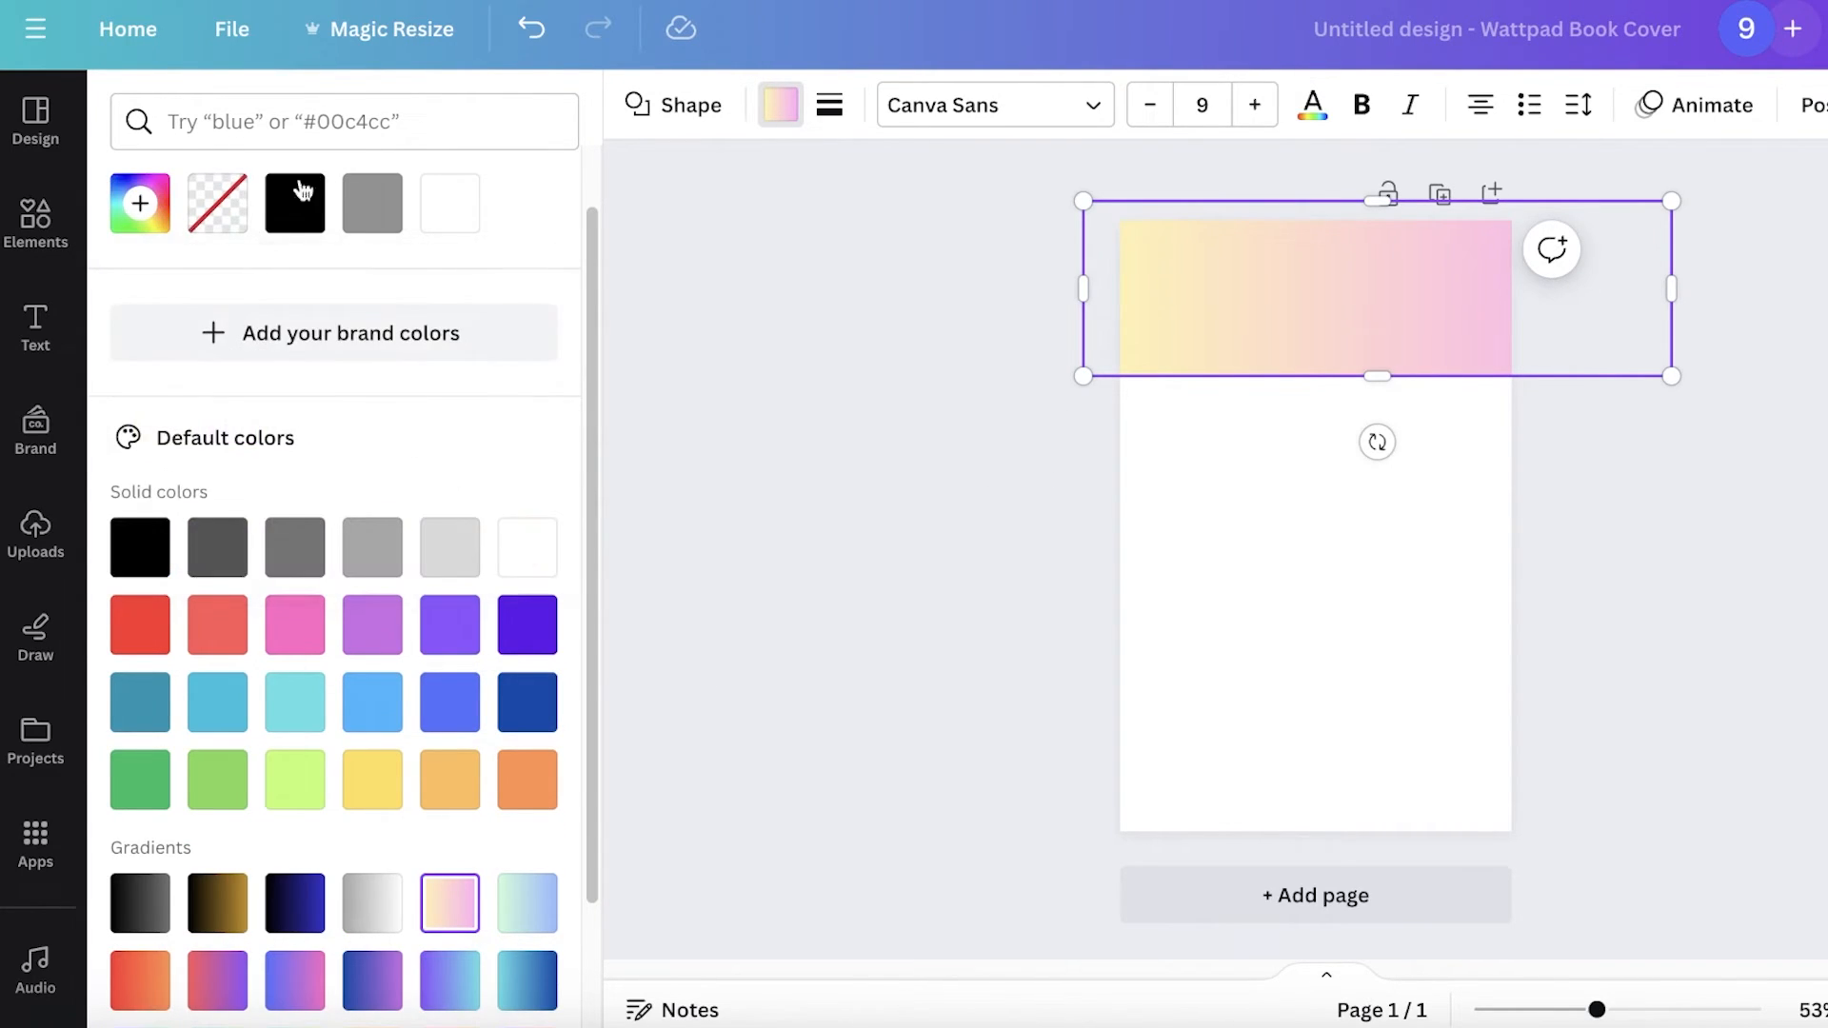
{"action": "left_click", "coordinate": [294, 202]}
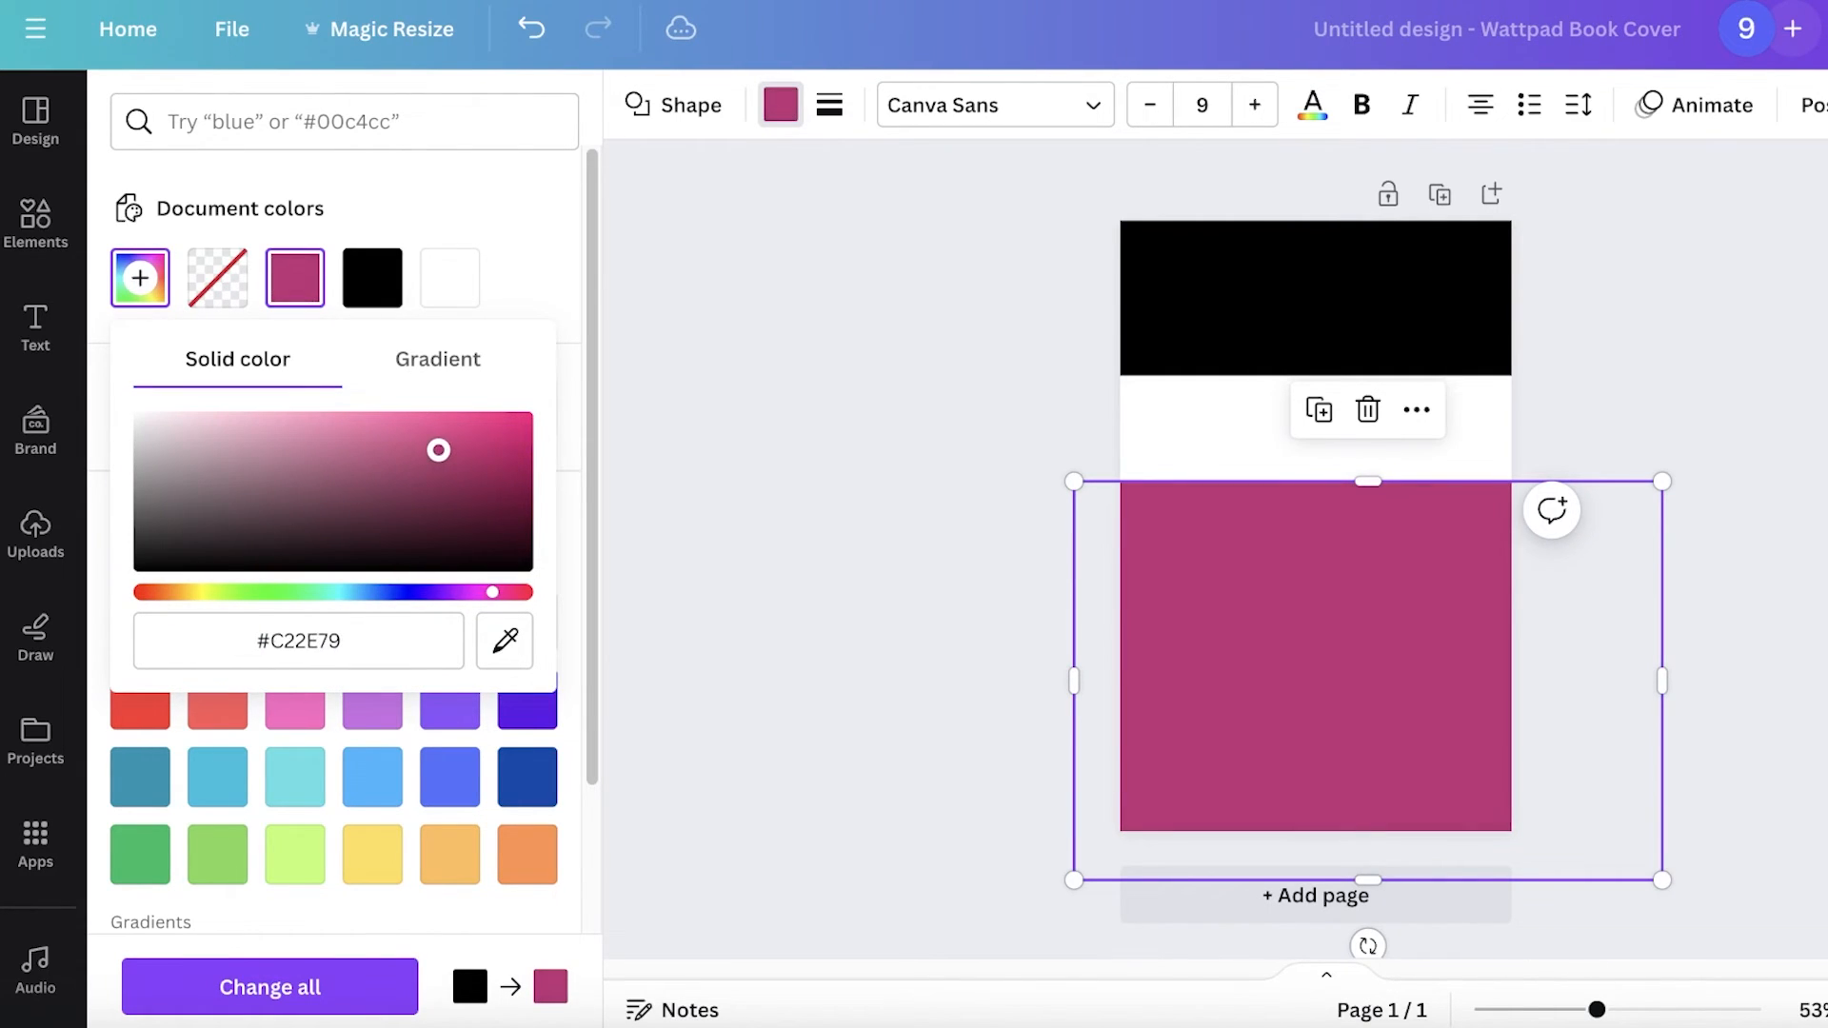
{"action": "left_click", "coordinate": [37, 223]}
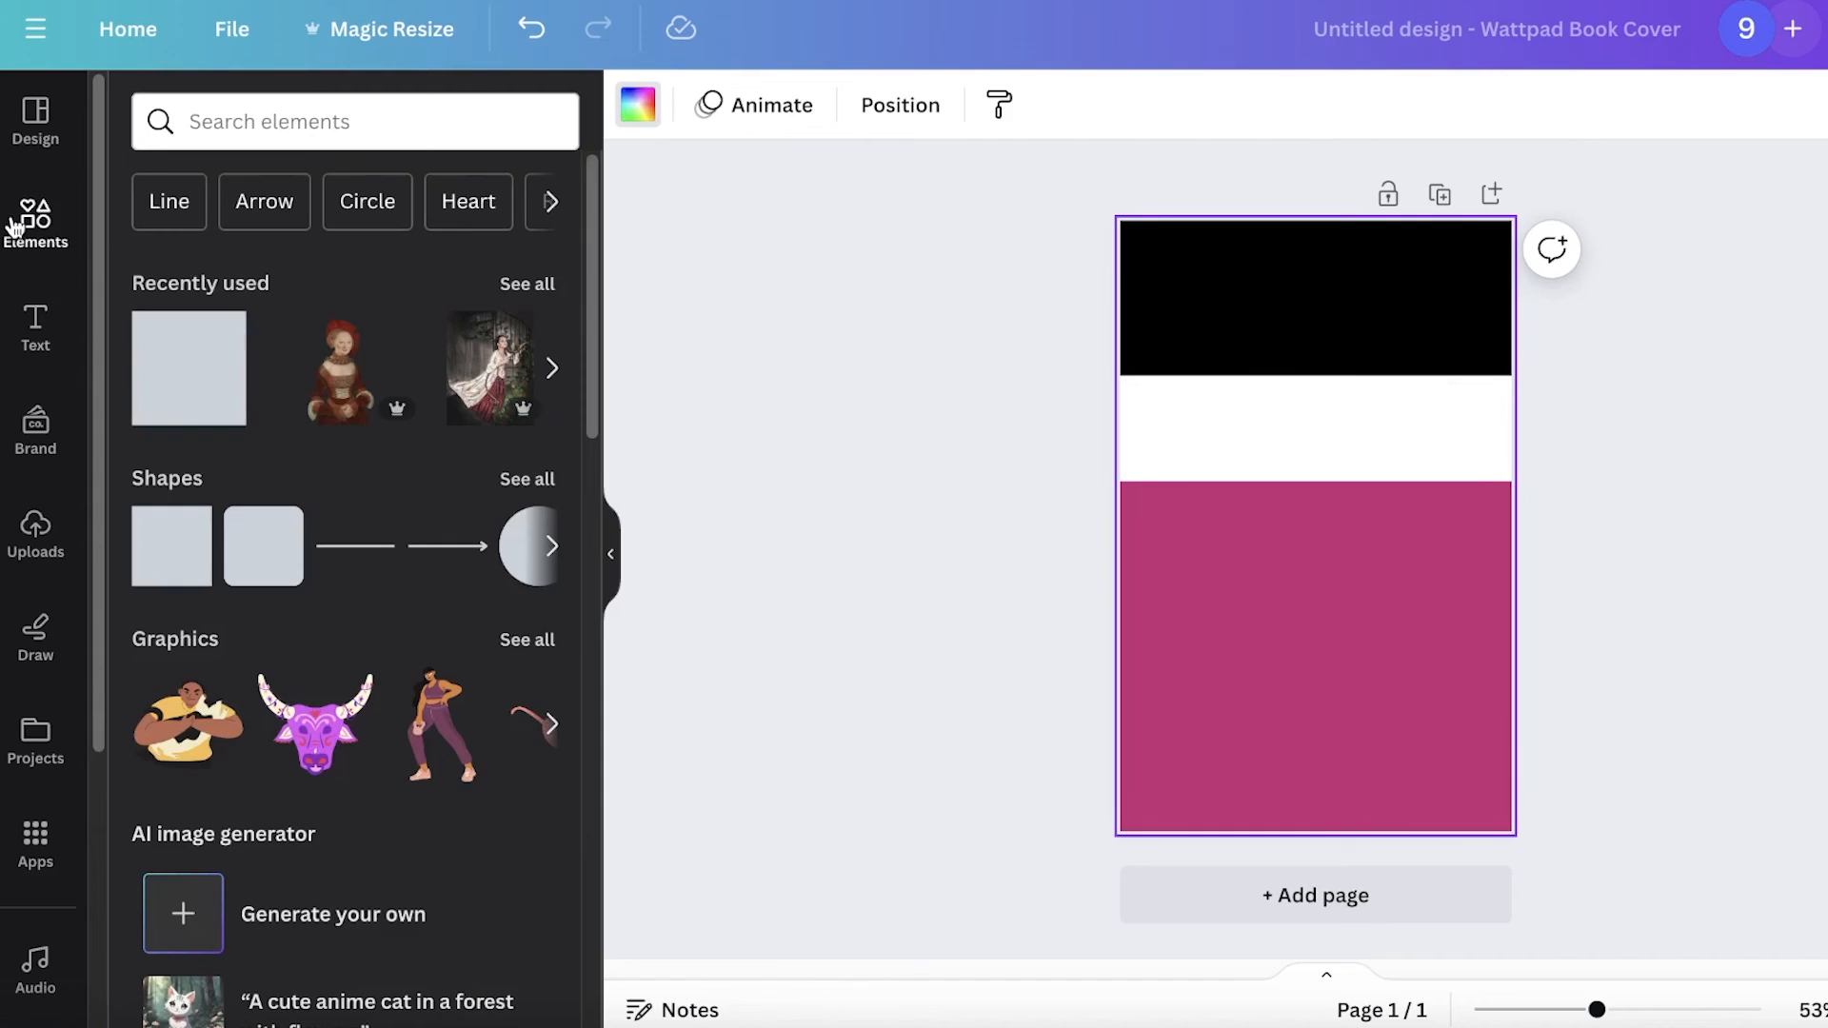
Search Elements for 'texture' and place the topographic contour-line graphic in the white strip above the pink block.
{"action": "type", "text": "texture"}
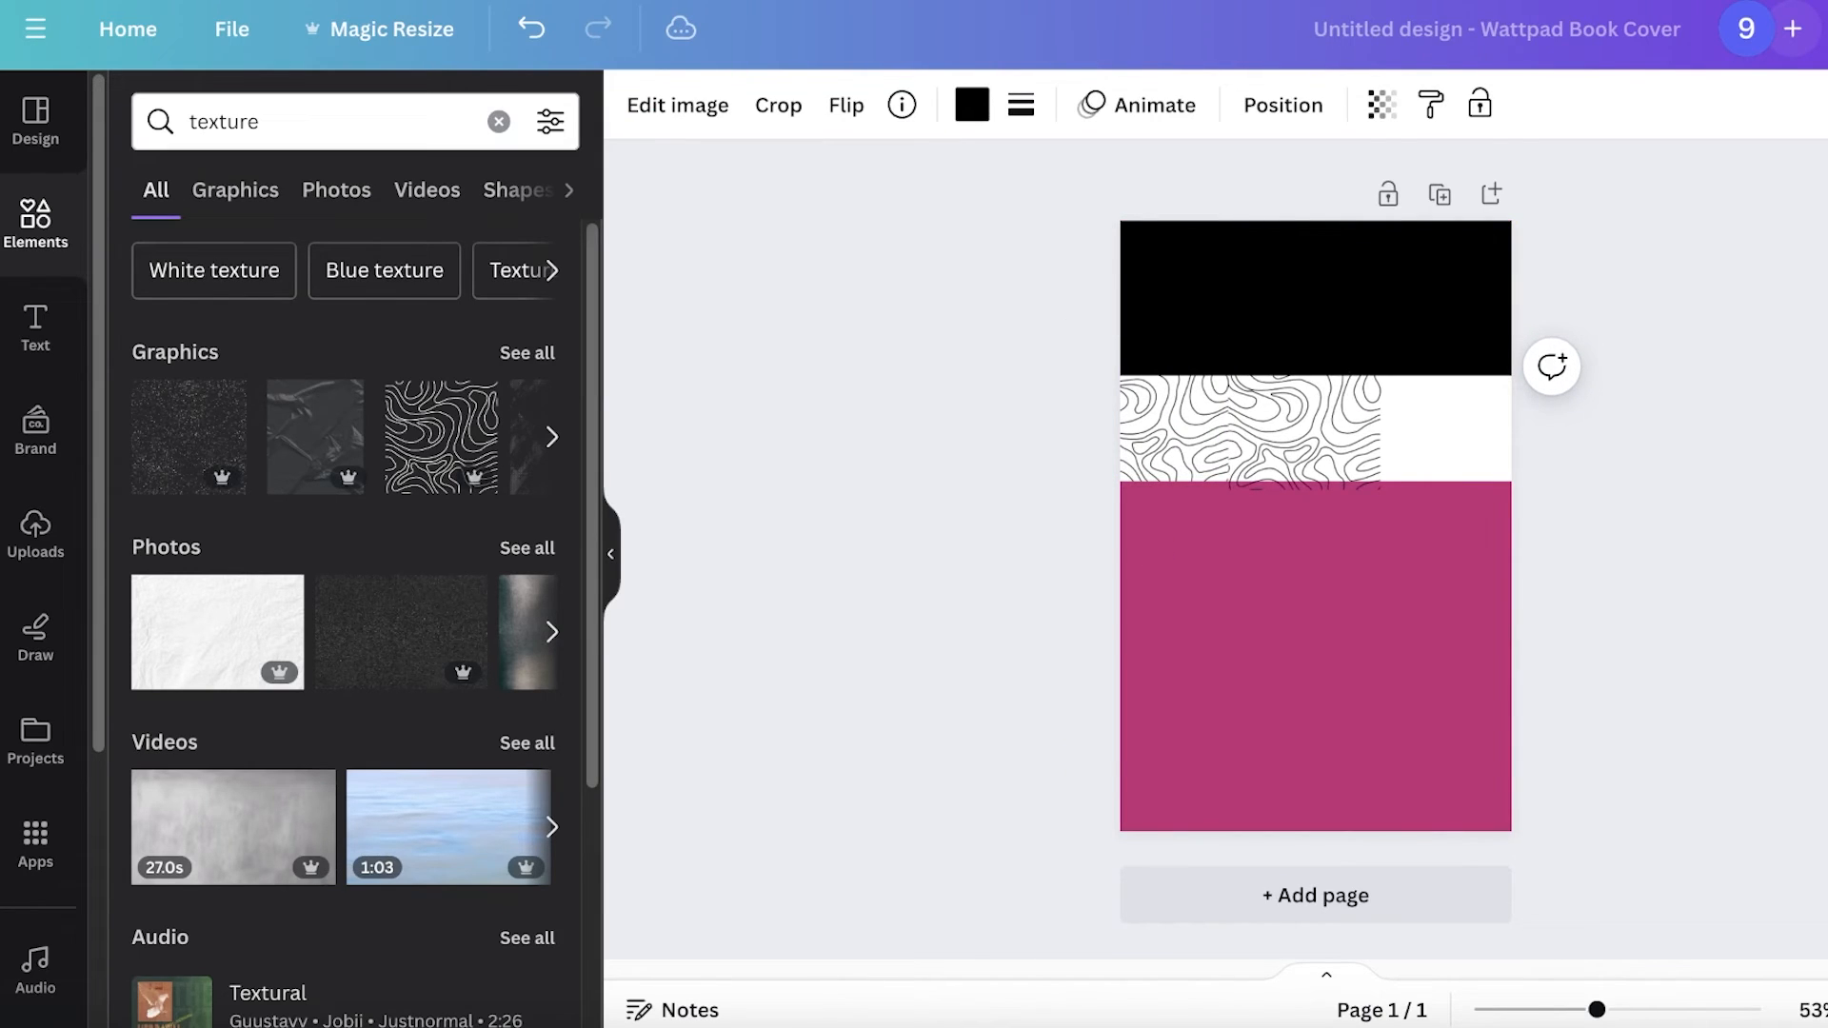
{"action": "left_click", "coordinate": [1302, 415]}
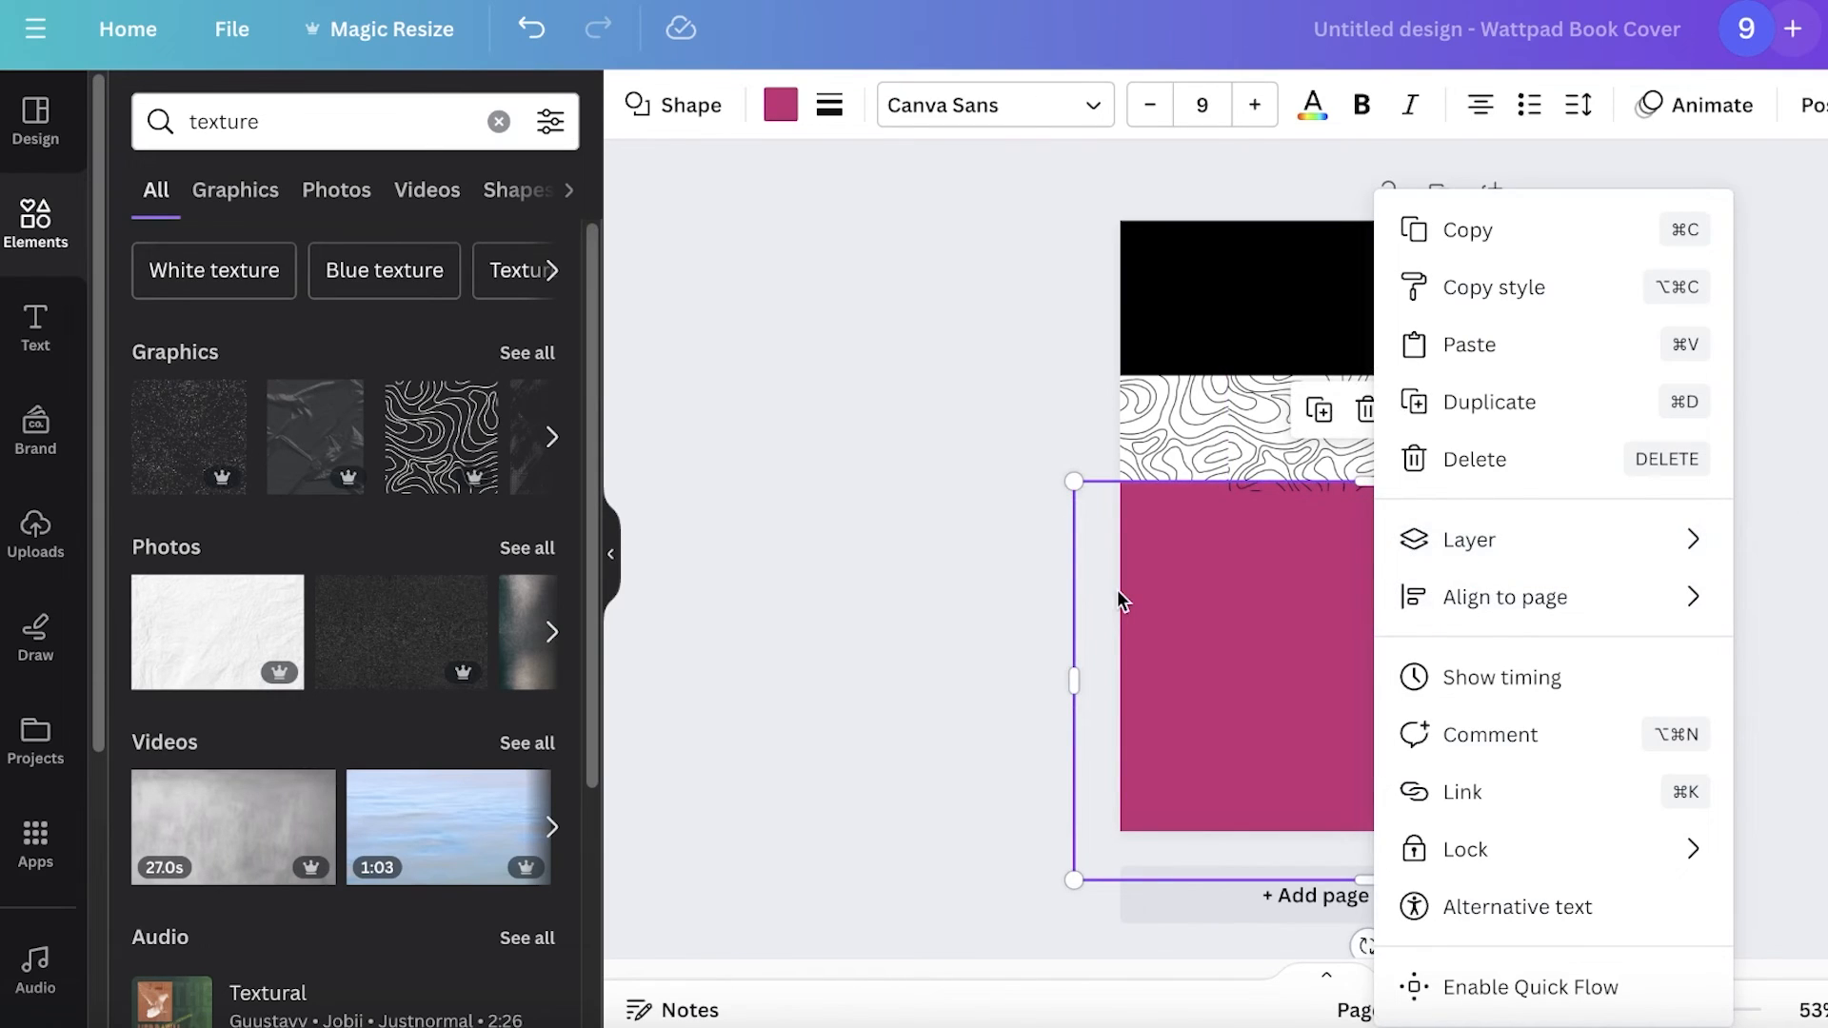
{"action": "left_click", "coordinate": [1691, 440]}
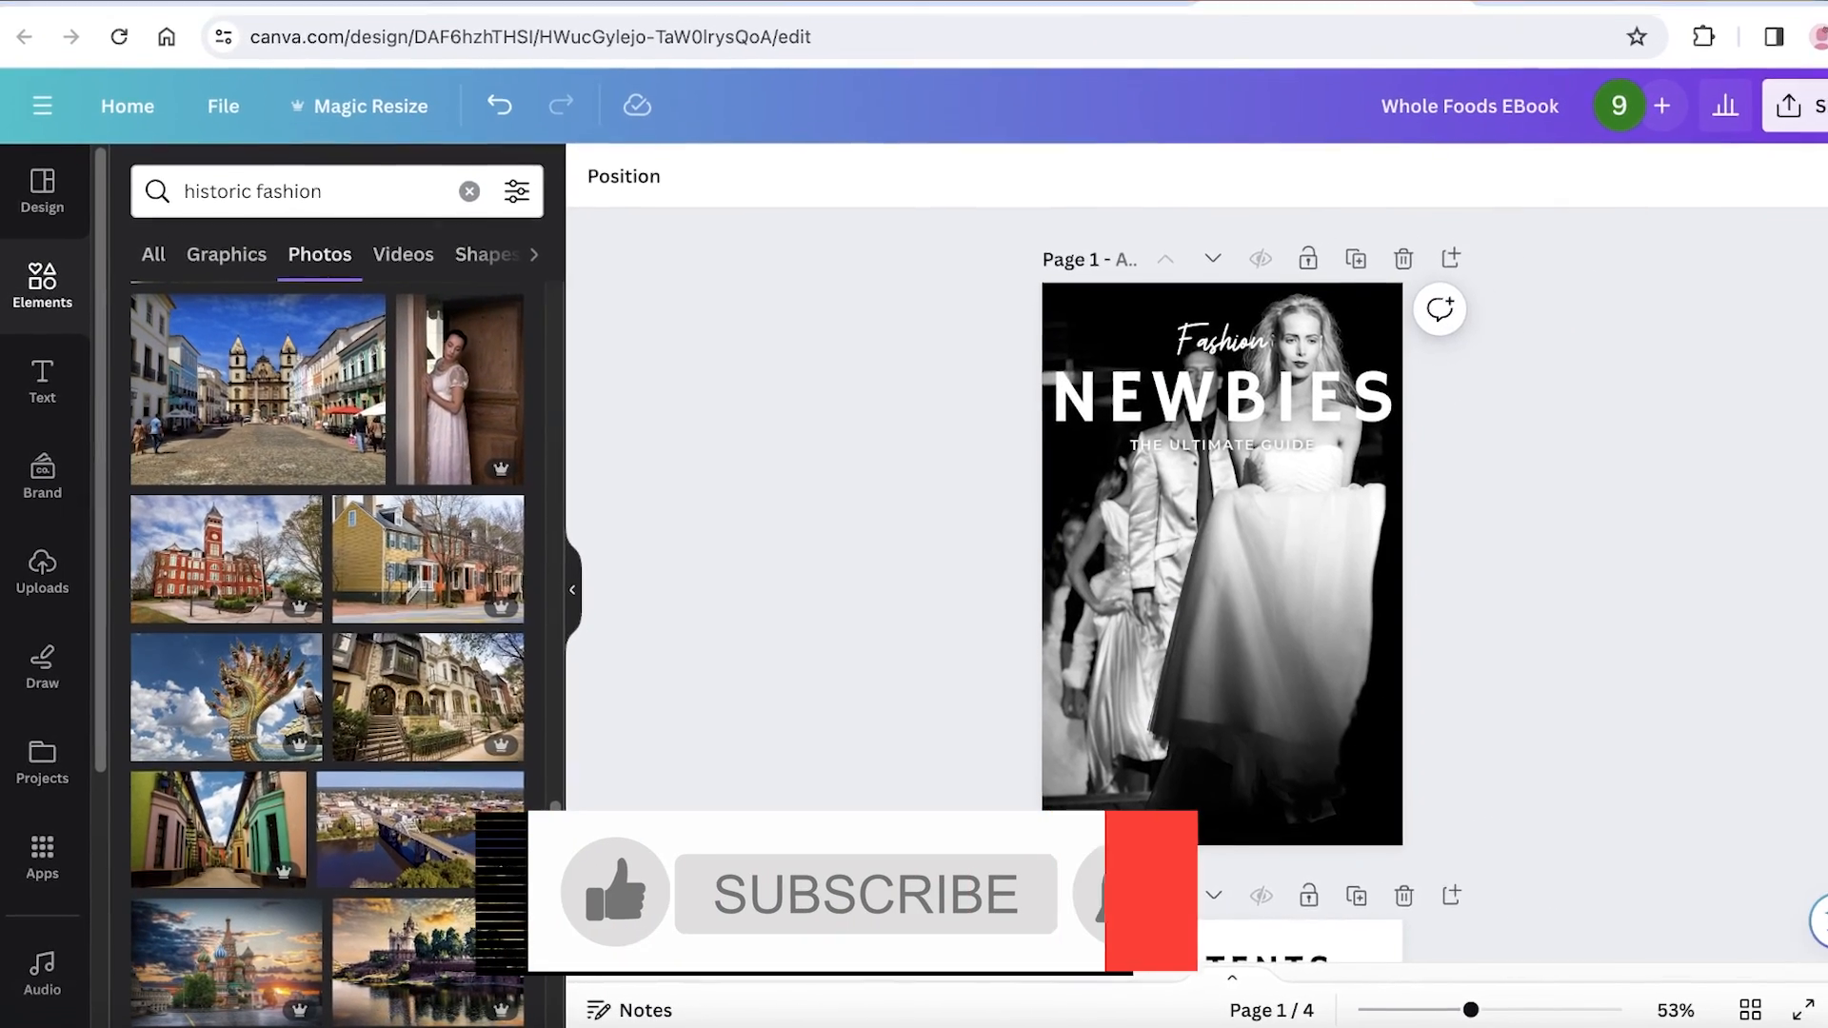
Scroll the Fashion Newbies ebook to bring its contents page into view beneath the runway-photo cover.
{"action": "scroll", "scroll_direction": "down", "scroll_amount": 3}
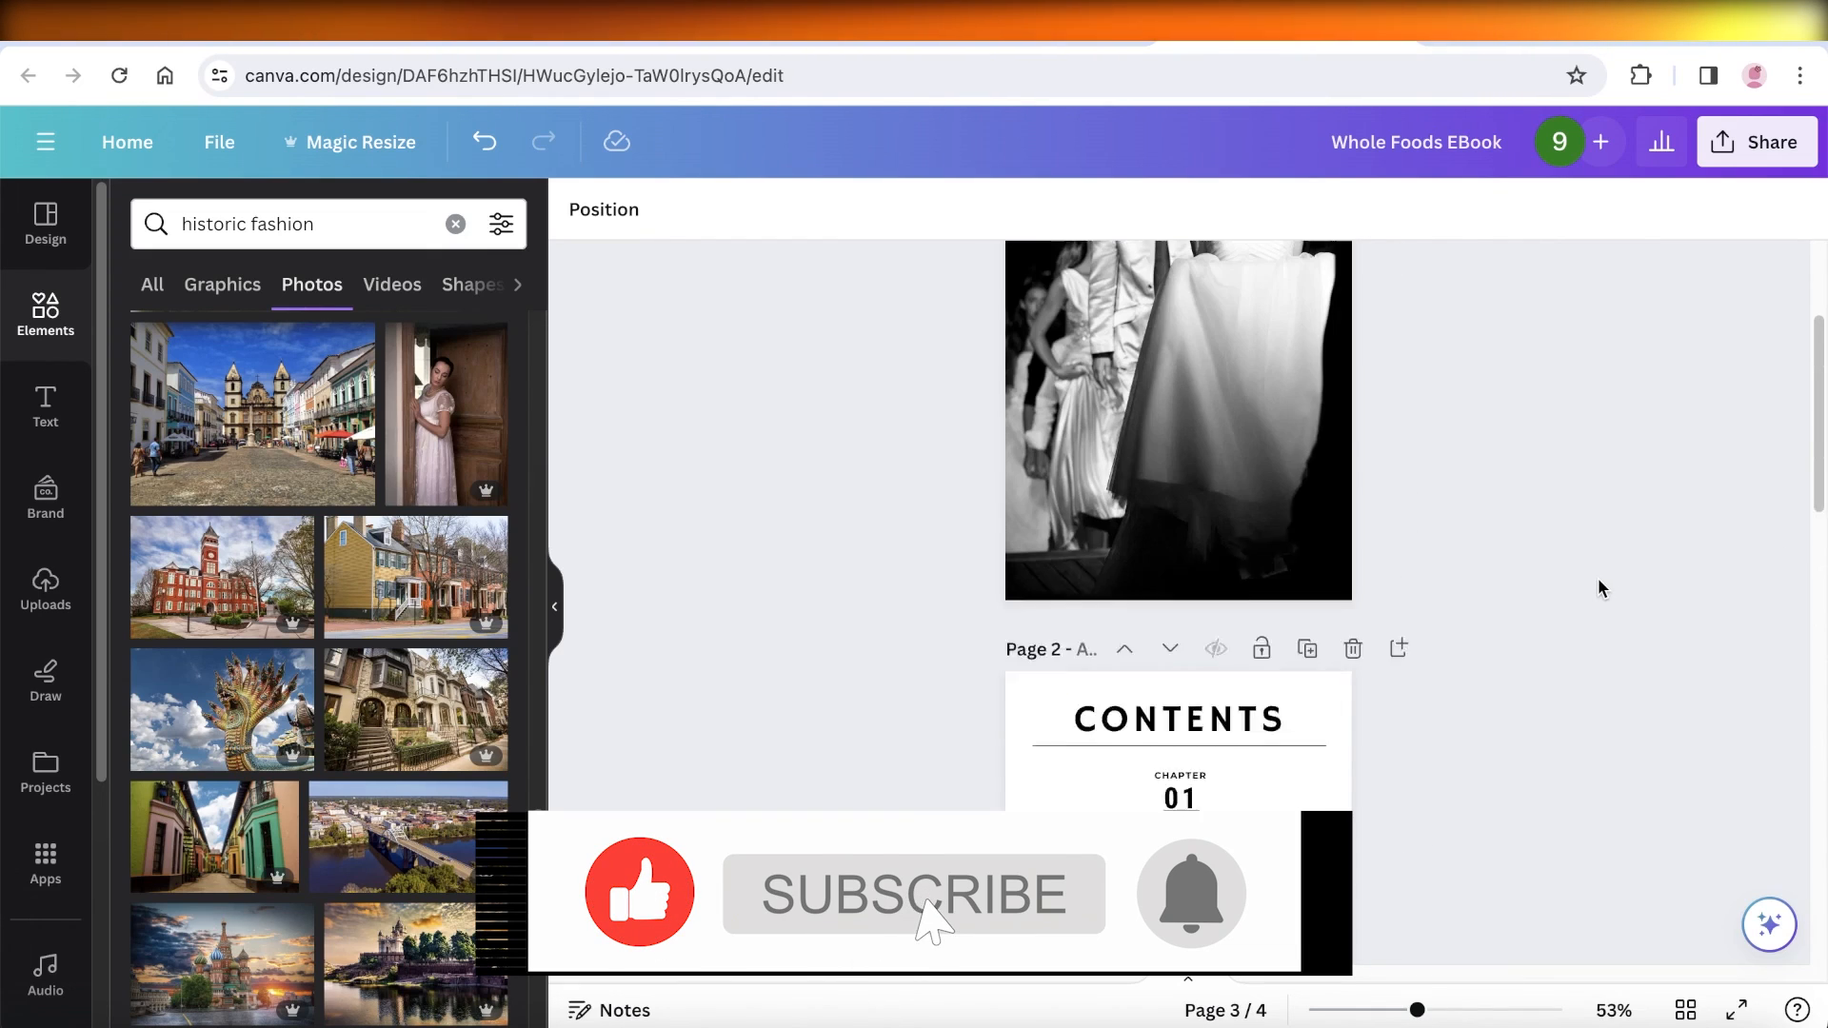